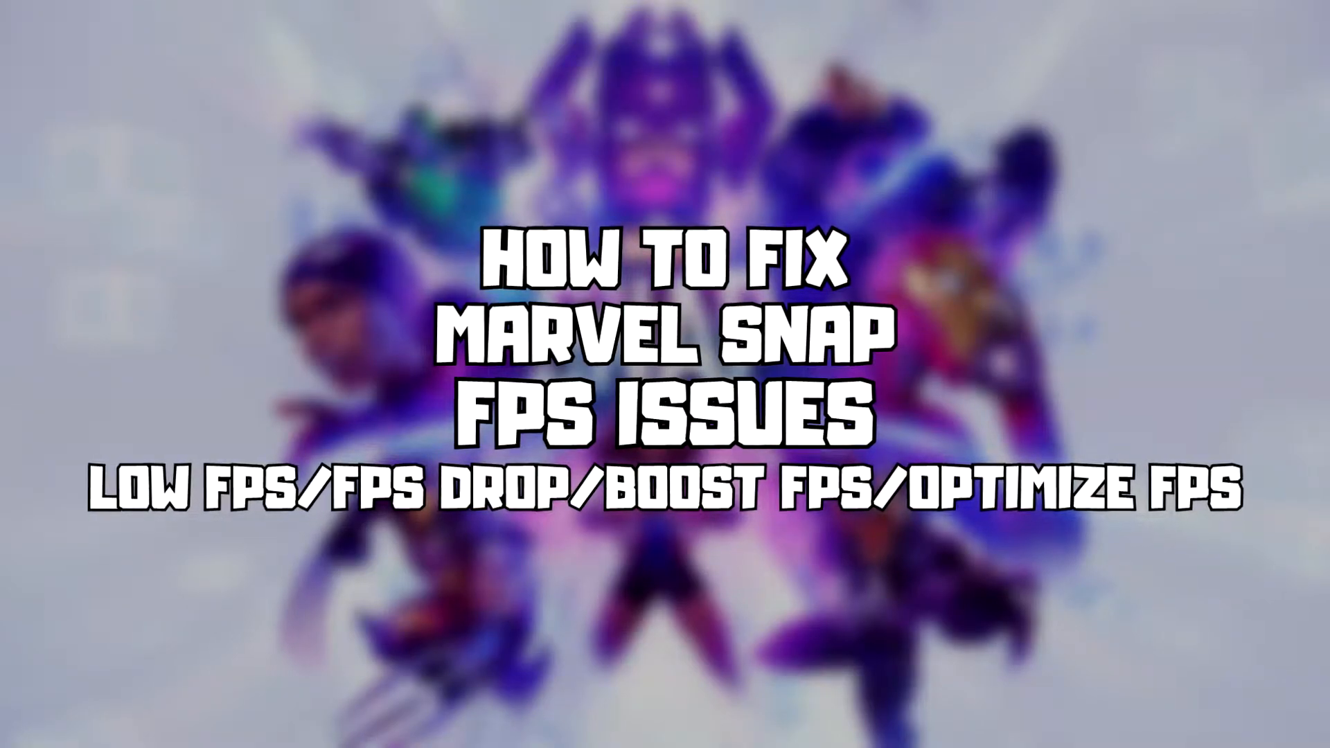
# Step: Search Windows for 'device Manager' and launch it from the best match
pyautogui.click(607, 727)
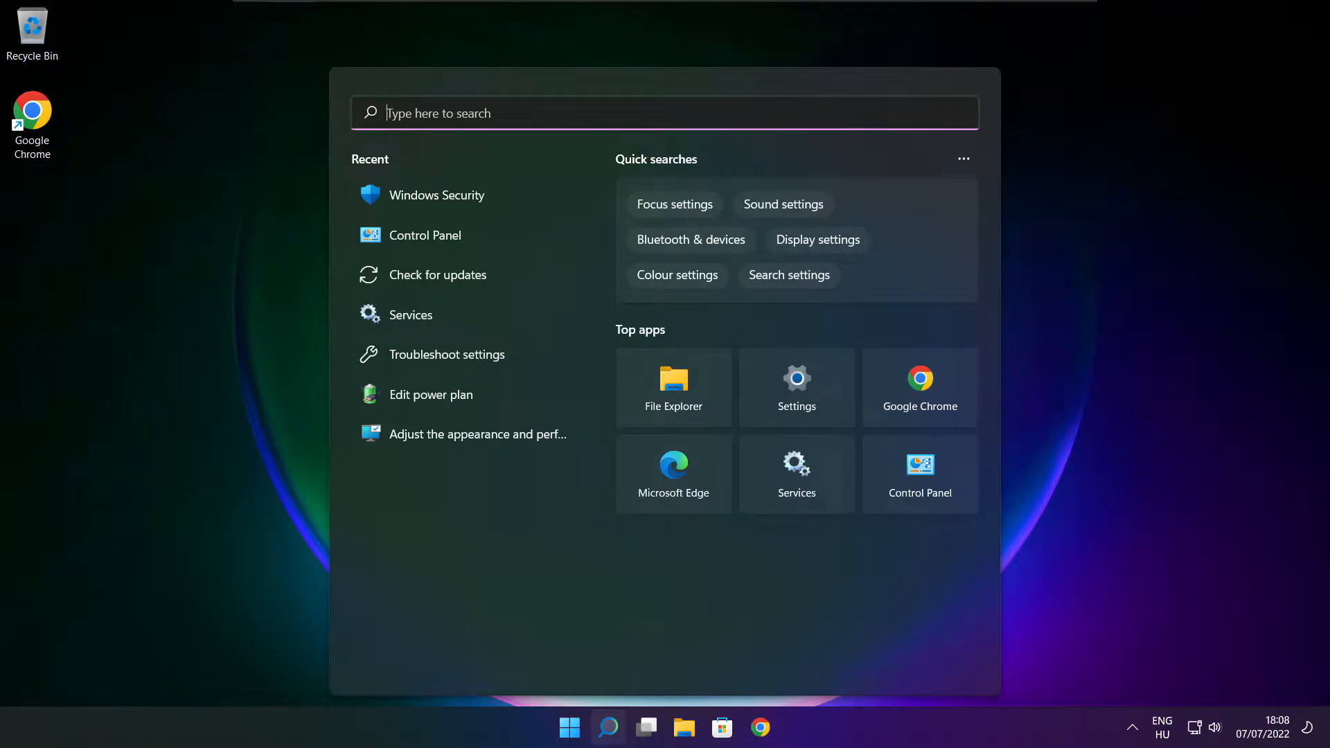
pyautogui.write('device Manager')
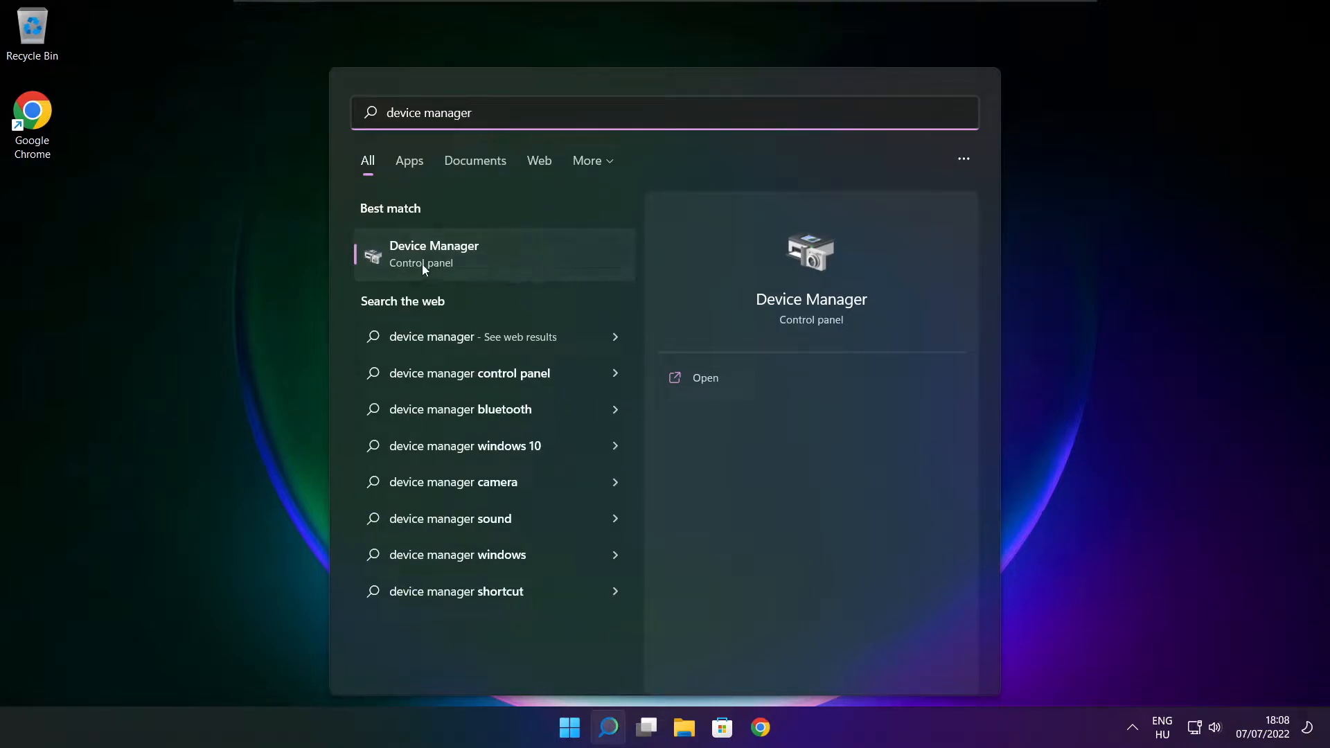
pyautogui.moveTo(538, 266)
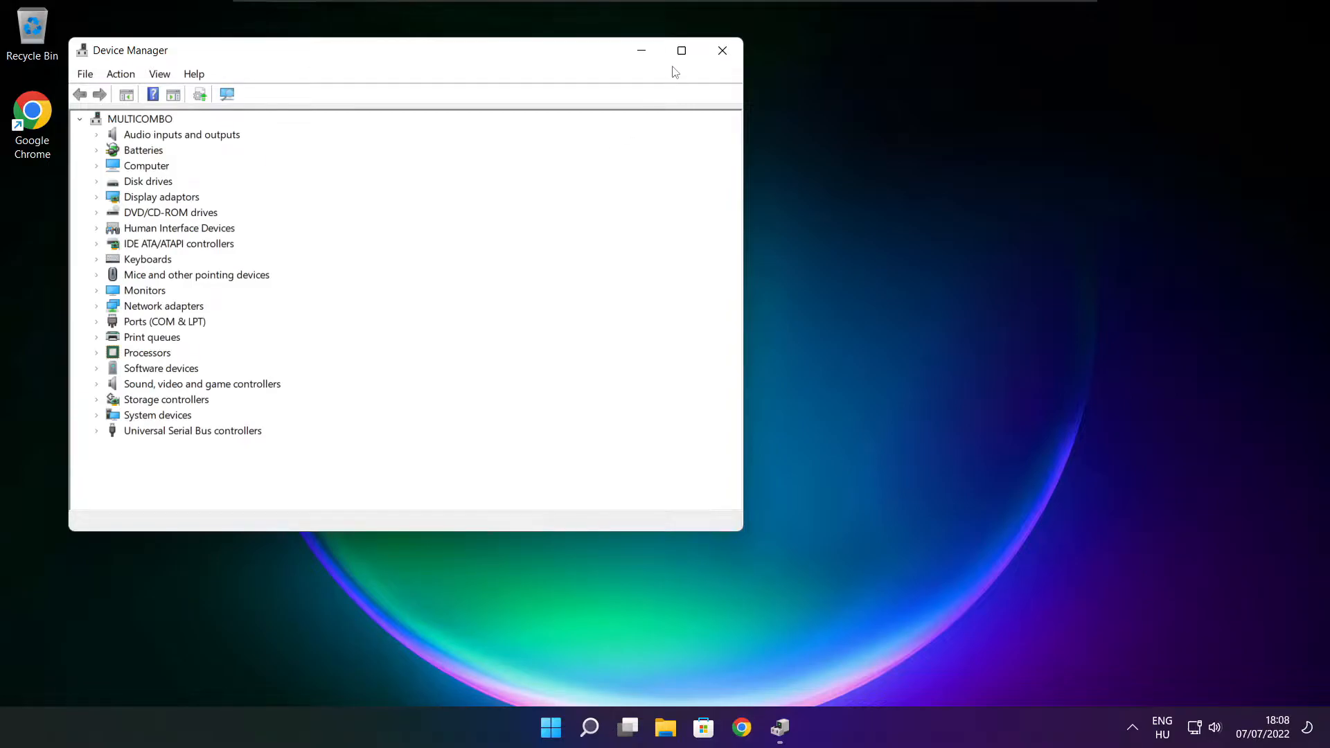
# Step: Update the VMware SVGA 3D display adapter driver via automatic search; it reports up to date
pyautogui.click(682, 50)
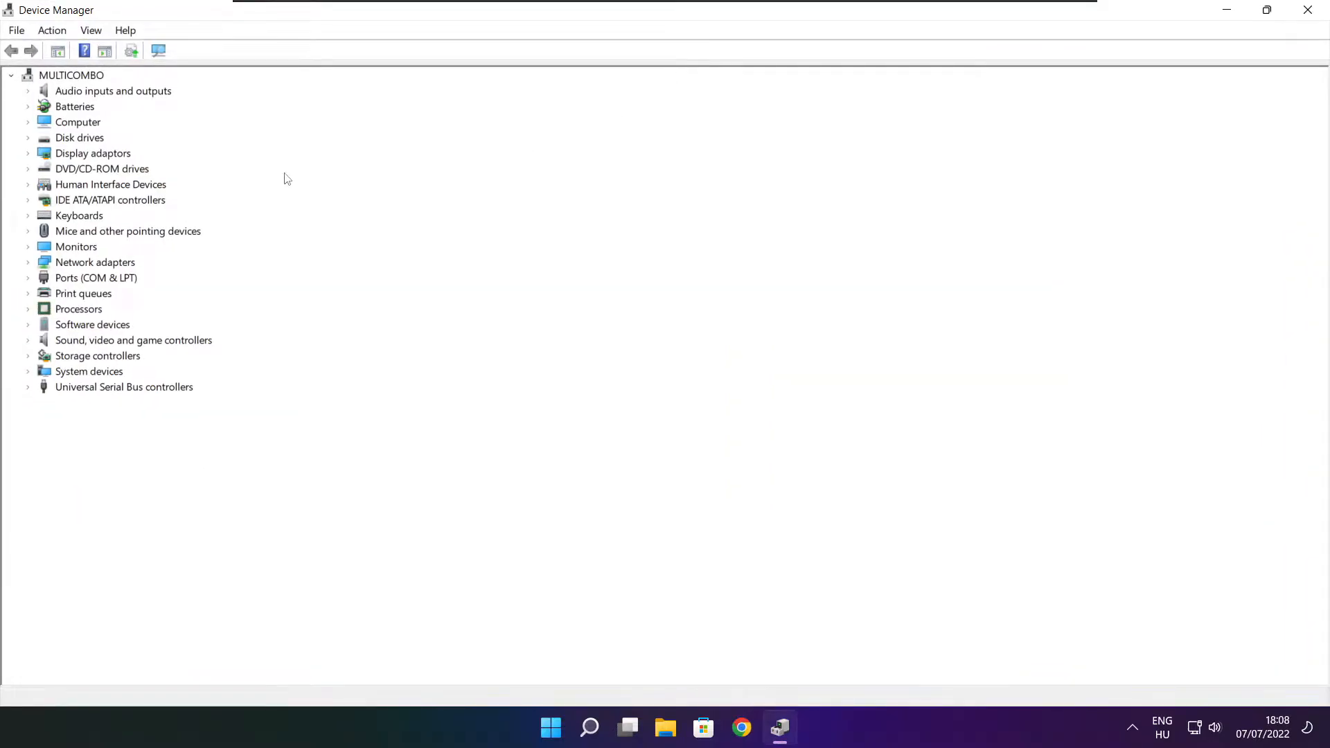
pyautogui.click(93, 153)
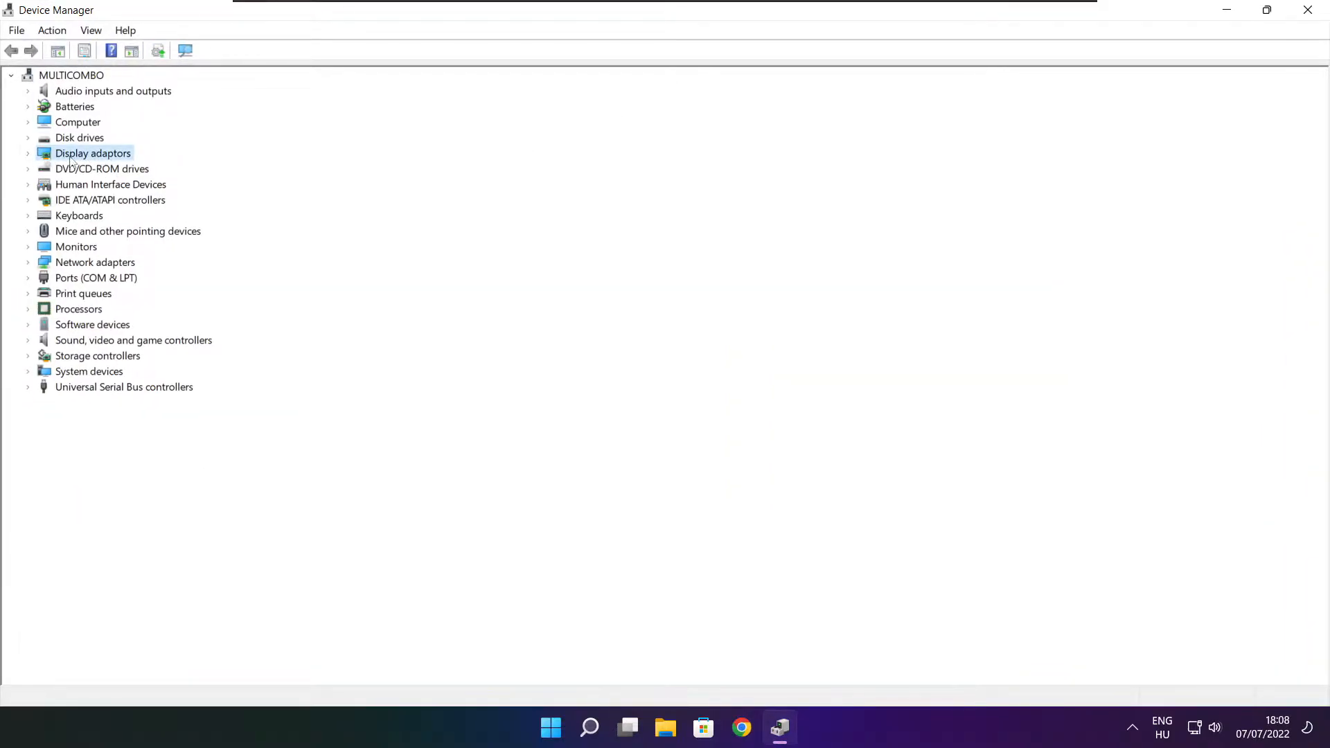
pyautogui.click(28, 153)
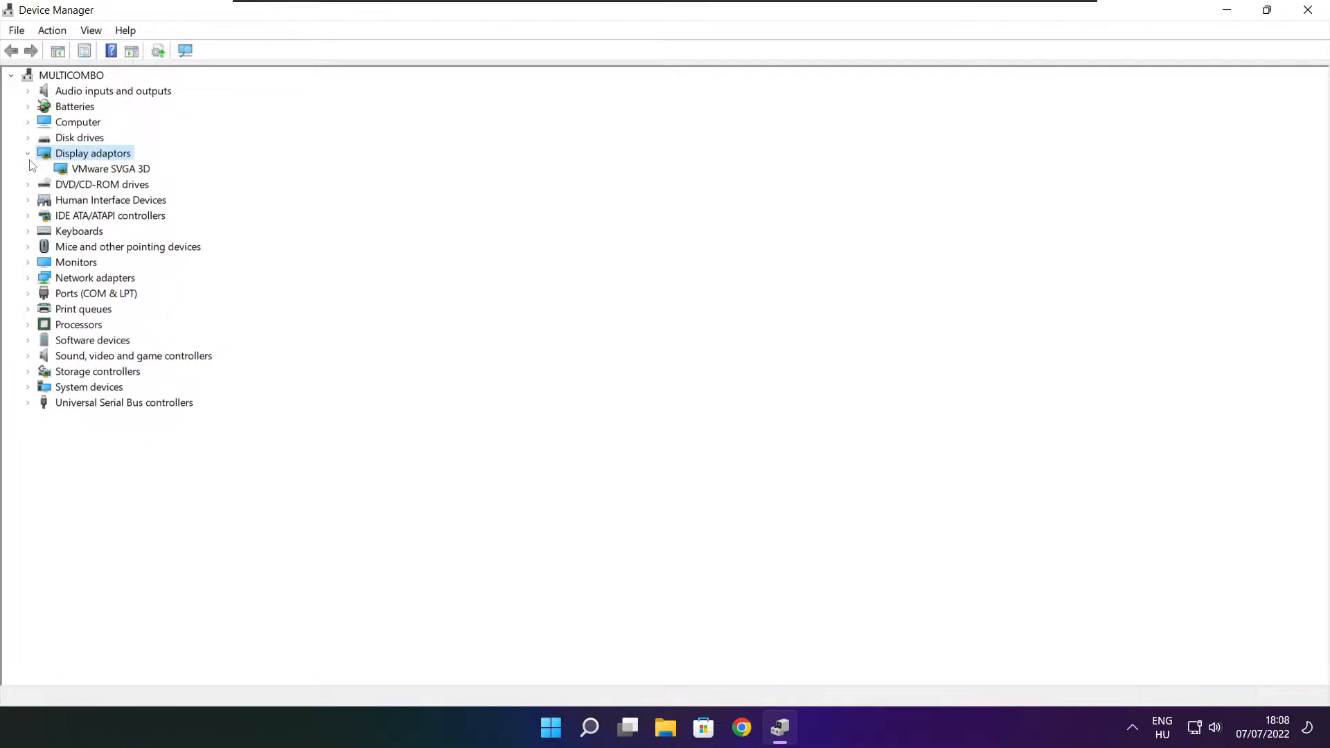
pyautogui.click(110, 167)
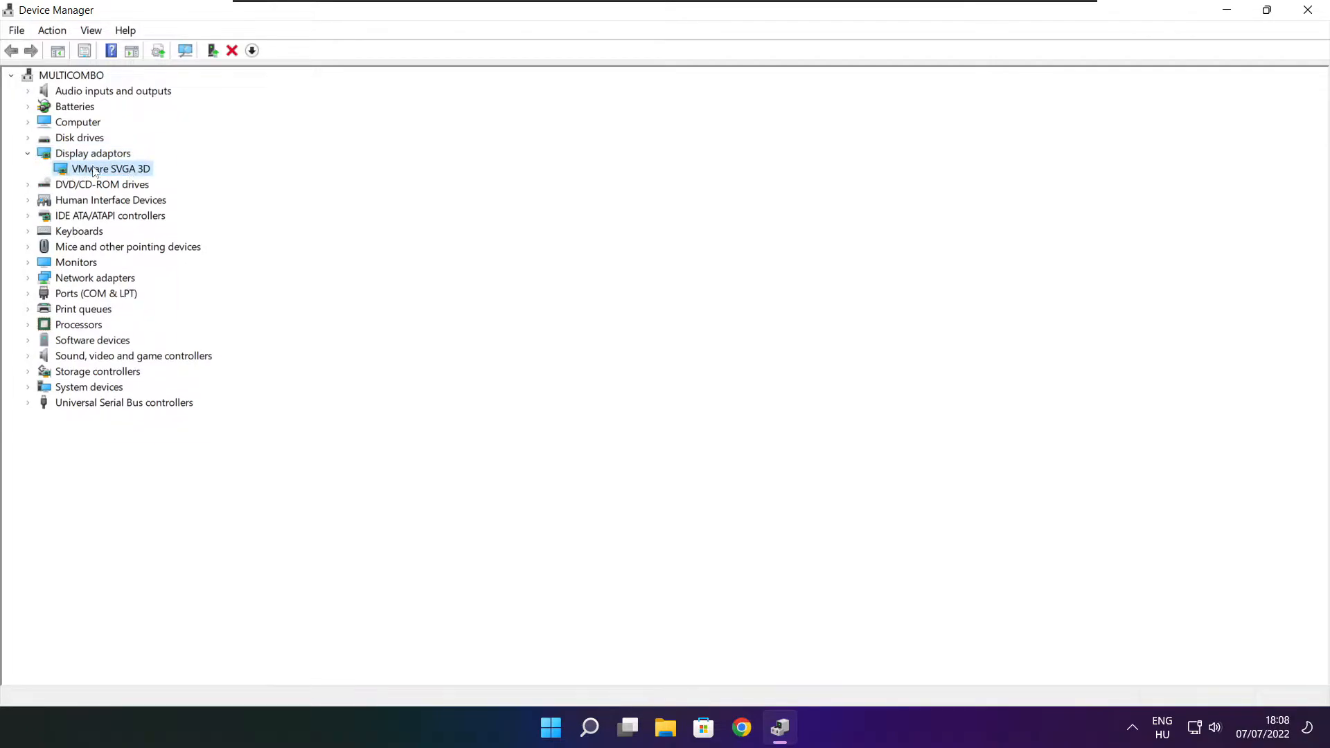
pyautogui.rightClick(110, 169)
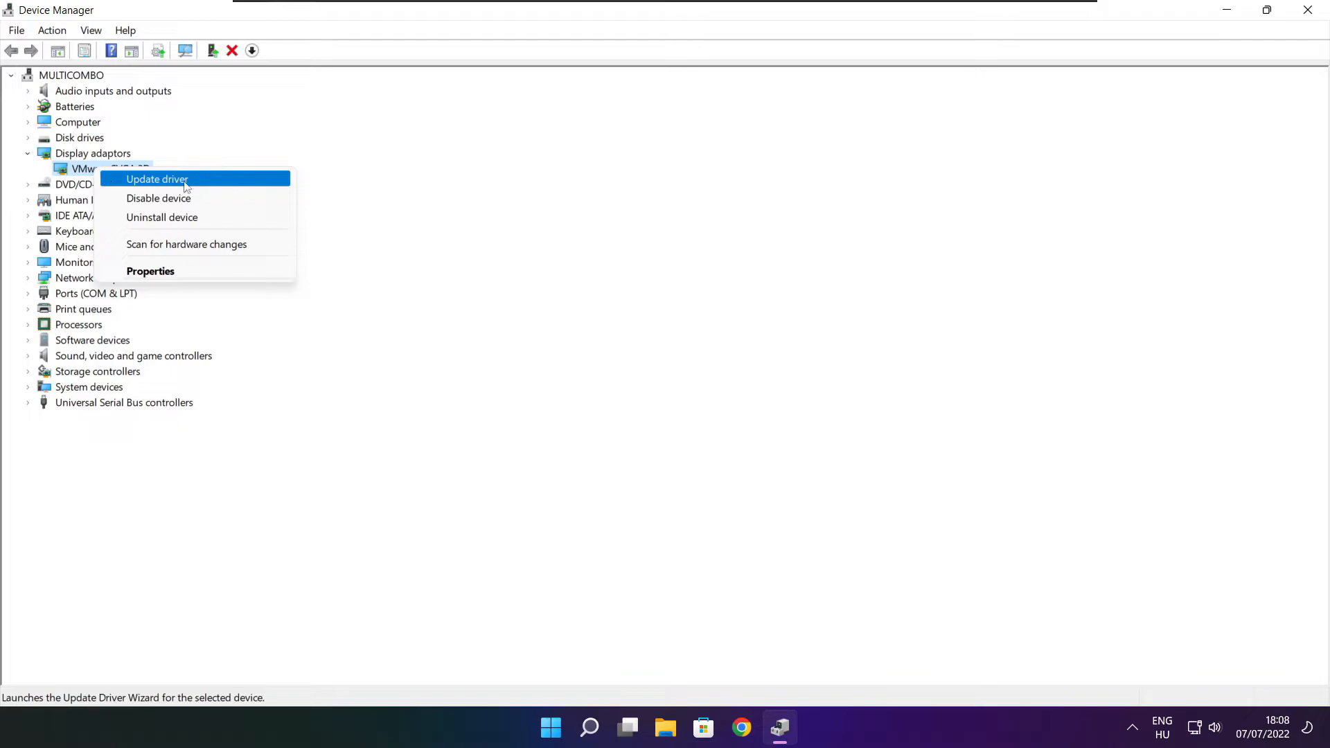
pyautogui.click(156, 179)
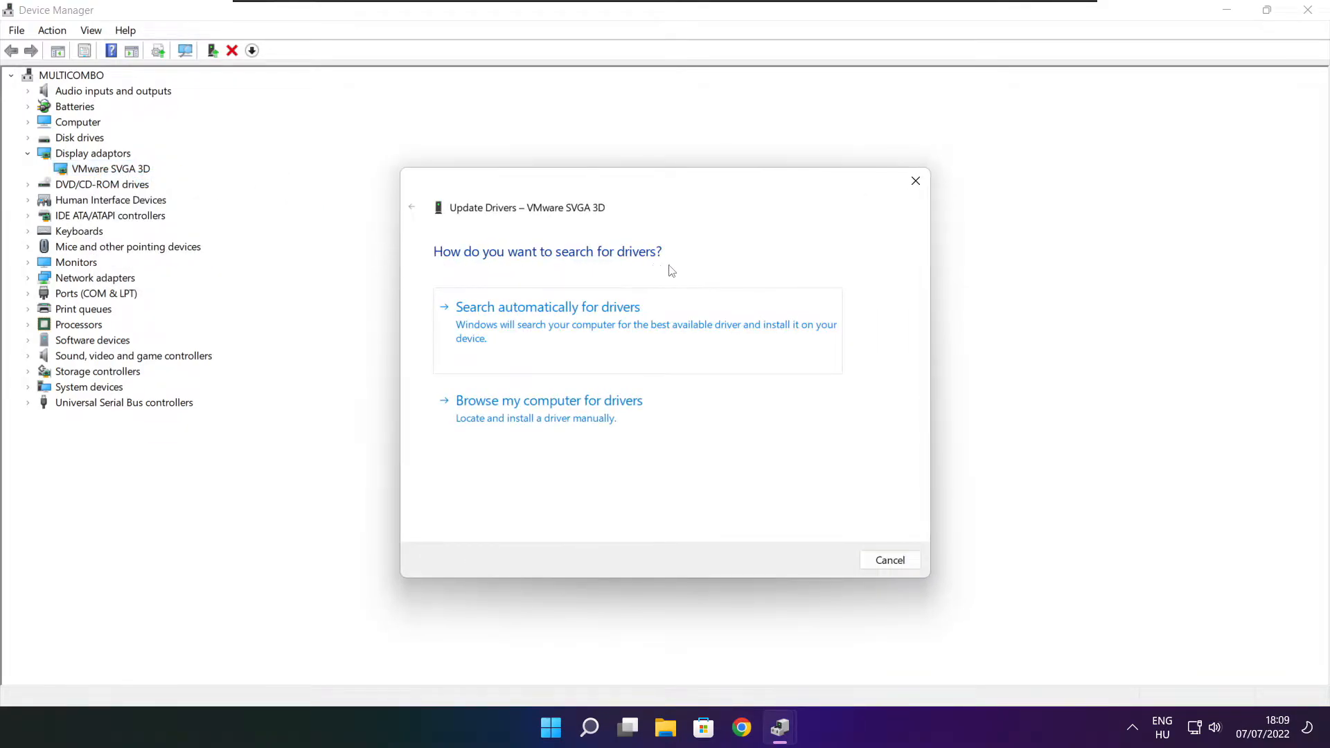
pyautogui.moveTo(515, 318)
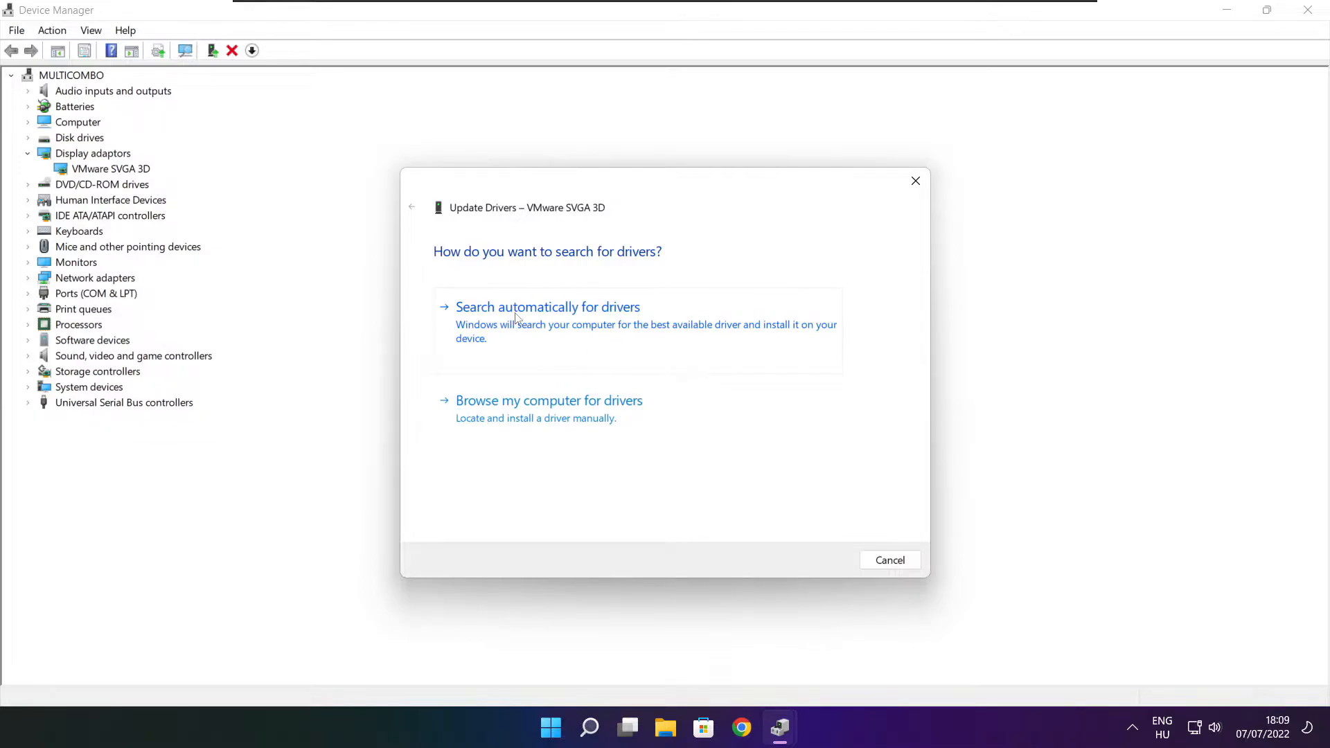
pyautogui.click(547, 306)
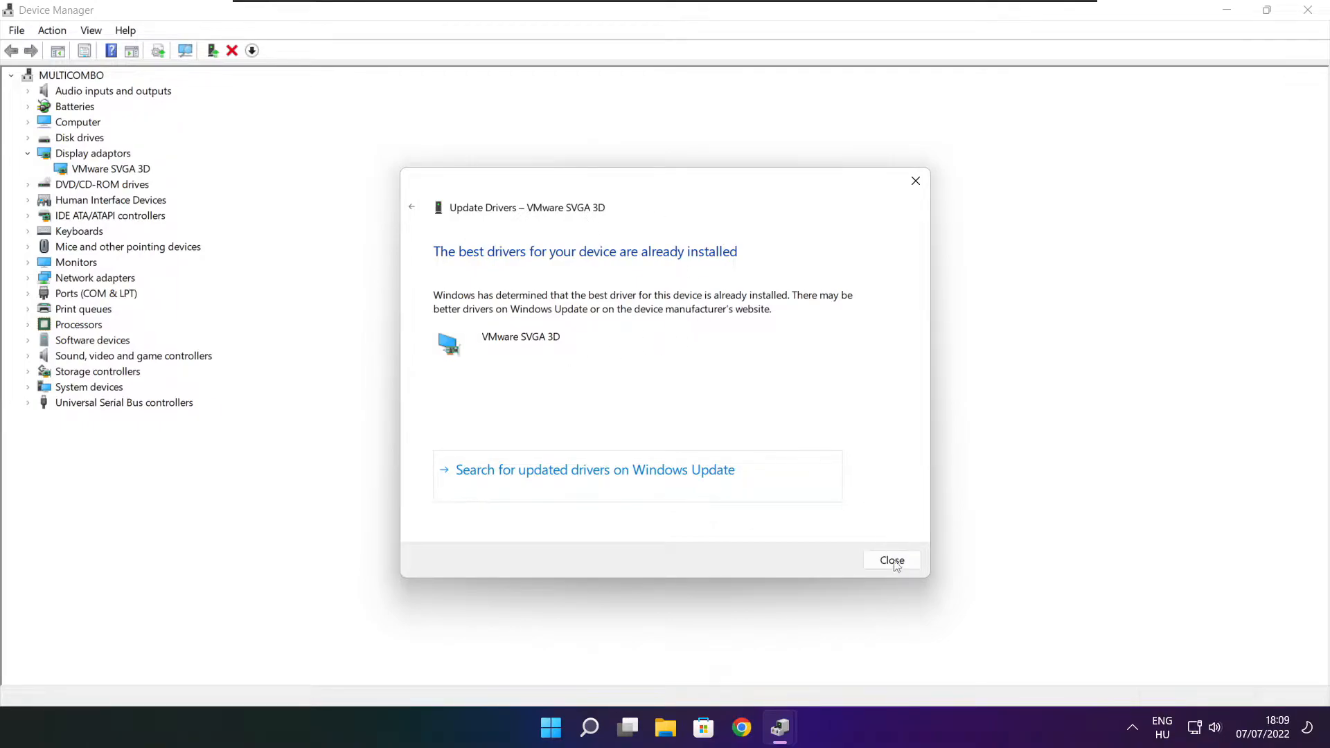
pyautogui.click(891, 560)
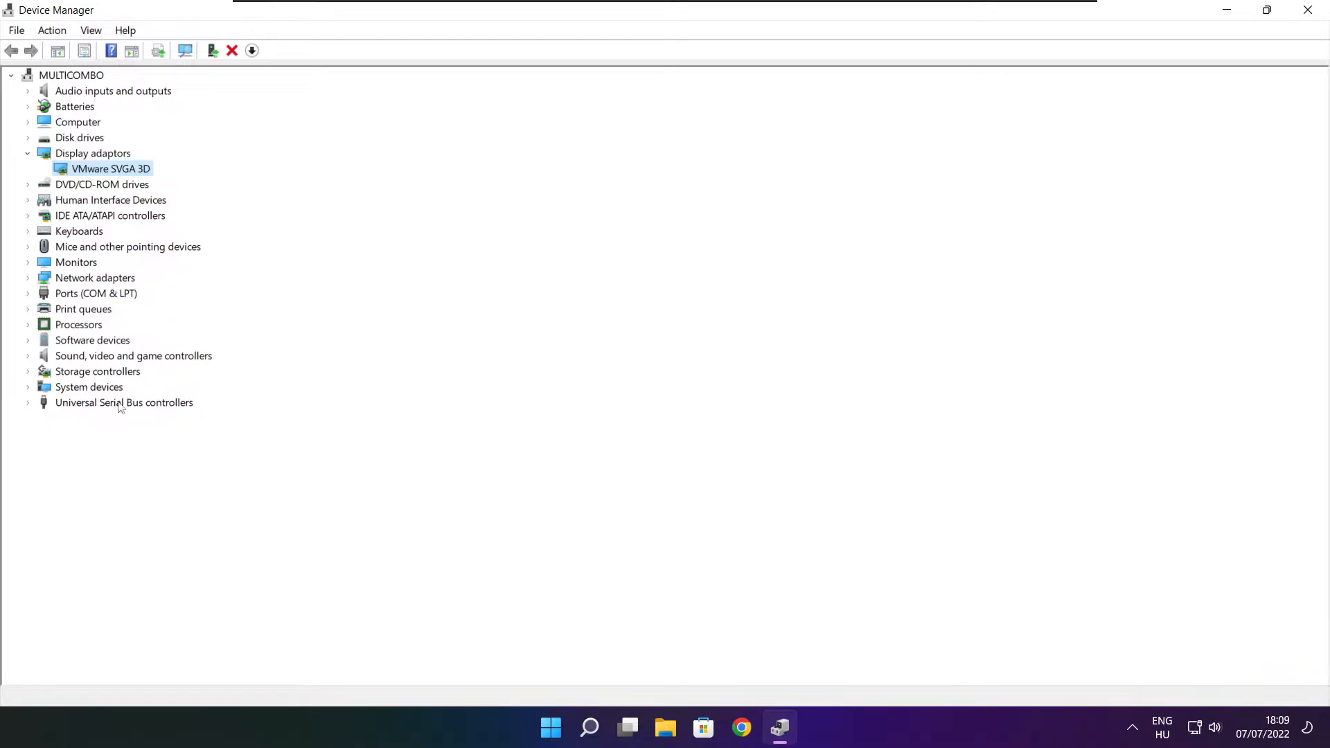
# Step: Update the High Definition Audio Device driver via automatic search, then close Device Manager
pyautogui.click(133, 356)
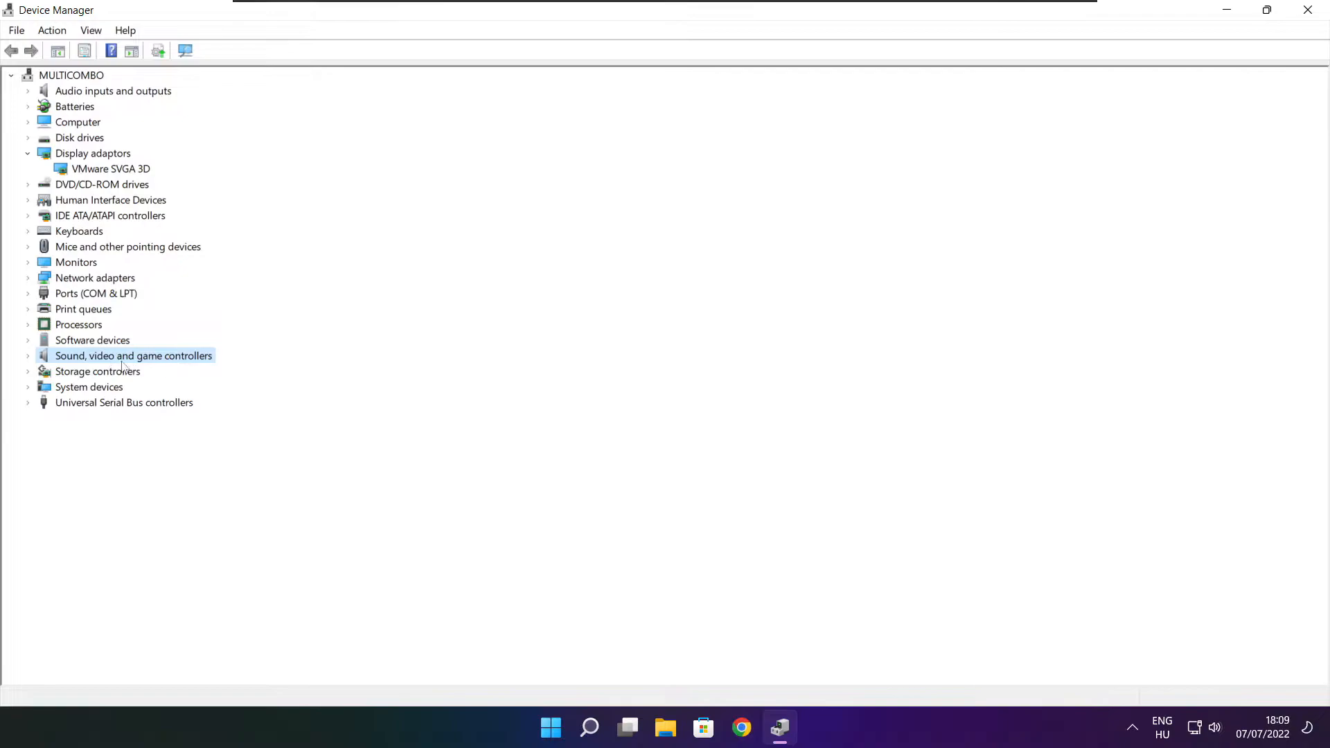
pyautogui.click(28, 356)
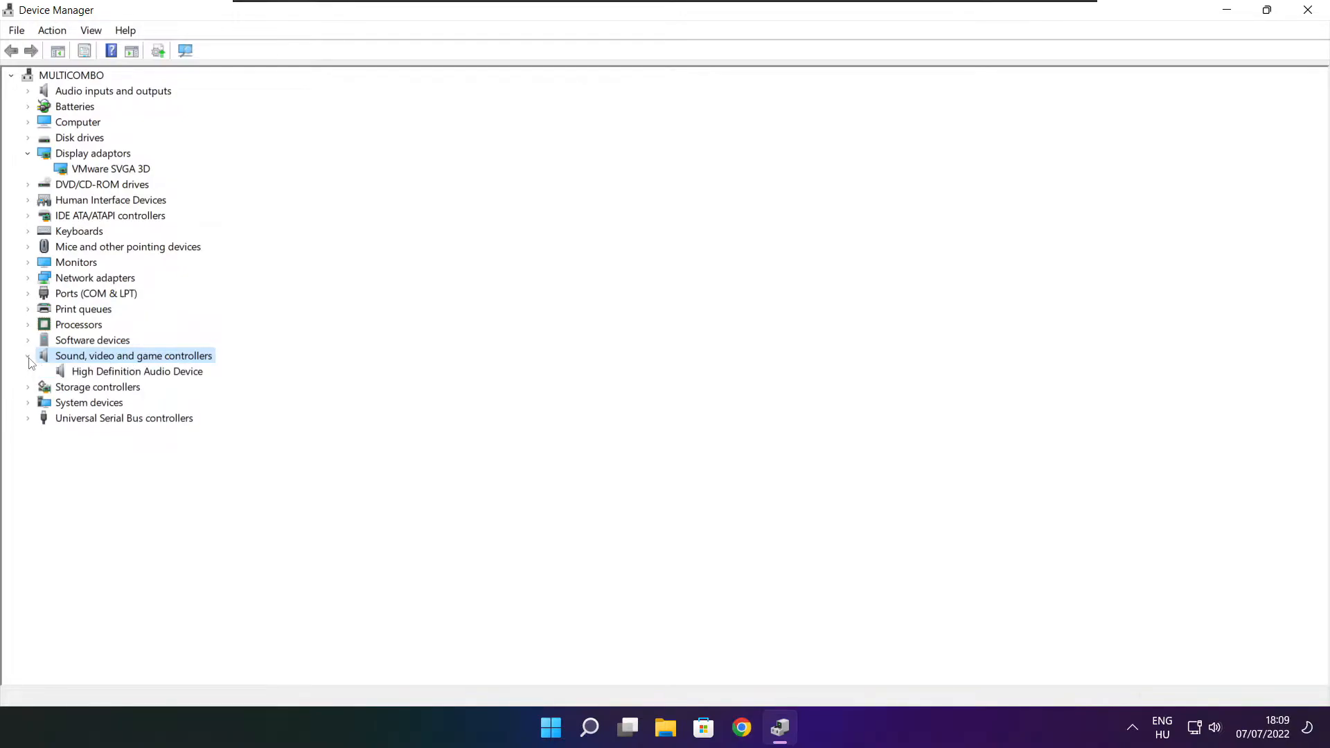
pyautogui.click(137, 371)
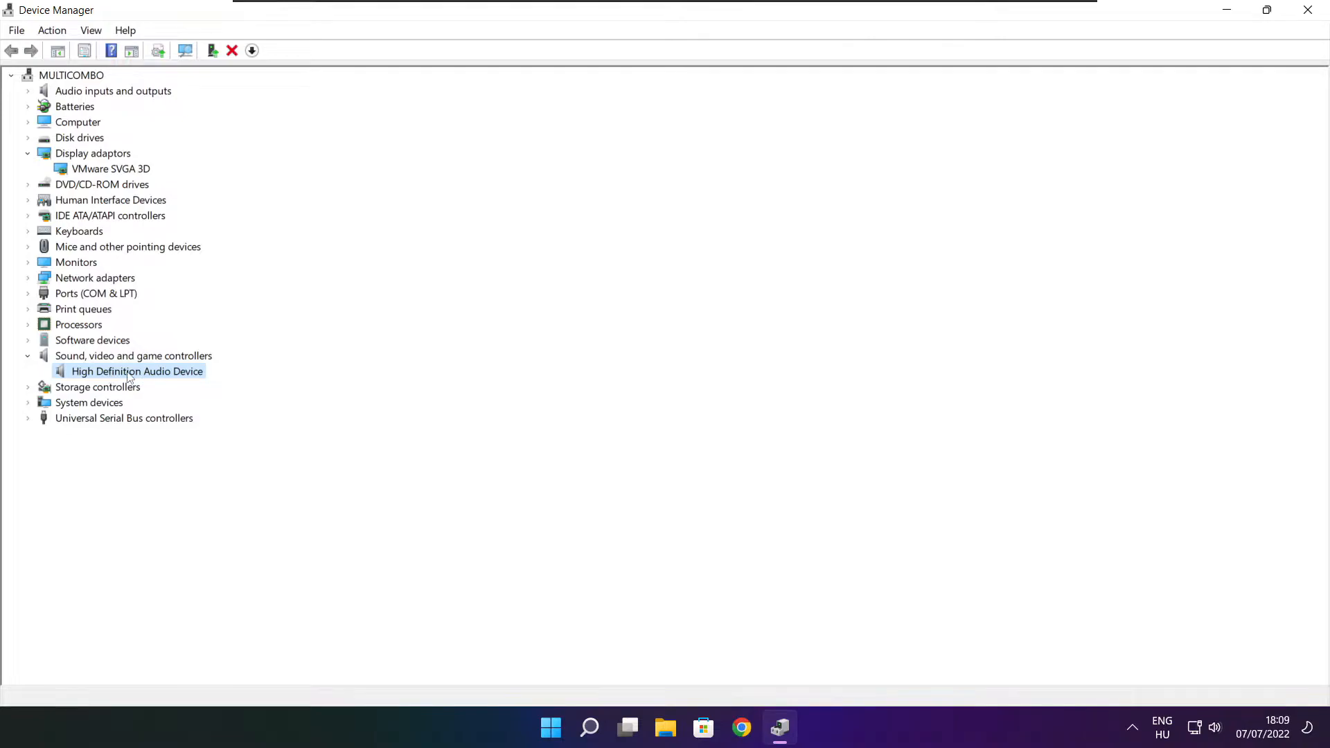
pyautogui.rightClick(137, 371)
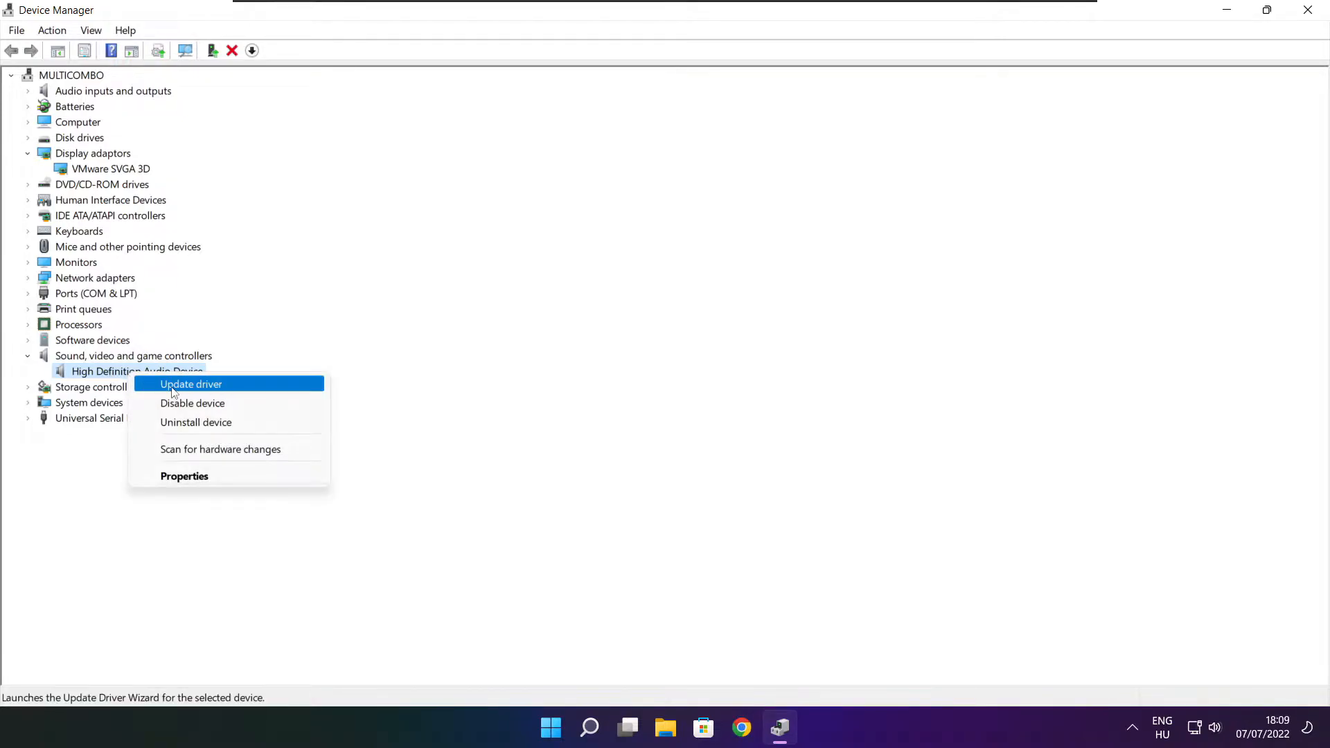
pyautogui.moveTo(260, 388)
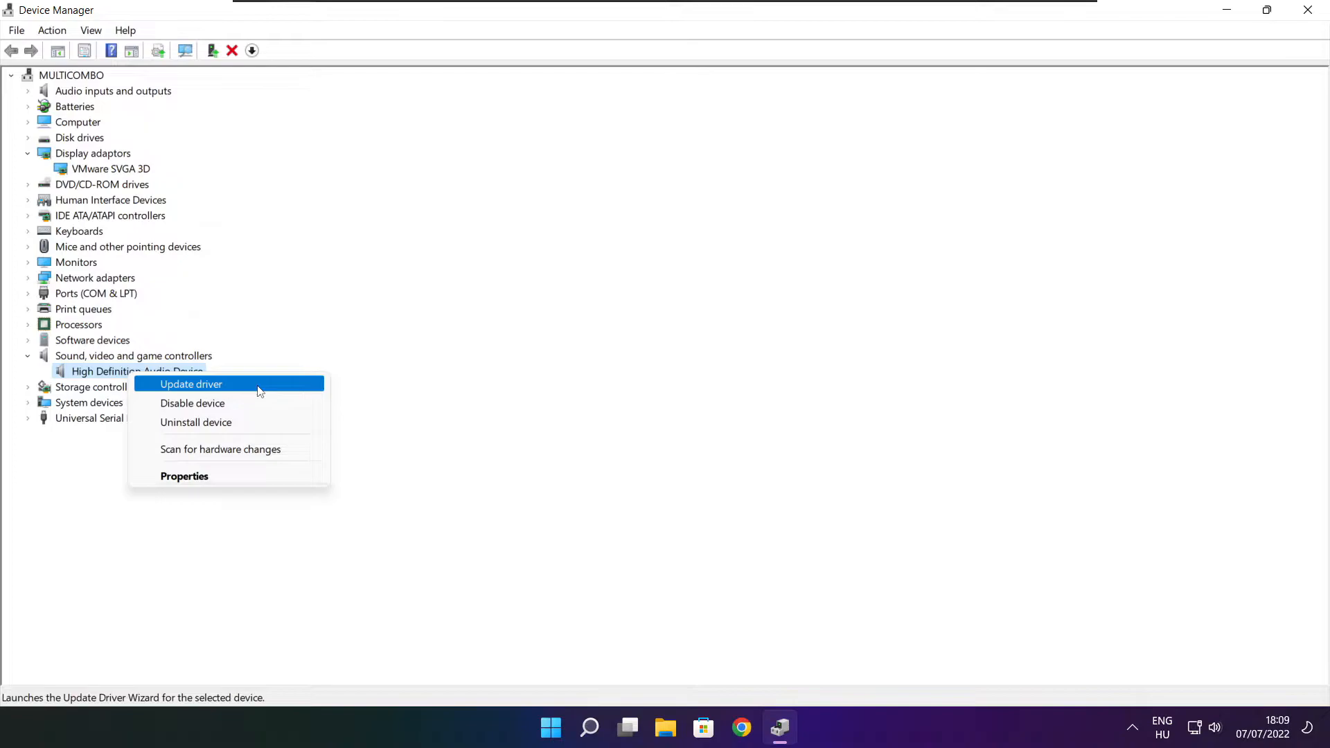
pyautogui.click(190, 384)
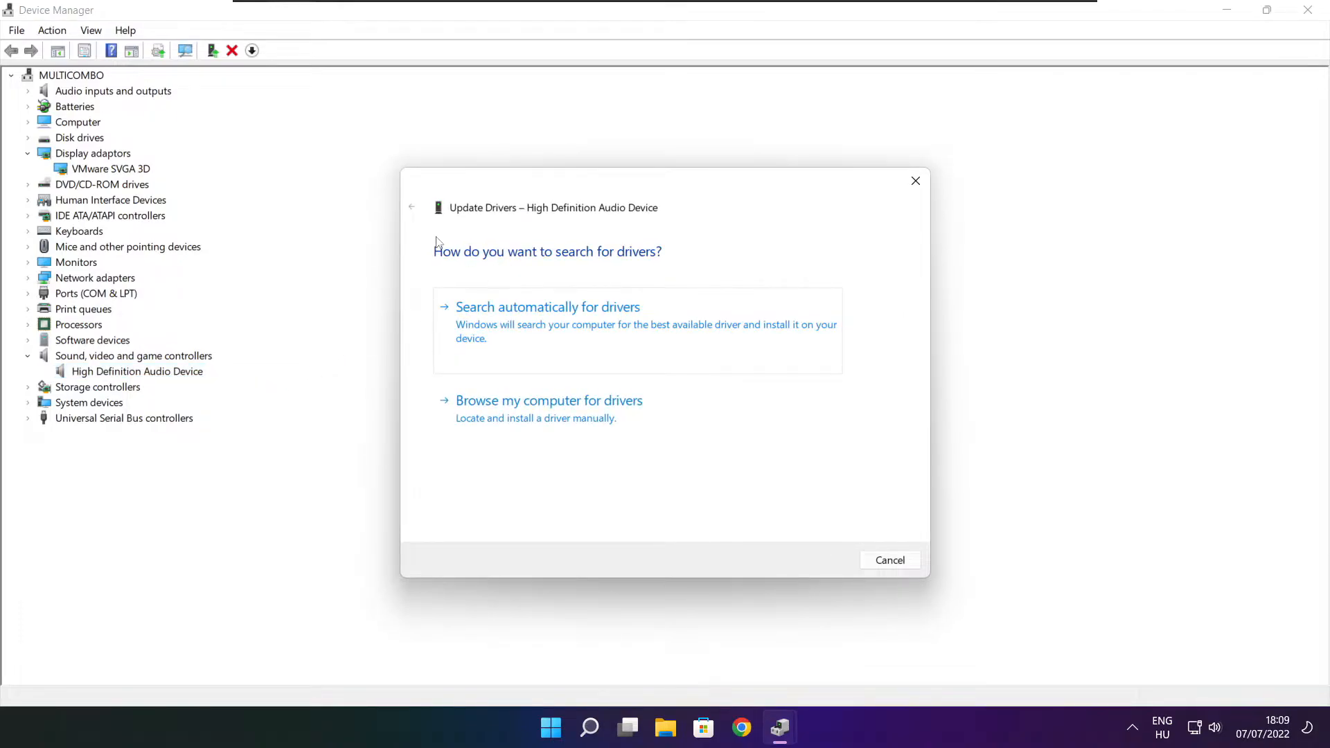
pyautogui.moveTo(543, 336)
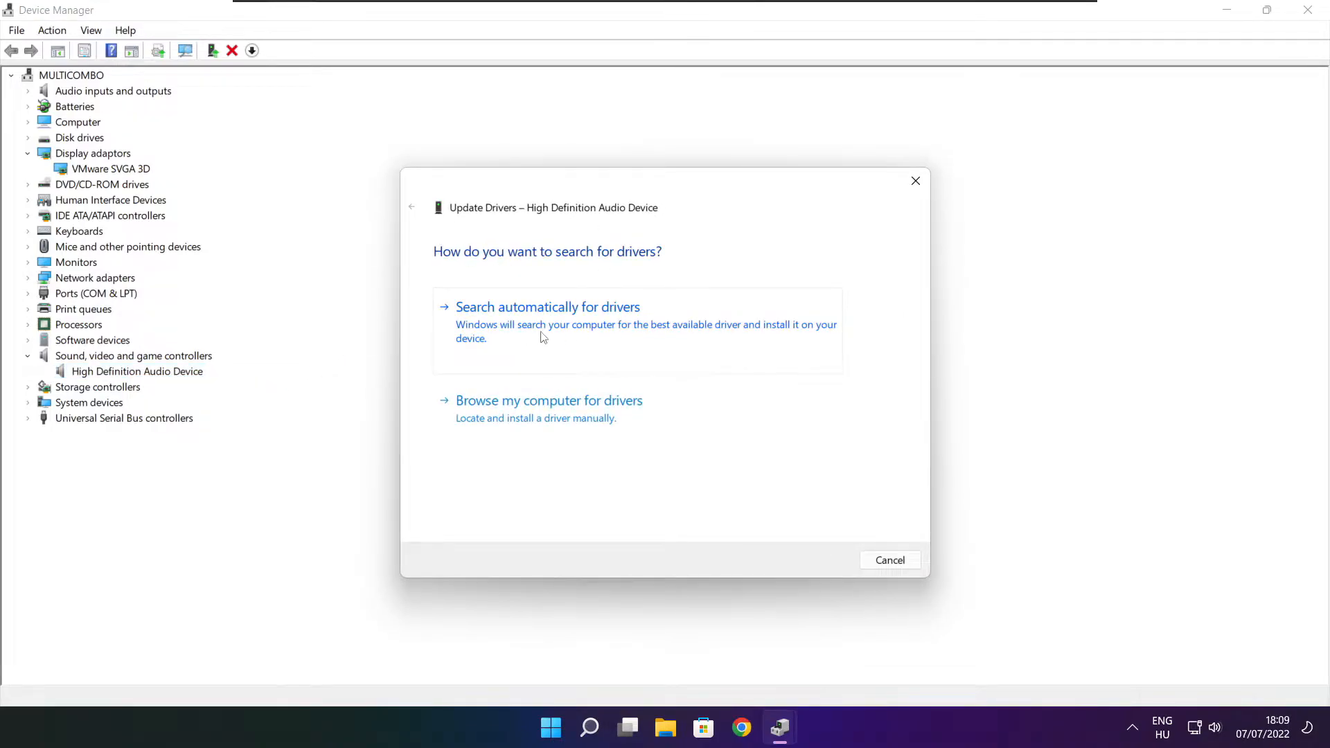
pyautogui.click(547, 306)
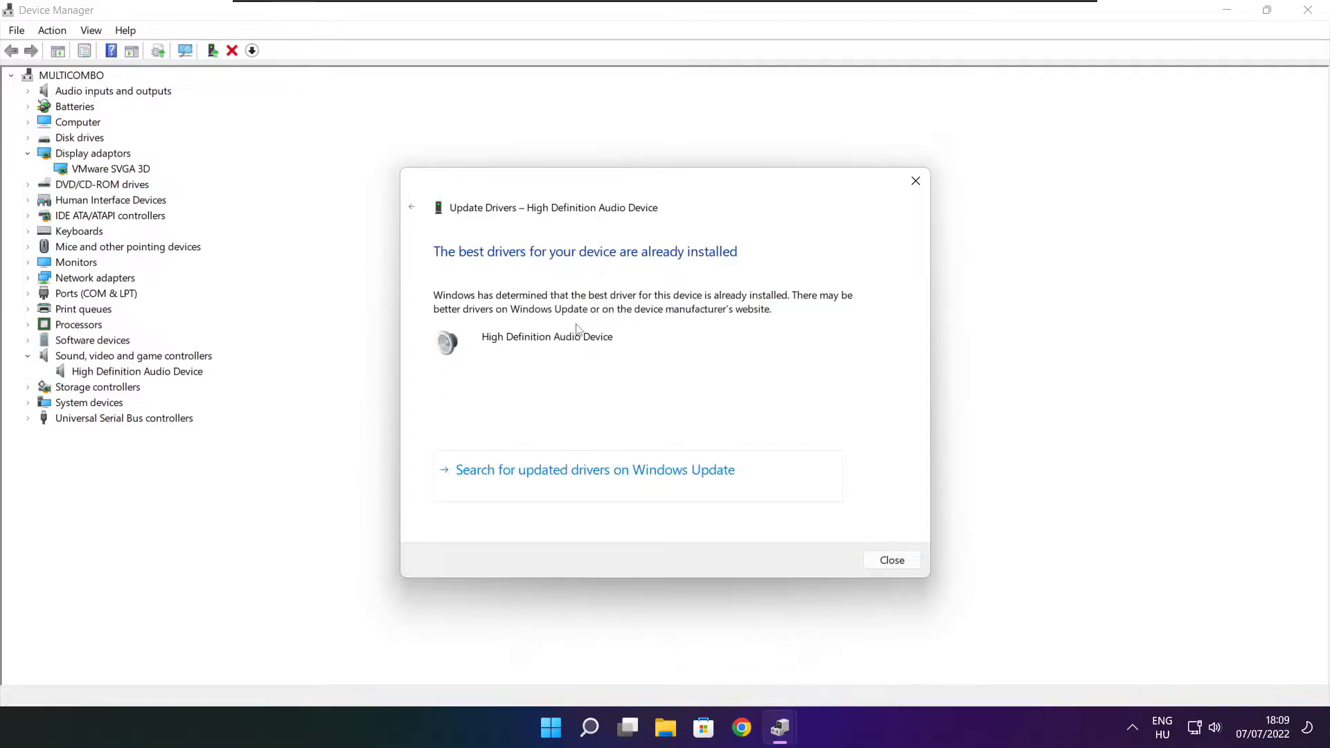
pyautogui.moveTo(764, 249)
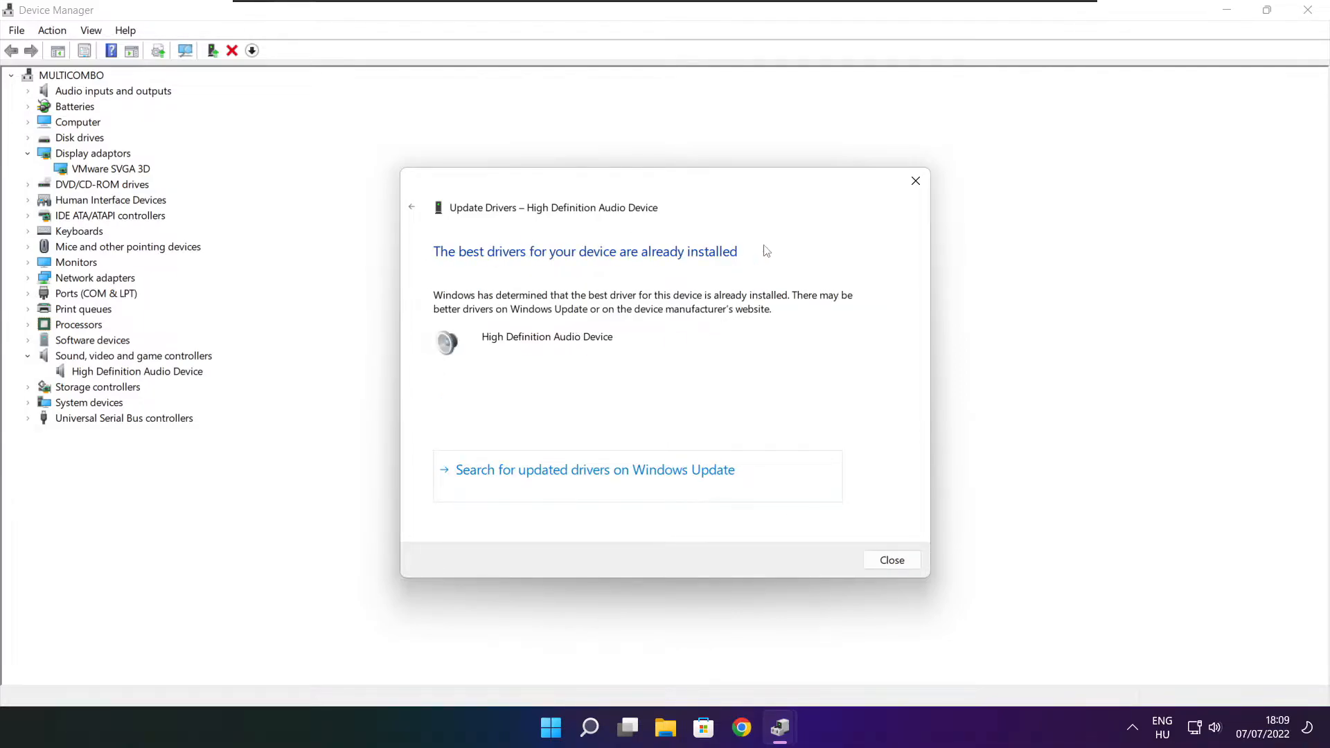
pyautogui.moveTo(878, 540)
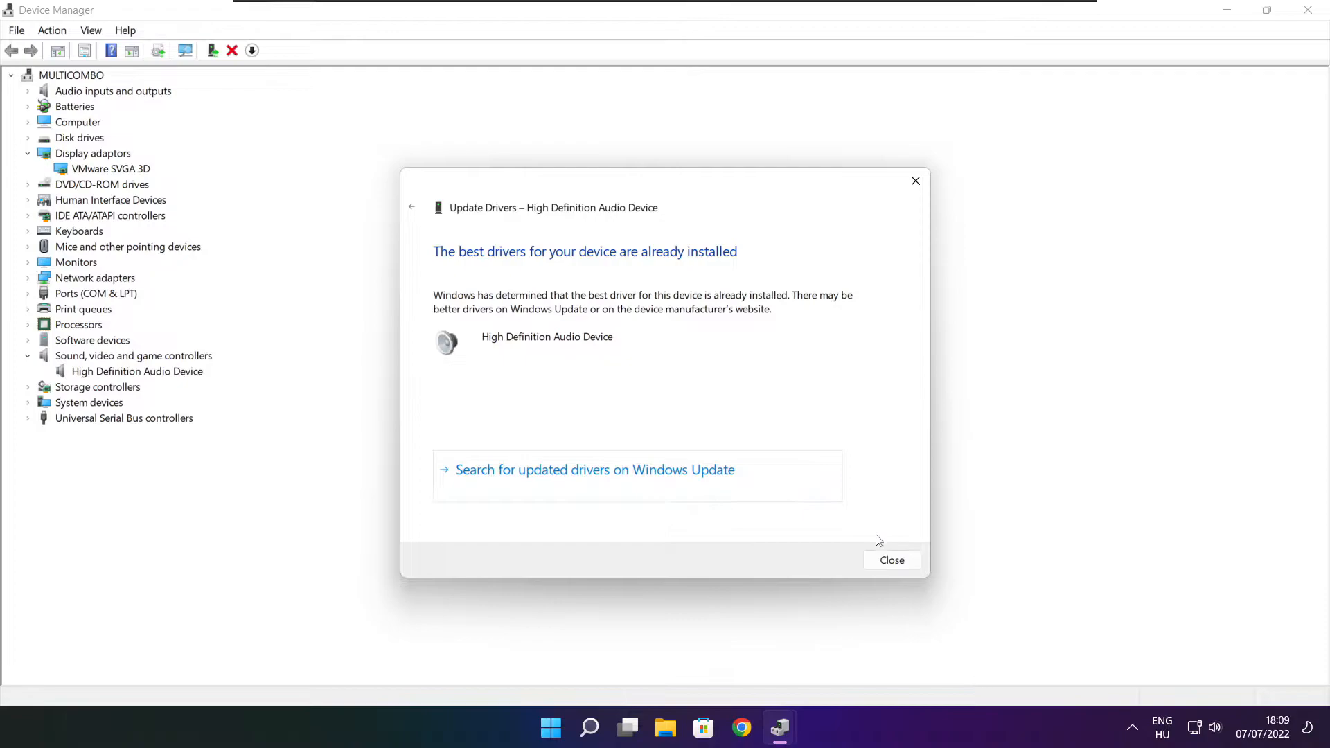
pyautogui.click(890, 559)
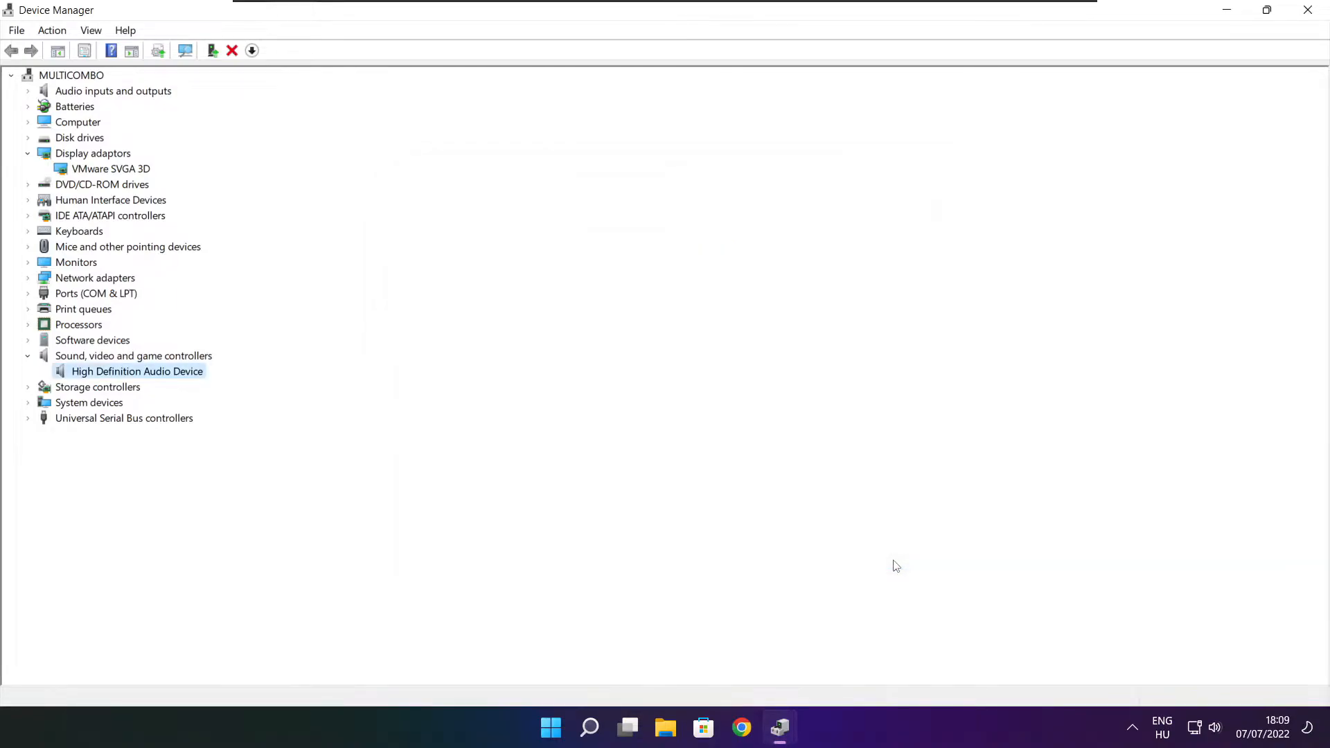
pyautogui.moveTo(1309, 10)
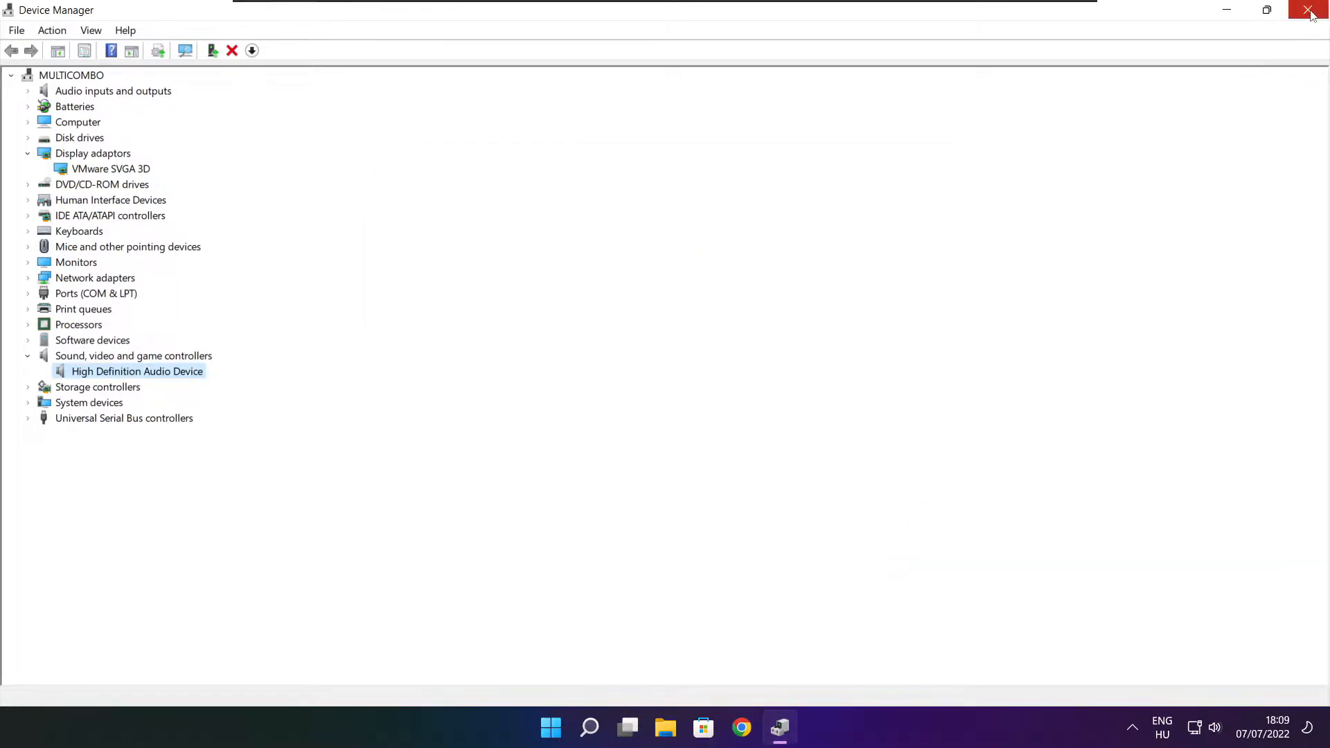
pyautogui.click(1310, 9)
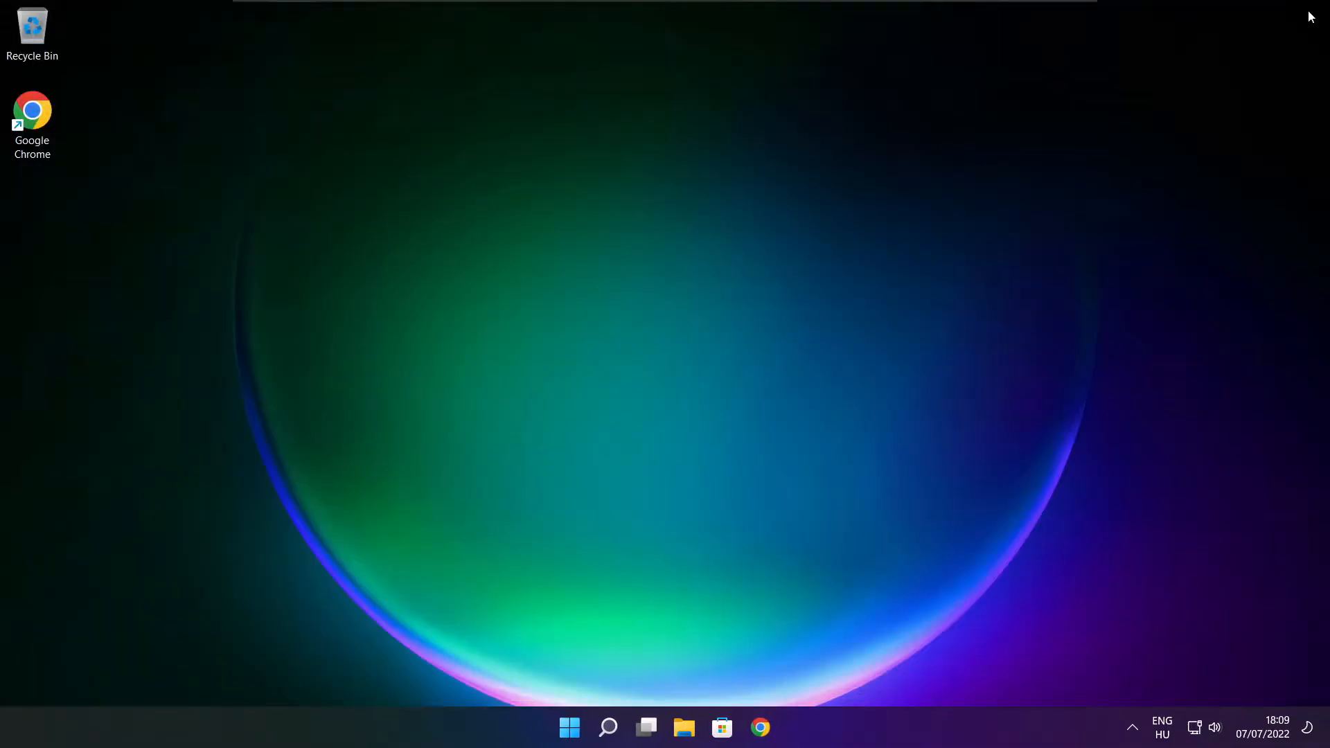
pyautogui.moveTo(833, 339)
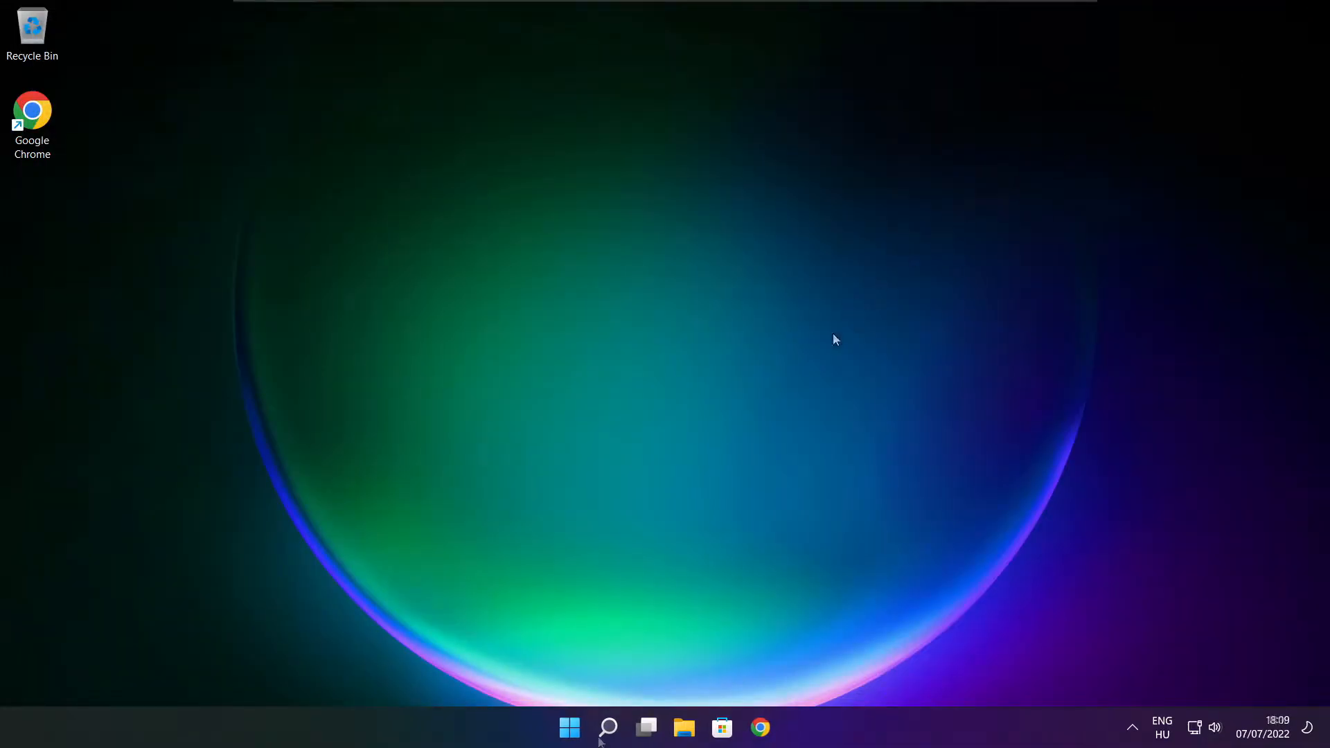
# Step: Search 'edit power plan', select the High performance plan in Power Options, and close it
pyautogui.click(607, 727)
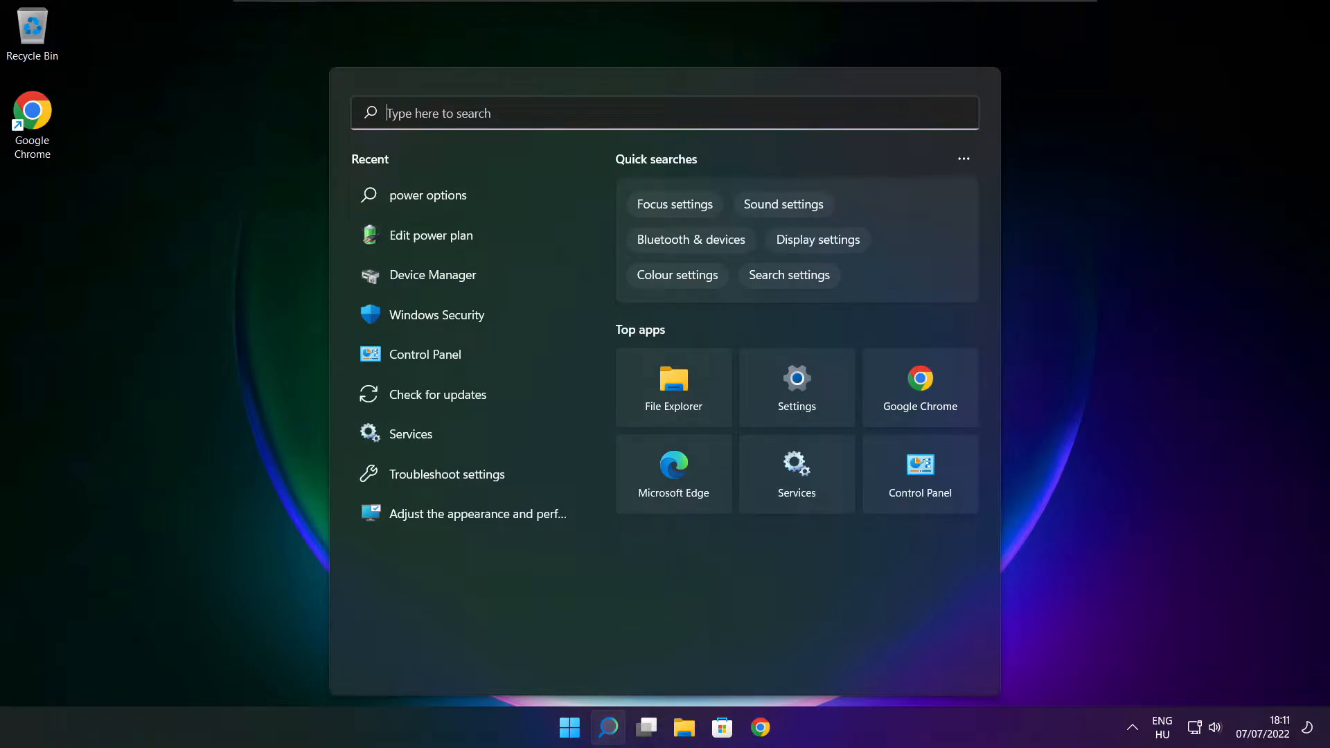
pyautogui.write('edit power plan')
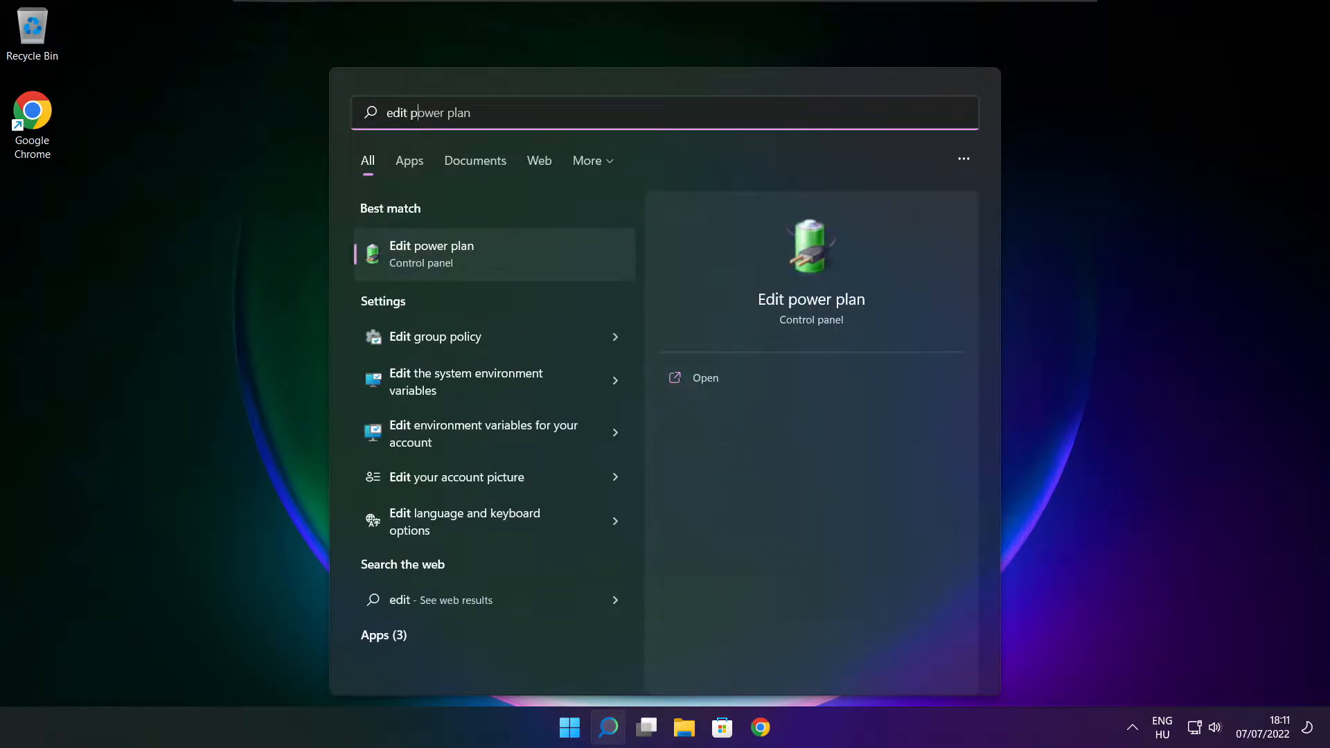
pyautogui.write('plan')
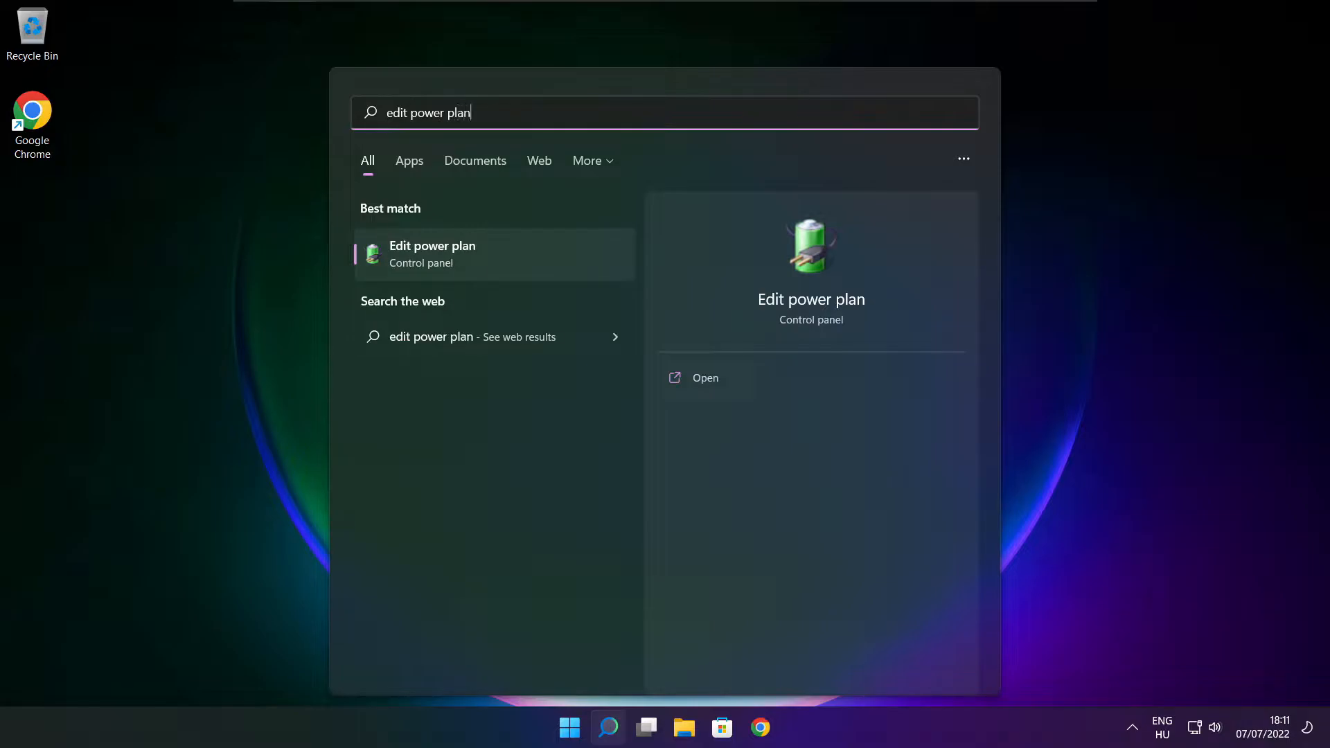
pyautogui.moveTo(523, 263)
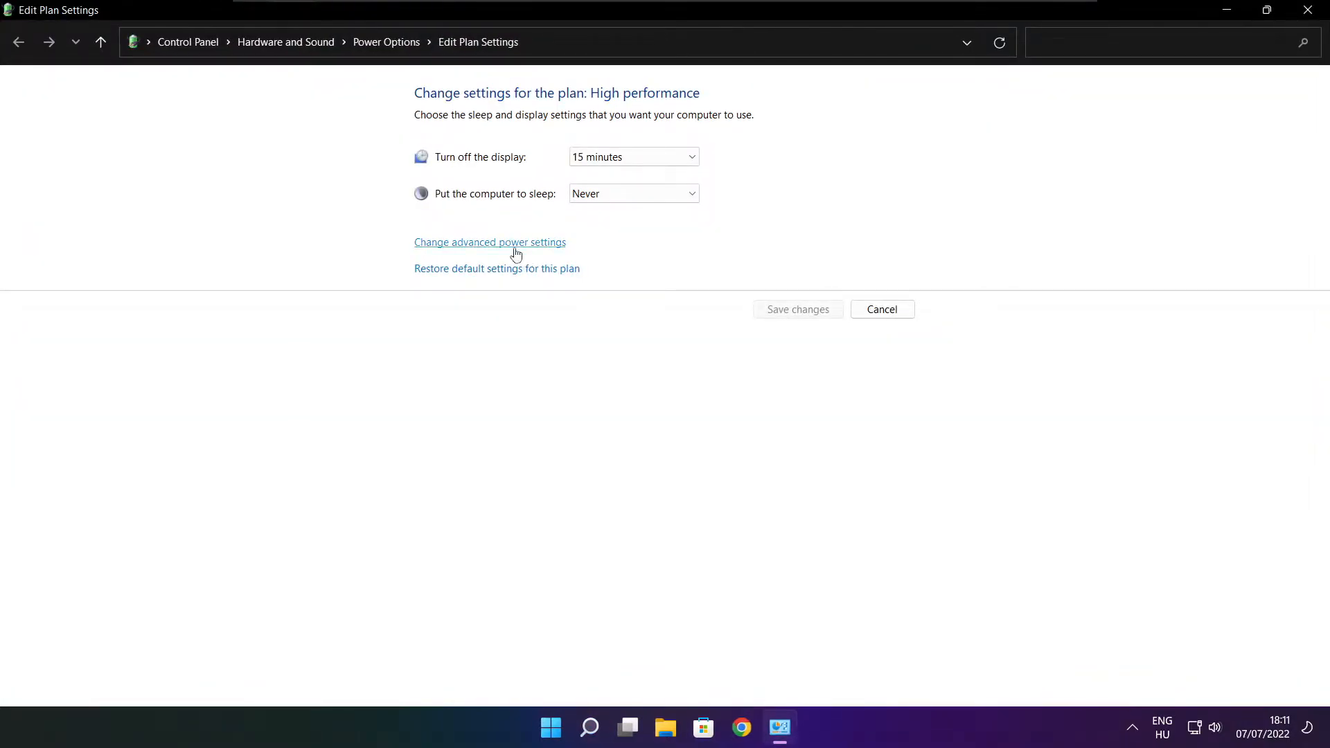
pyautogui.moveTo(387, 41)
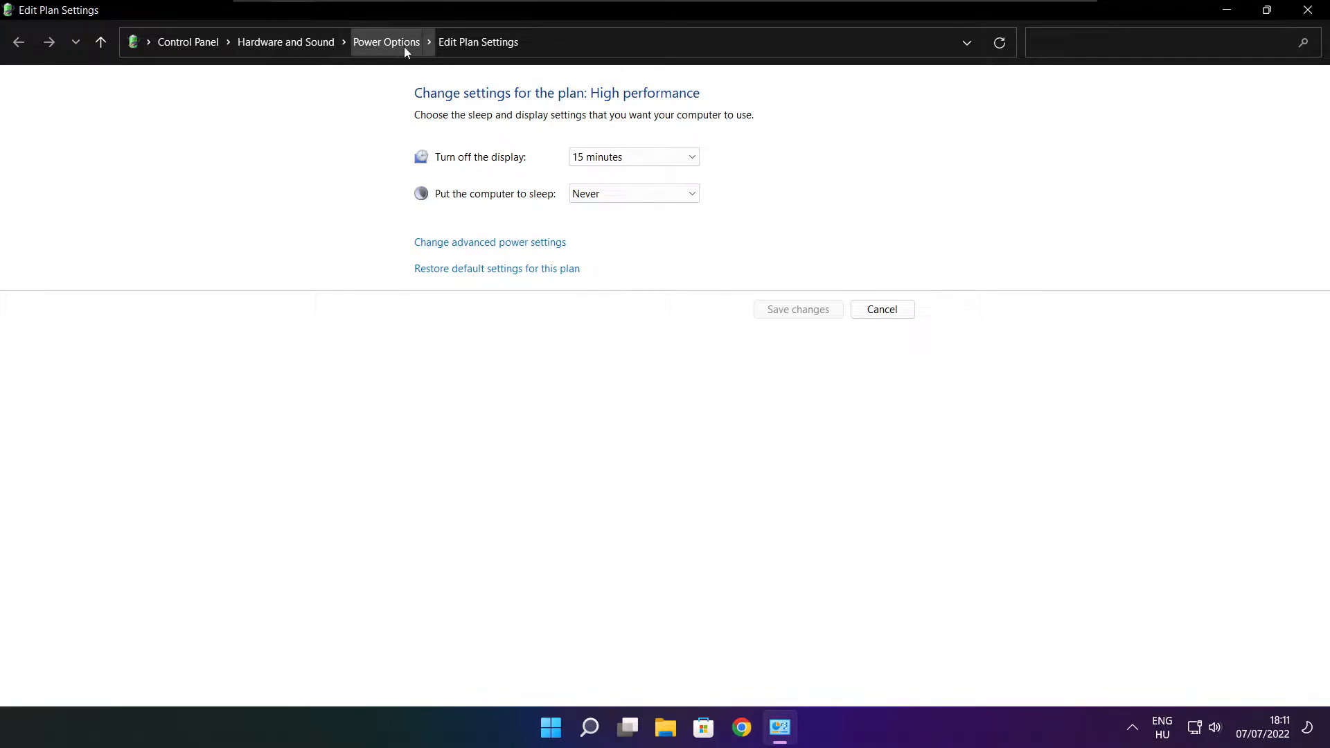
pyautogui.moveTo(395, 55)
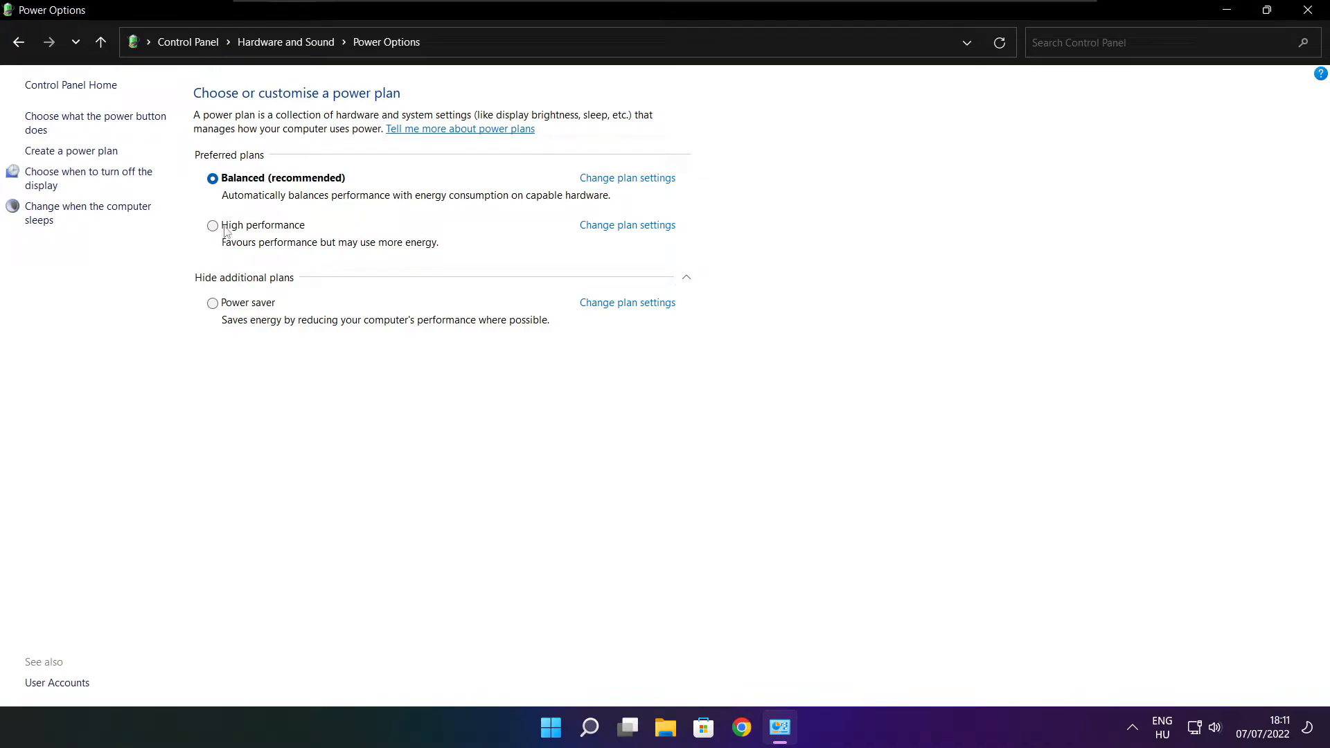
pyautogui.moveTo(275, 233)
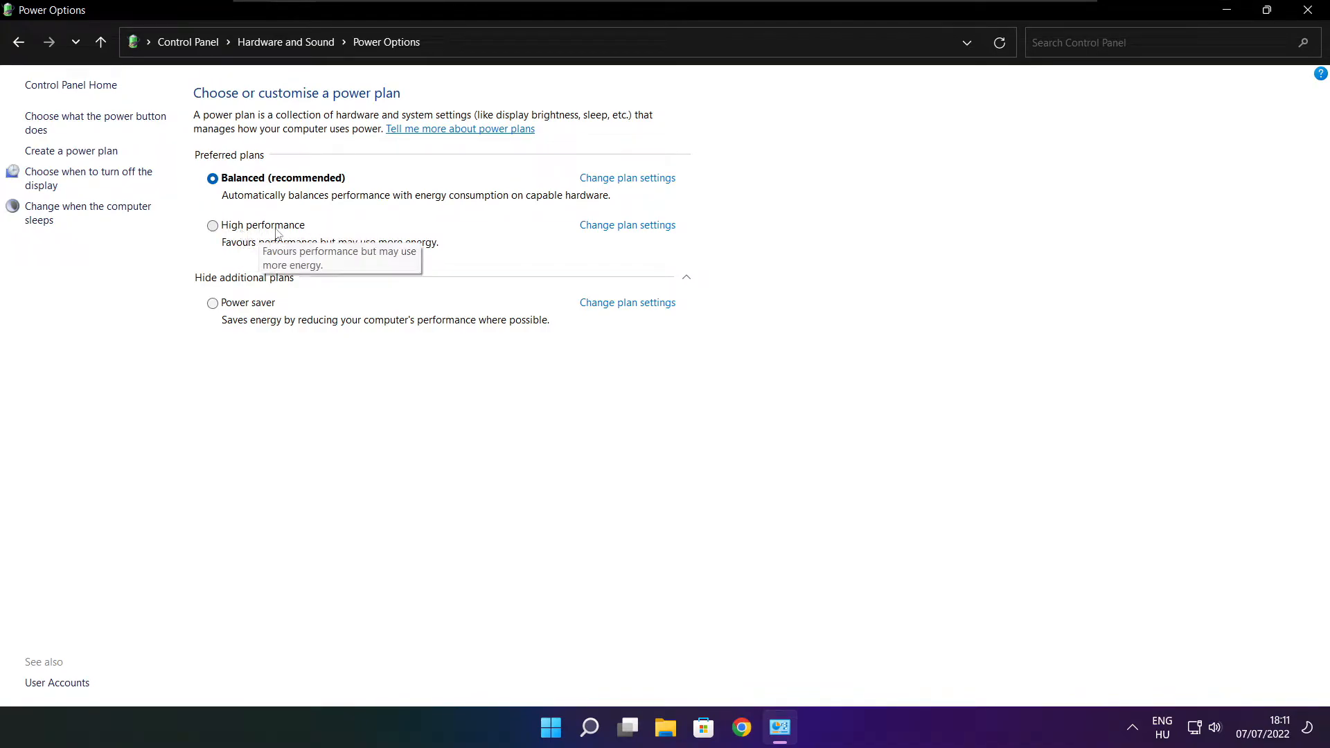
pyautogui.click(212, 224)
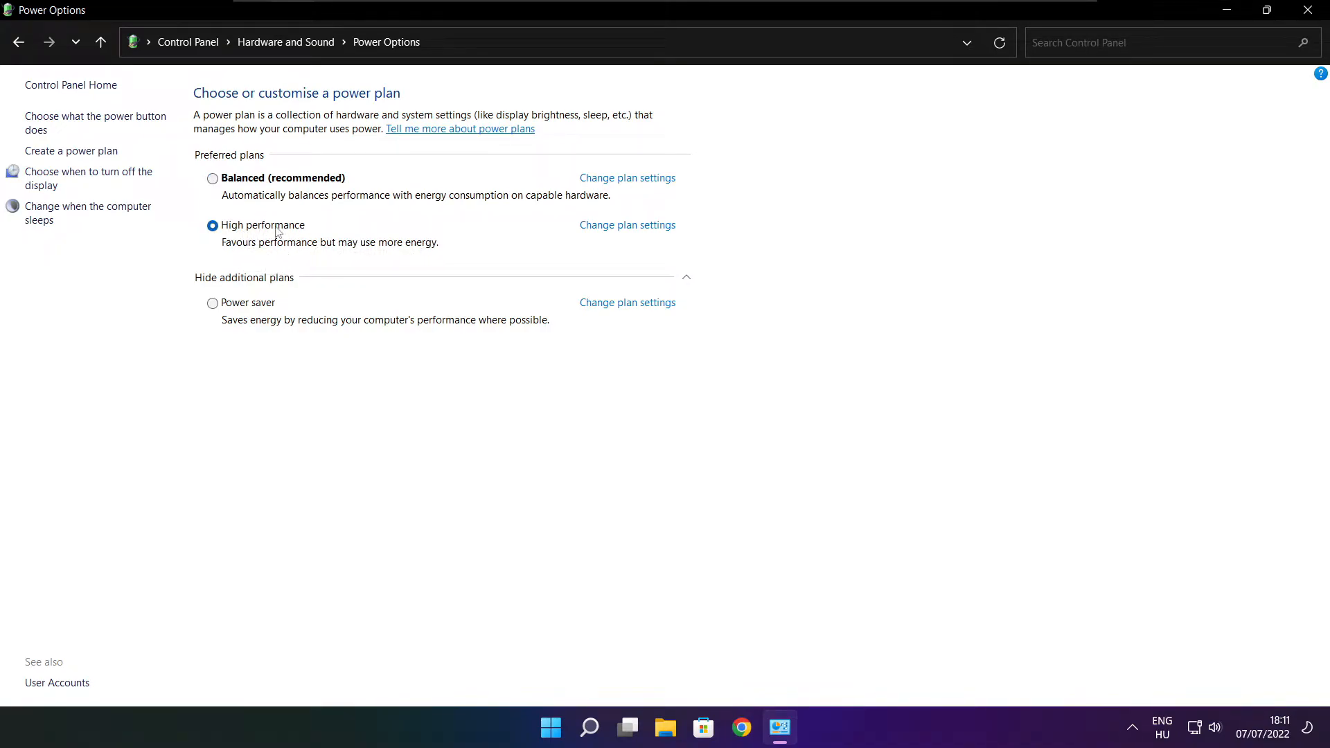
pyautogui.moveTo(1118, 194)
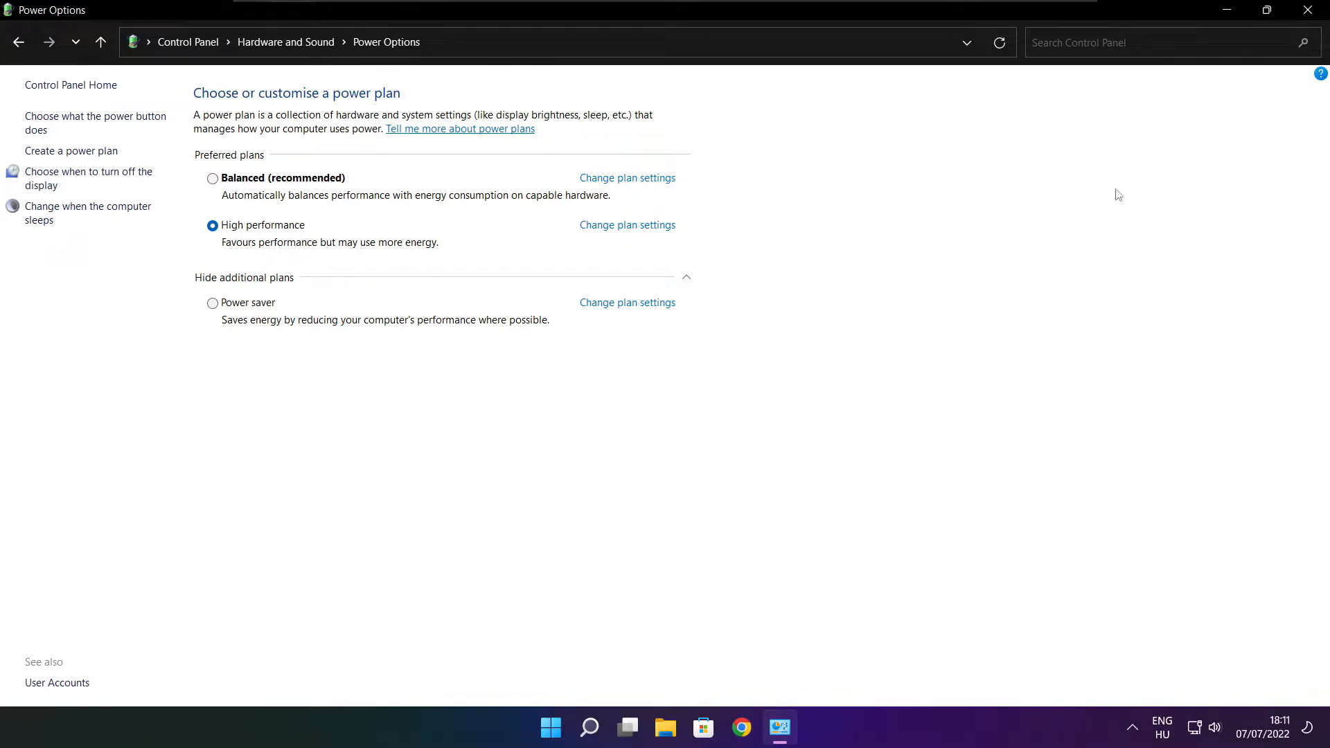
pyautogui.moveTo(1312, 10)
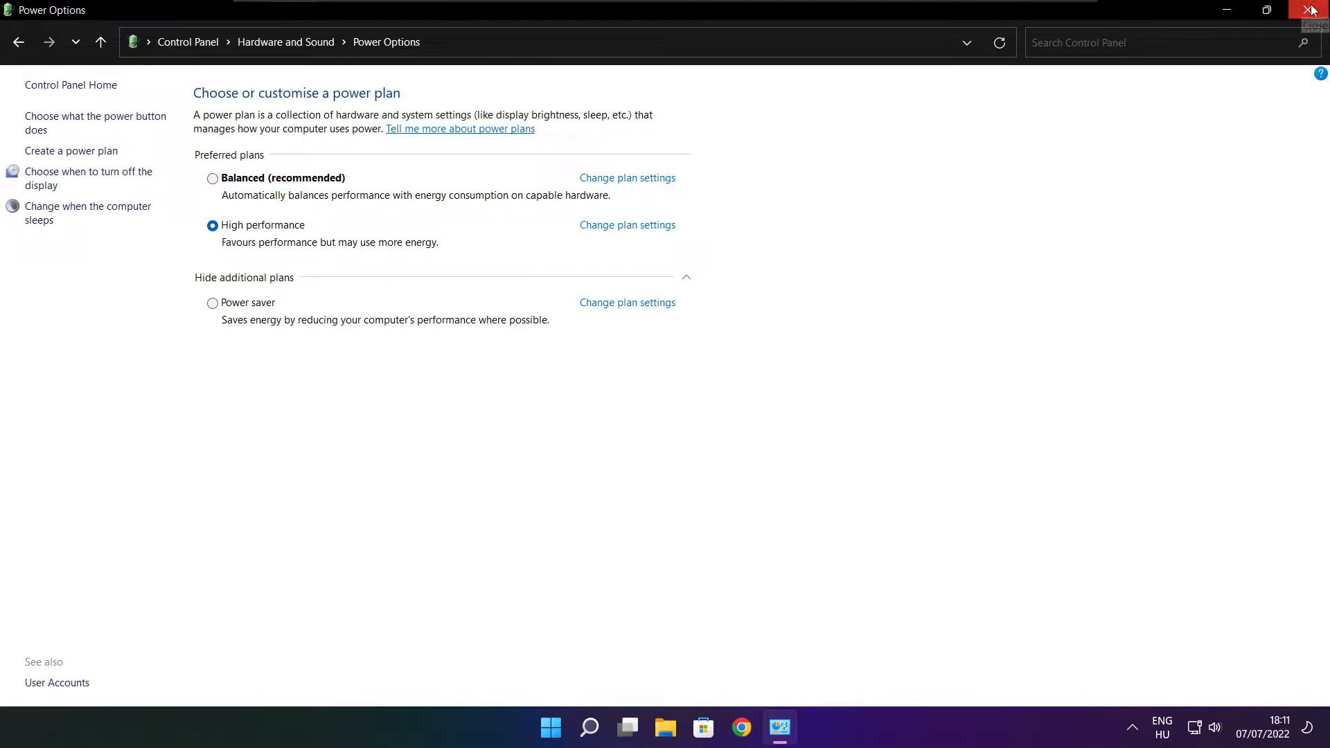
pyautogui.click(1312, 10)
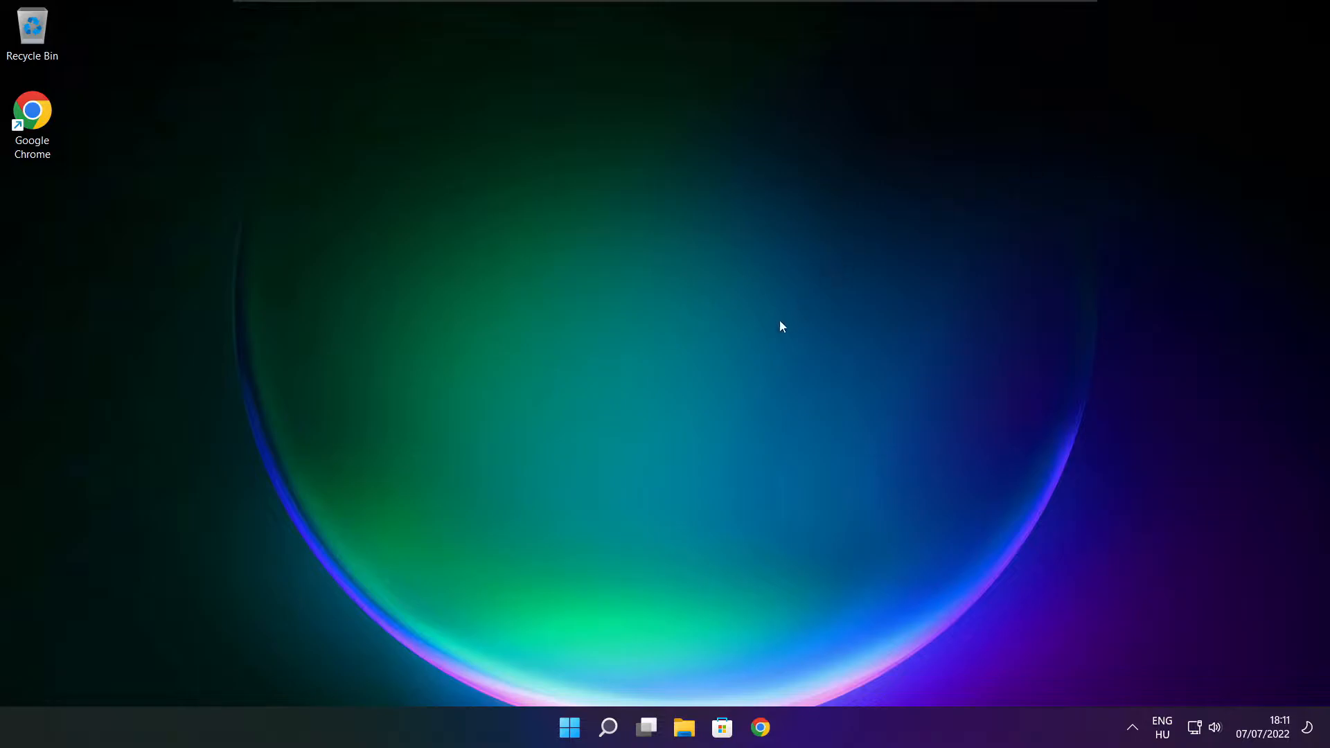
# Step: Search 'game bar controller settings' and turn off opening Xbox Game Bar with the controller button
pyautogui.click(607, 727)
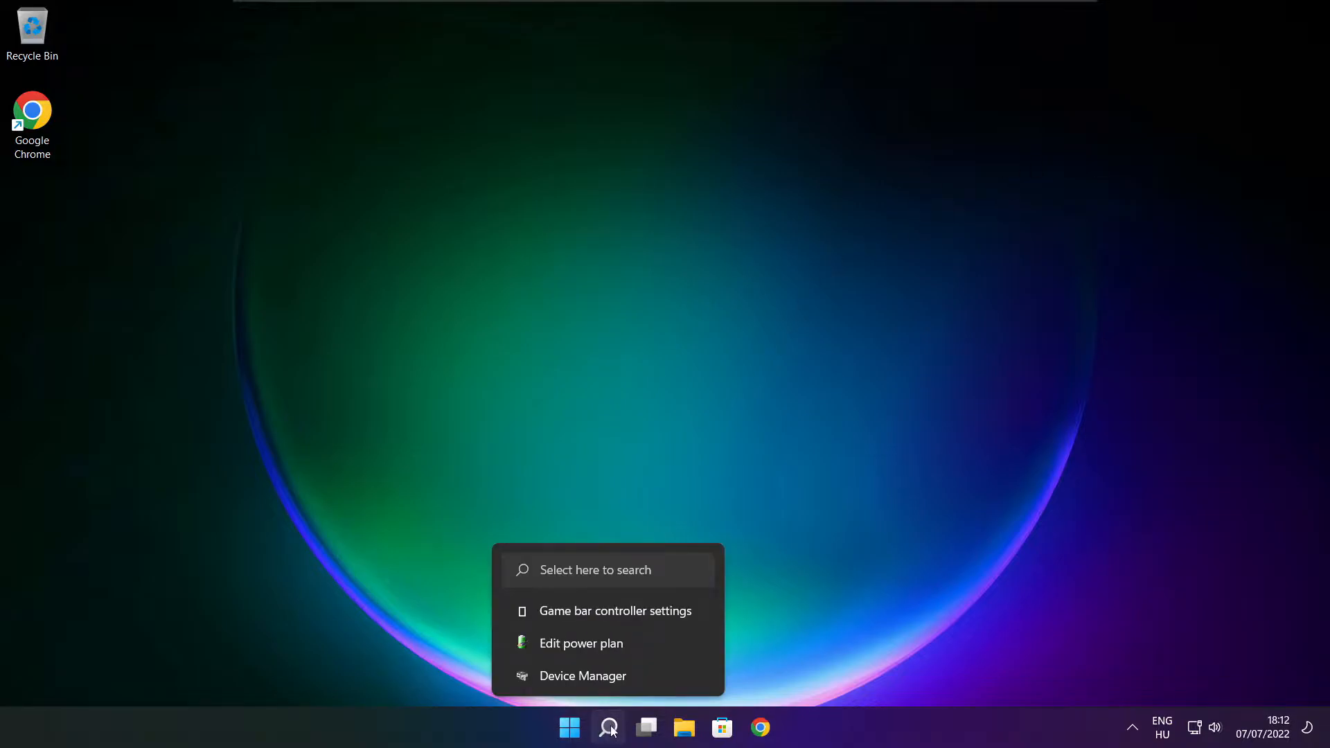
pyautogui.click(607, 727)
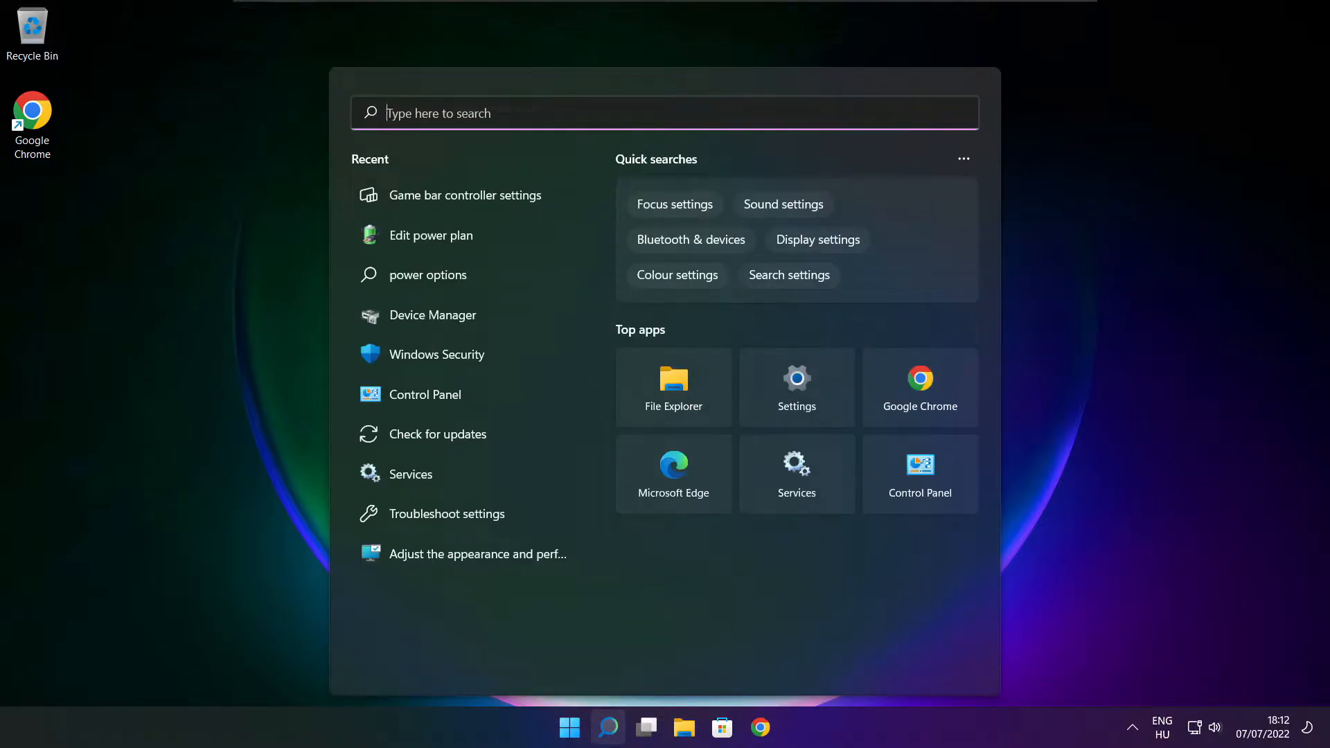
pyautogui.write('game bar controller settings')
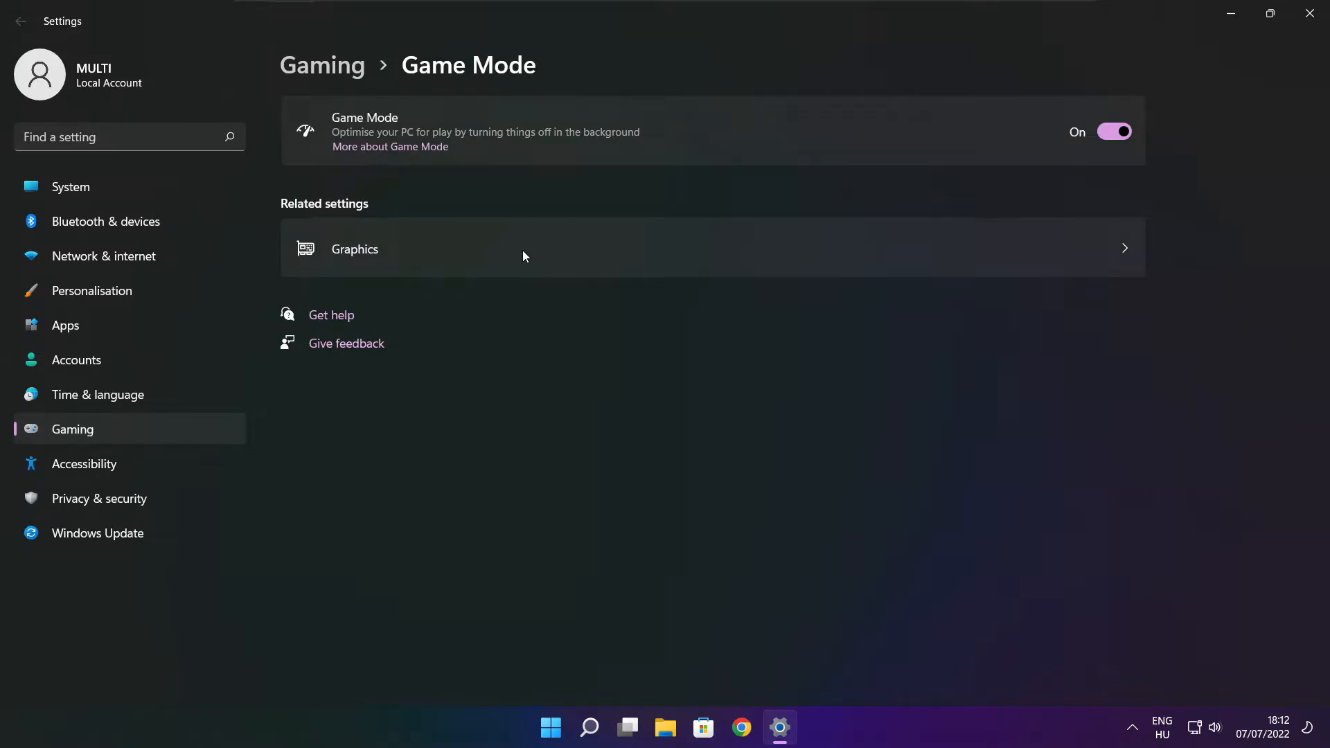
pyautogui.moveTo(380, 141)
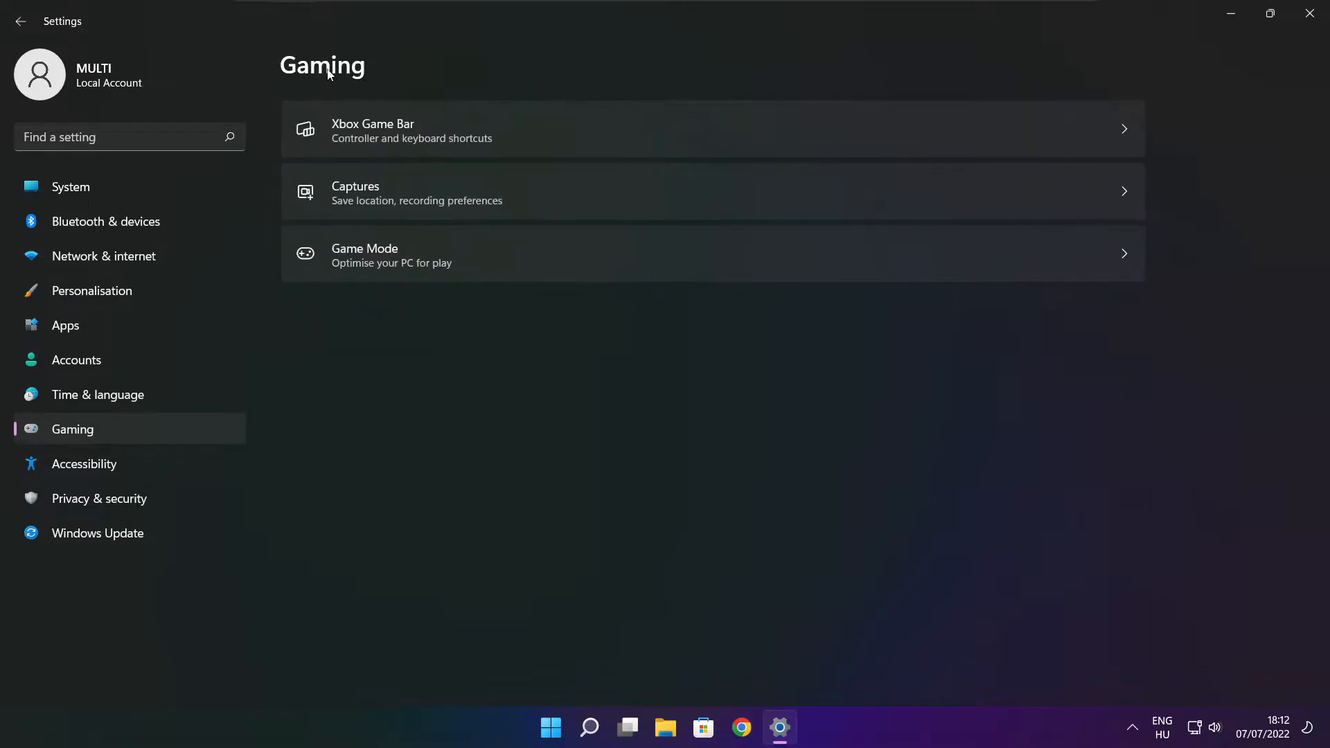
pyautogui.moveTo(568, 141)
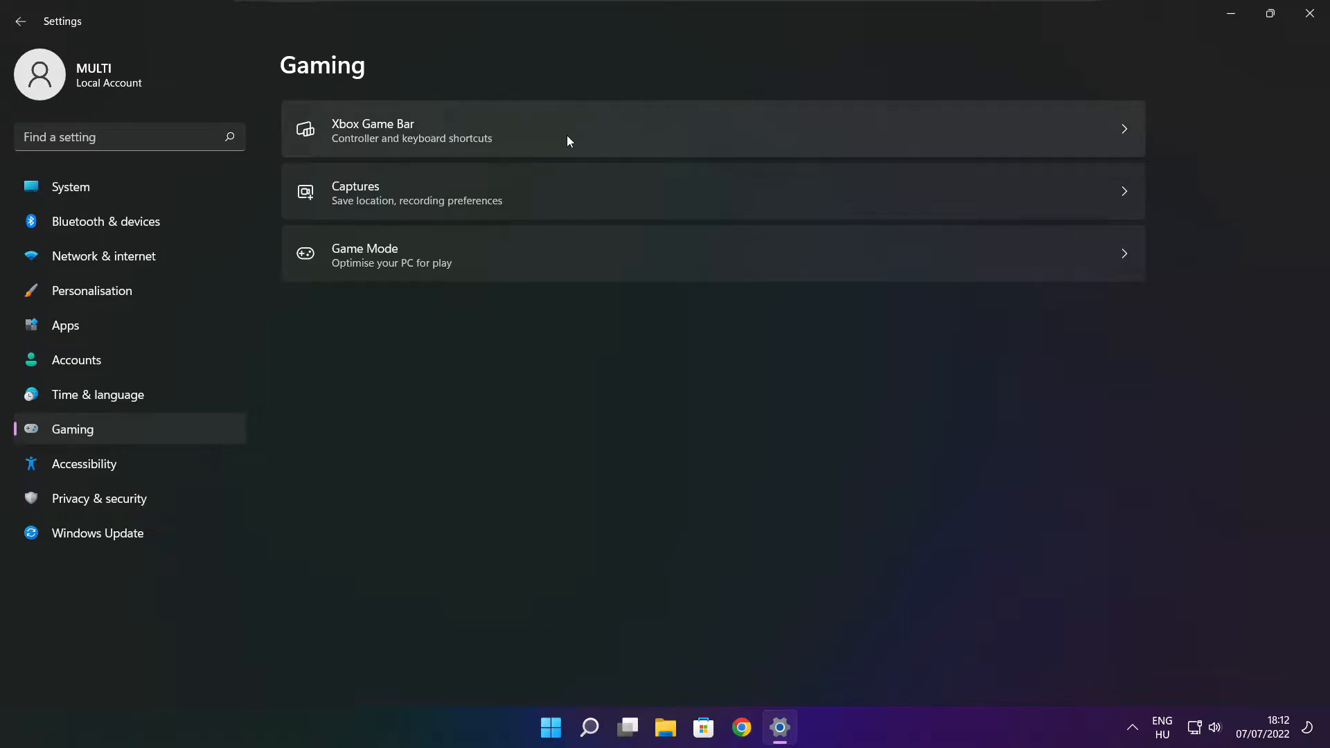
pyautogui.click(568, 128)
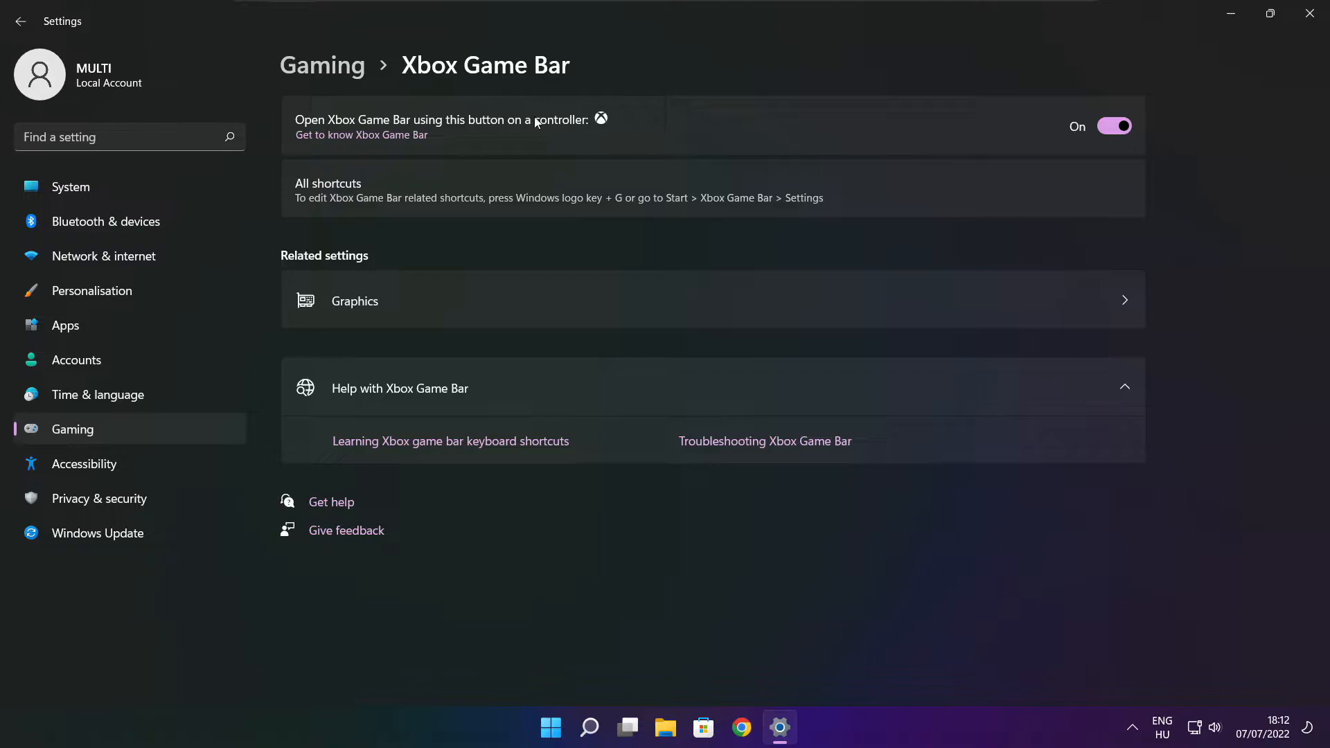
pyautogui.click(1114, 126)
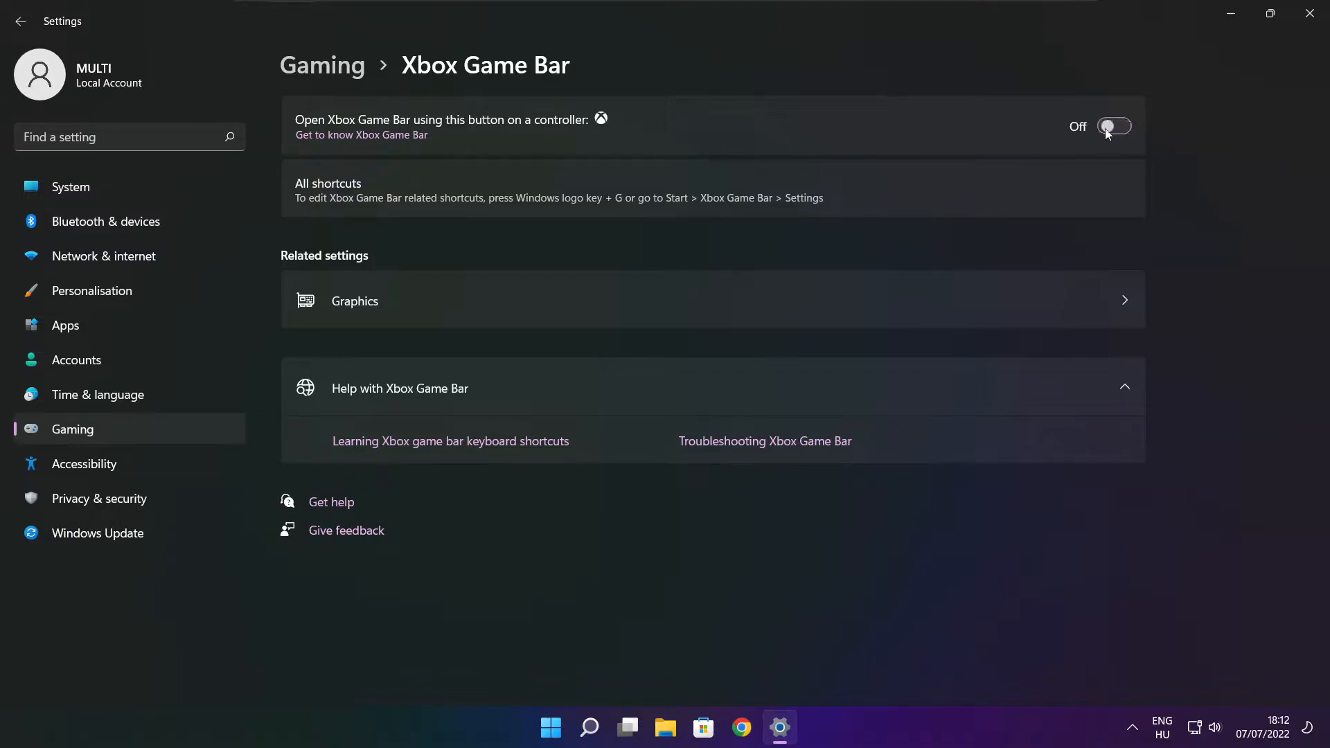
pyautogui.moveTo(1117, 149)
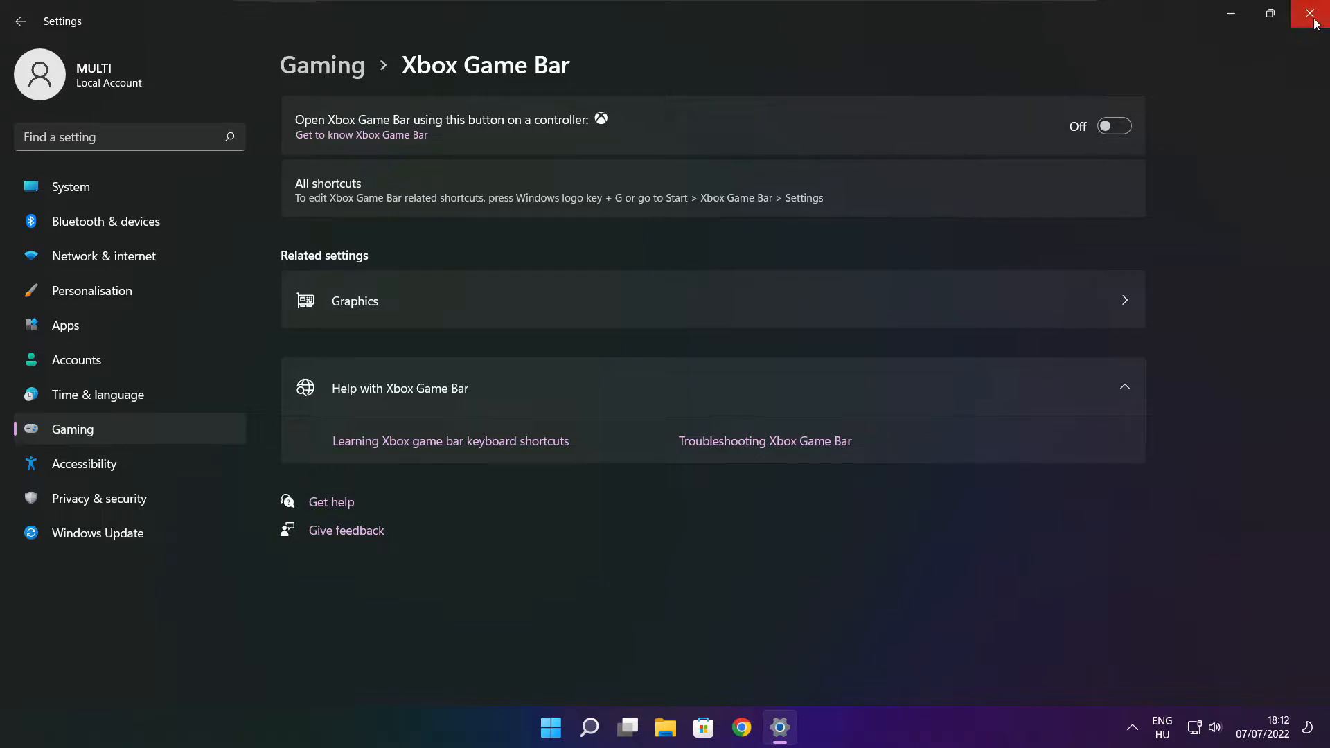
# Step: Close Settings and bring up Task Manager's Startup apps list from the taskbar menu
pyautogui.click(1313, 13)
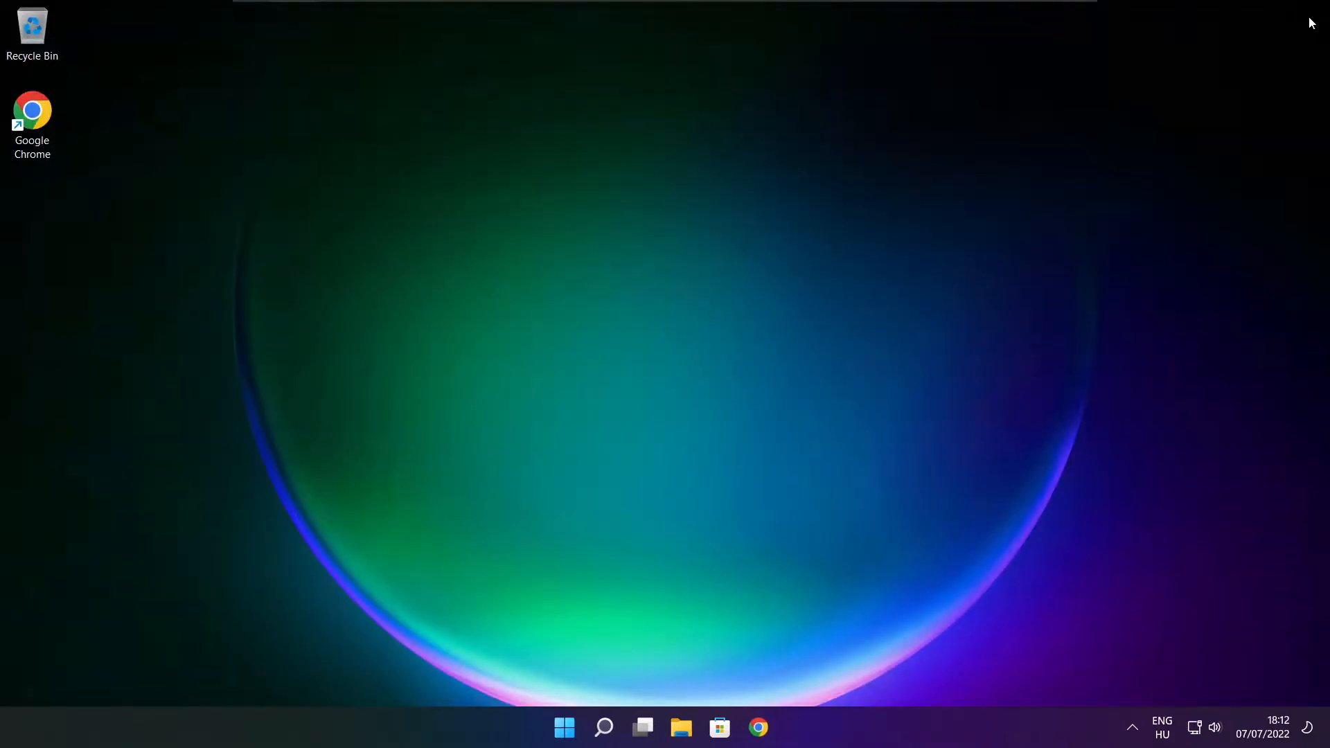
pyautogui.moveTo(669, 391)
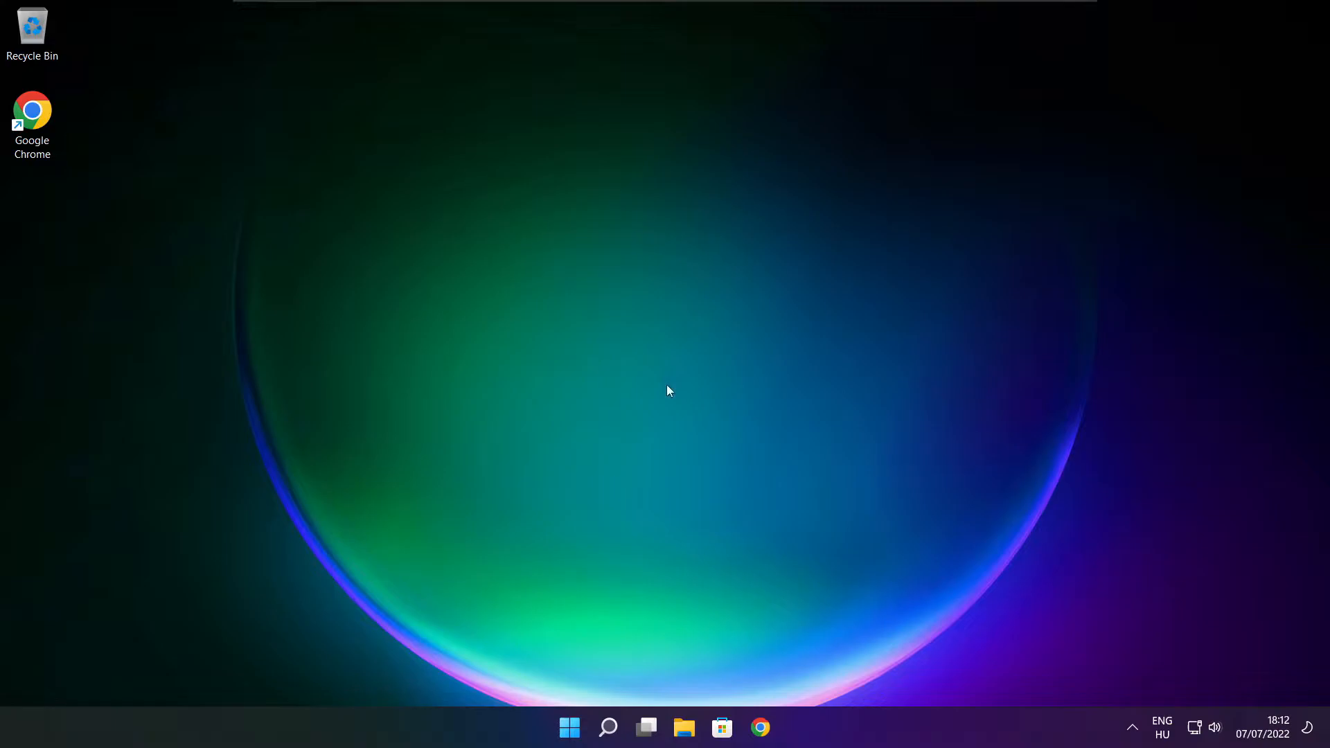
pyautogui.moveTo(569, 727)
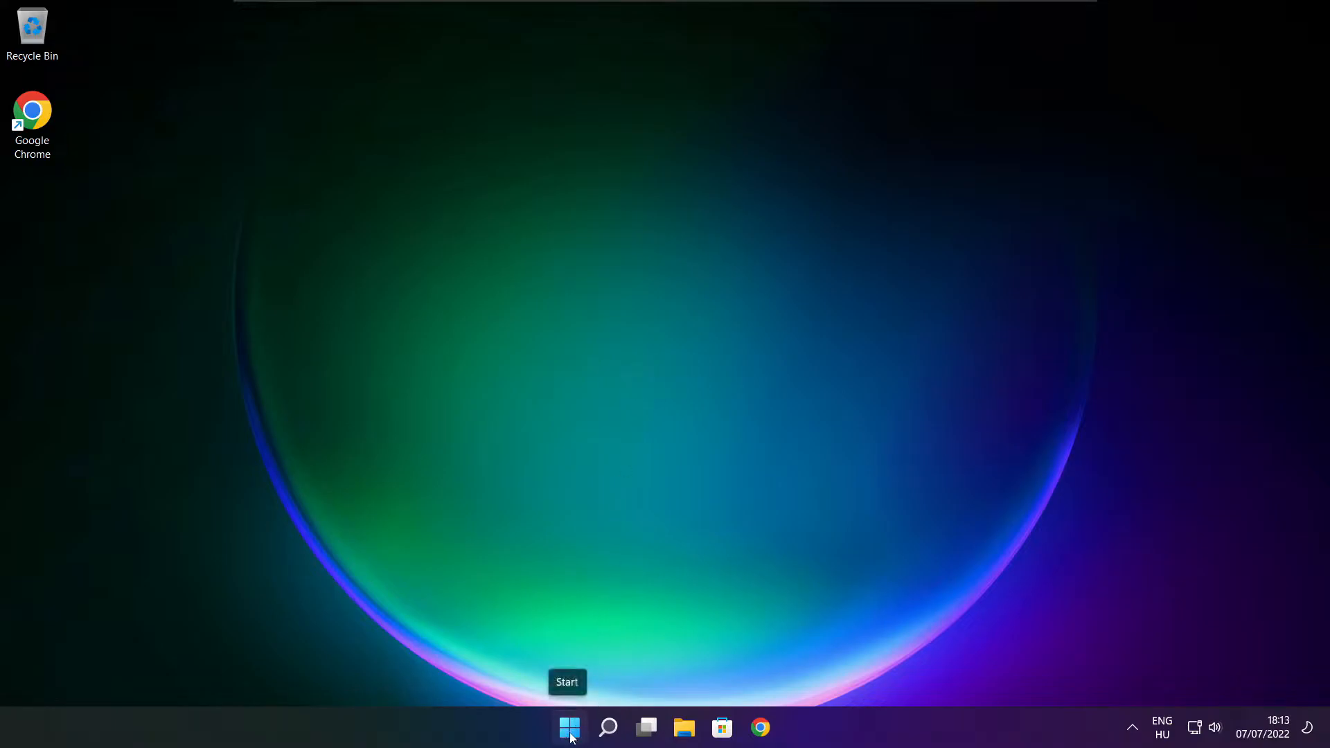
pyautogui.rightClick(568, 728)
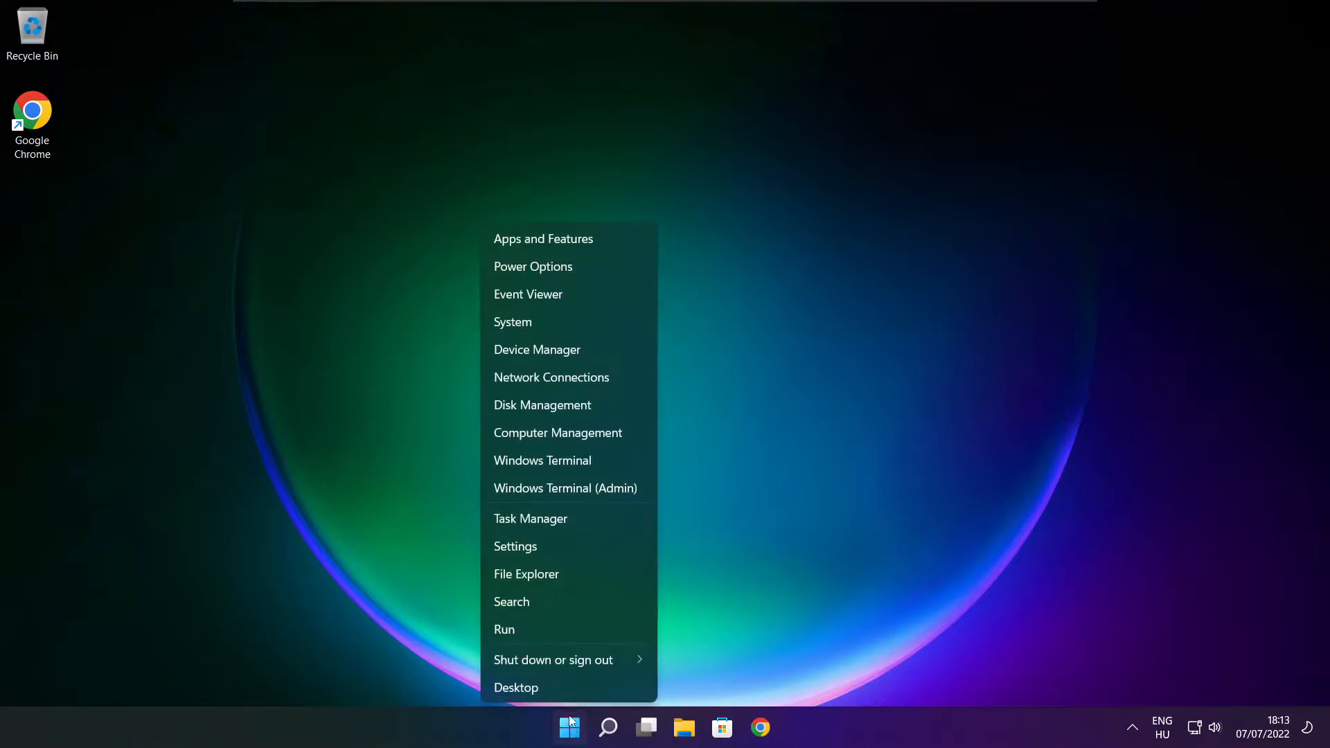
pyautogui.moveTo(594, 526)
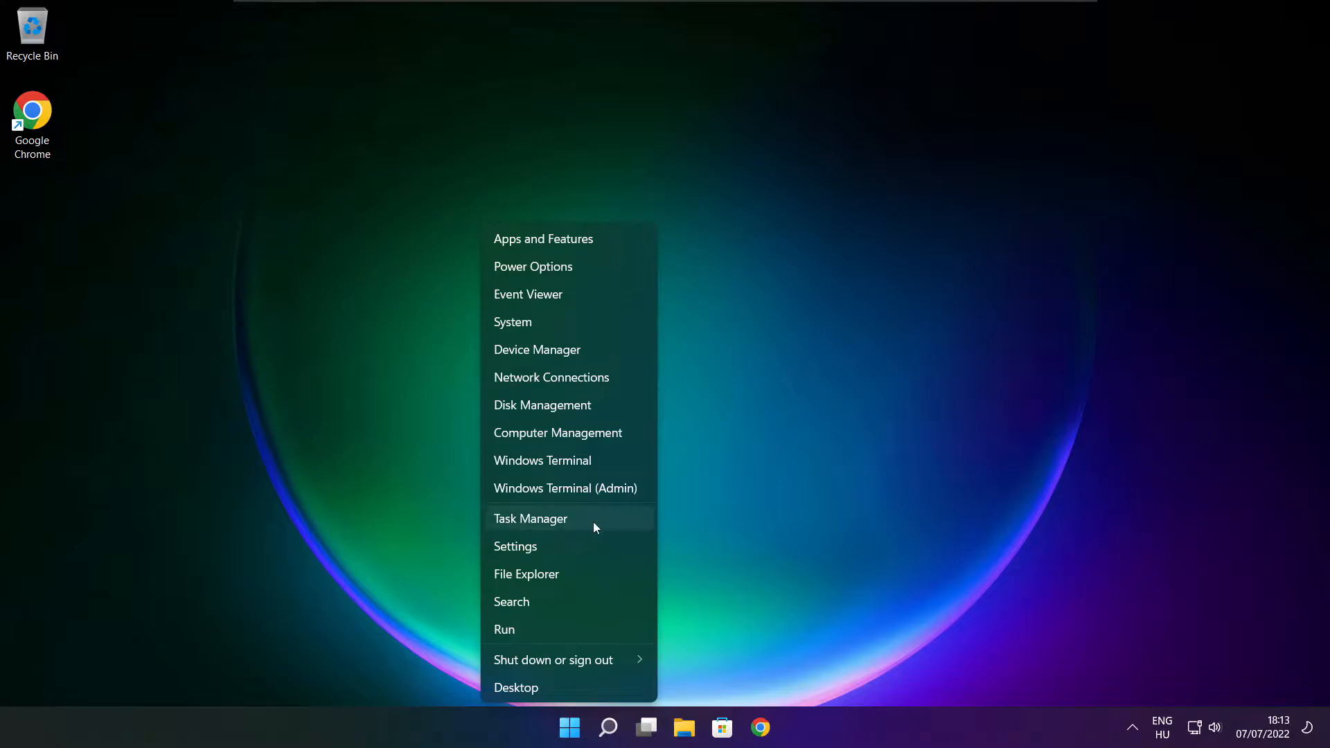
pyautogui.moveTo(574, 520)
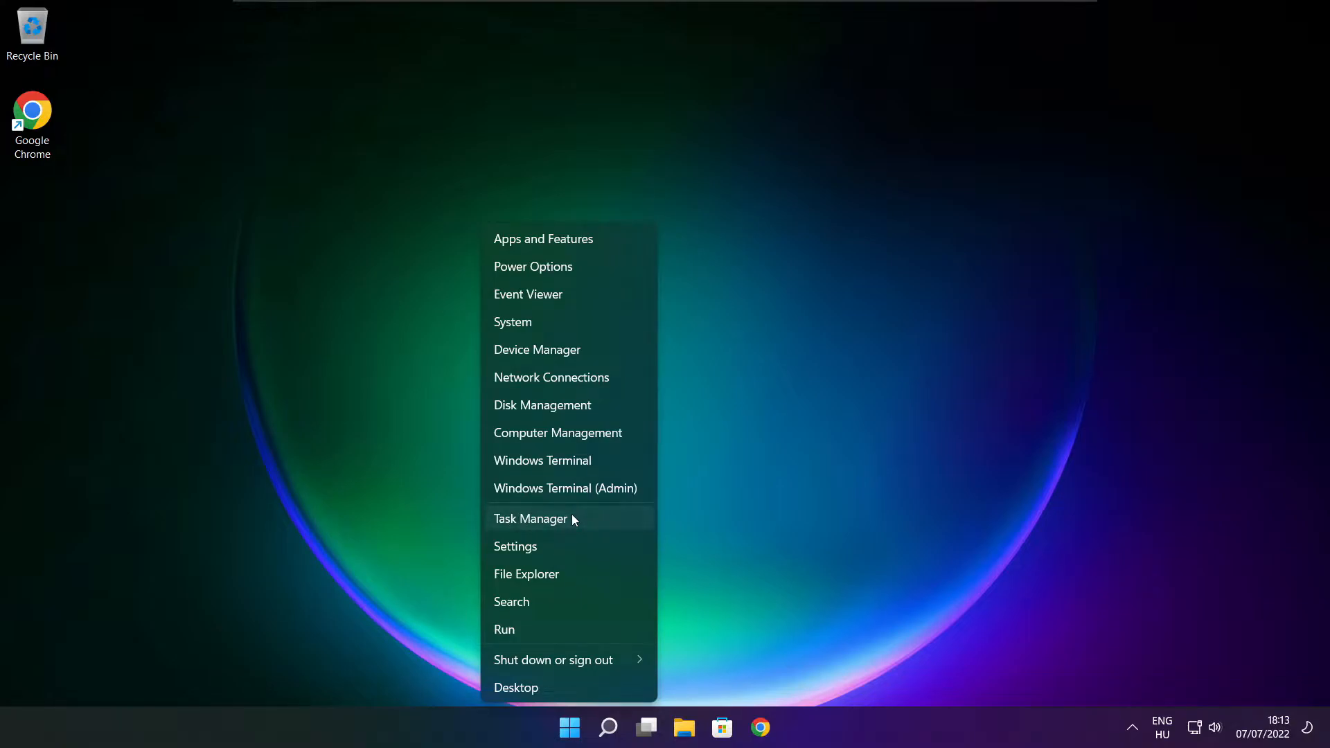
pyautogui.click(531, 518)
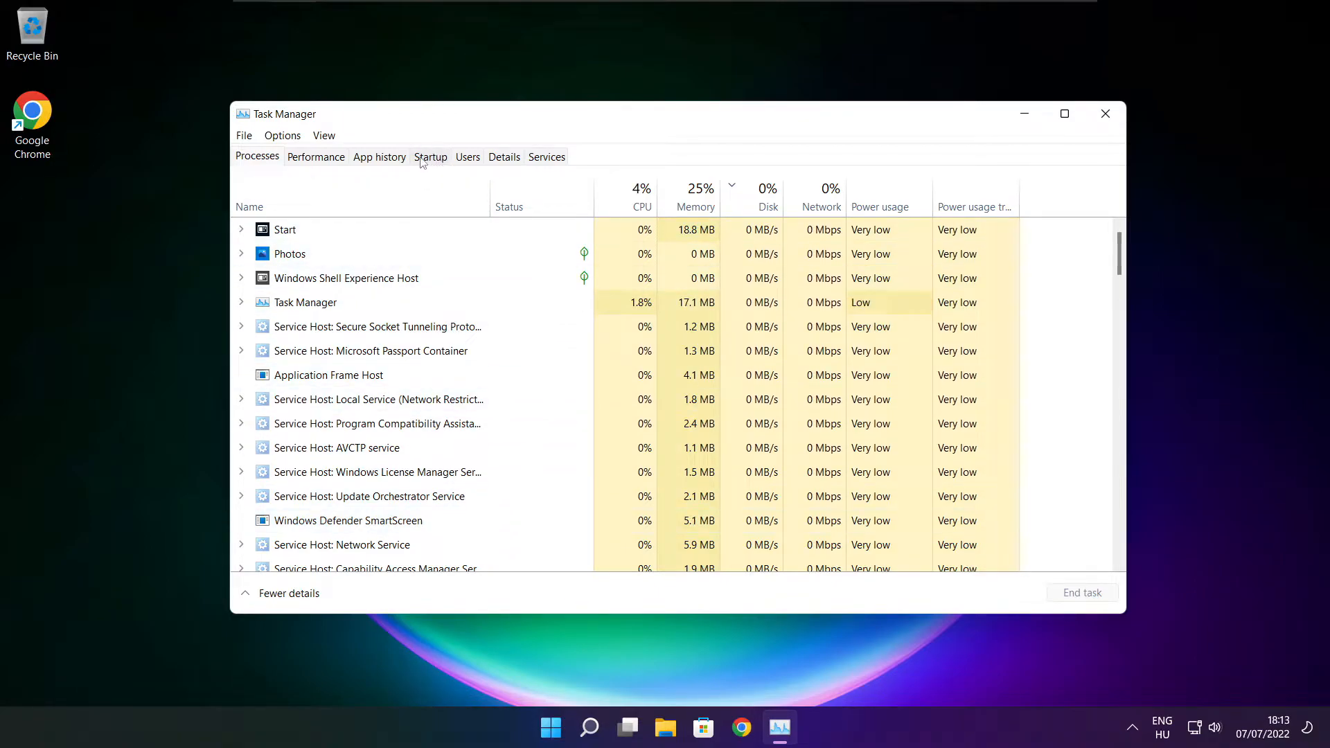
pyautogui.click(430, 156)
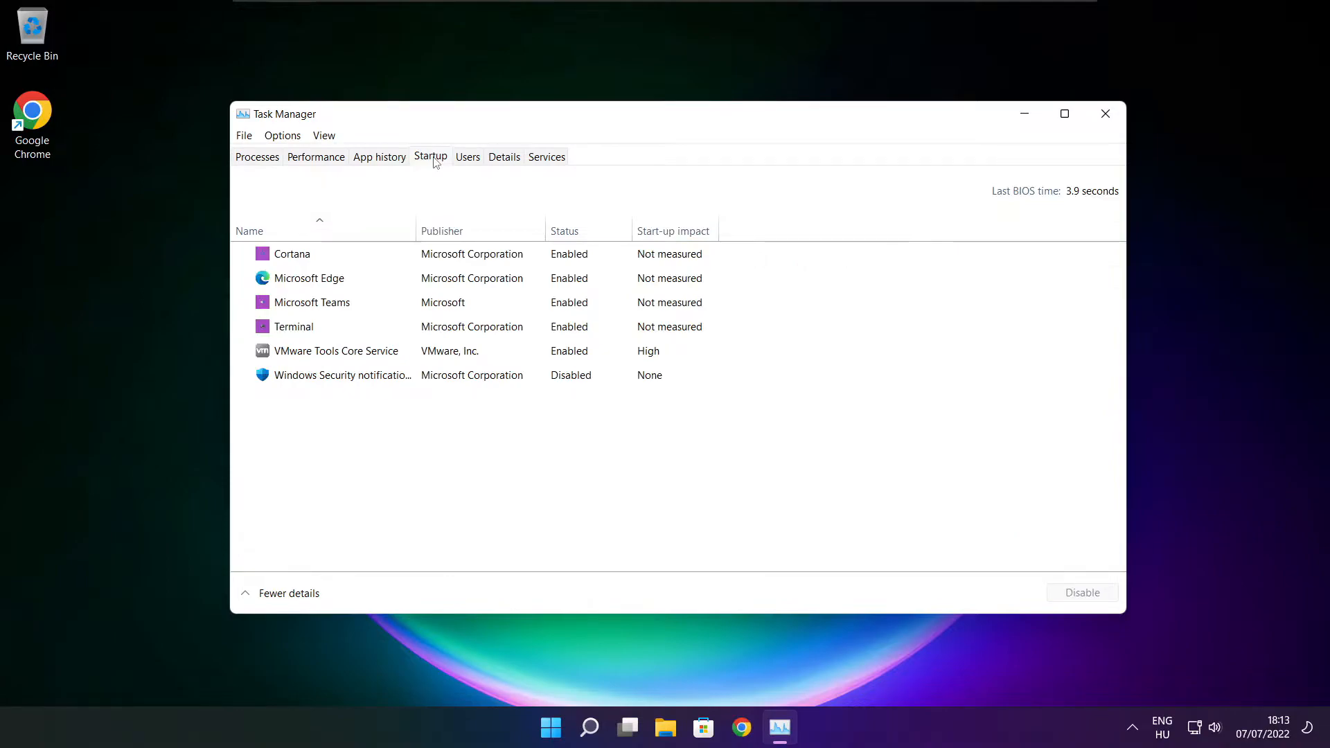
# Step: Disable Cortana, Microsoft Edge, Microsoft Teams and Terminal from running at startup
pyautogui.click(292, 254)
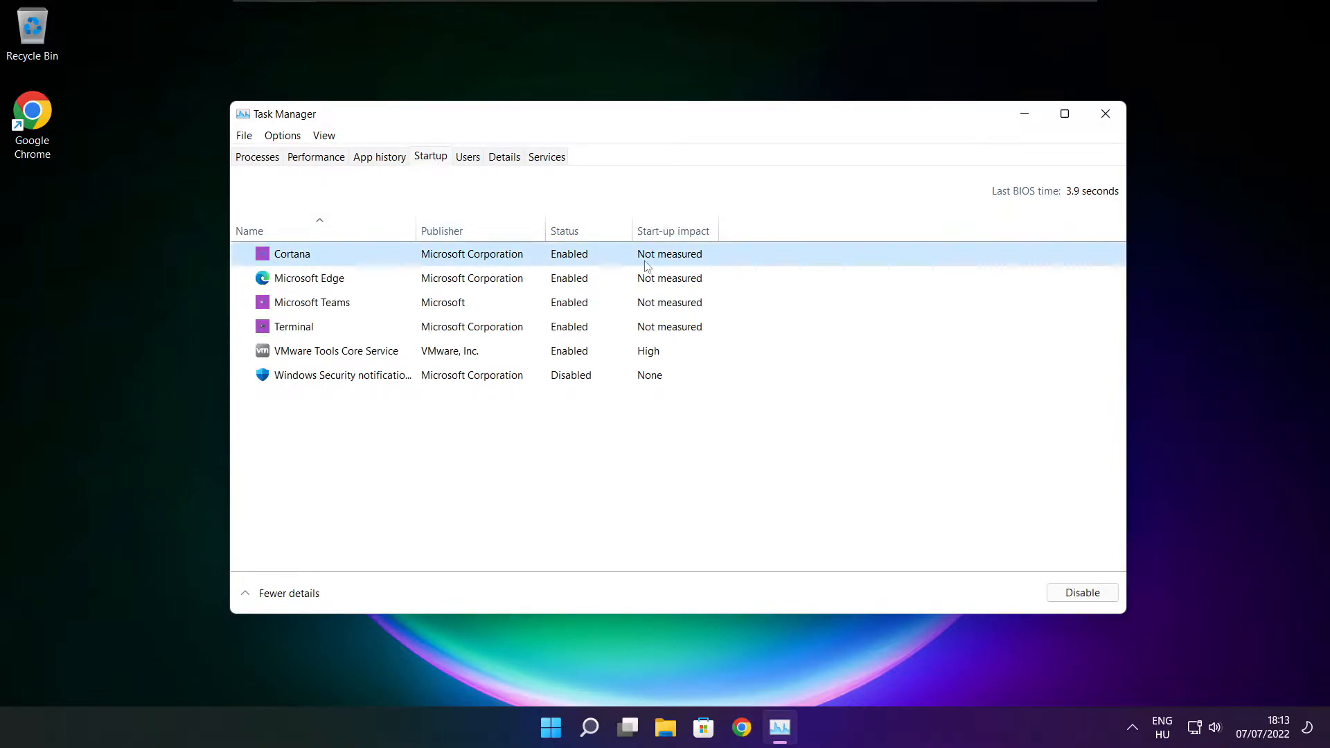
pyautogui.moveTo(1082, 591)
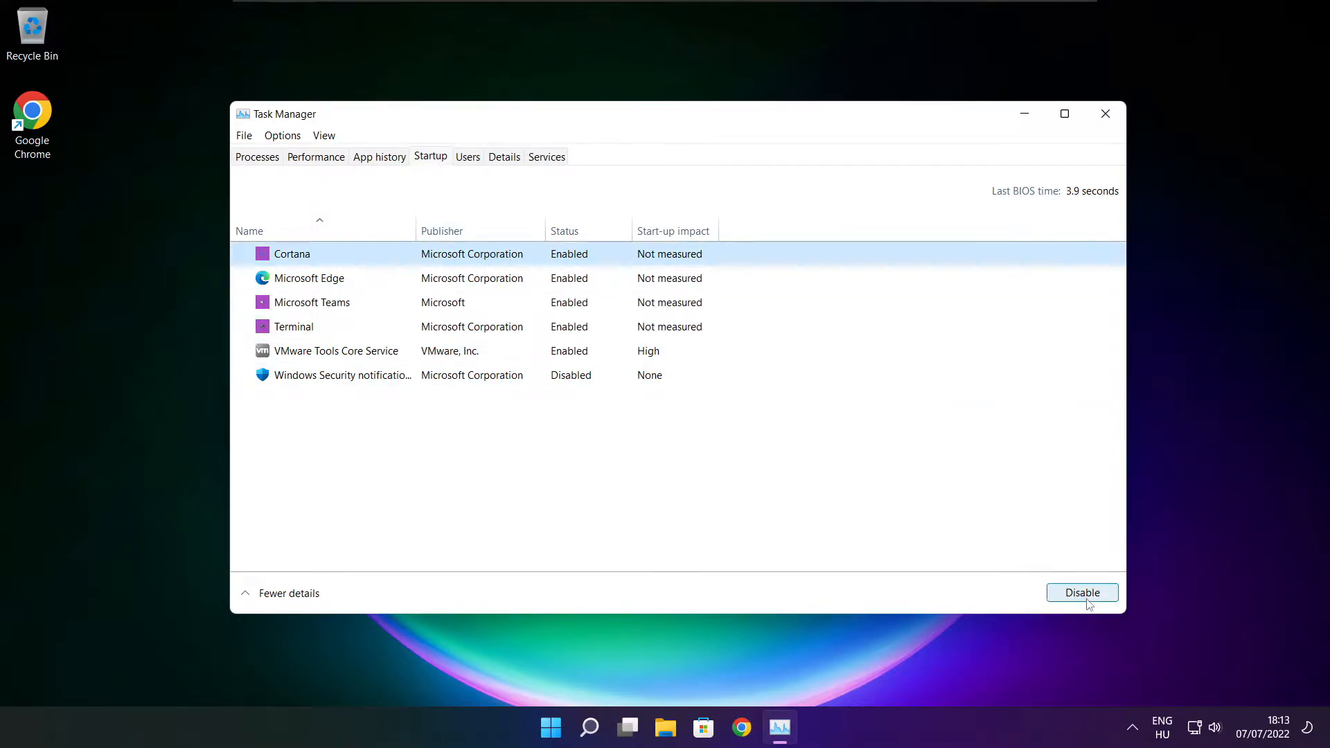
pyautogui.click(1082, 592)
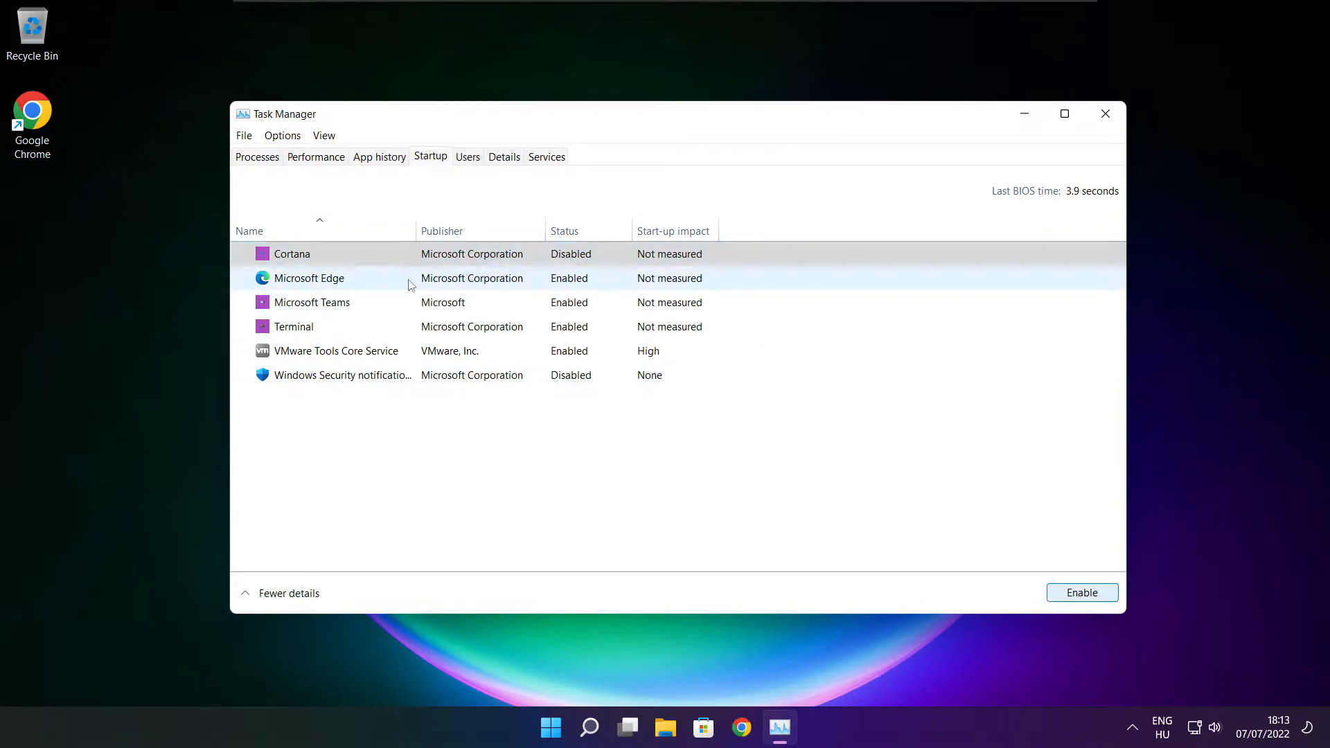
pyautogui.click(309, 278)
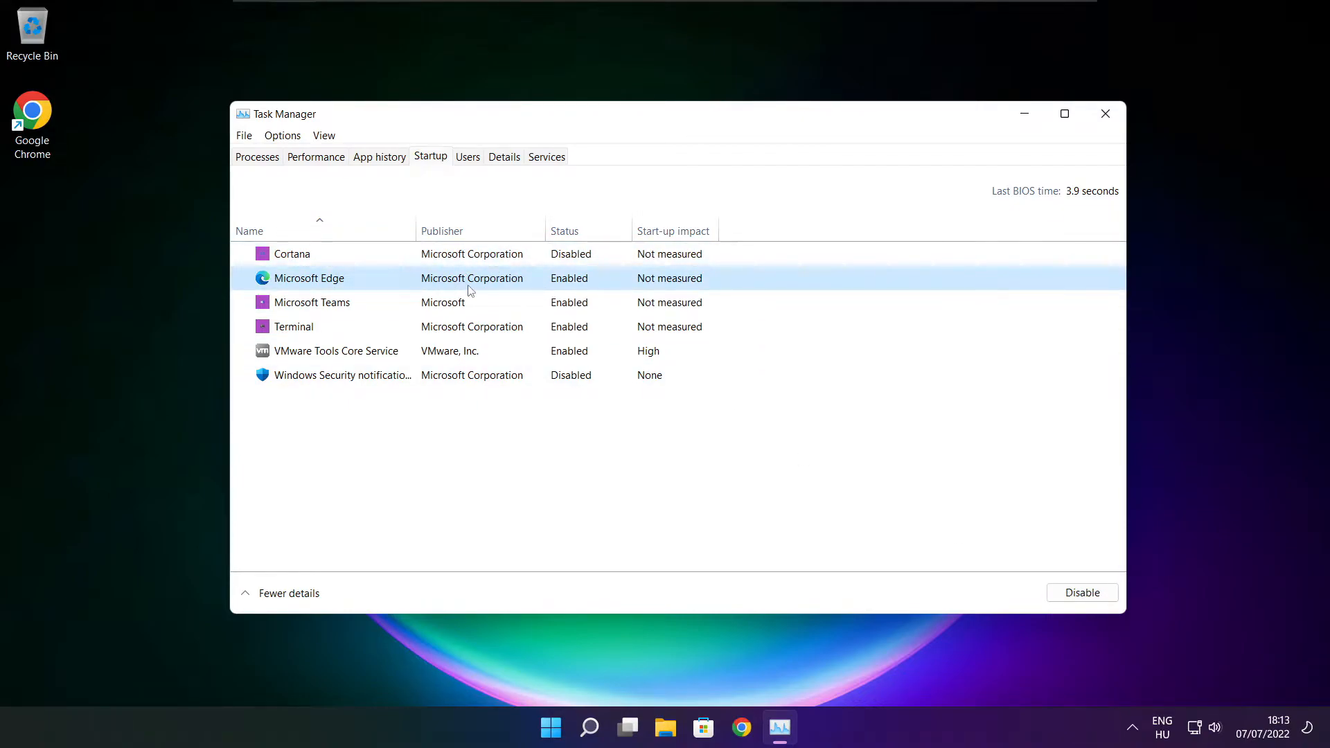
pyautogui.click(335, 350)
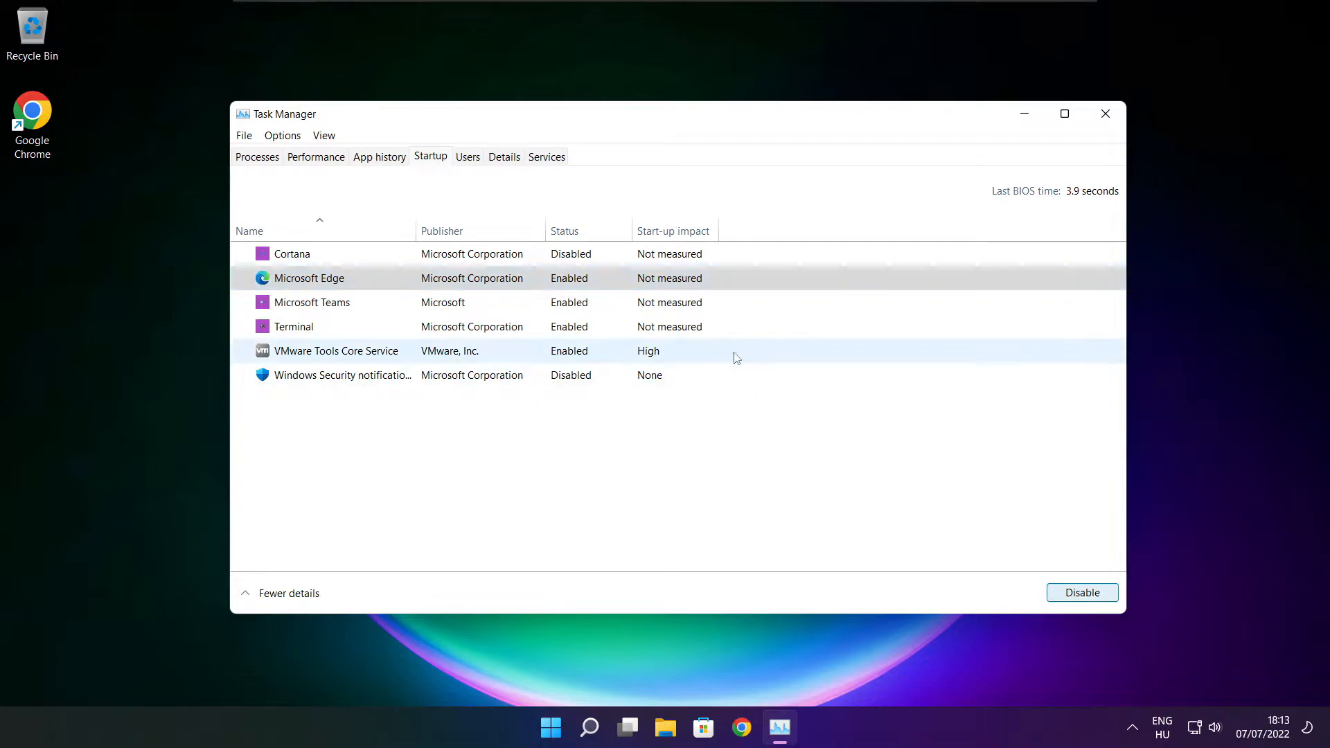
pyautogui.click(1082, 591)
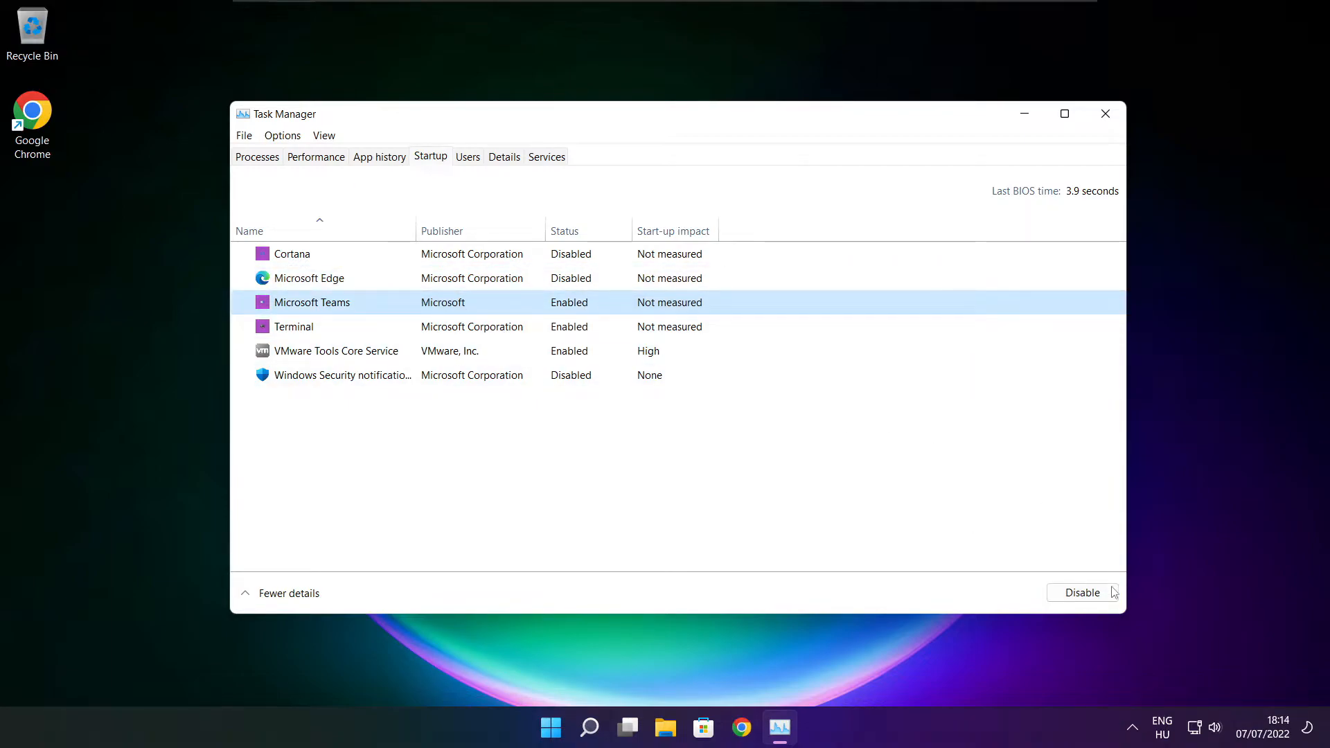
pyautogui.click(1082, 591)
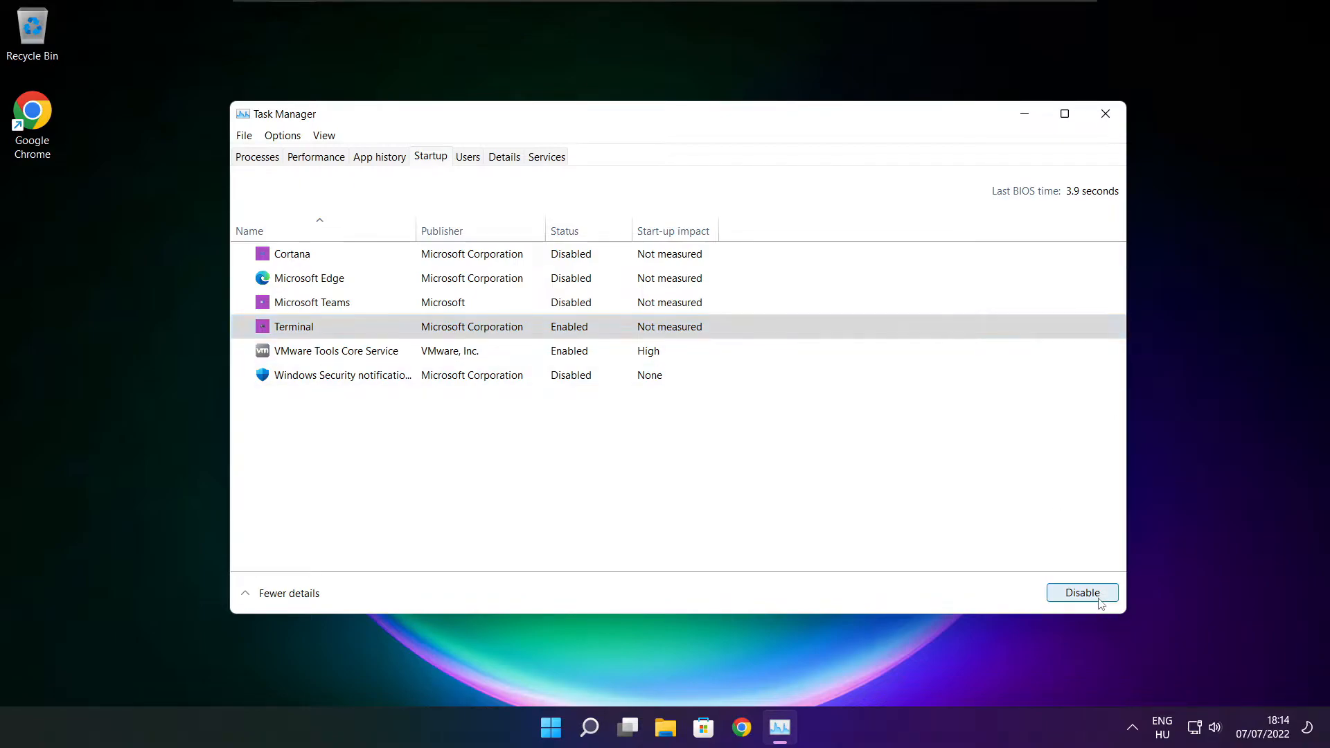
pyautogui.click(1082, 592)
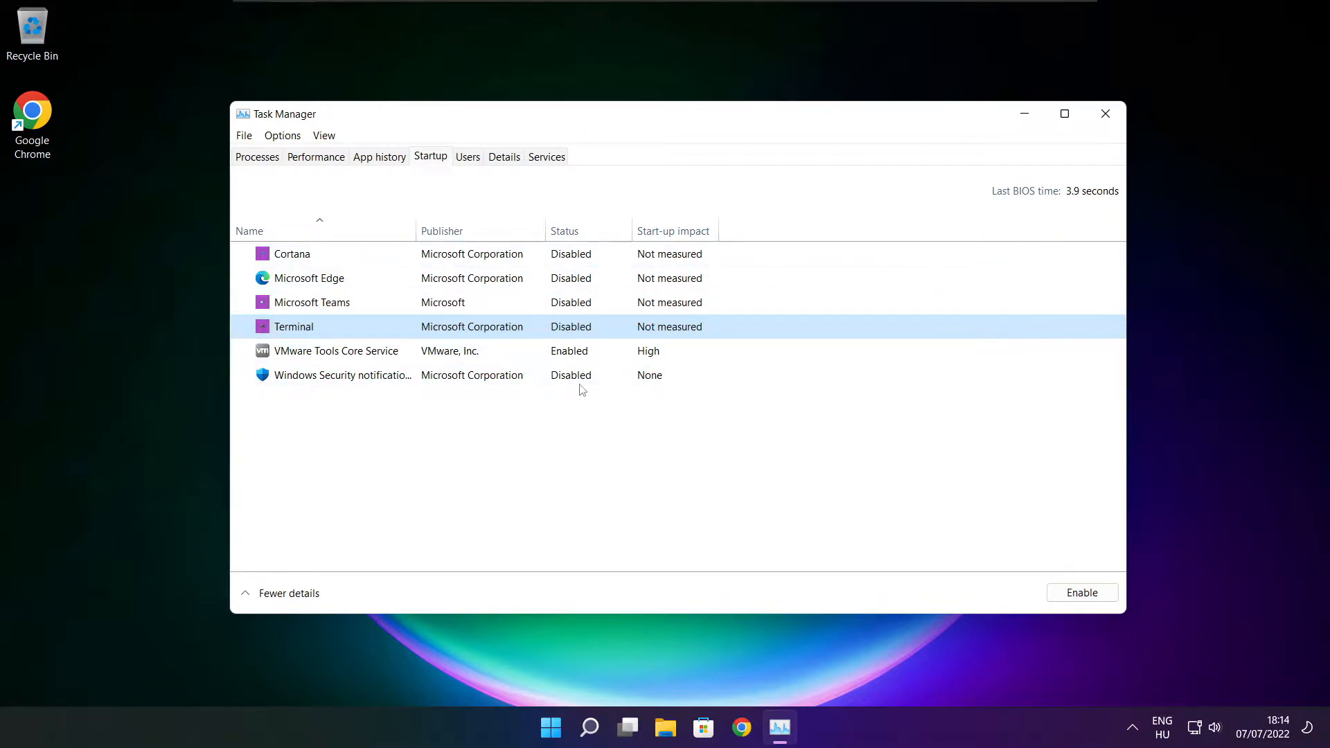
pyautogui.moveTo(1105, 114)
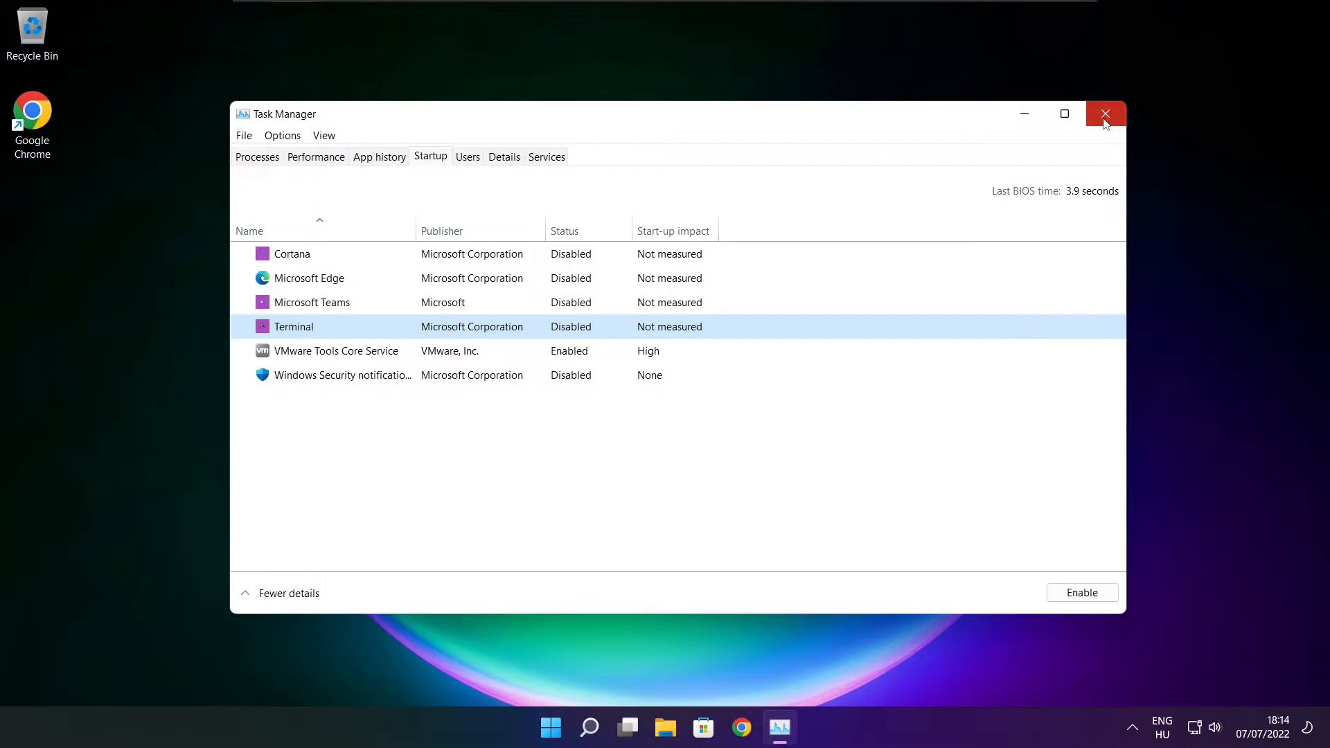
# Step: Close Task Manager, search 'optimise', analyse the C: drive and start optimising it
pyautogui.click(1106, 113)
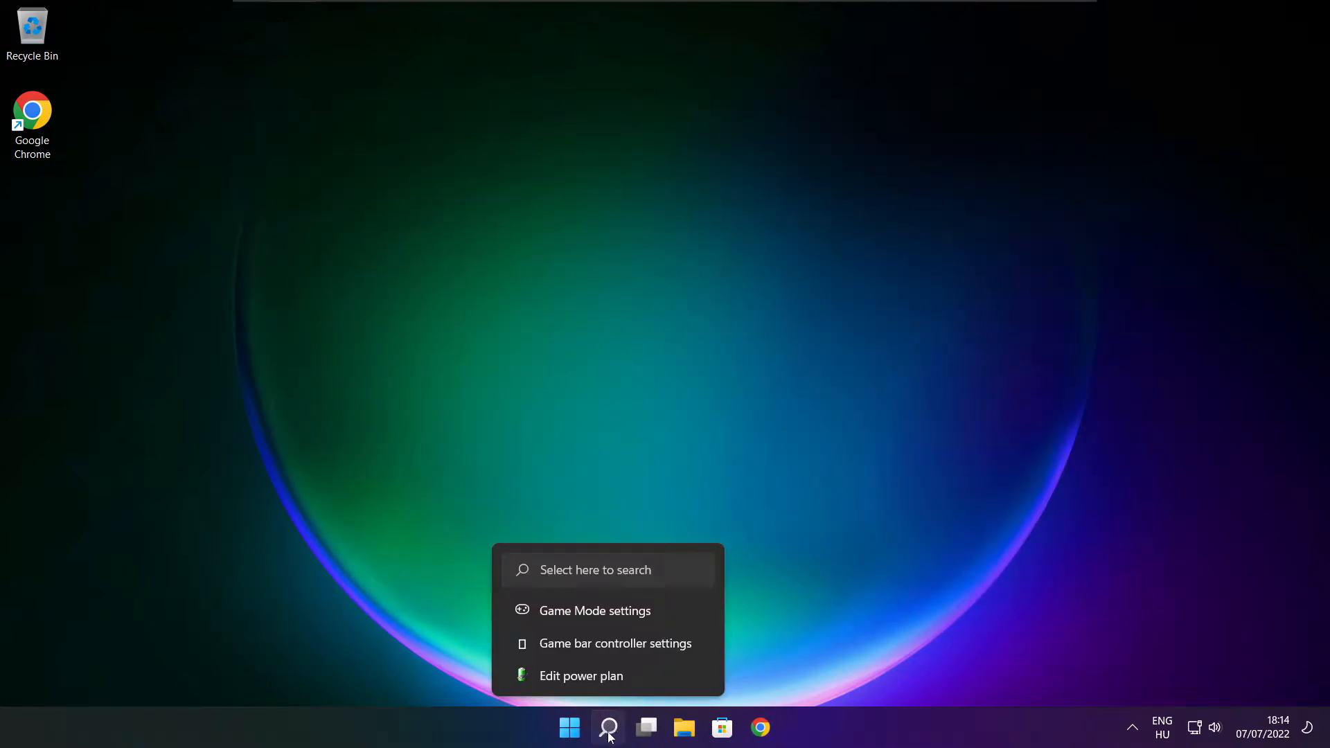
pyautogui.click(606, 727)
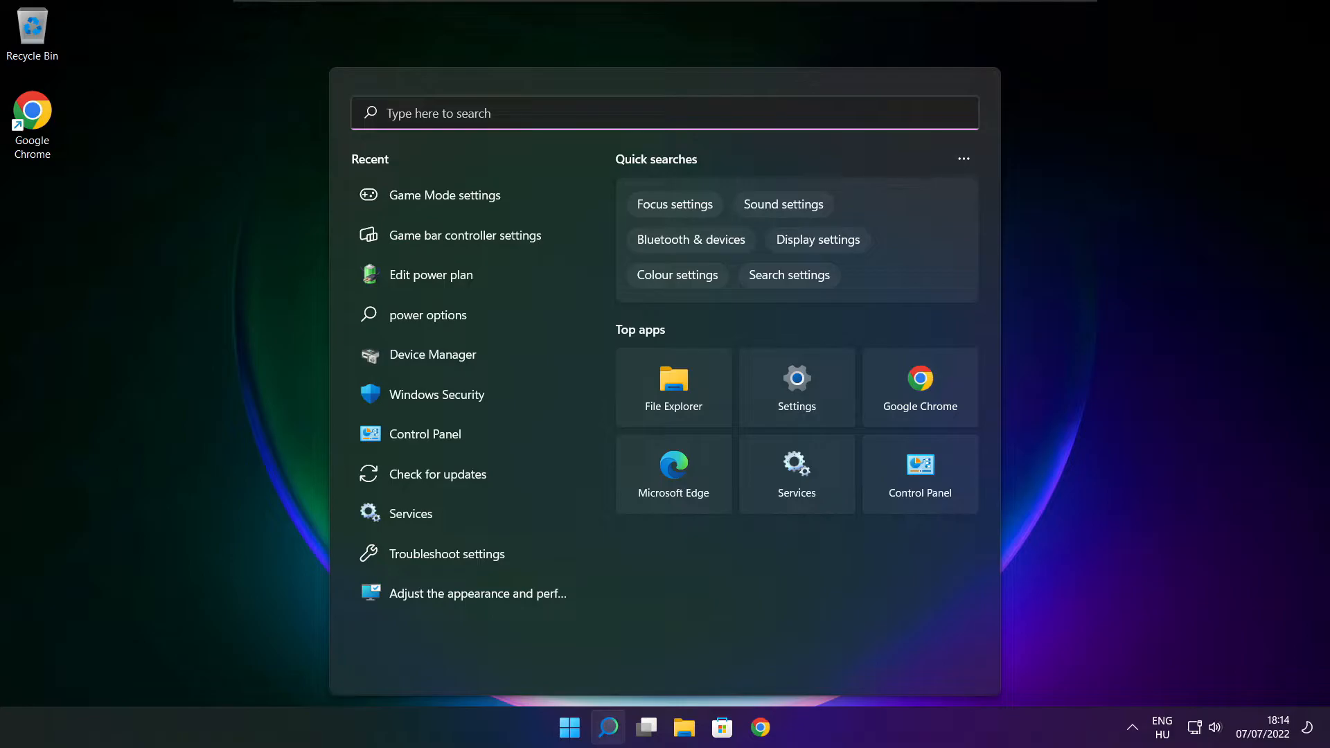
pyautogui.write('optimi')
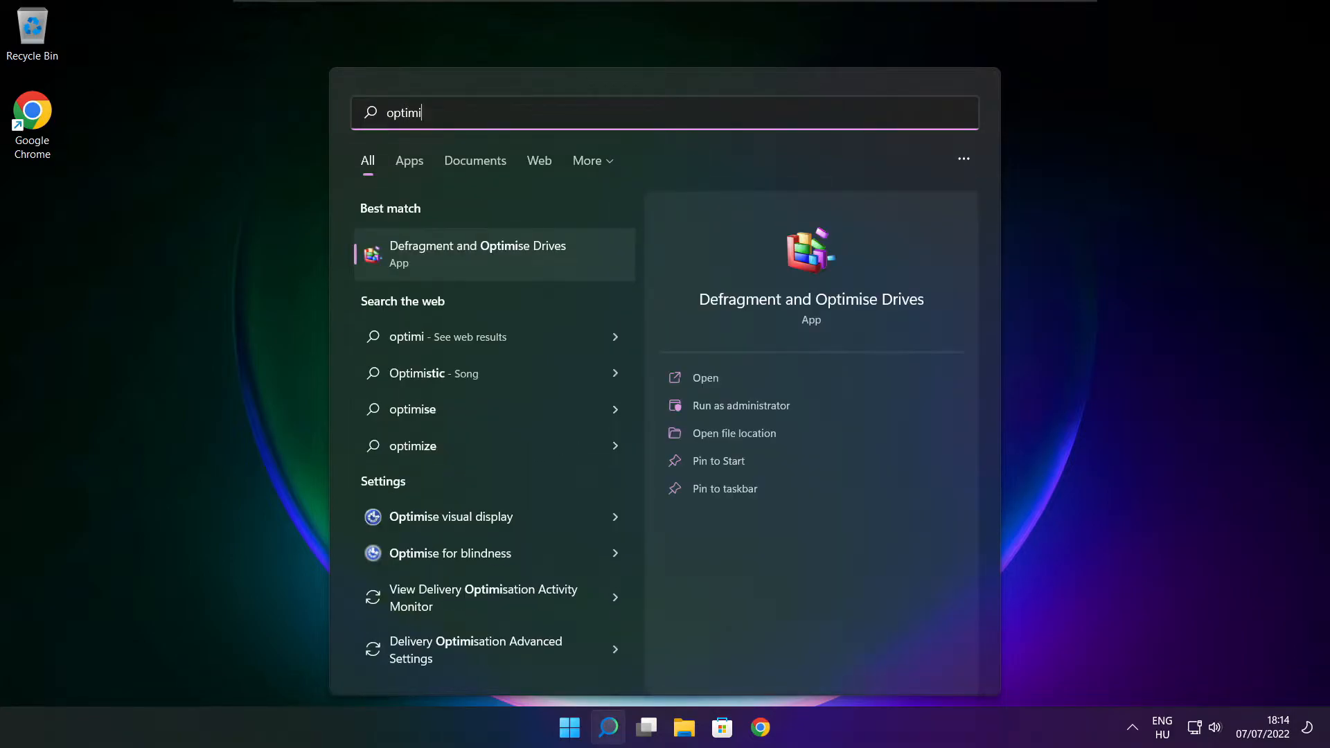
pyautogui.write('se')
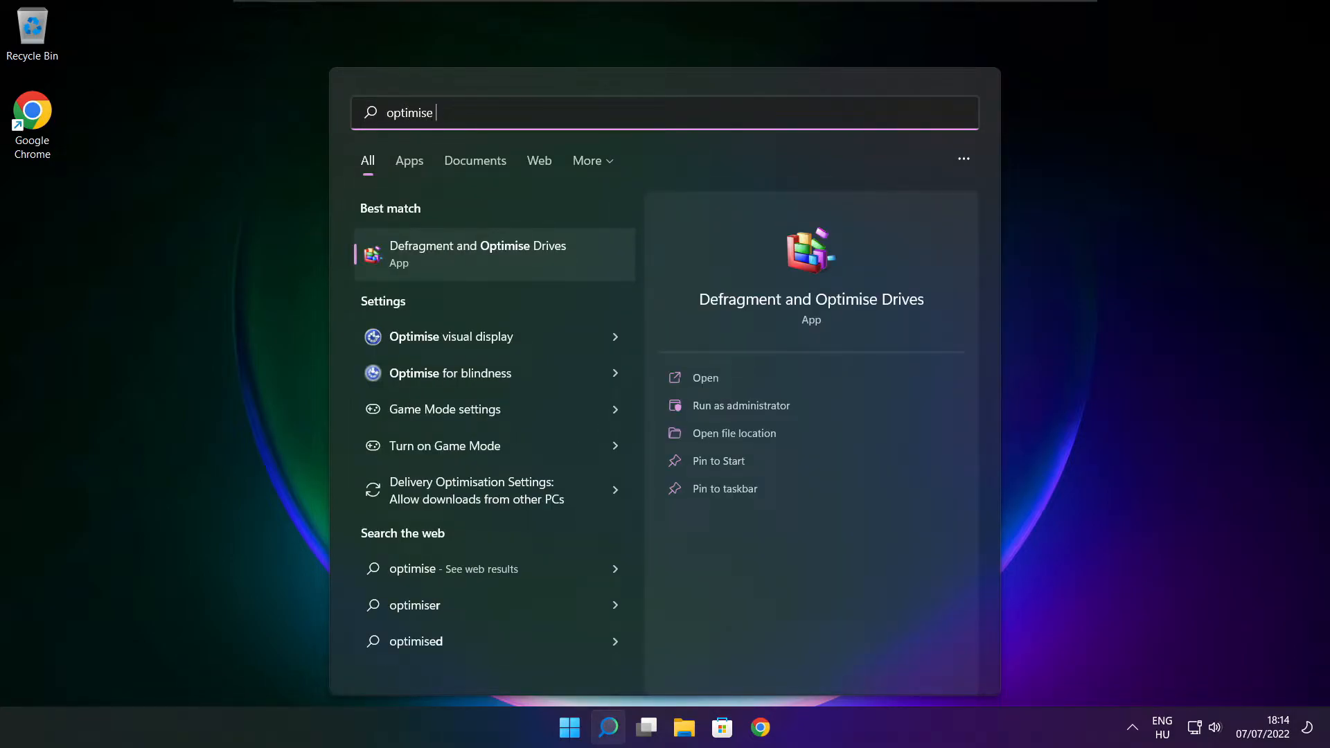
pyautogui.moveTo(551, 277)
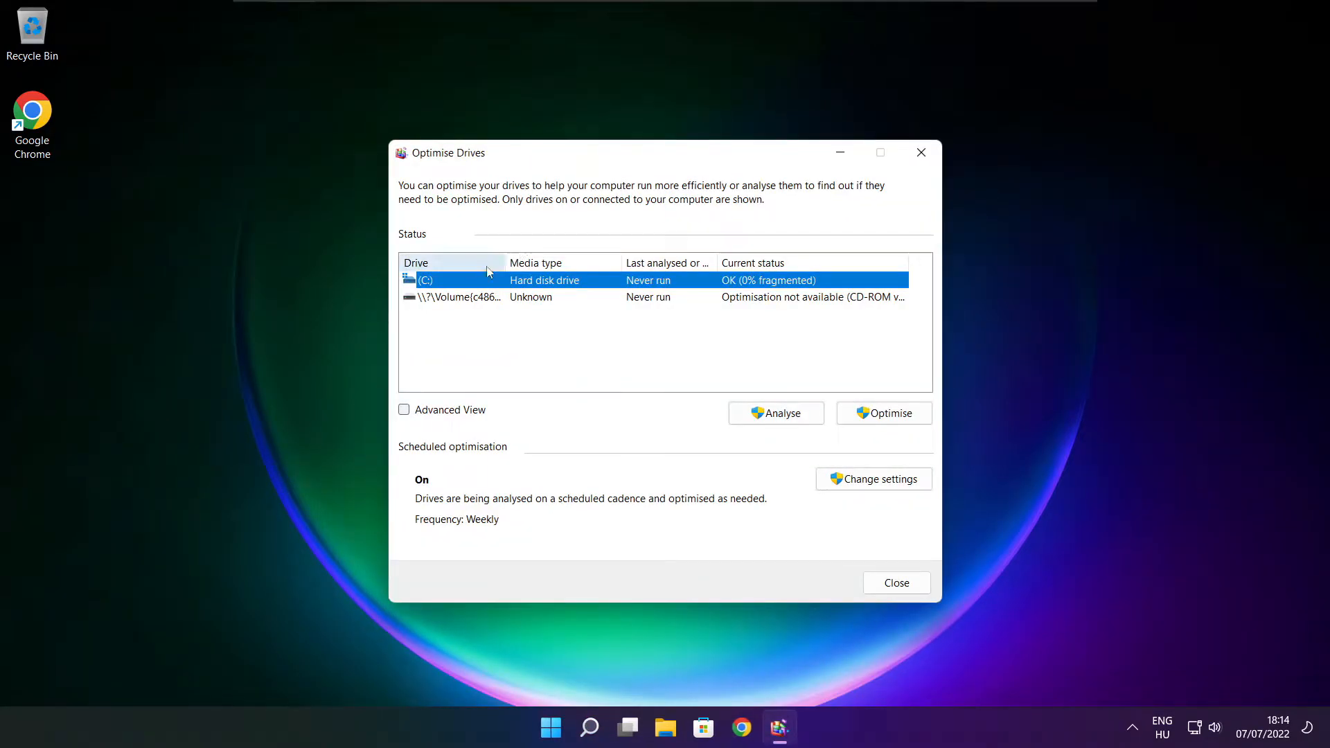
pyautogui.moveTo(774, 413)
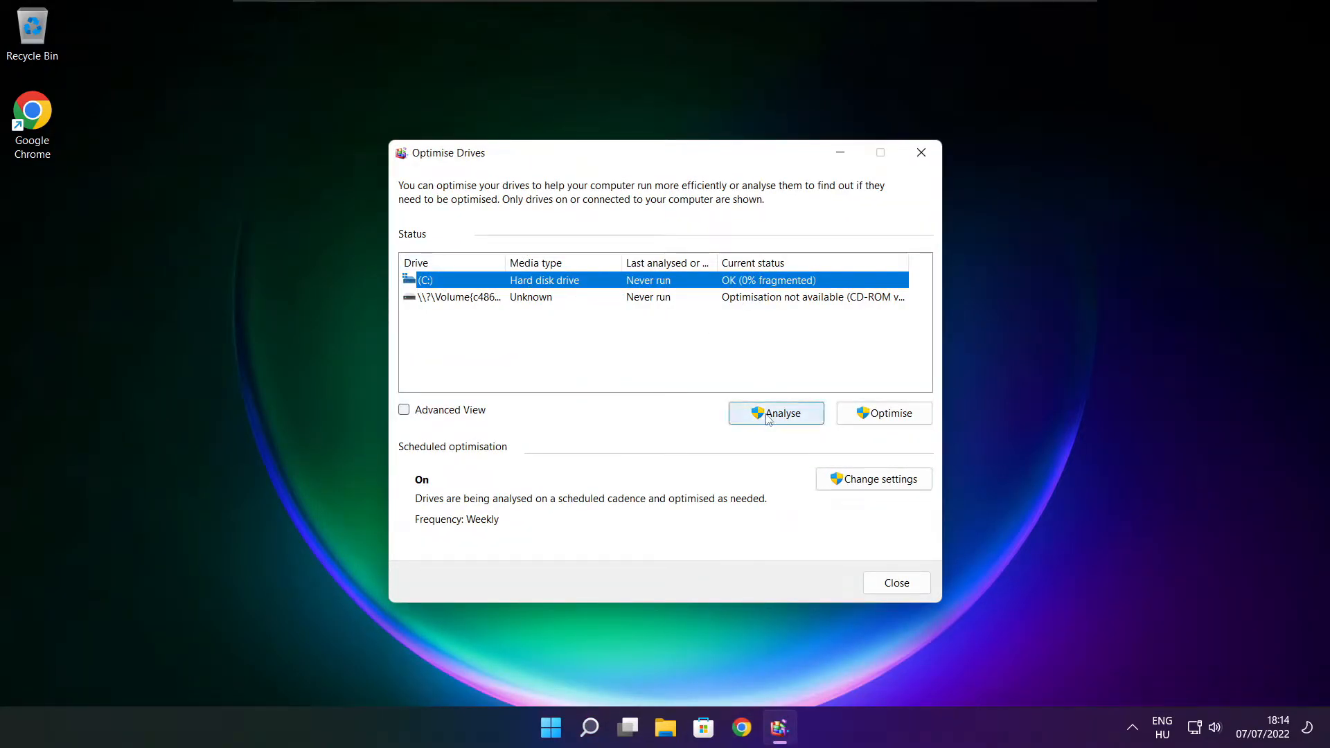
pyautogui.click(775, 413)
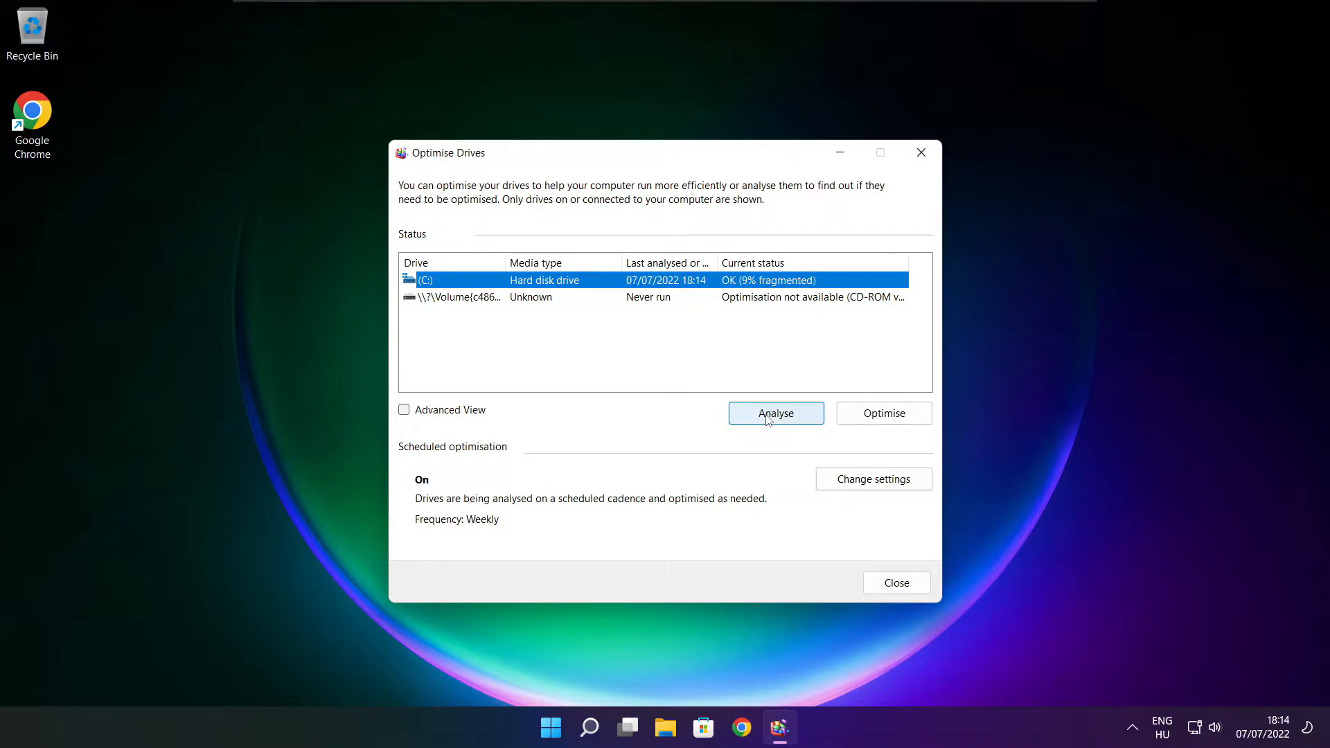
pyautogui.moveTo(883, 413)
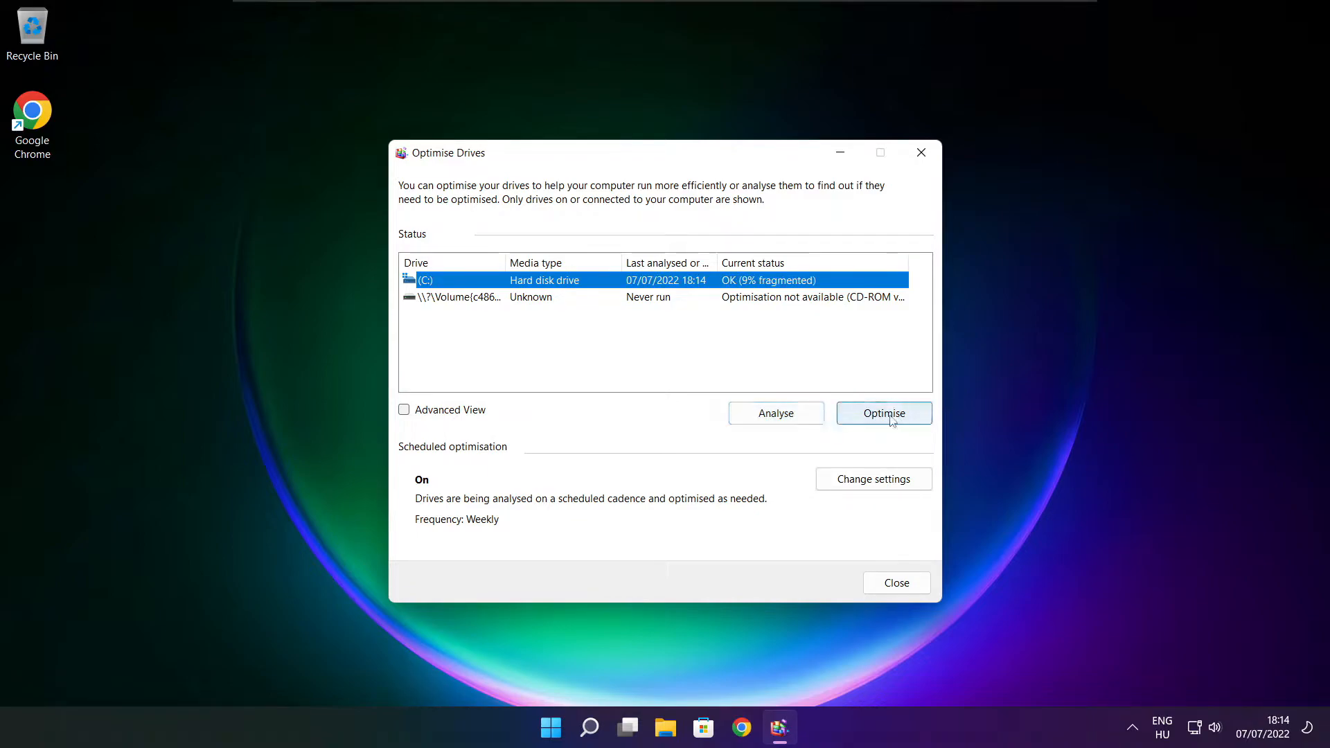
pyautogui.click(882, 413)
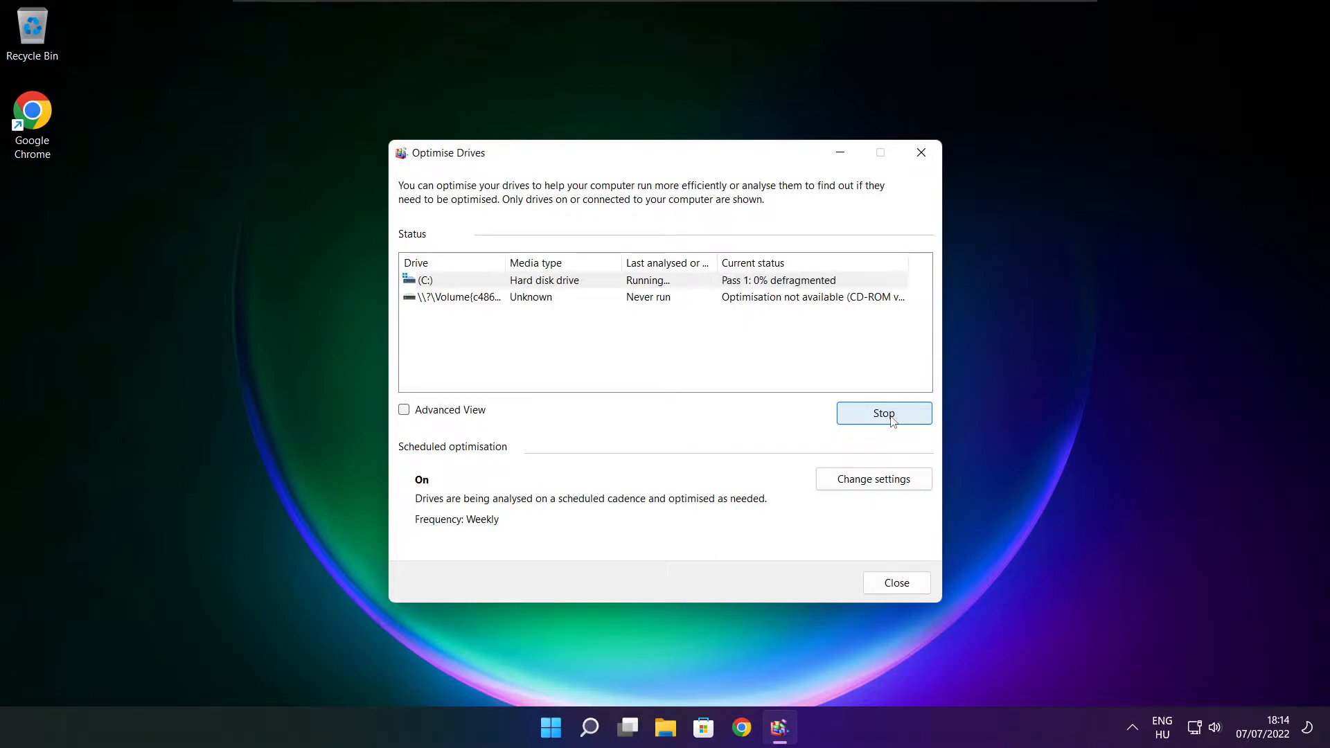
pyautogui.moveTo(698, 407)
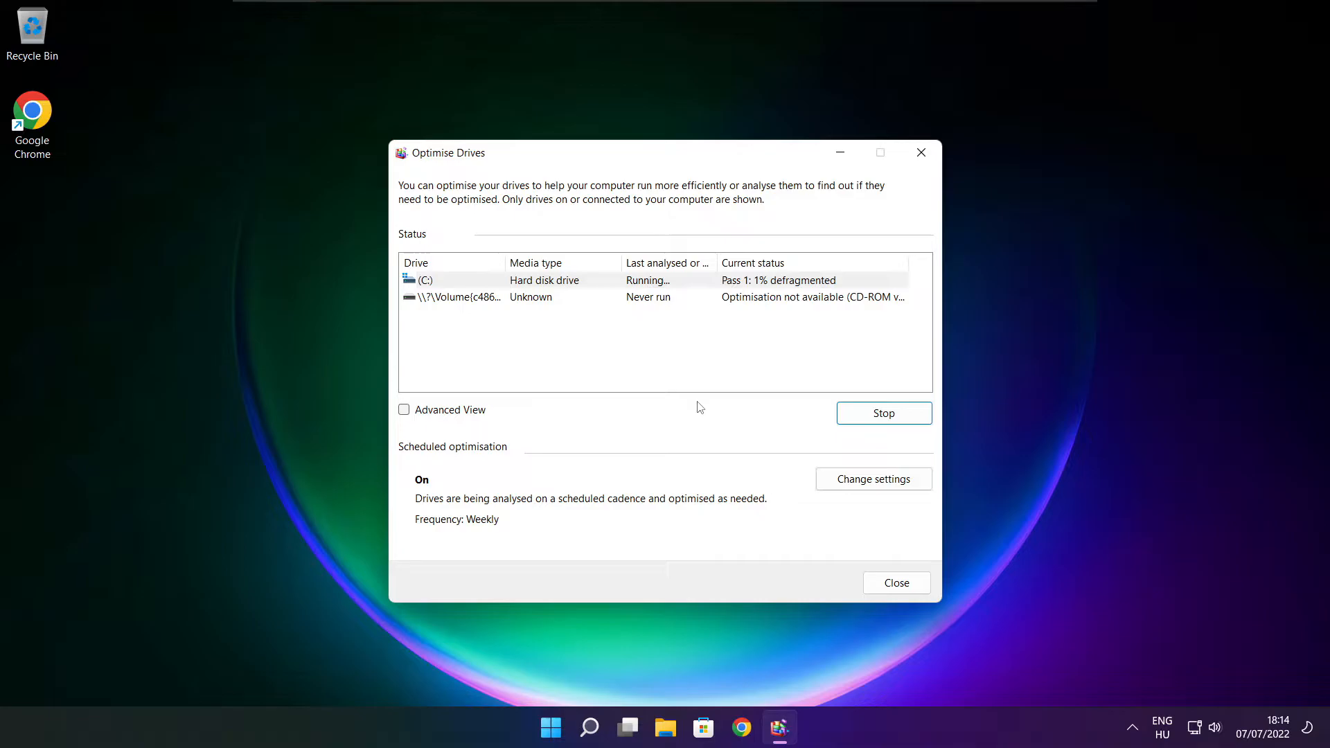
# Step: Search 'updates' and run Check for updates until Windows Update reports up to date
pyautogui.click(895, 584)
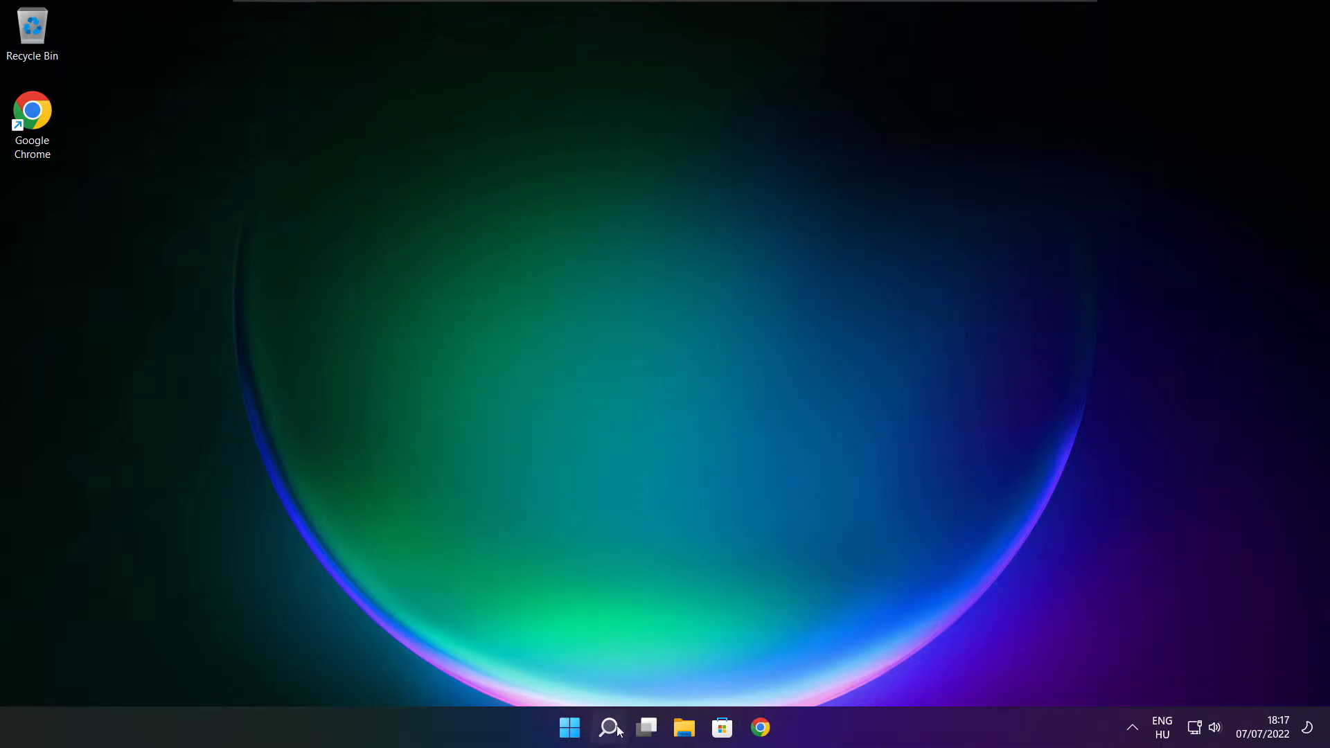
pyautogui.click(608, 727)
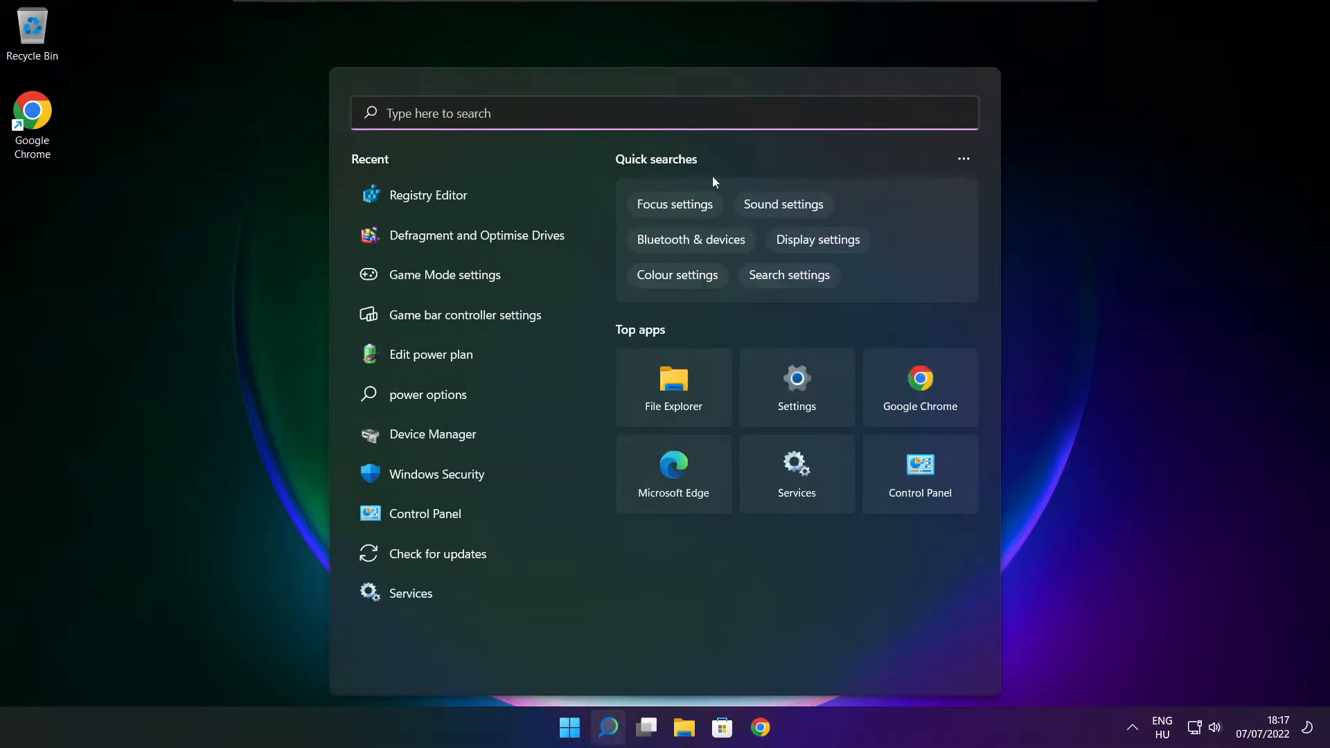
pyautogui.write('upd')
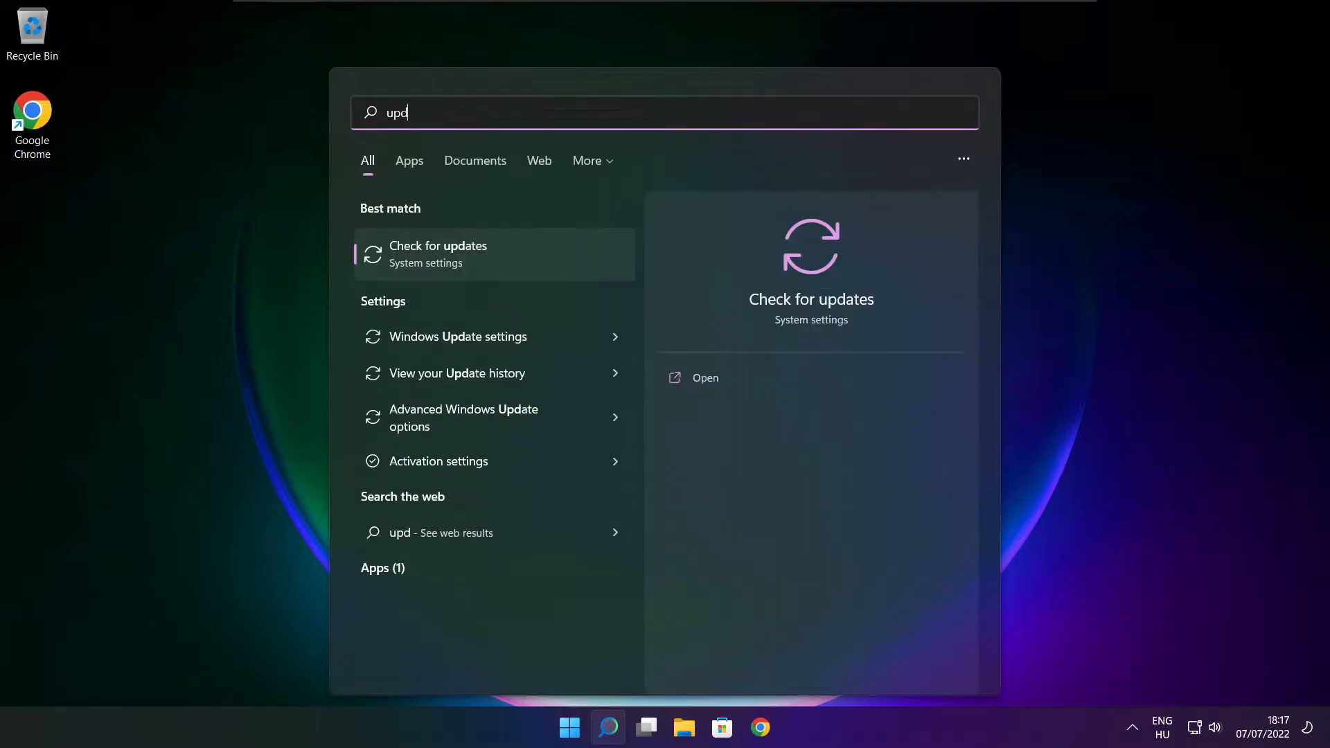
pyautogui.write('ates')
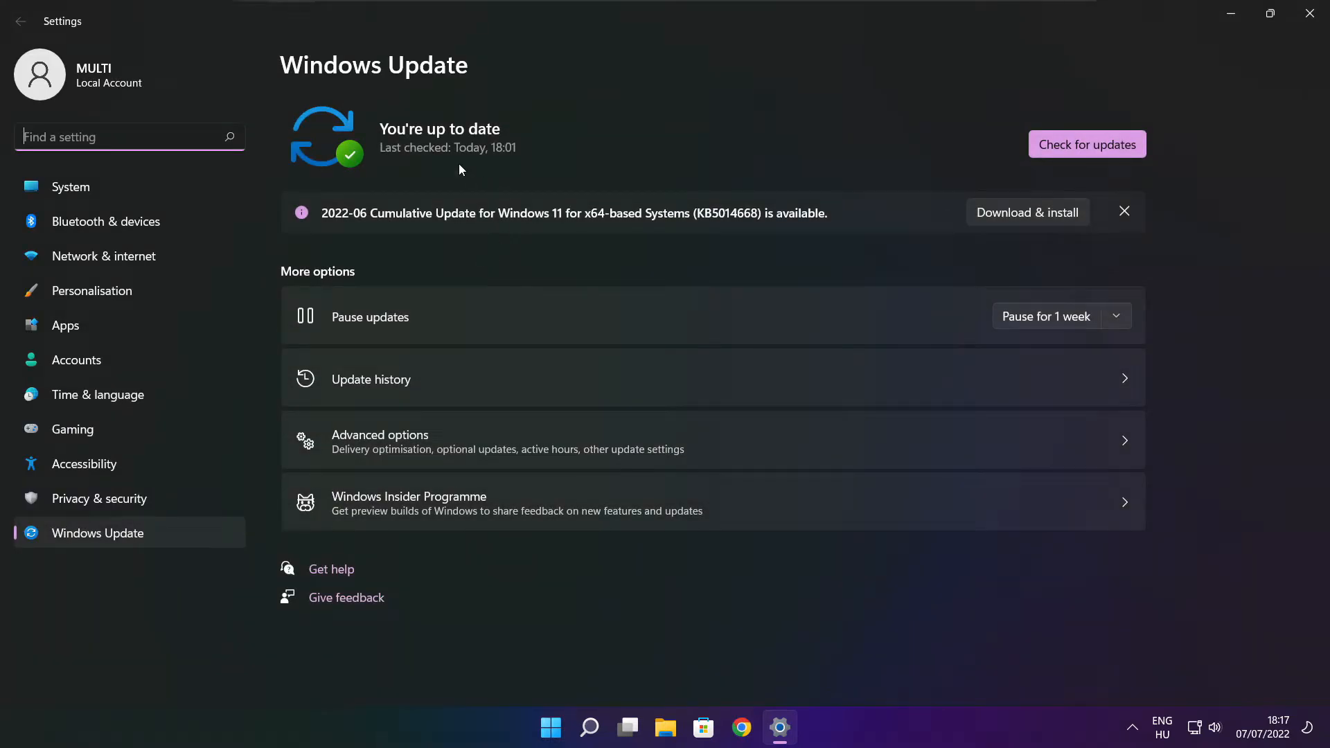
pyautogui.click(1086, 143)
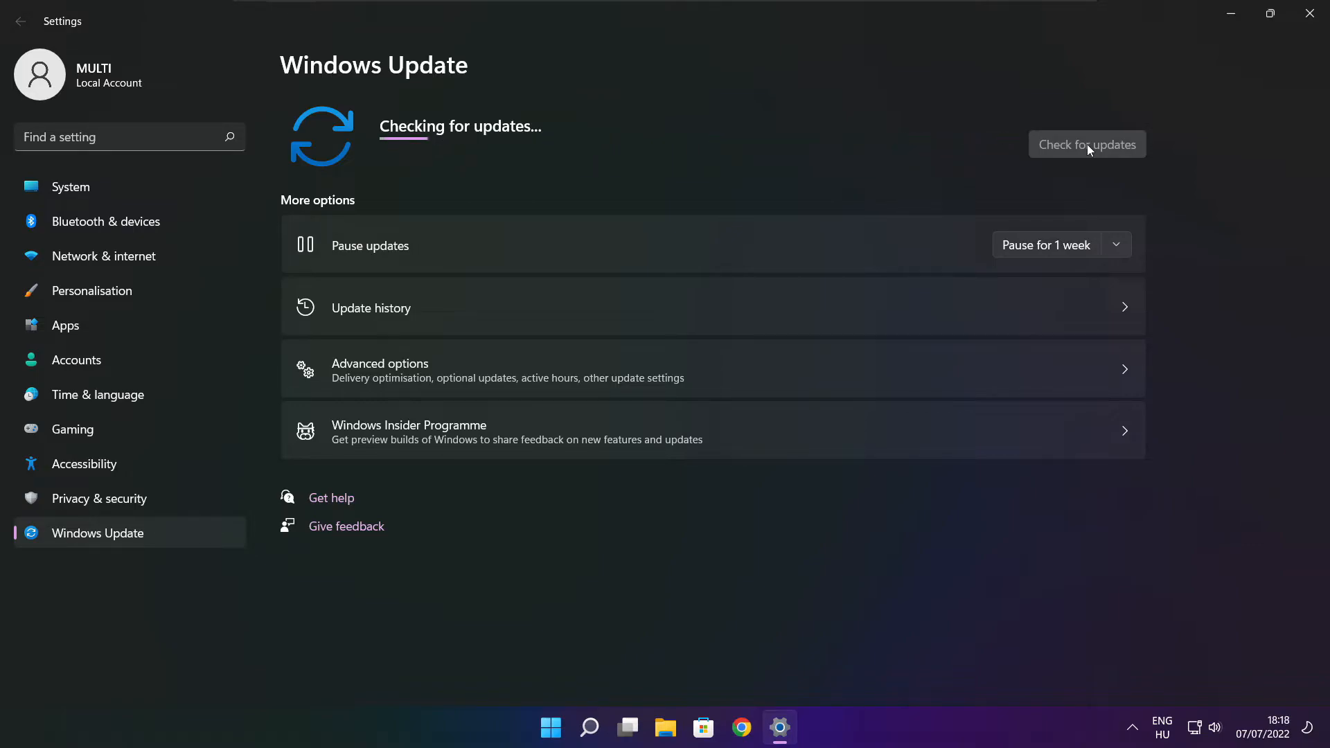
pyautogui.click(1087, 143)
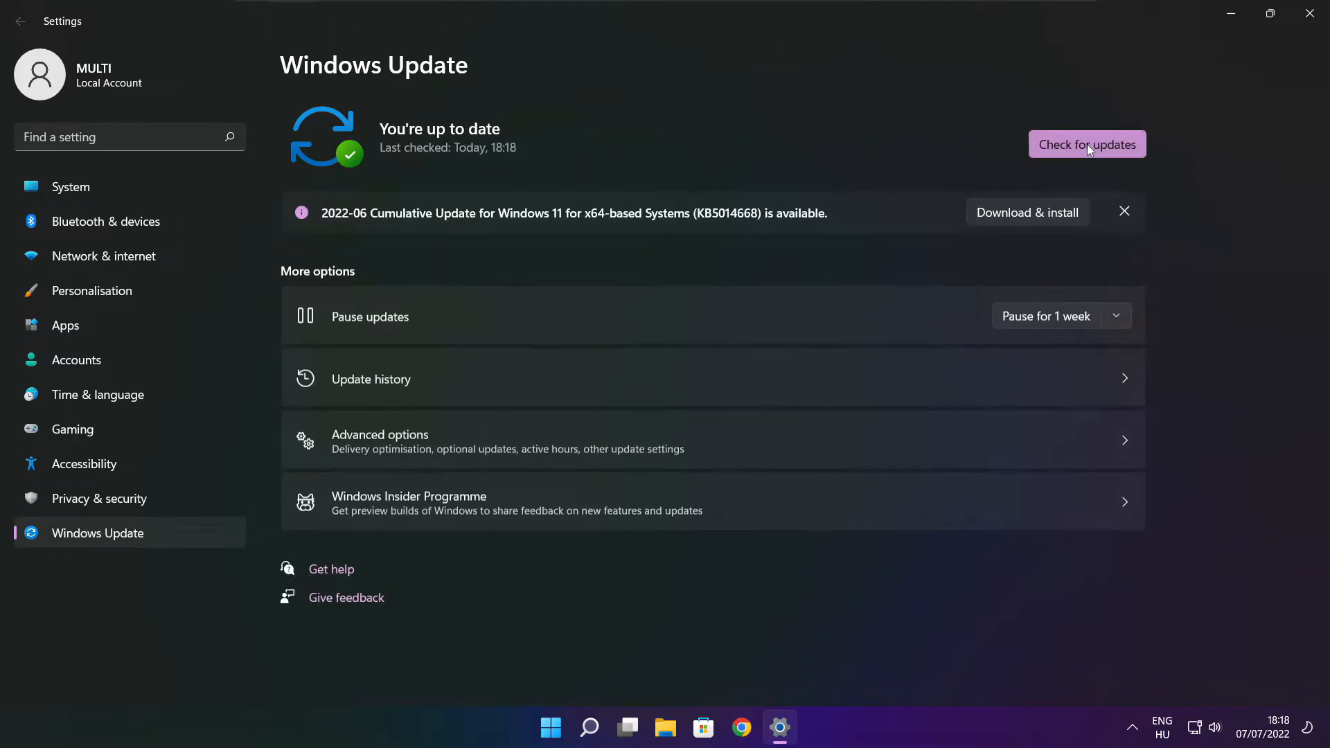
pyautogui.moveTo(1291, 39)
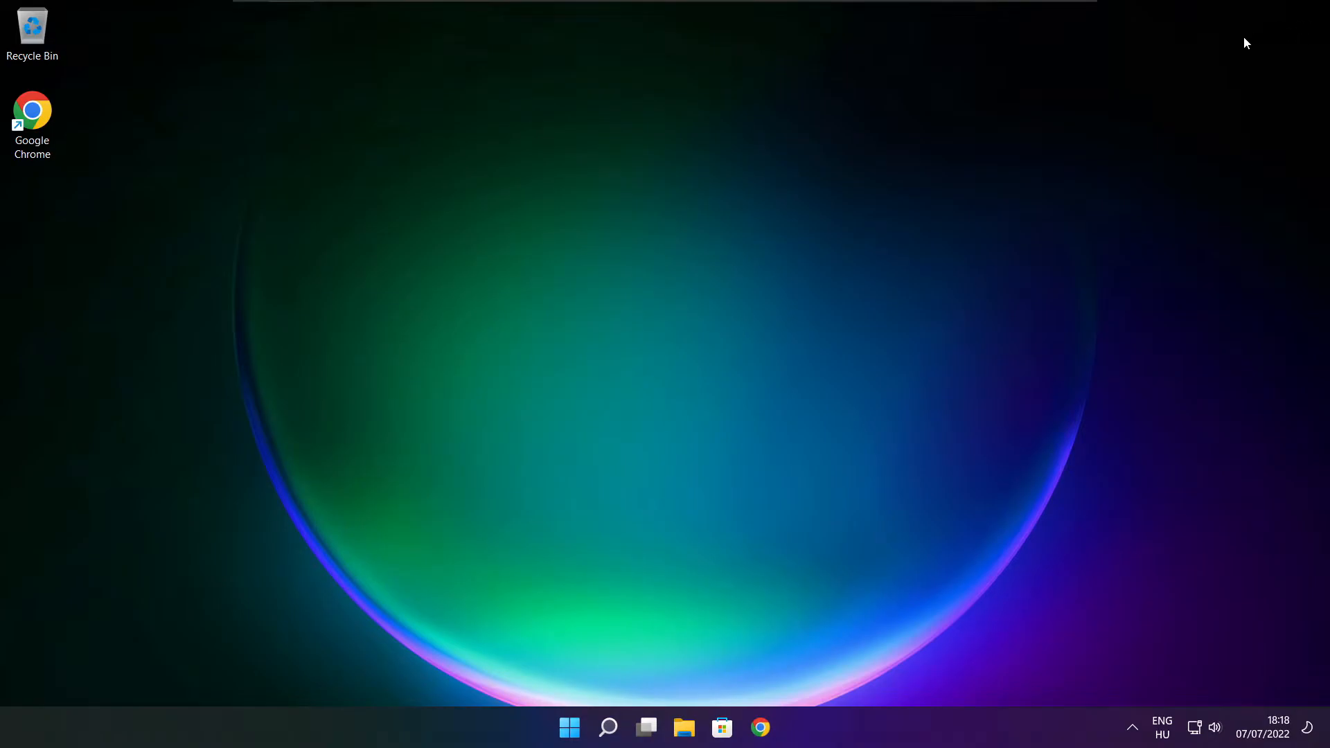
# Step: Launch regedit and navigate to HKEY_CURRENT_USER > System > GameConfigStore
pyautogui.click(607, 728)
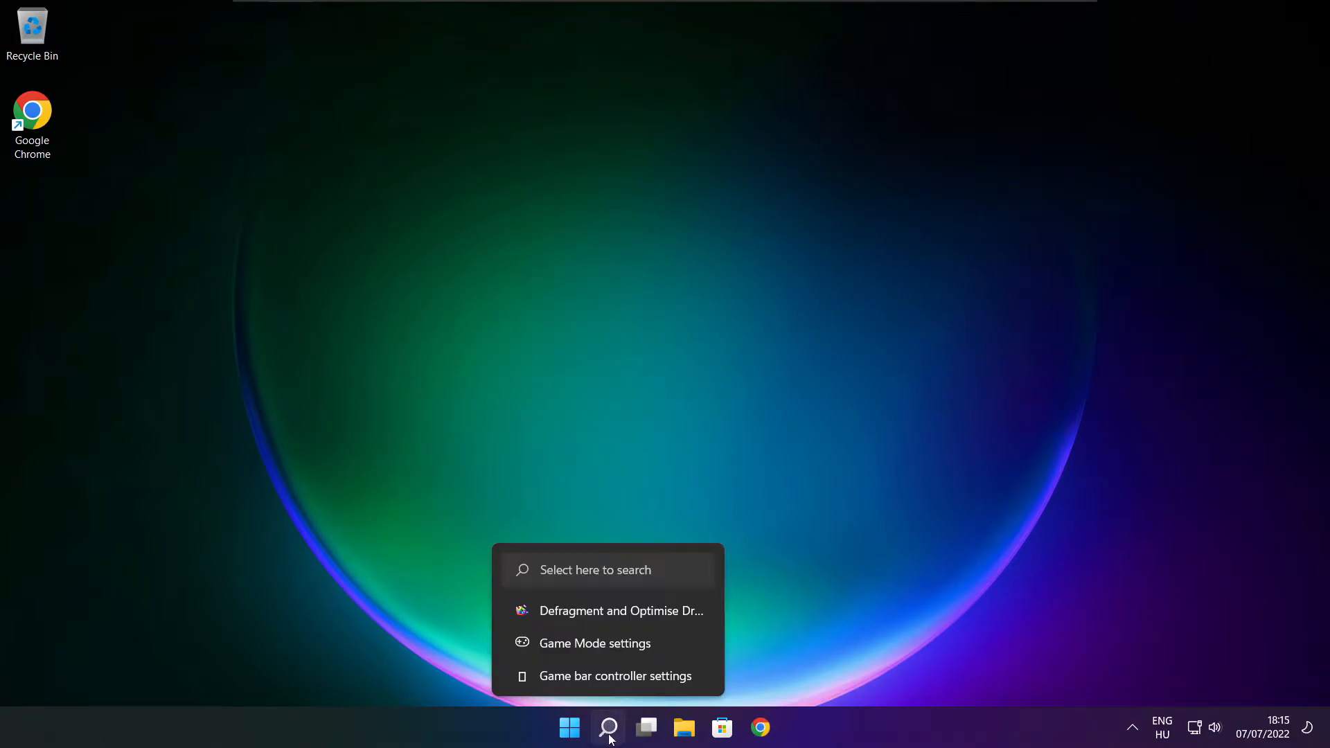
pyautogui.click(606, 727)
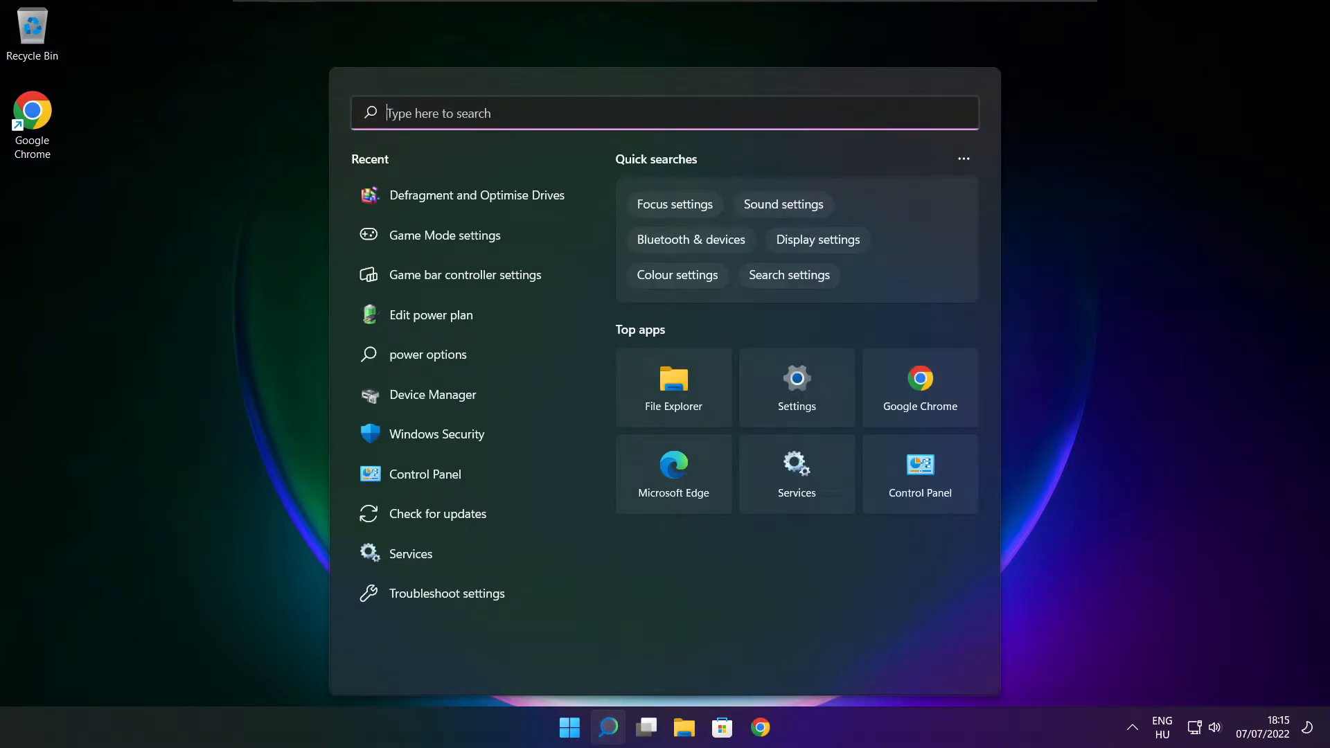
pyautogui.write('regedit')
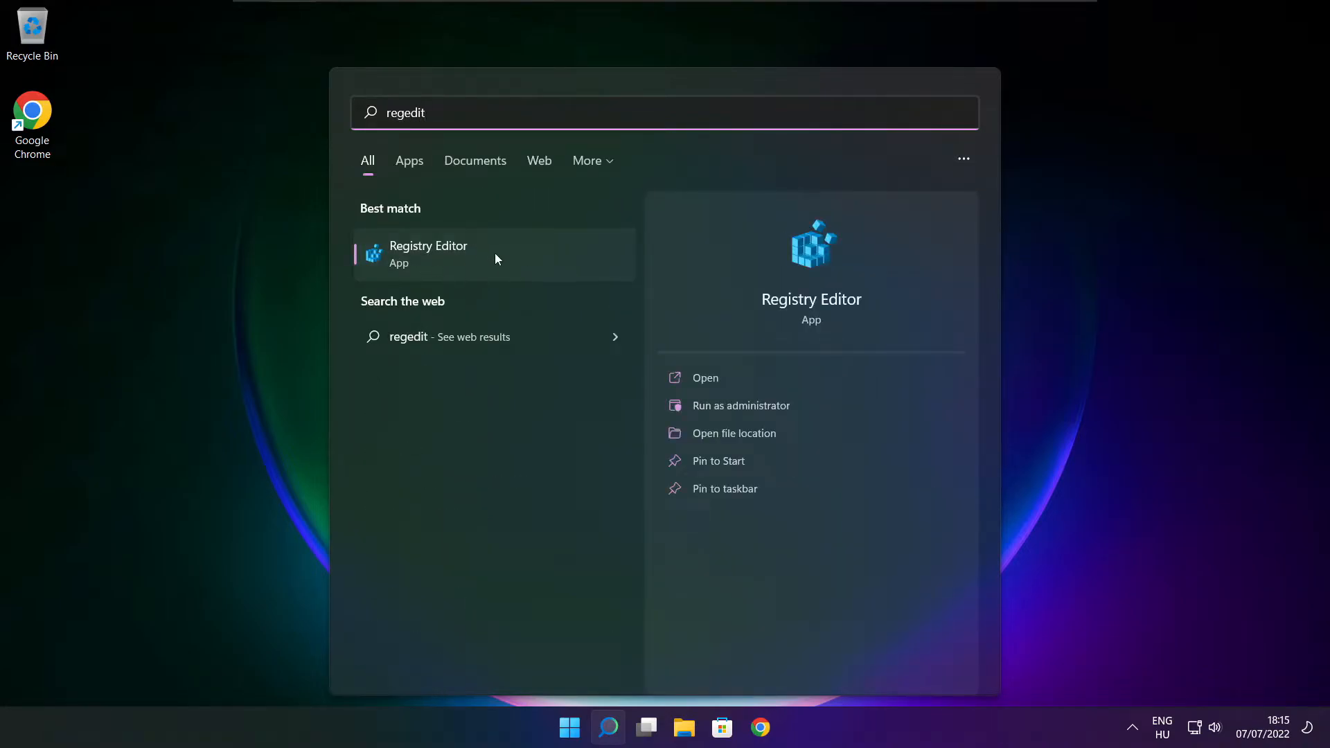
pyautogui.moveTo(507, 255)
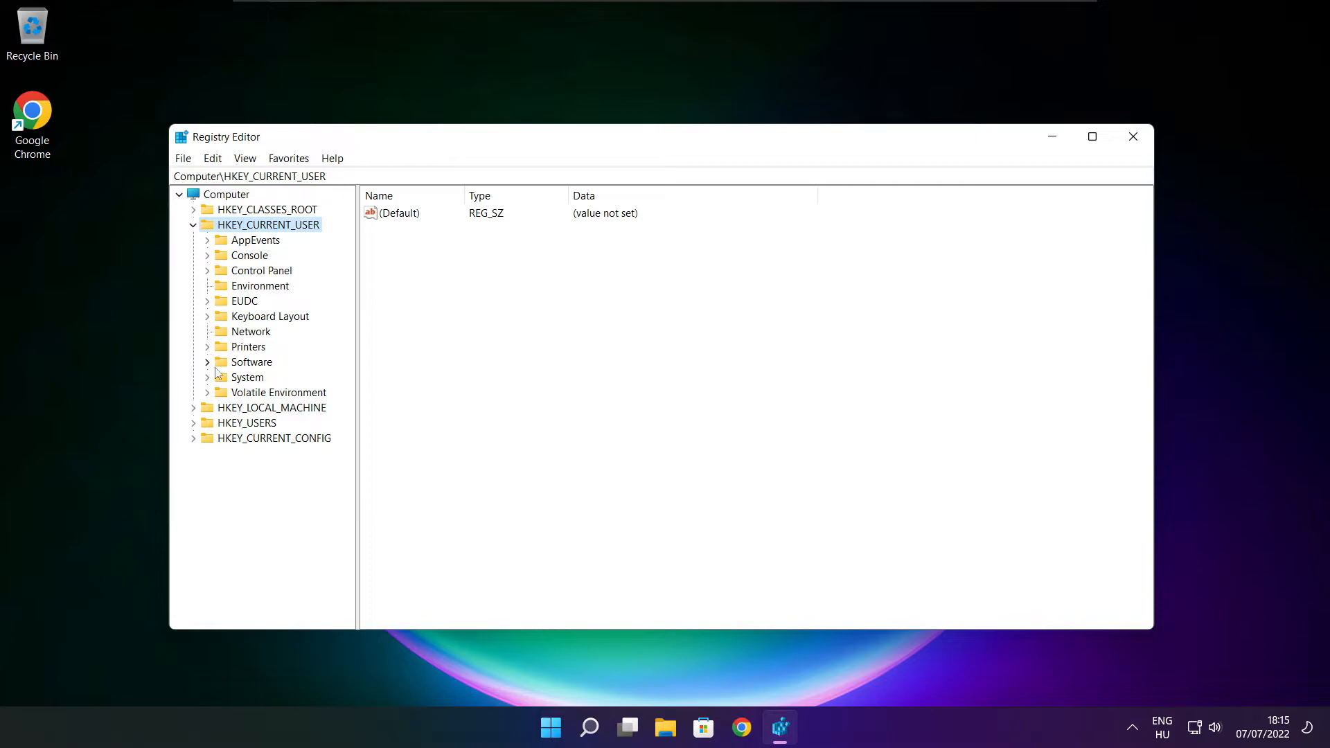
pyautogui.click(248, 377)
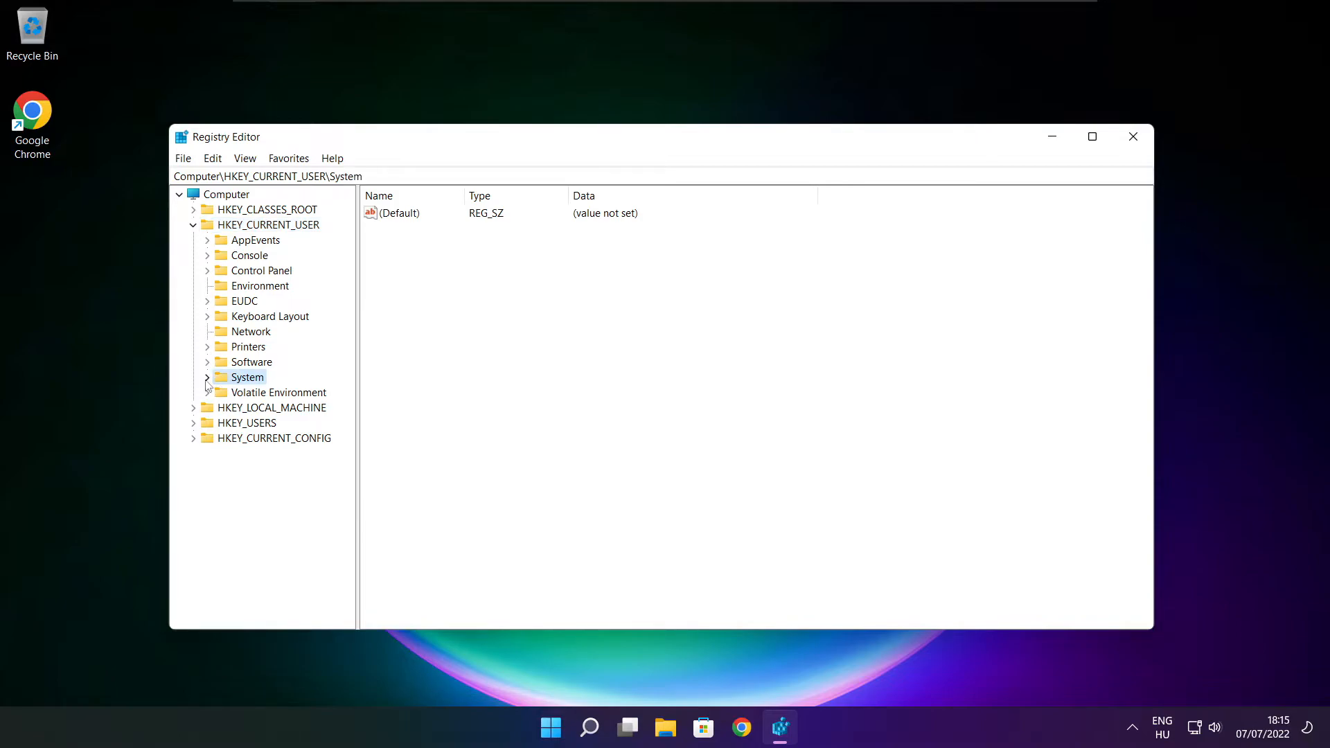
pyautogui.click(206, 377)
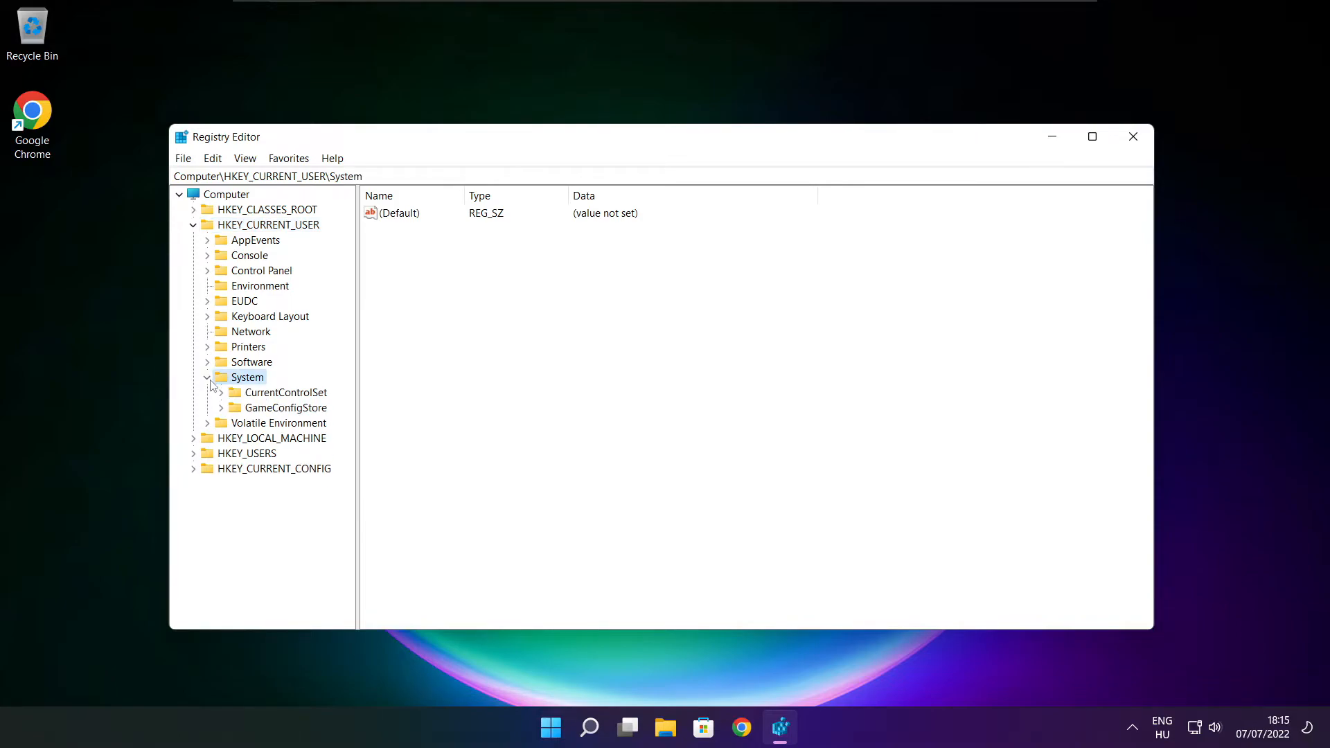
pyautogui.click(288, 407)
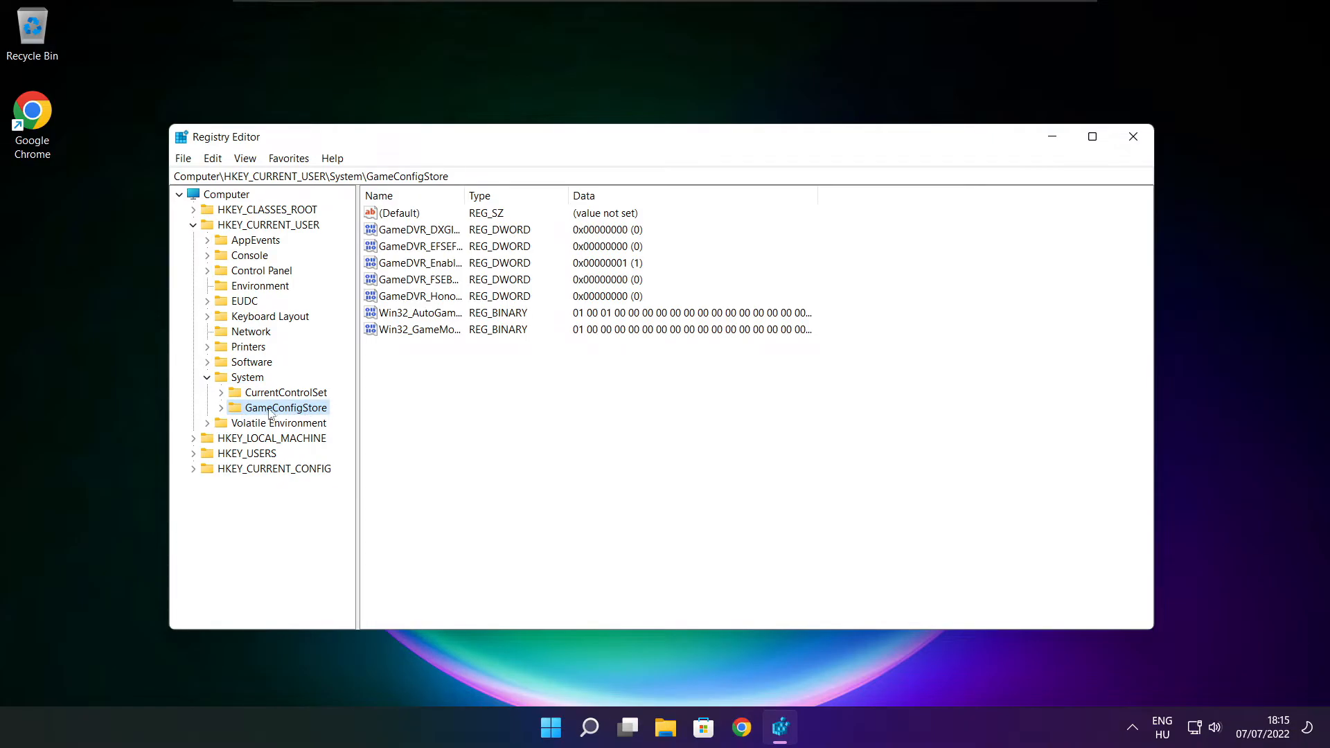
pyautogui.moveTo(465, 195)
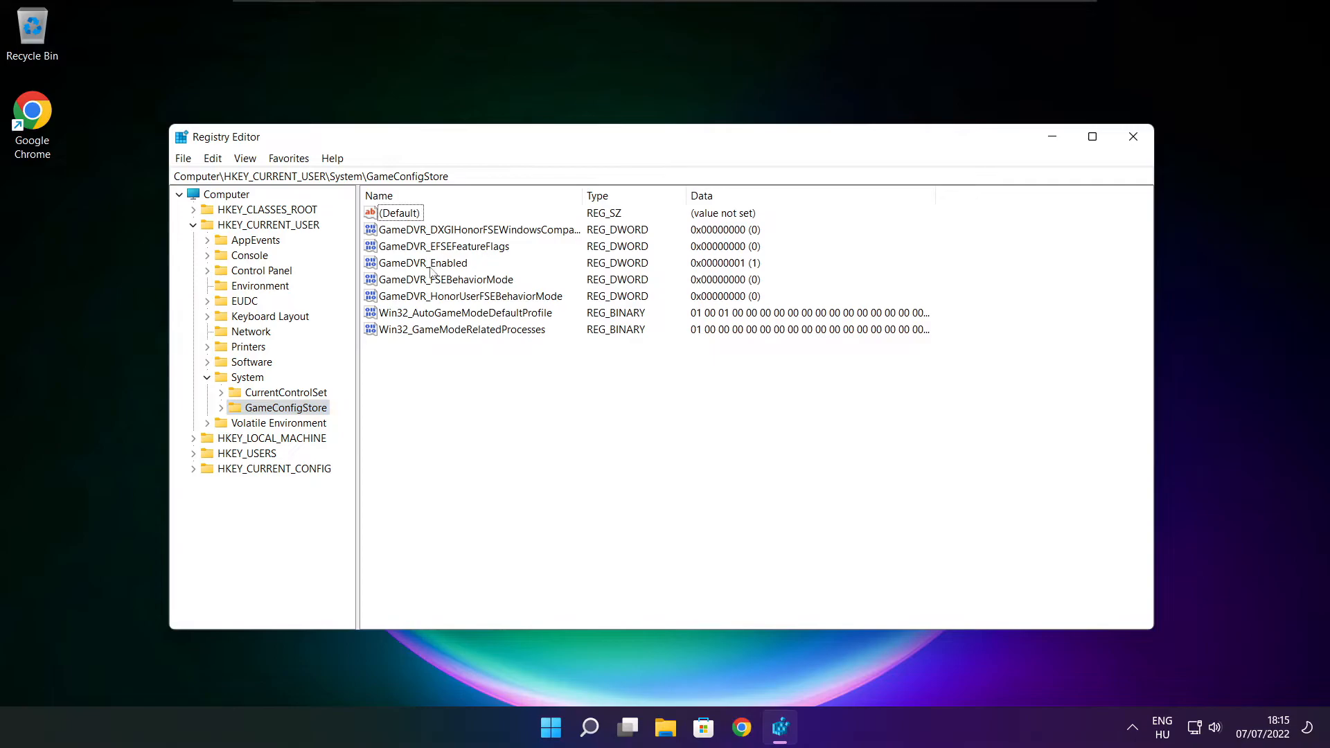
# Step: Change the GameDVR_Enabled value from 1 to 0
pyautogui.click(421, 263)
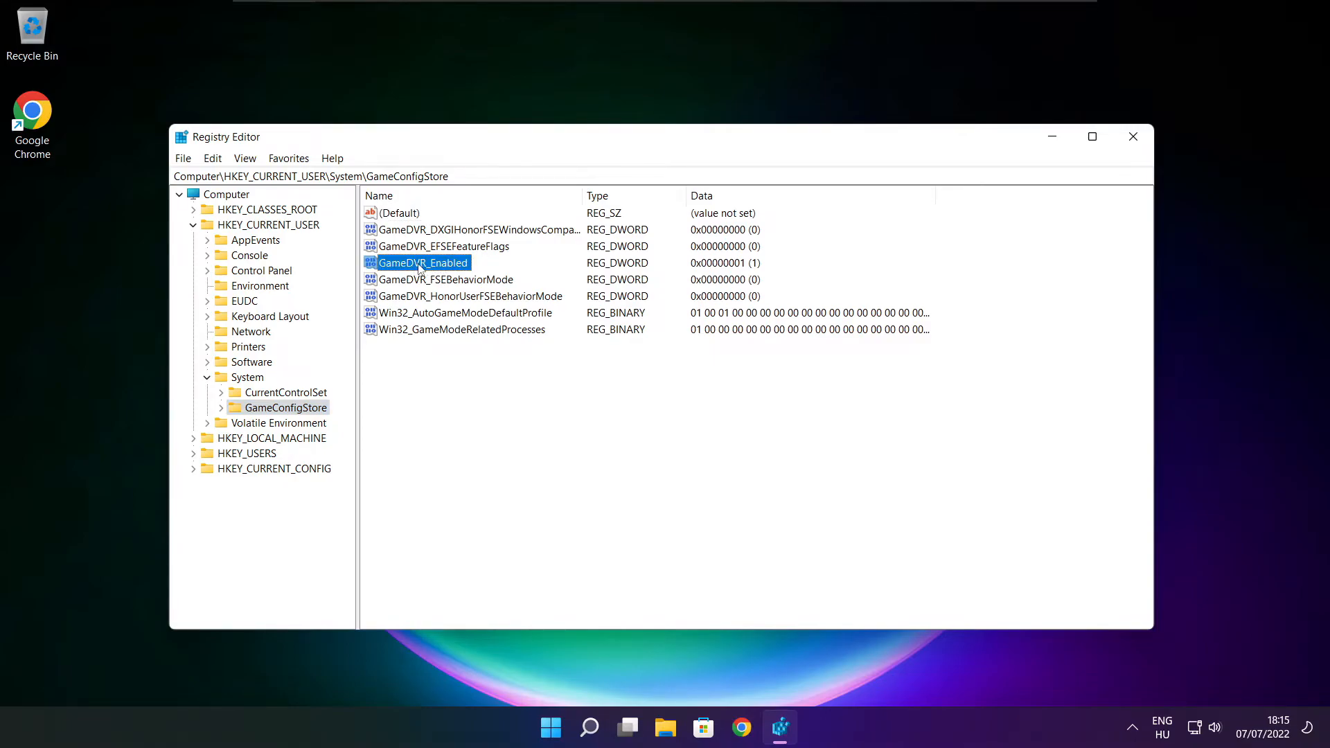
pyautogui.doubleClick(421, 262)
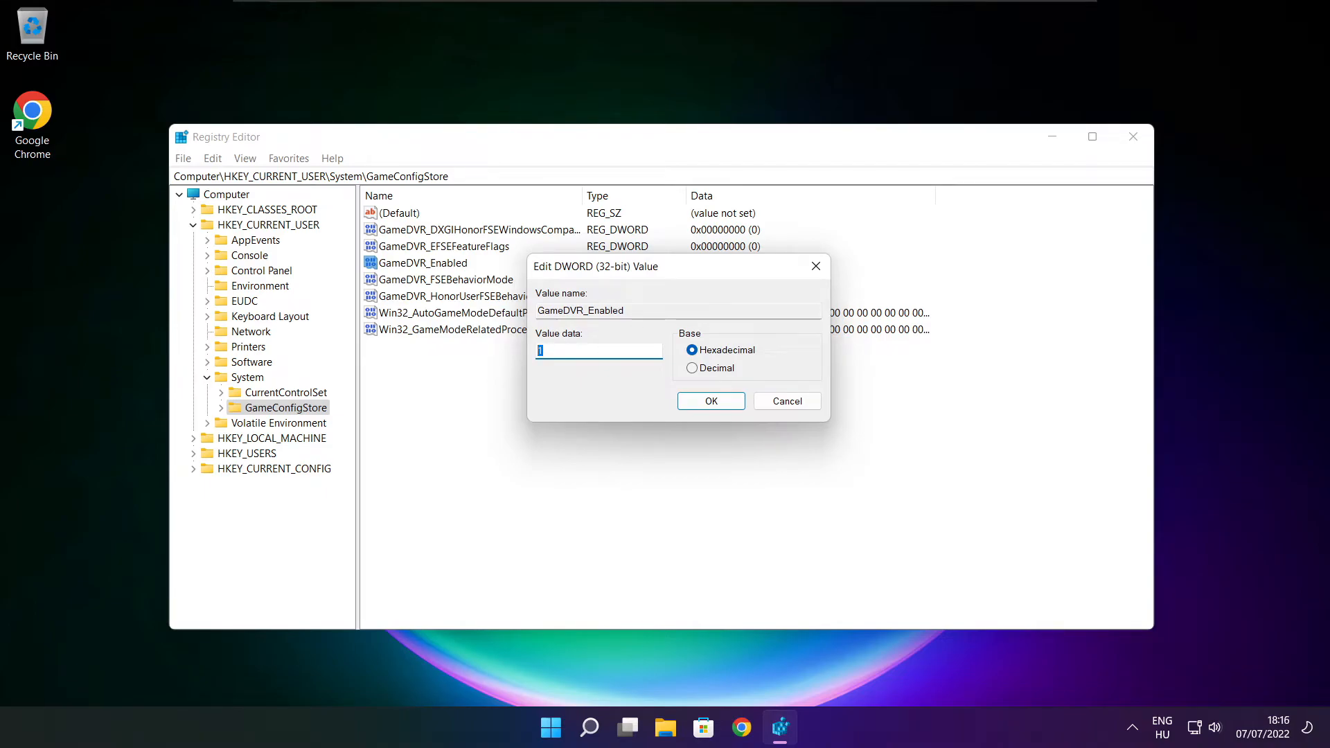
pyautogui.write('0')
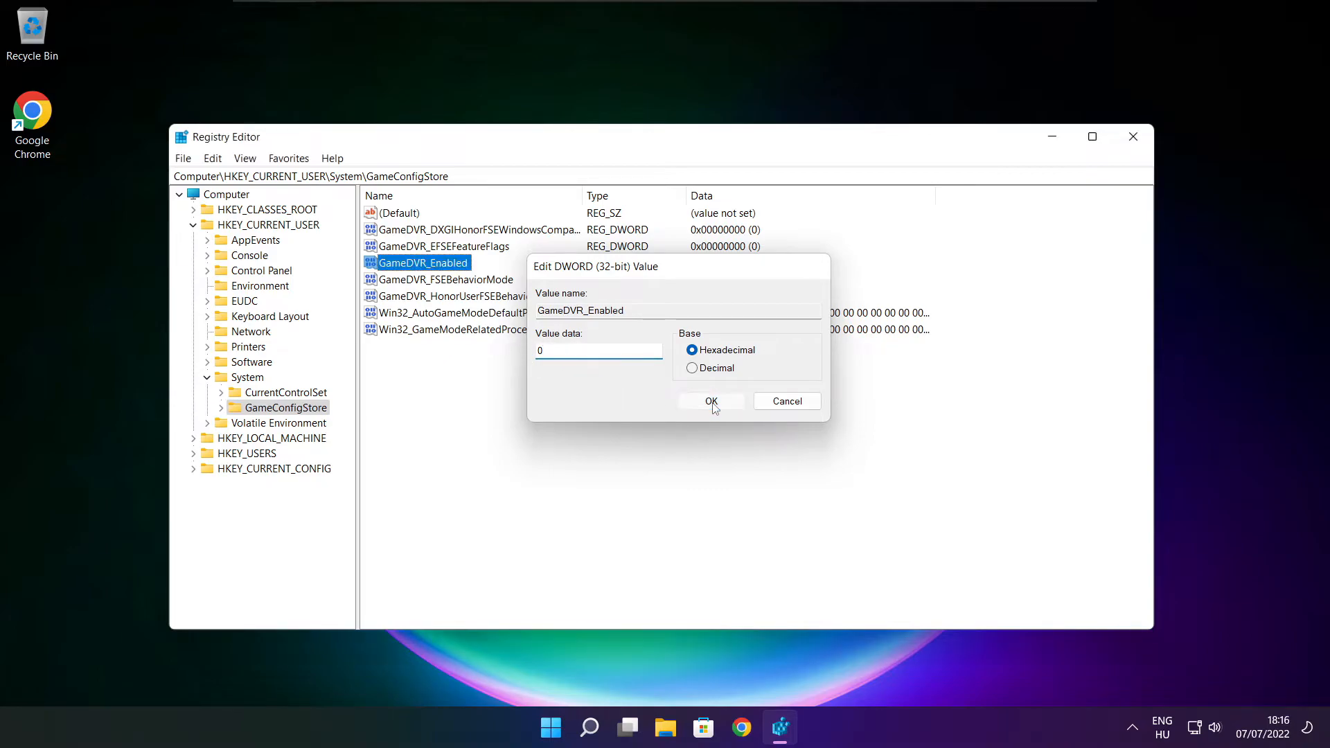
pyautogui.click(711, 400)
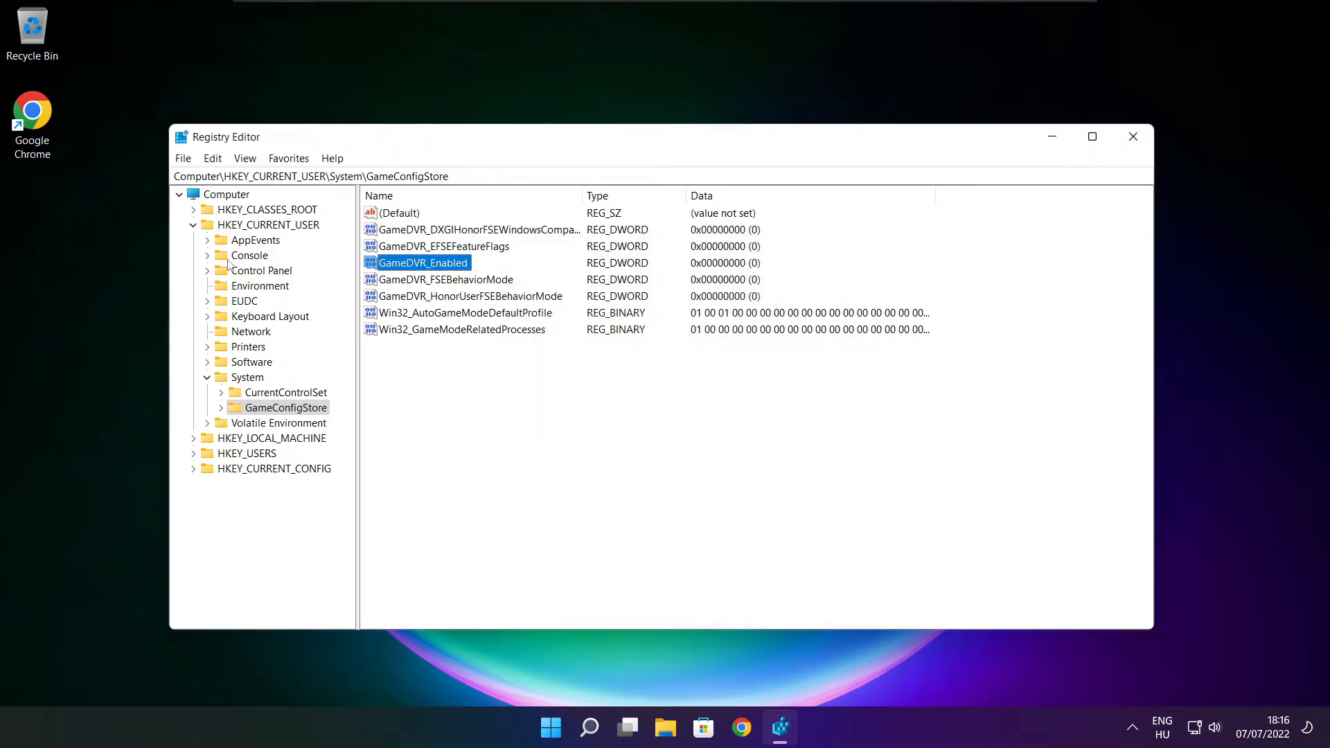
# Step: Collapse HKEY_CURRENT_USER and navigate into HKEY_LOCAL_MACHINE > SOFTWARE > Microsoft
pyautogui.click(194, 225)
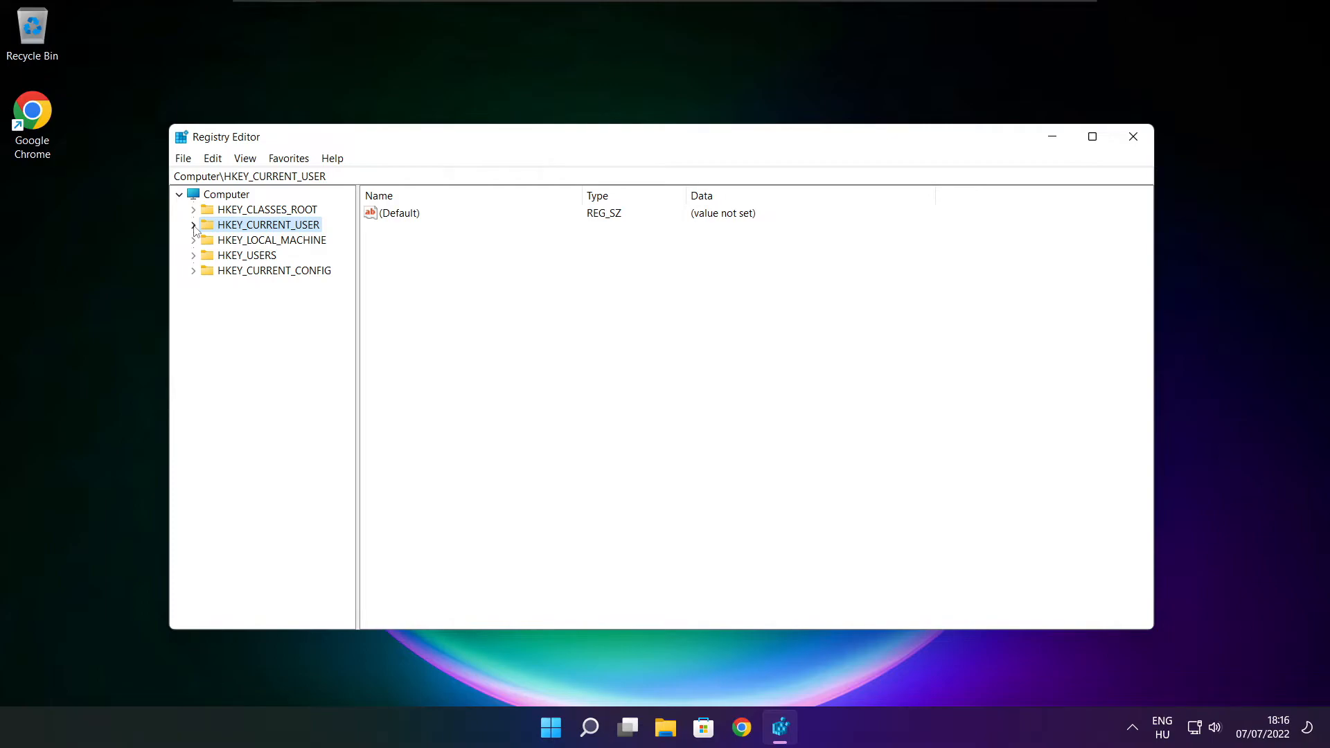
pyautogui.moveTo(211, 245)
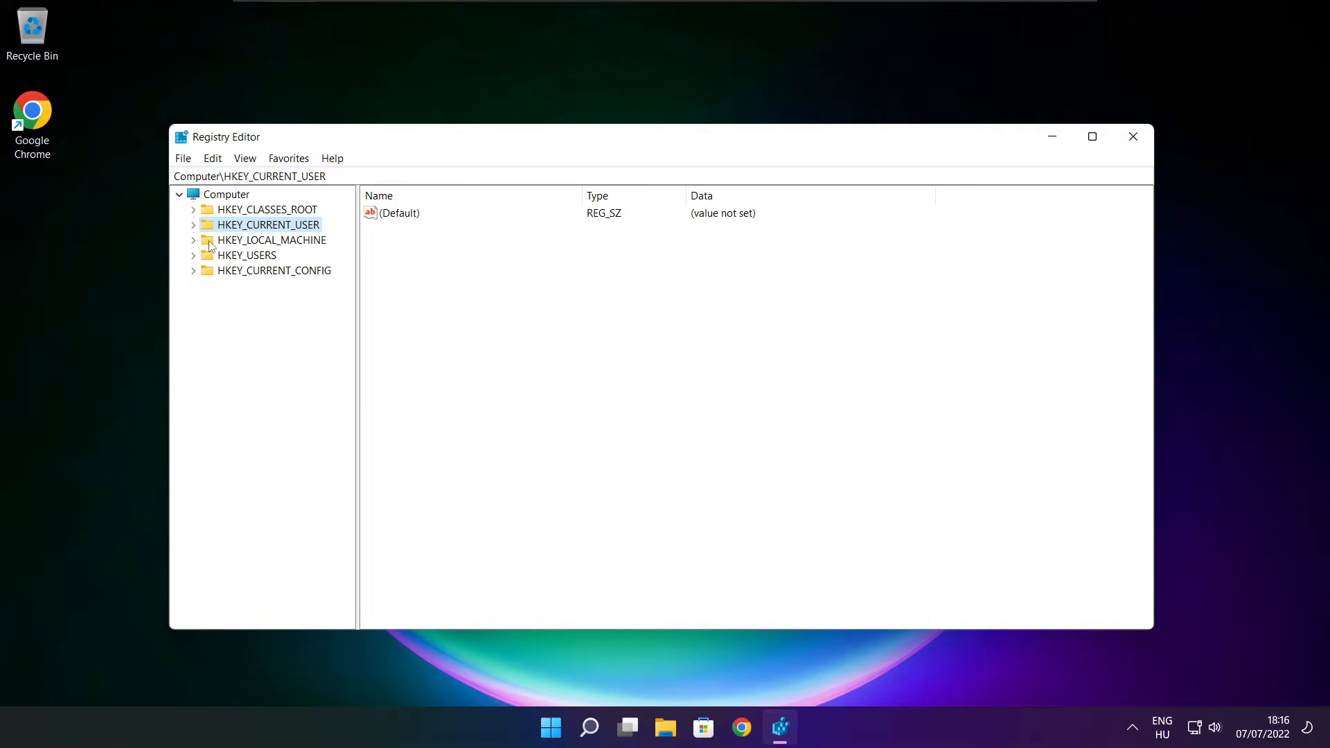
pyautogui.click(272, 240)
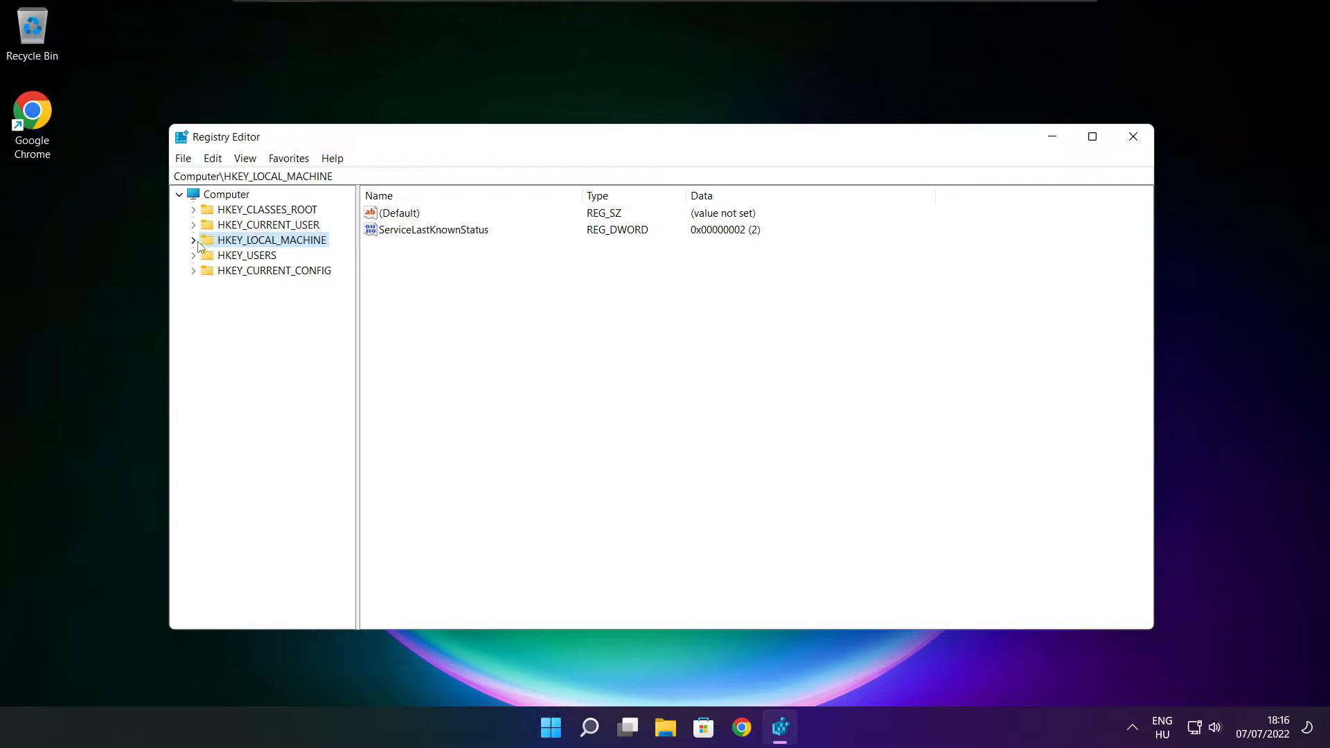
pyautogui.click(194, 239)
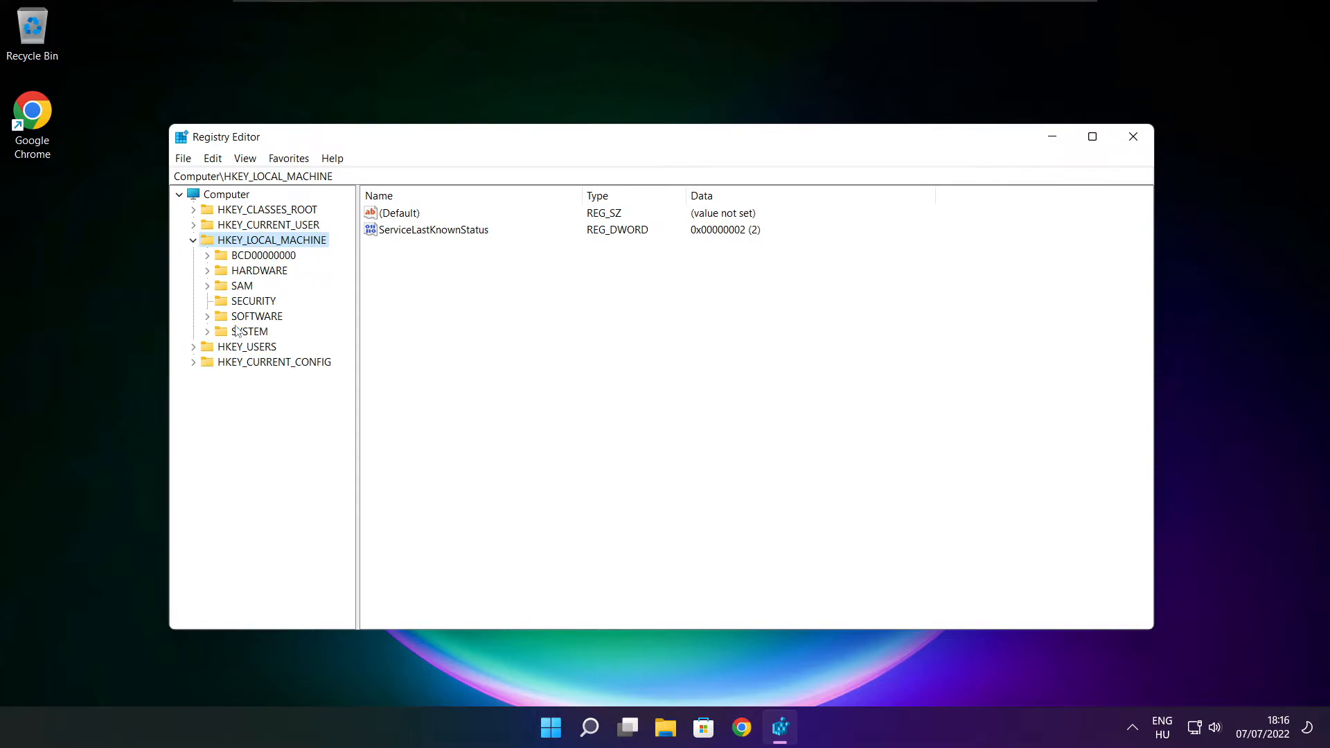
pyautogui.click(256, 316)
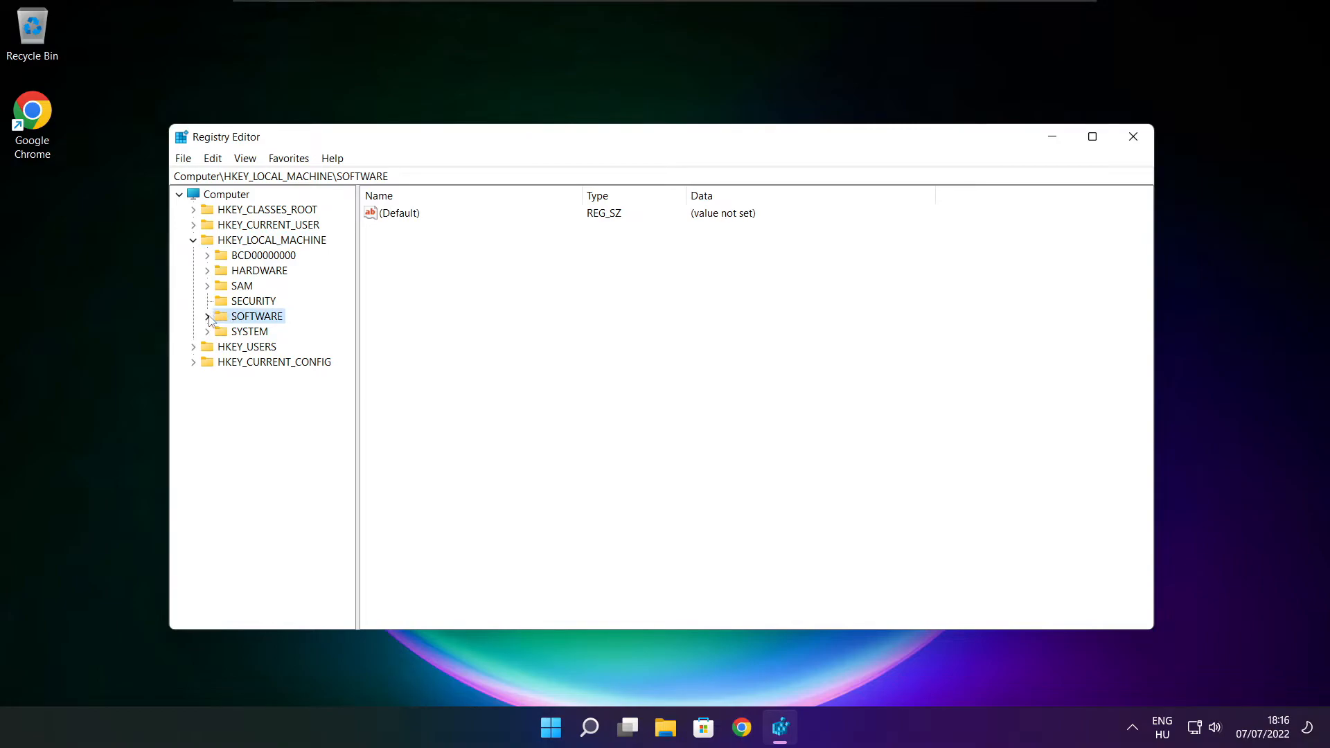
pyautogui.click(208, 315)
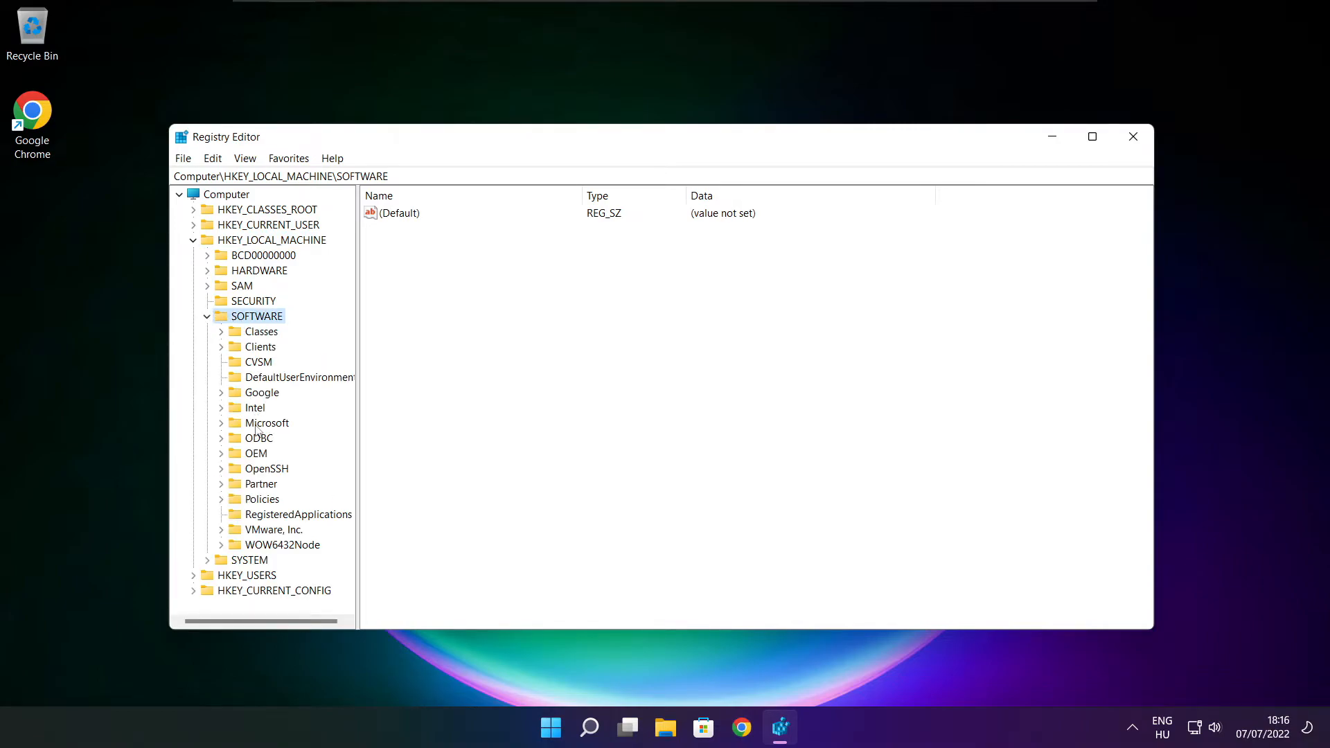
pyautogui.click(268, 423)
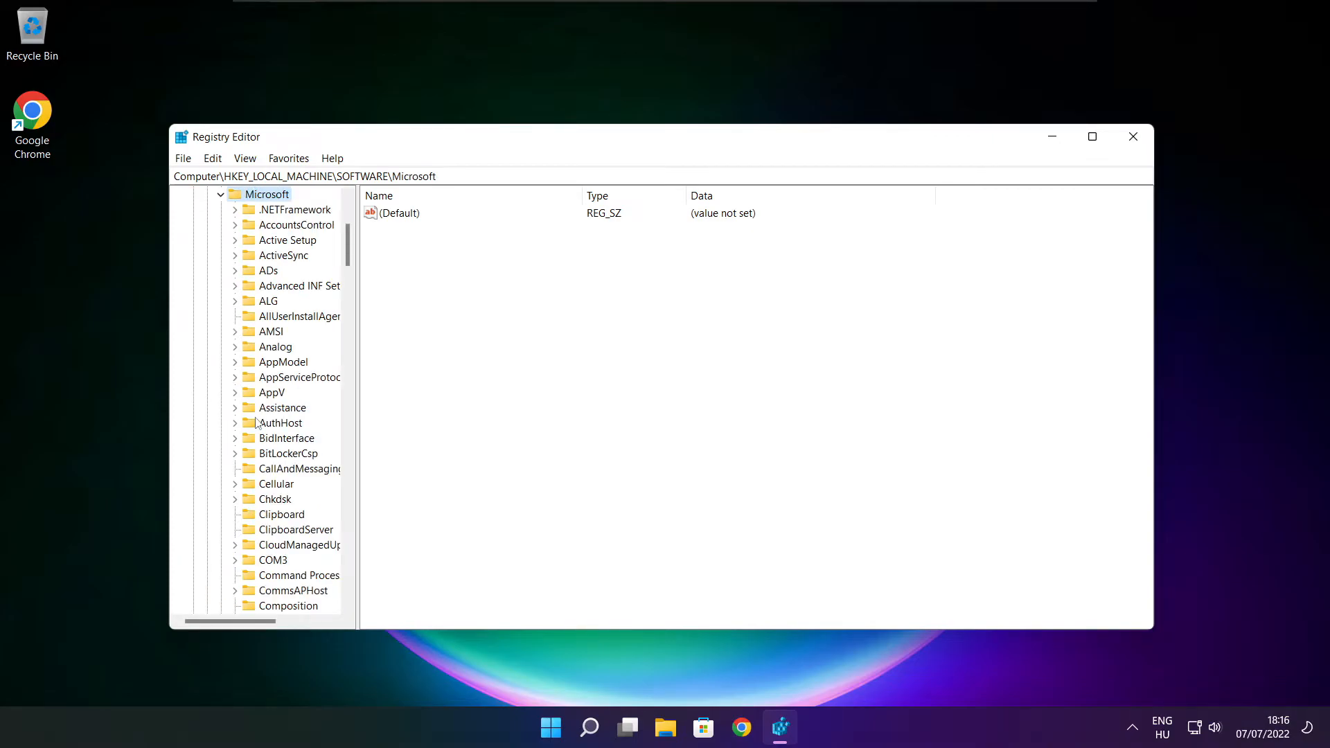
pyautogui.scroll(-3)
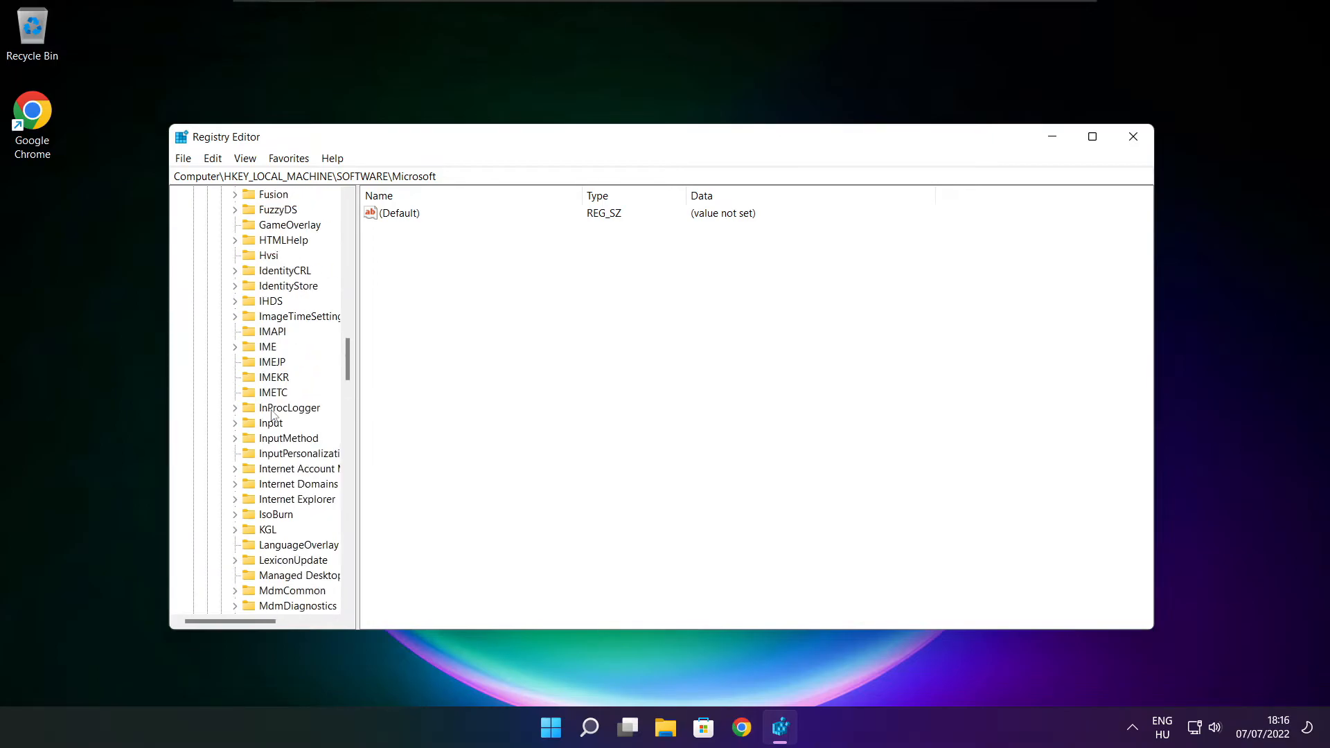
pyautogui.scroll(-3)
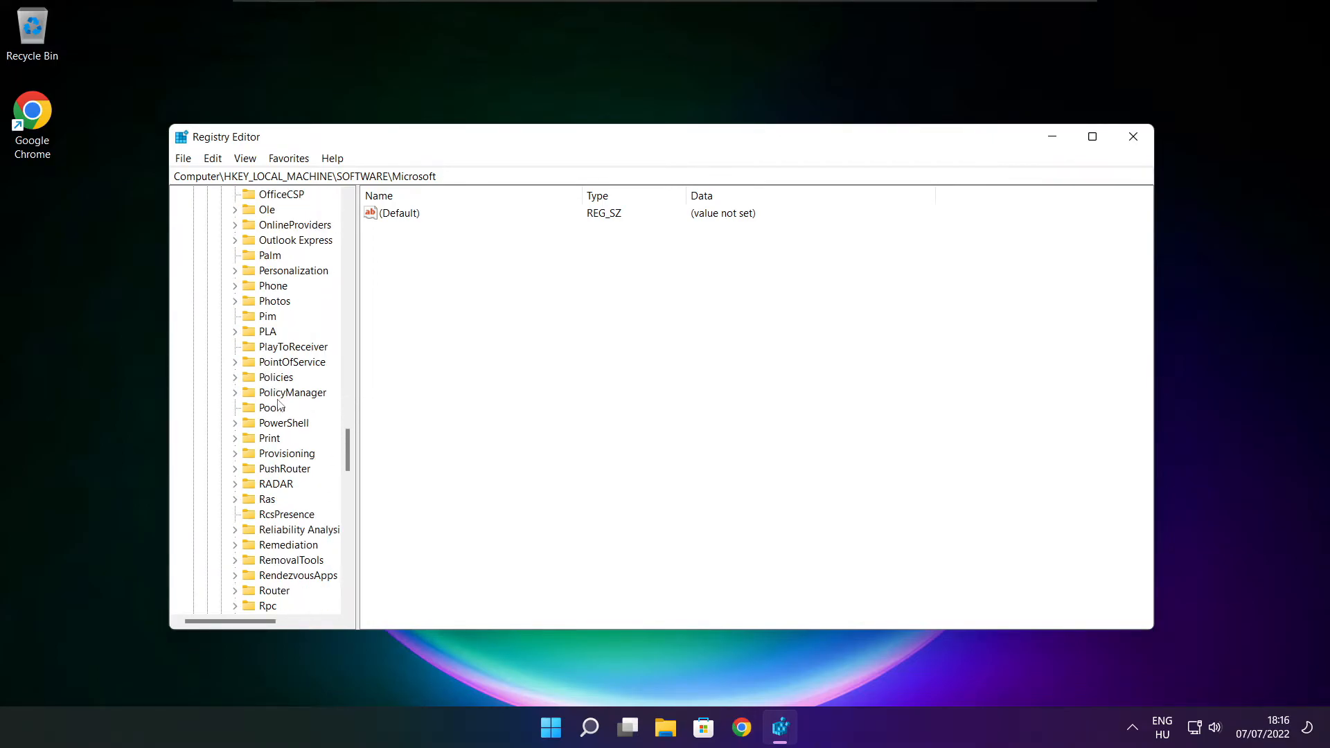
# Step: Continue to PolicyManager > default > ApplicationManagement and select the AllowGameDVR key
pyautogui.click(292, 392)
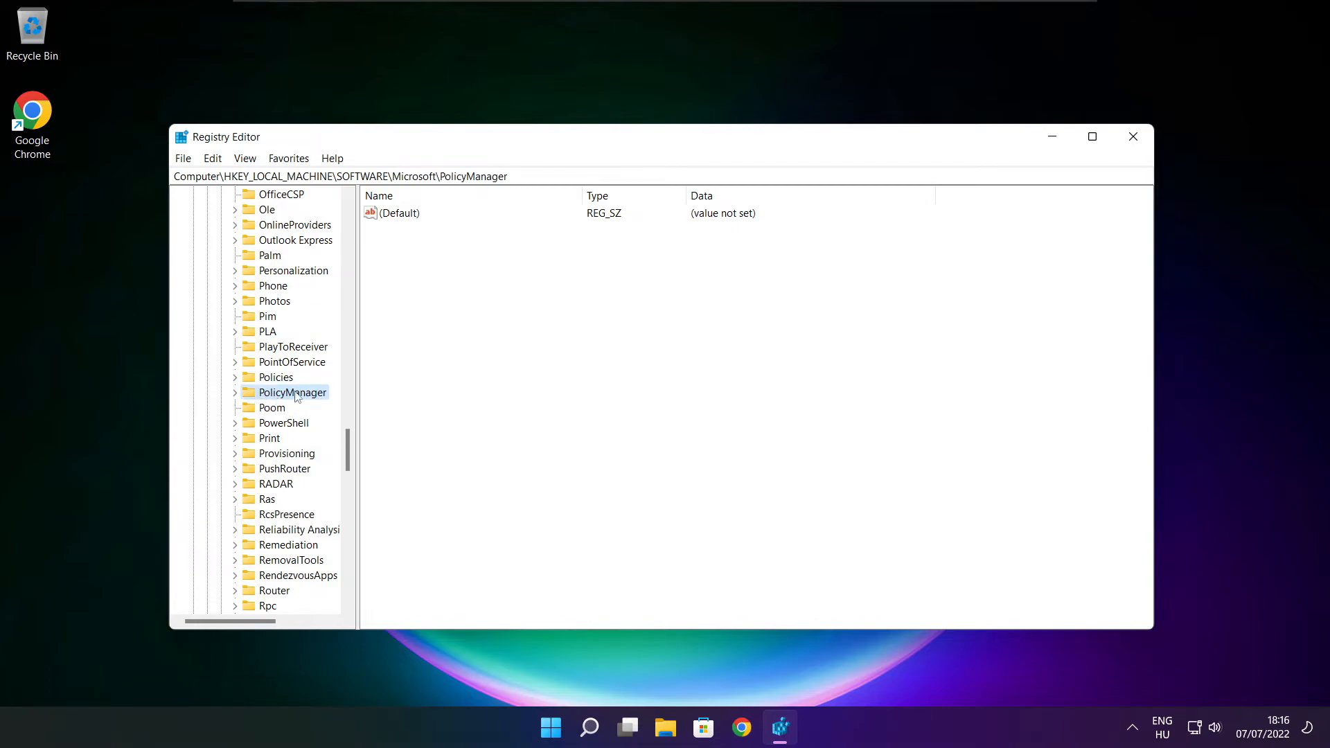
pyautogui.click(235, 392)
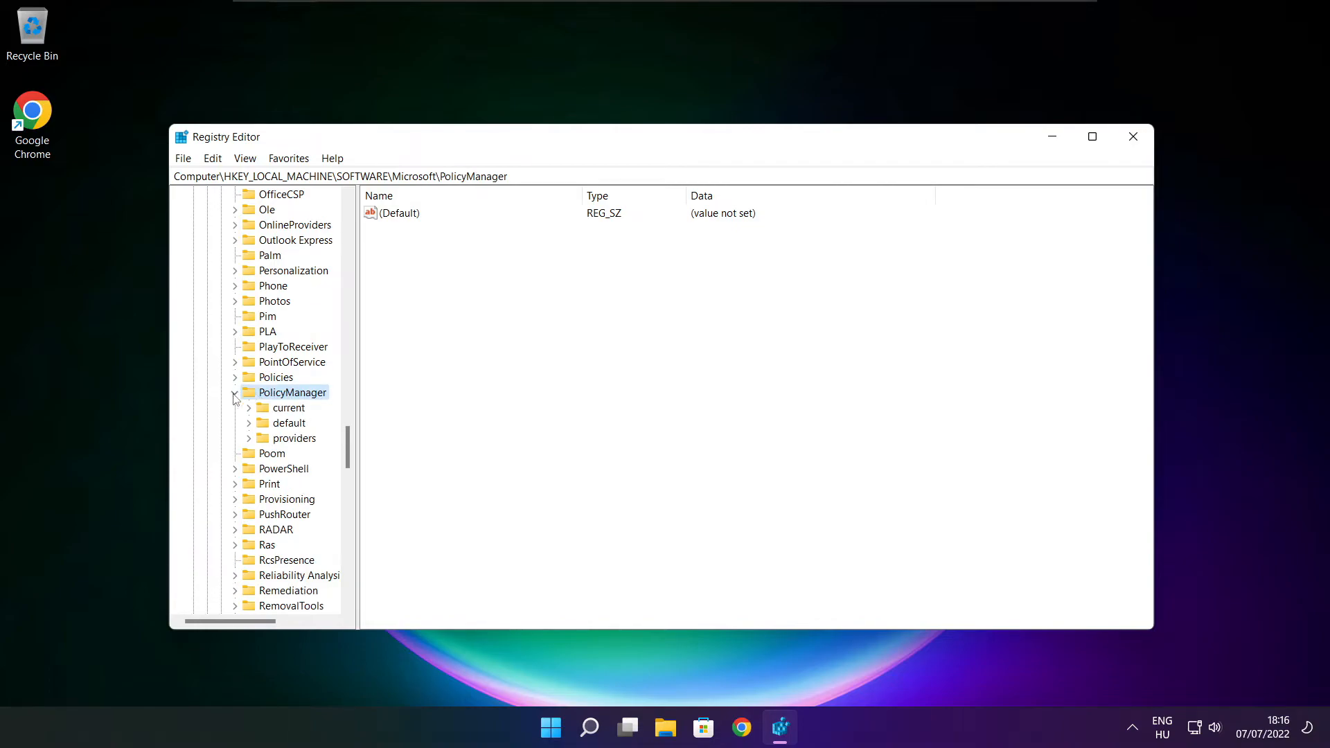
pyautogui.click(290, 423)
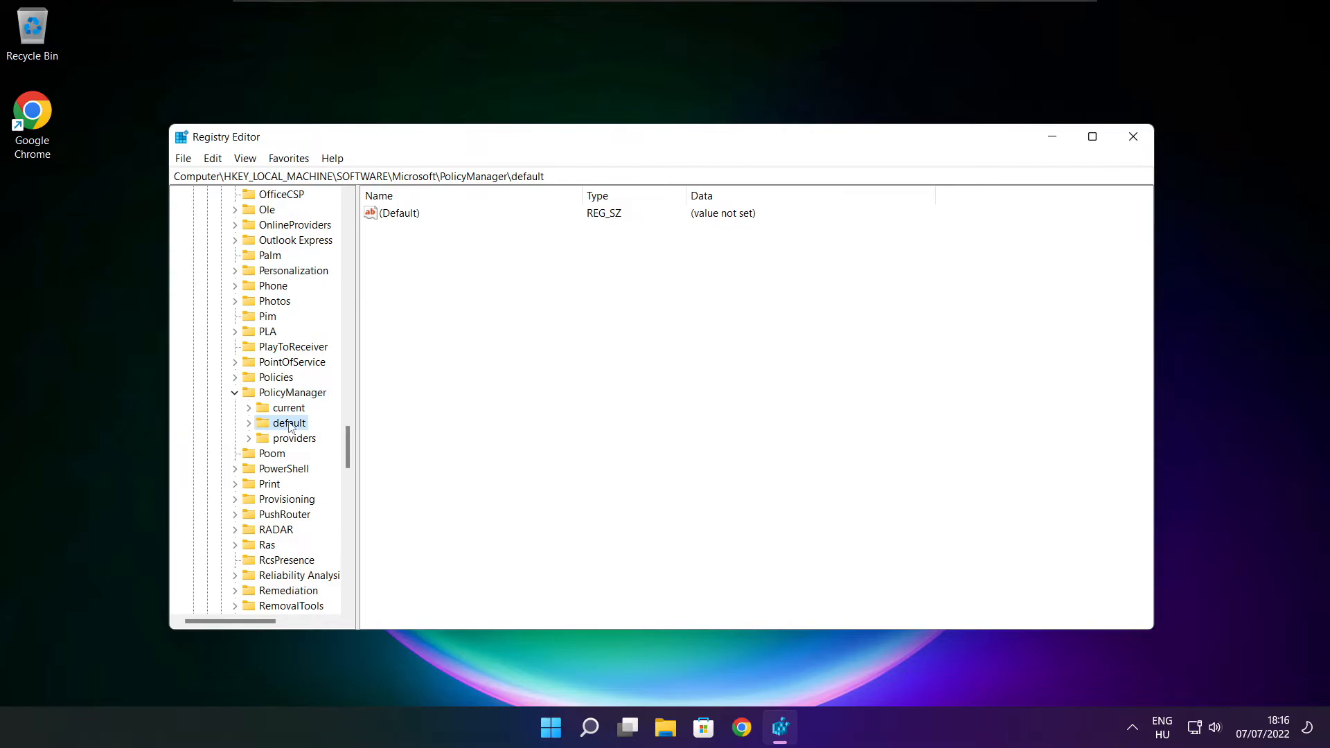
pyautogui.moveTo(251, 426)
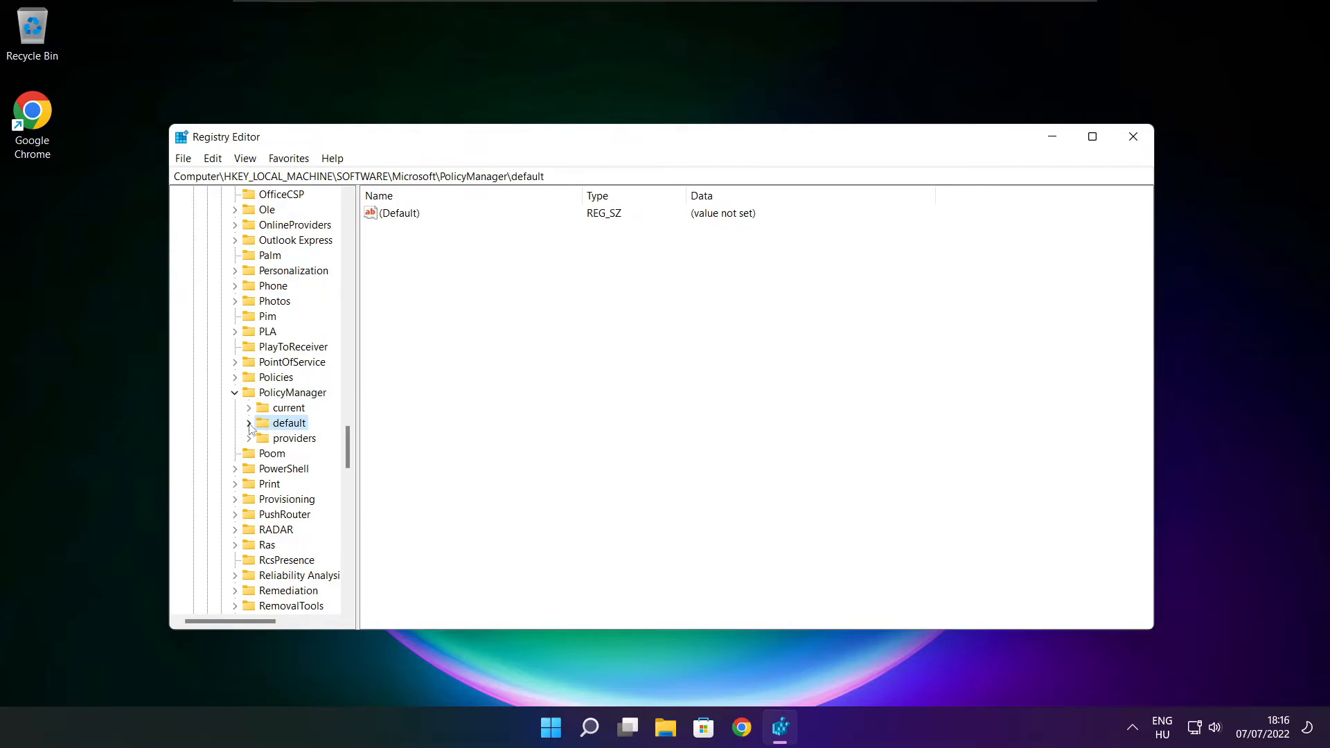
pyautogui.click(248, 422)
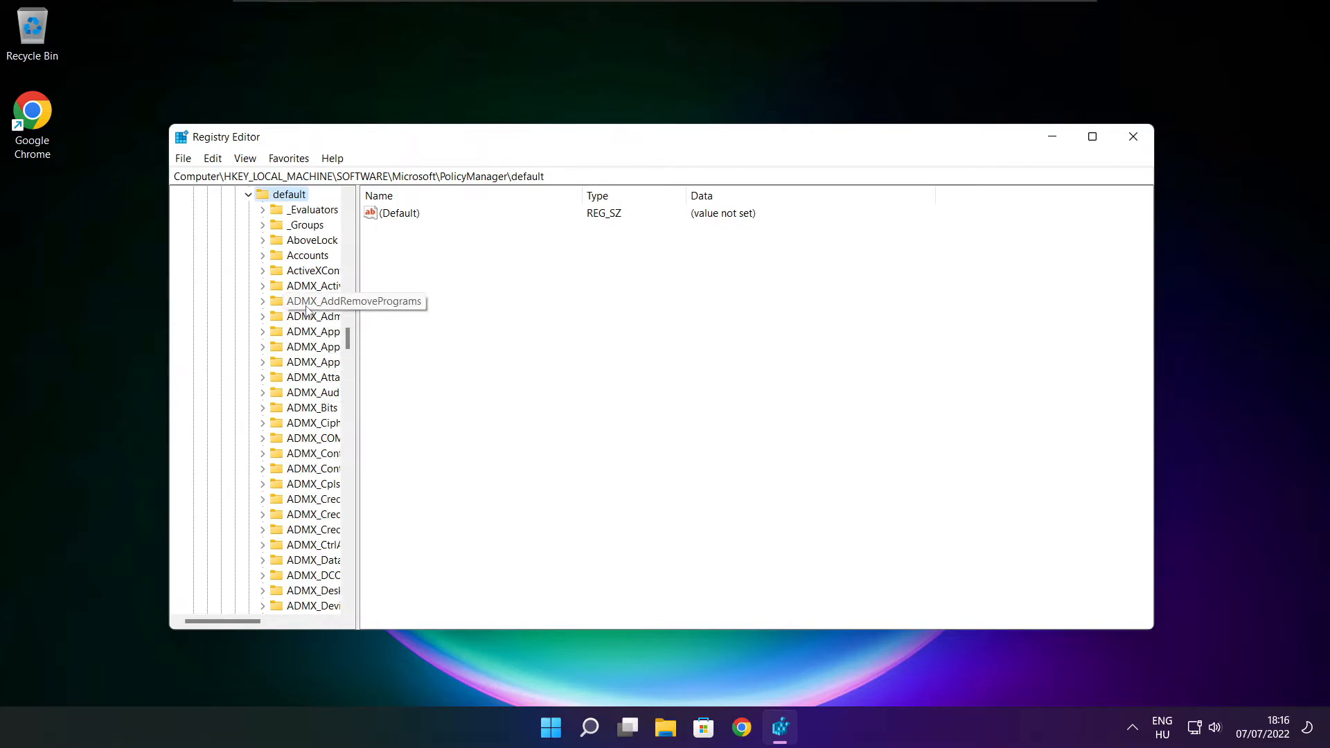
pyautogui.scroll(-3)
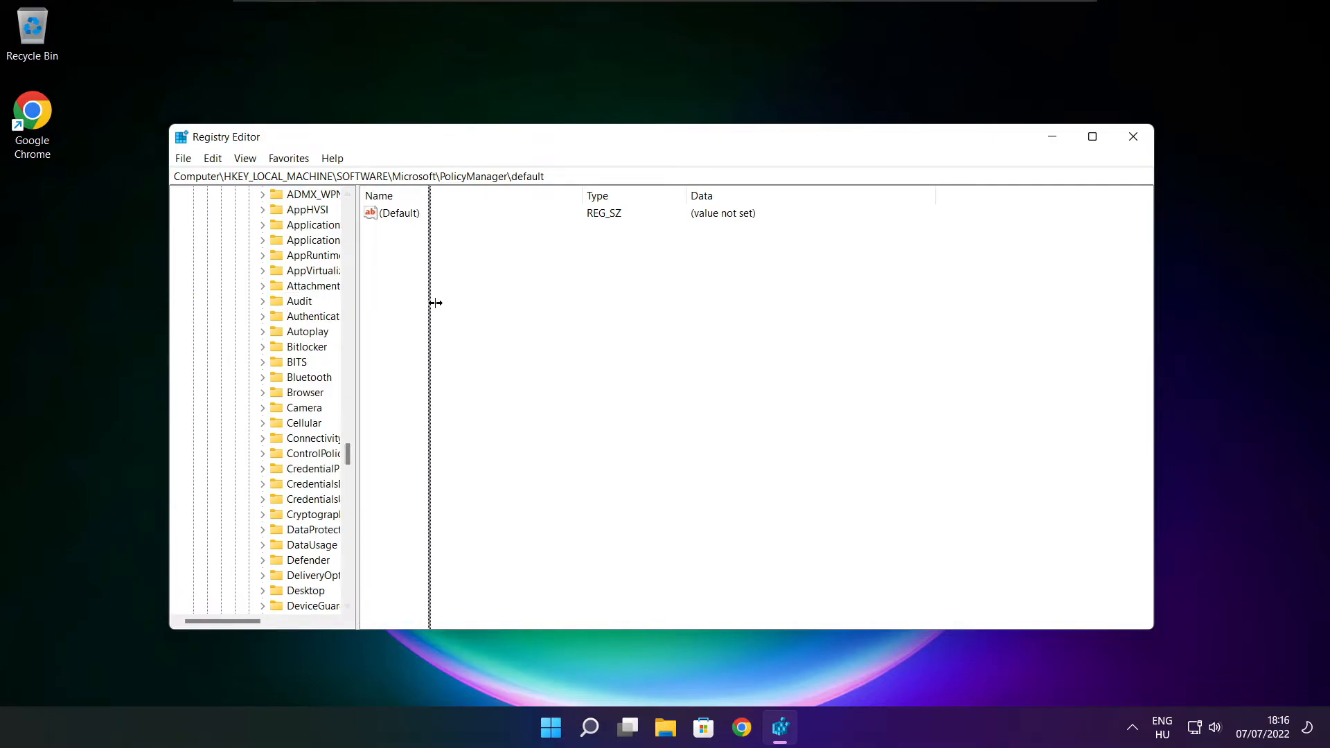
pyautogui.click(343, 285)
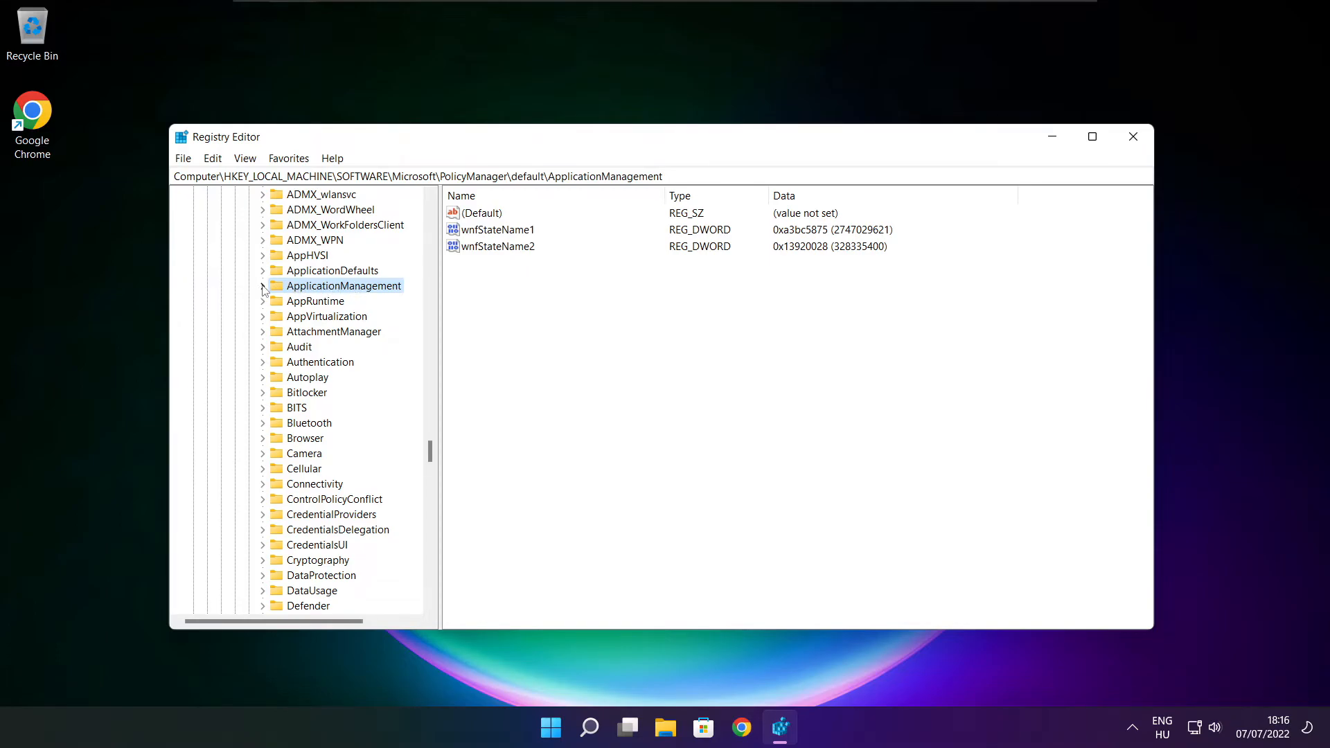
pyautogui.click(263, 285)
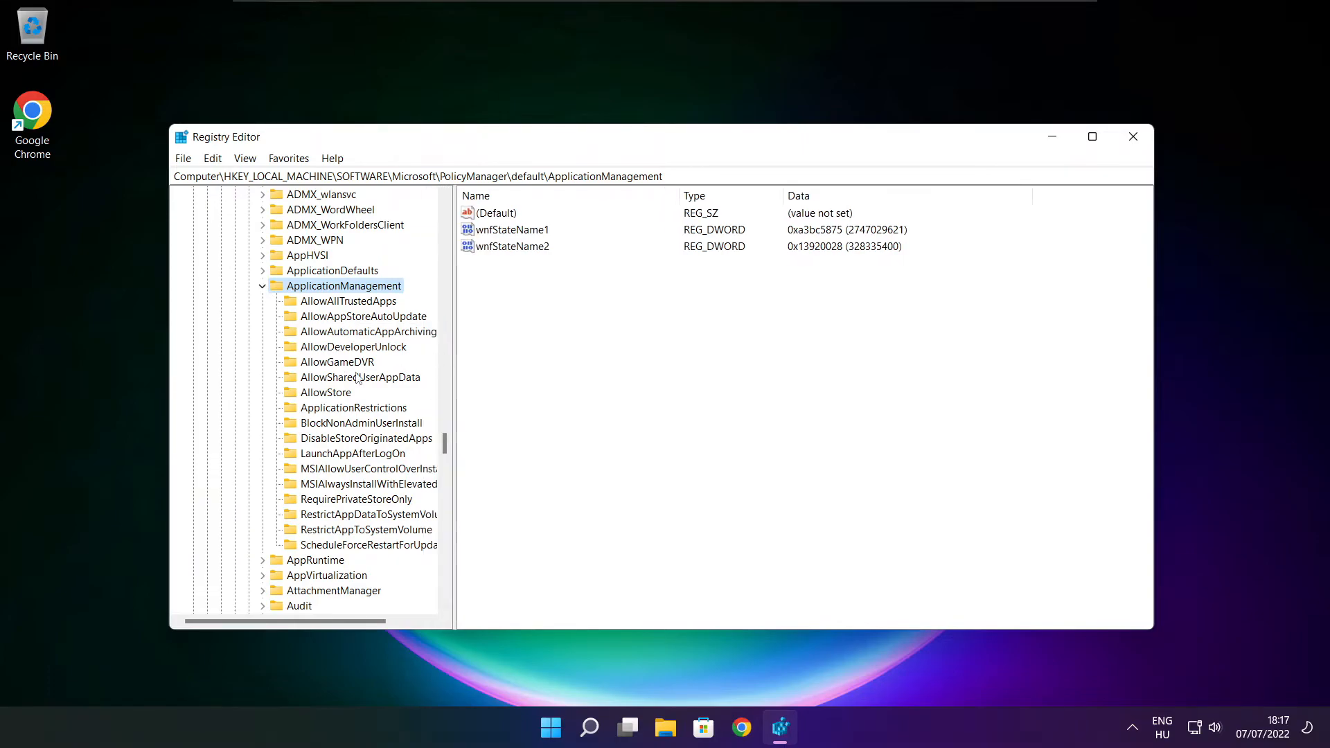
pyautogui.click(338, 362)
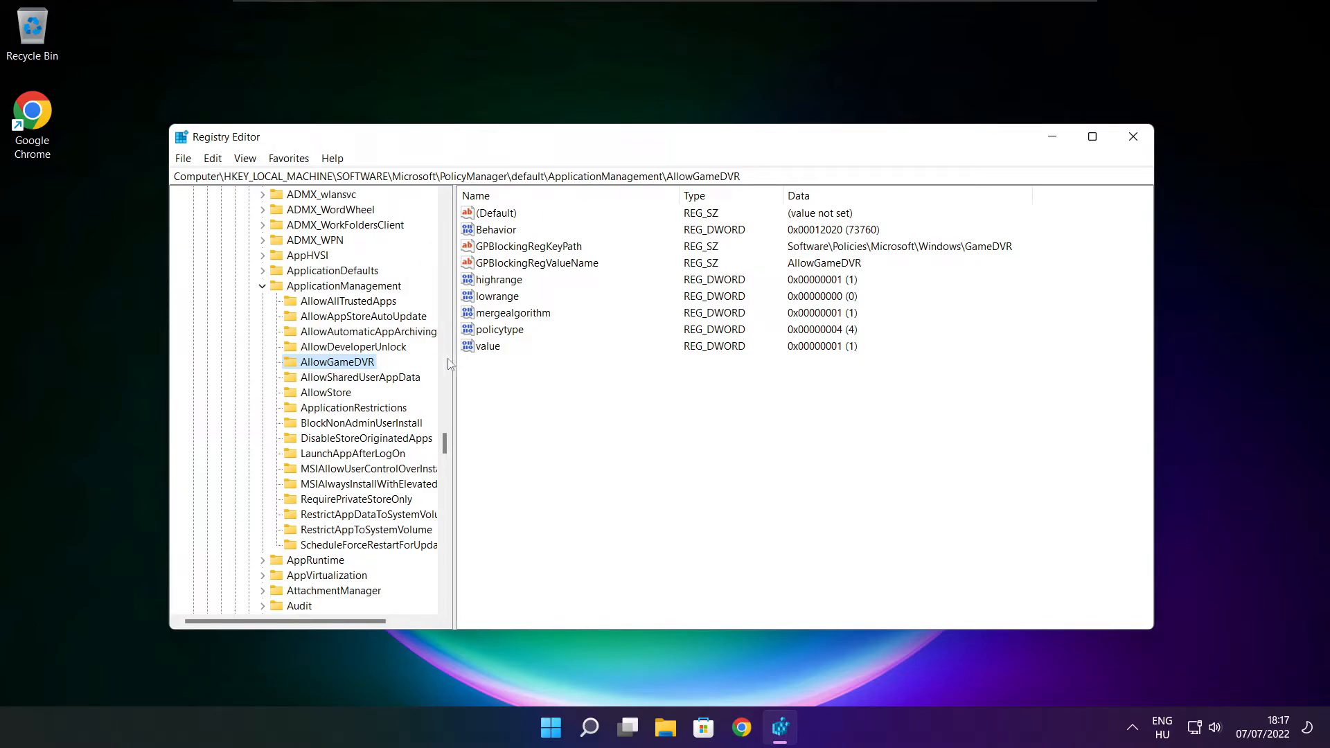
# Step: Change the AllowGameDVR key's 'value' DWORD data from 1 to 0
pyautogui.click(489, 346)
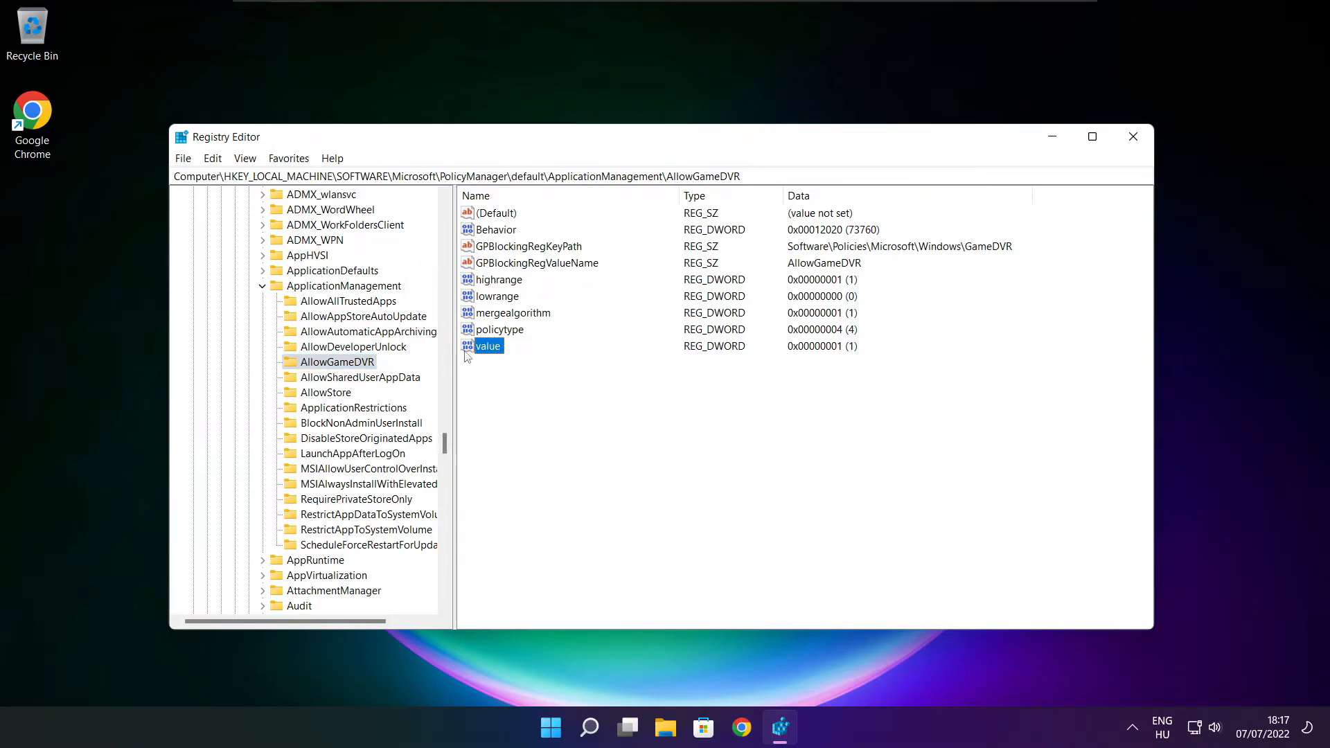
pyautogui.doubleClick(489, 345)
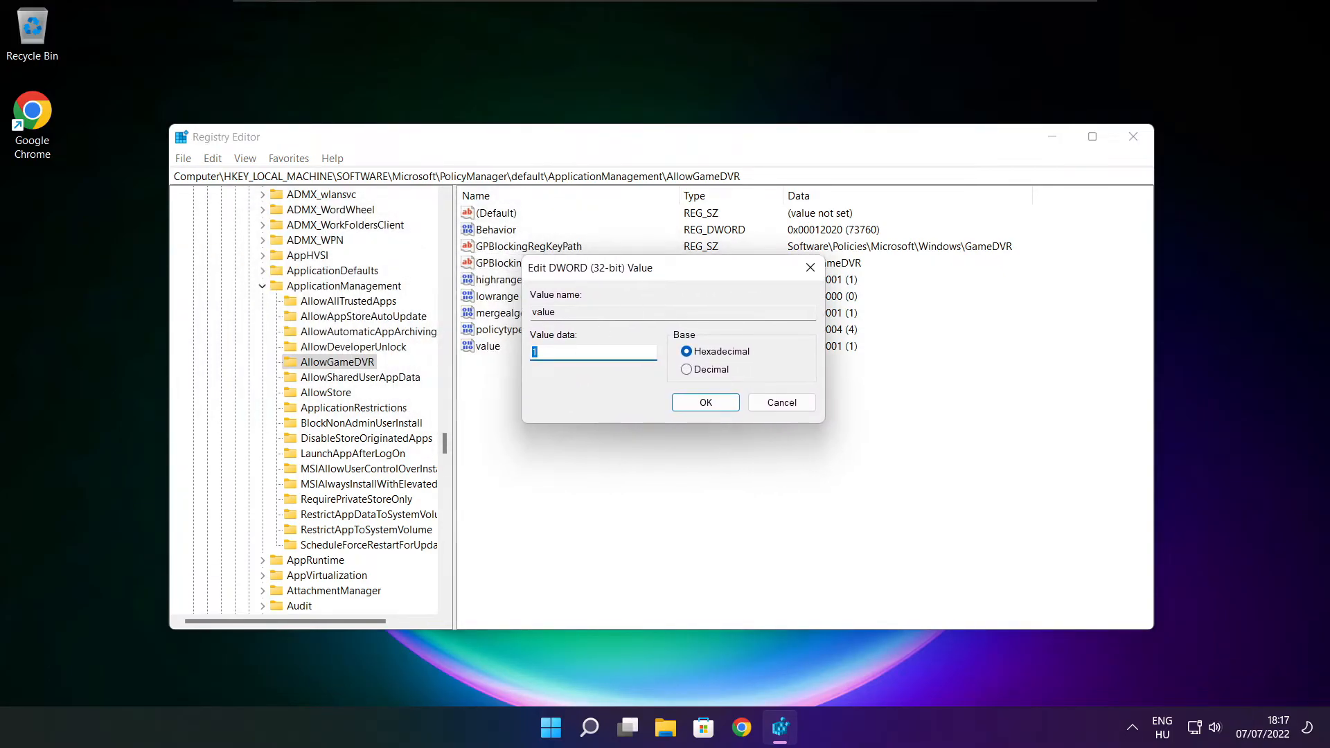
pyautogui.write('0')
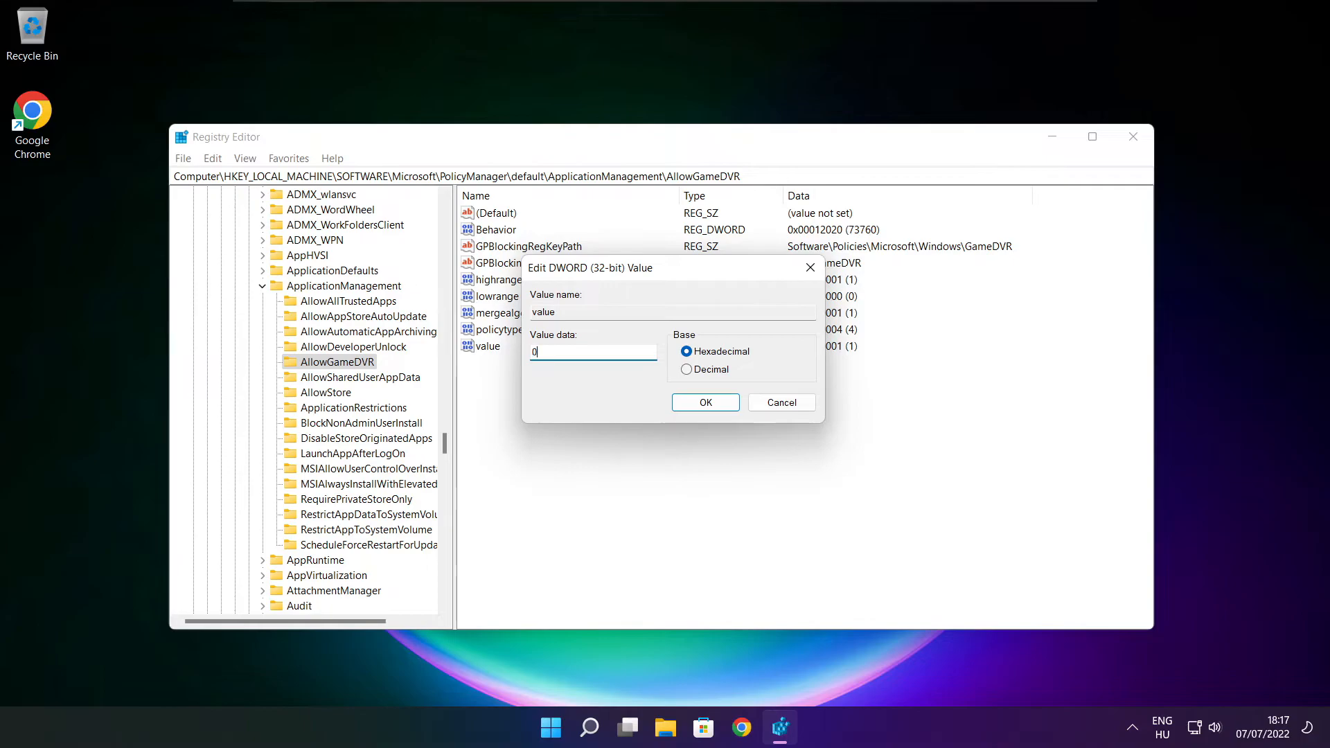
pyautogui.moveTo(707, 421)
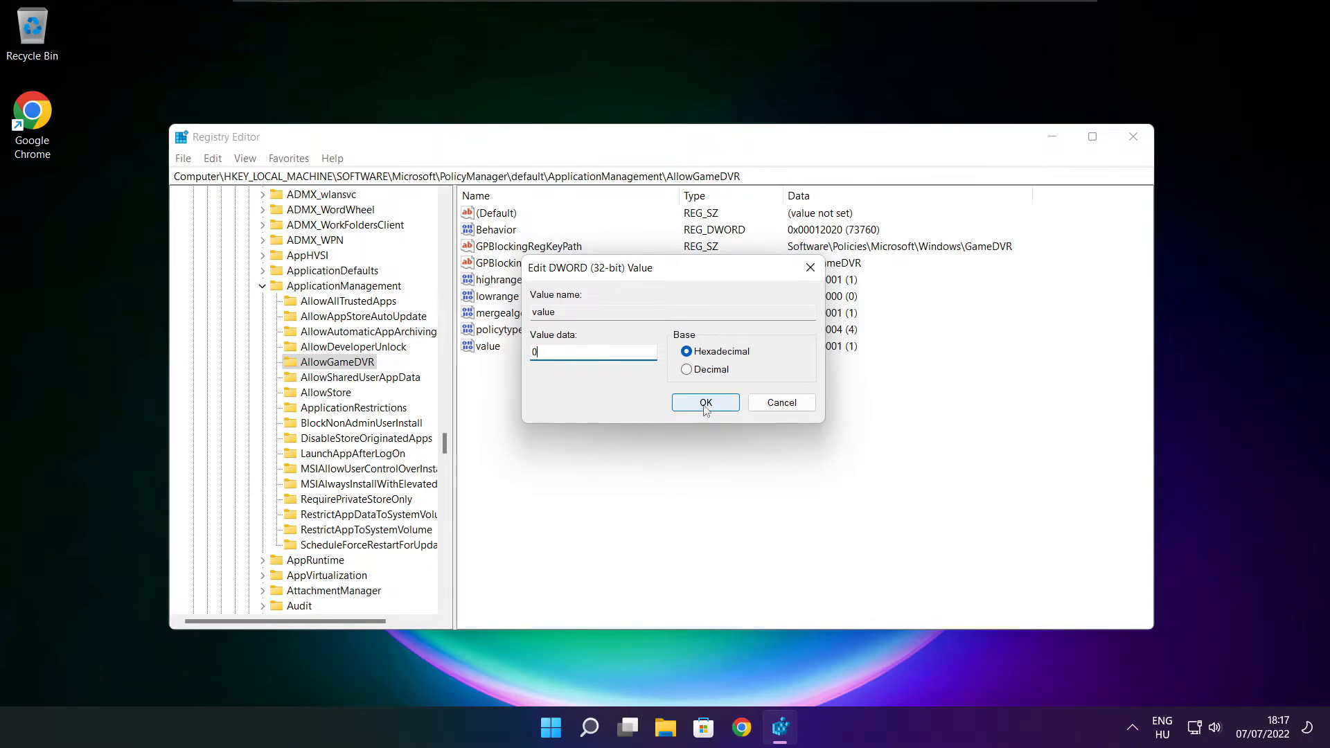
pyautogui.click(706, 402)
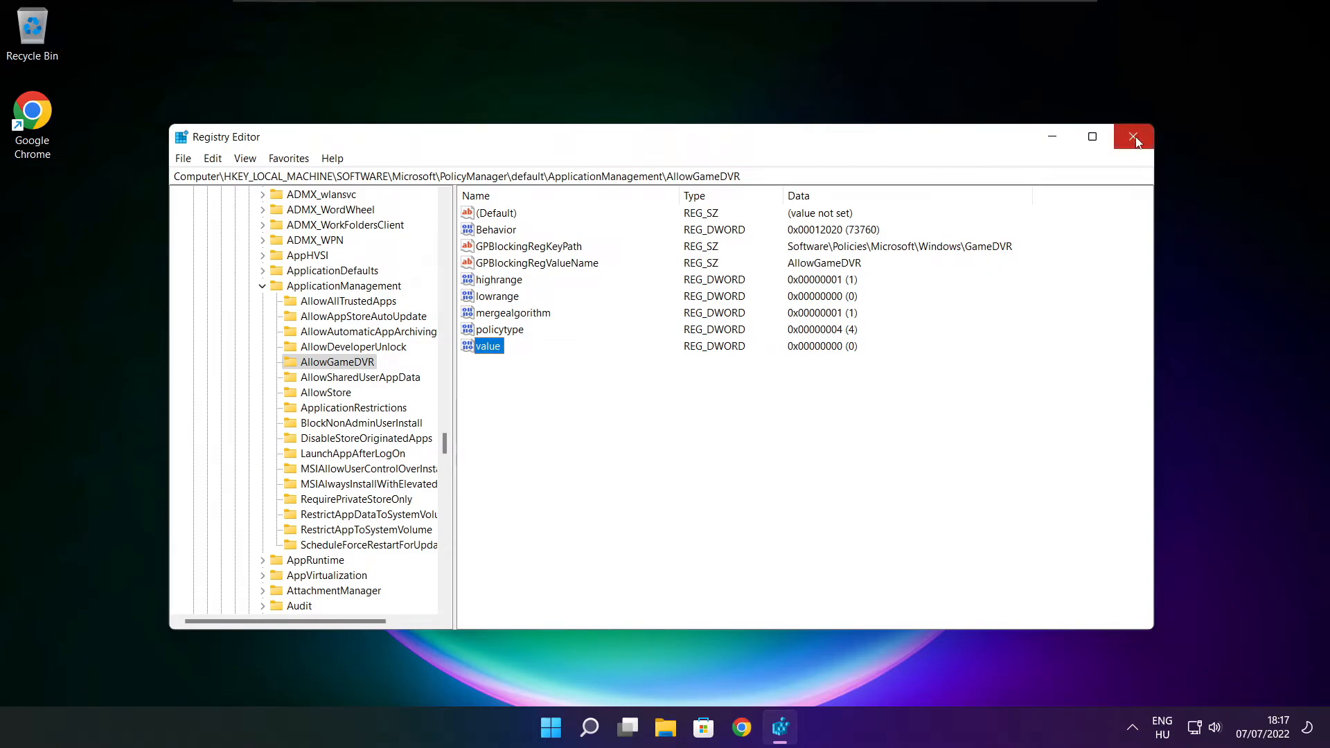
# Step: Close Registry Editor and download dxwebsetup.exe from Microsoft's DirectX page in Chrome
pyautogui.click(1134, 137)
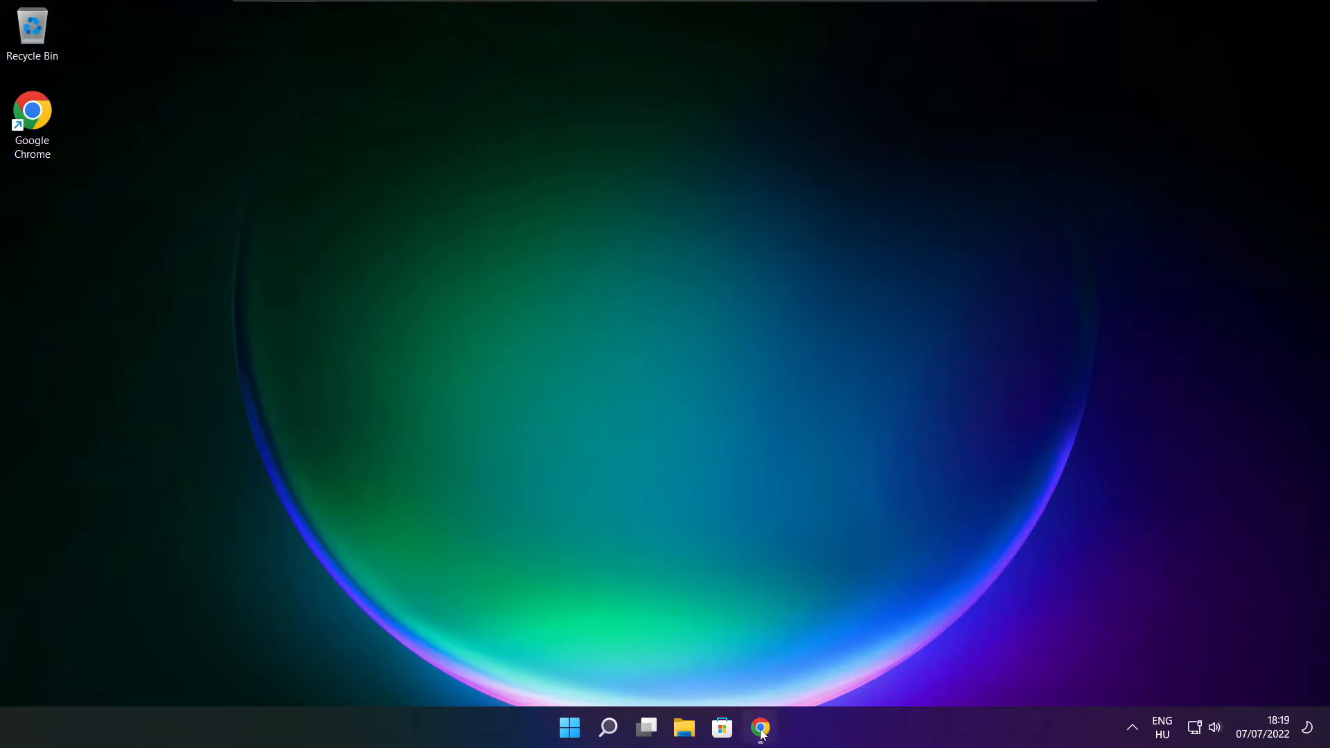
pyautogui.click(761, 727)
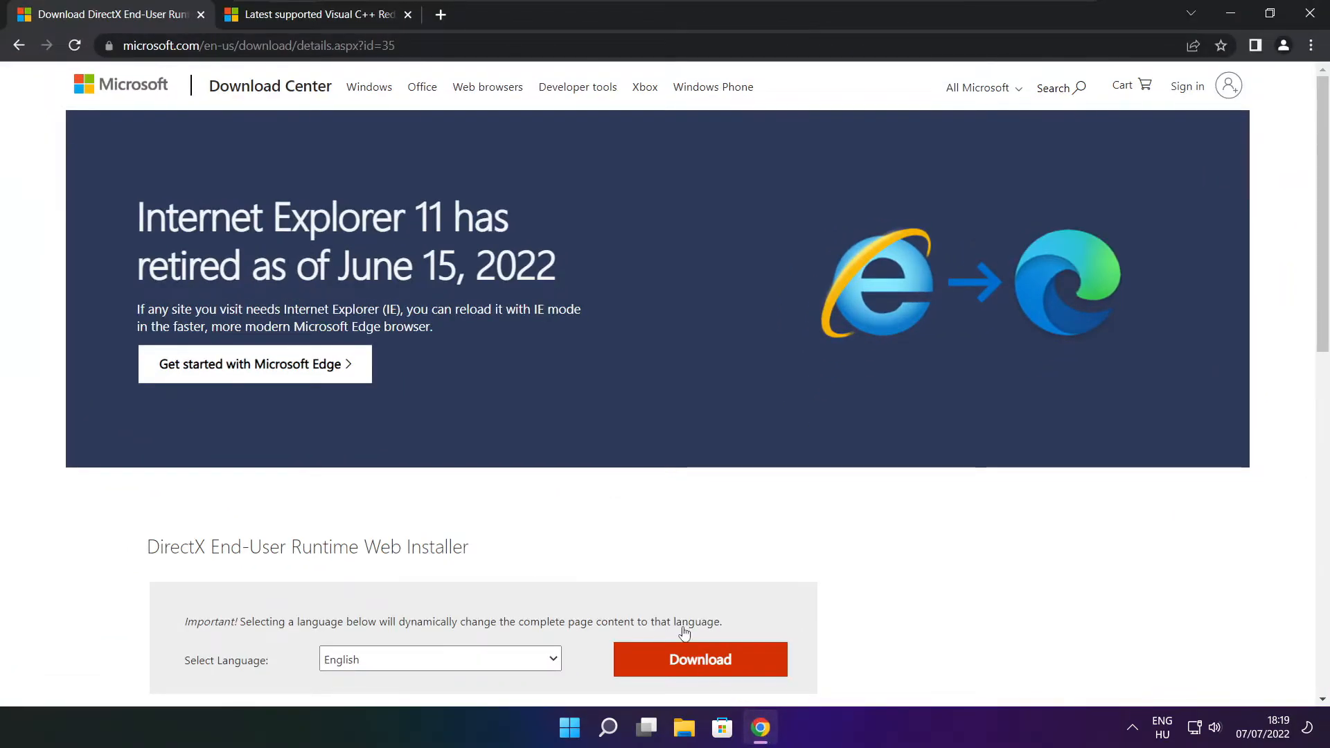
pyautogui.click(255, 45)
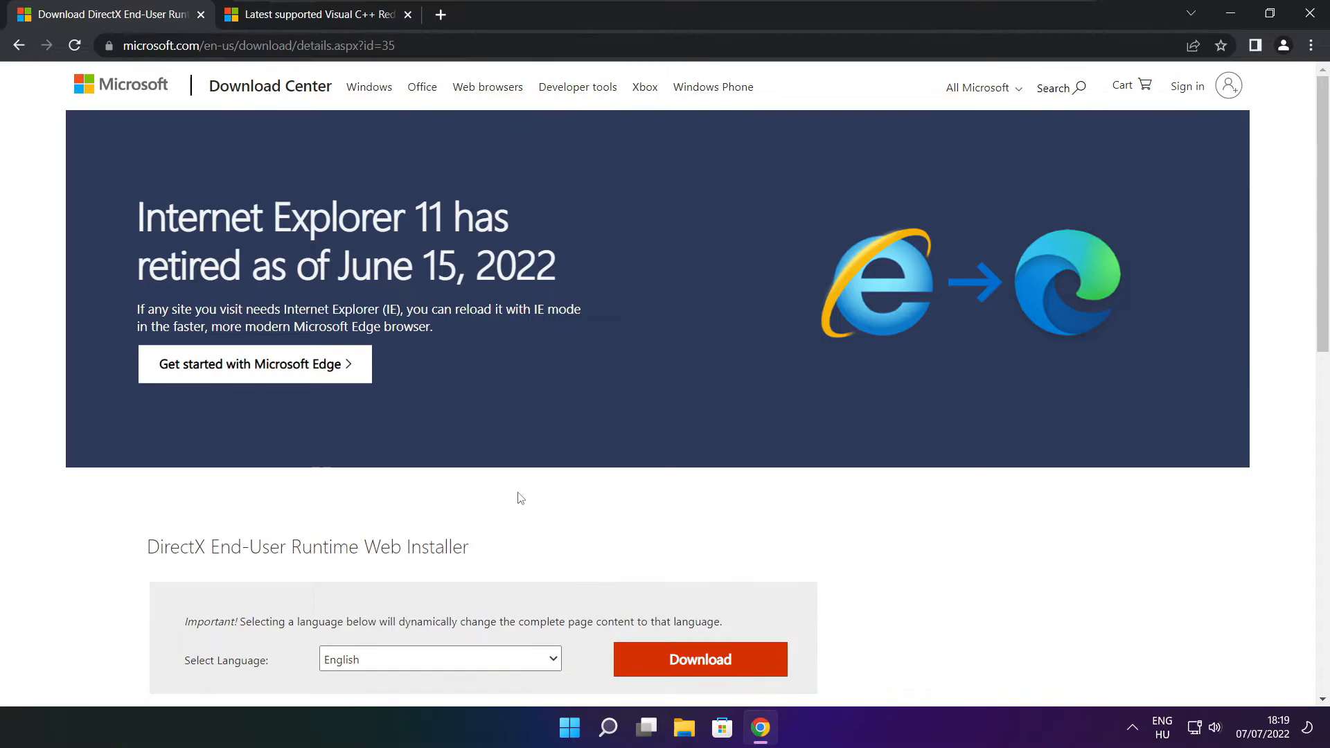
pyautogui.scroll(-3)
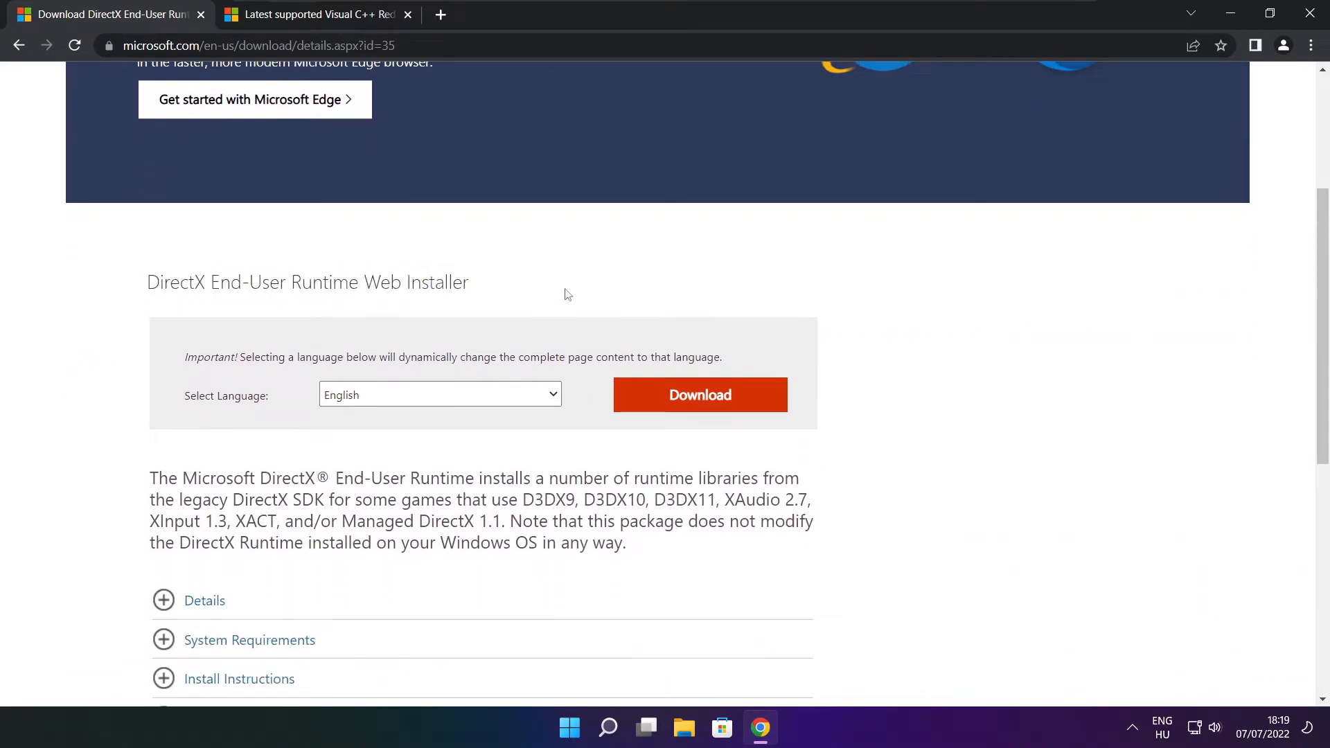
pyautogui.moveTo(699, 395)
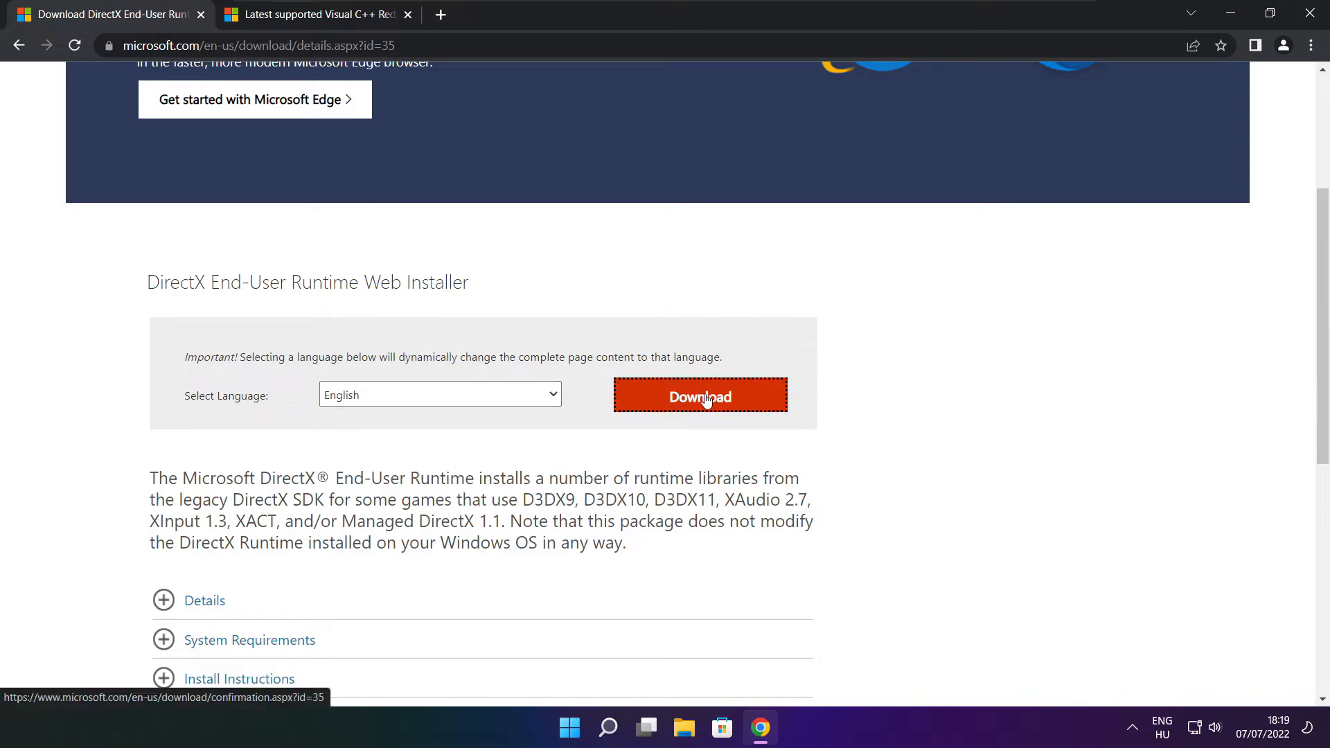
pyautogui.click(700, 396)
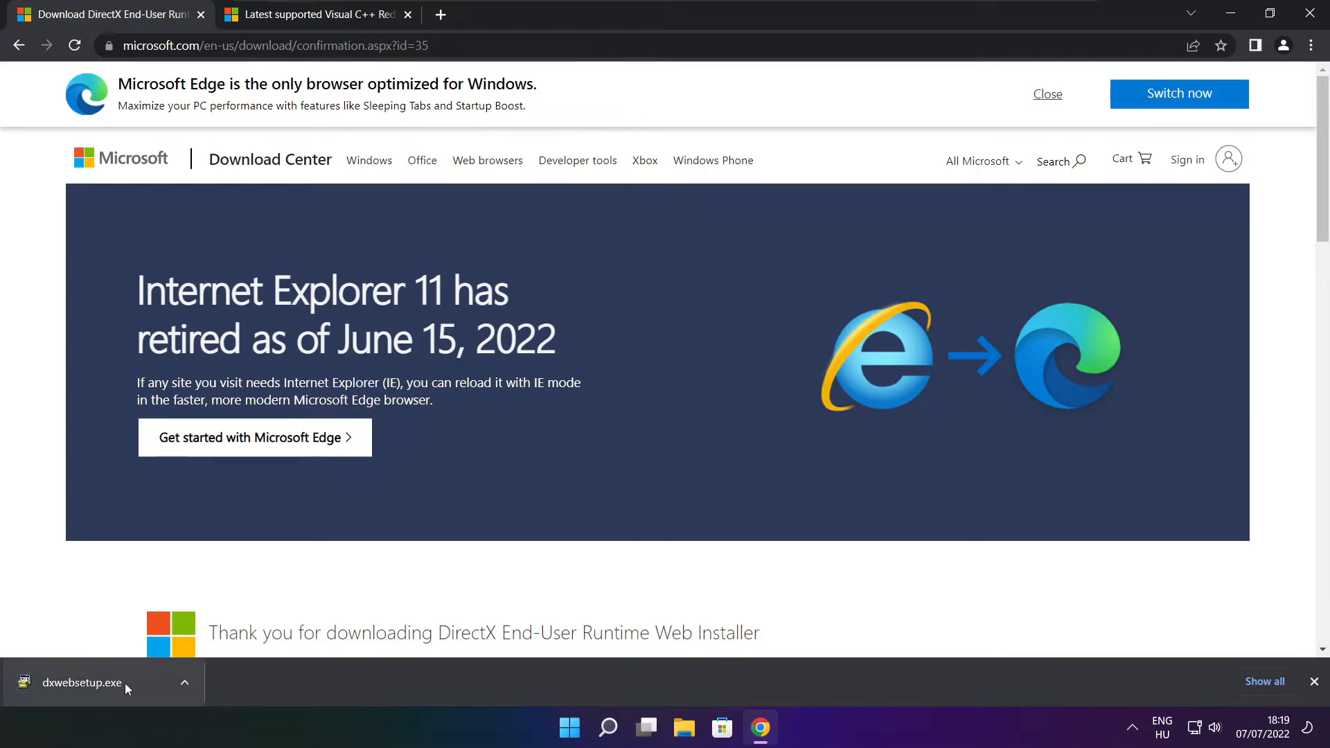
# Step: Run the downloaded DirectX web setup and accept its first page
pyautogui.click(80, 682)
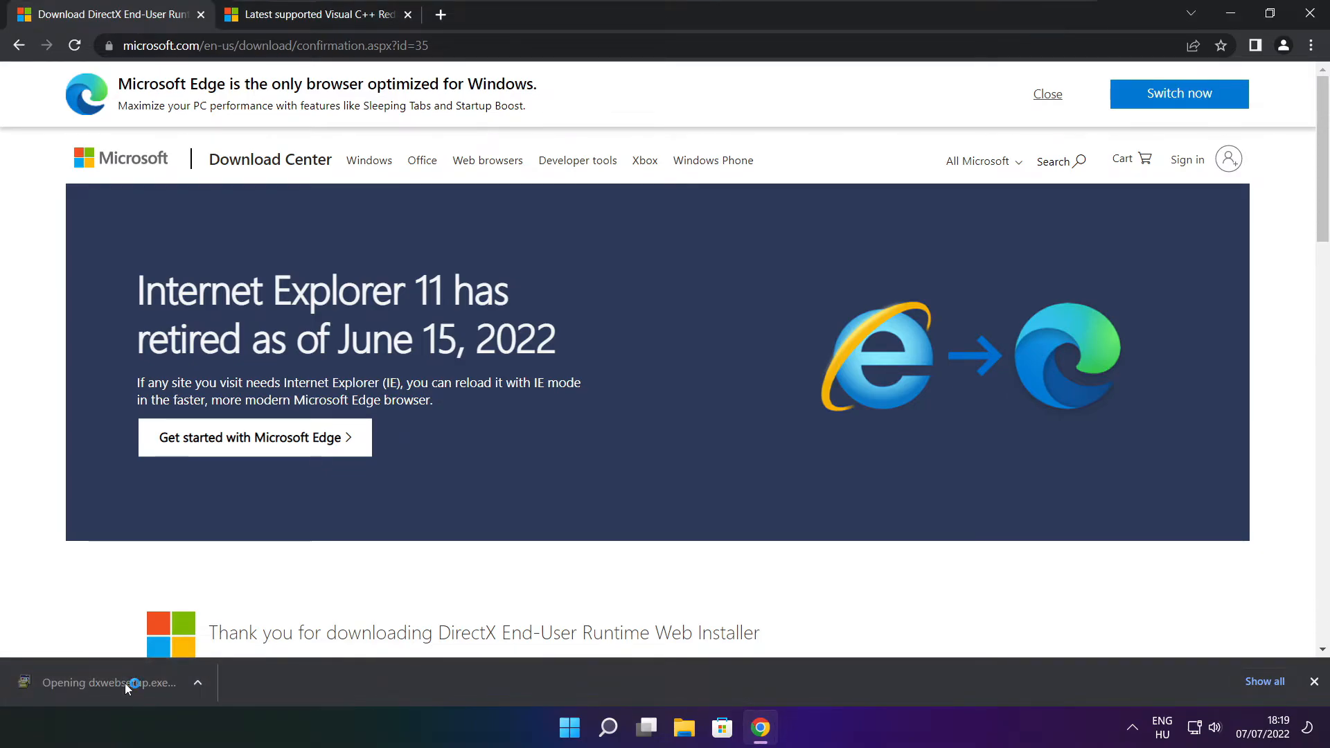
pyautogui.click(111, 683)
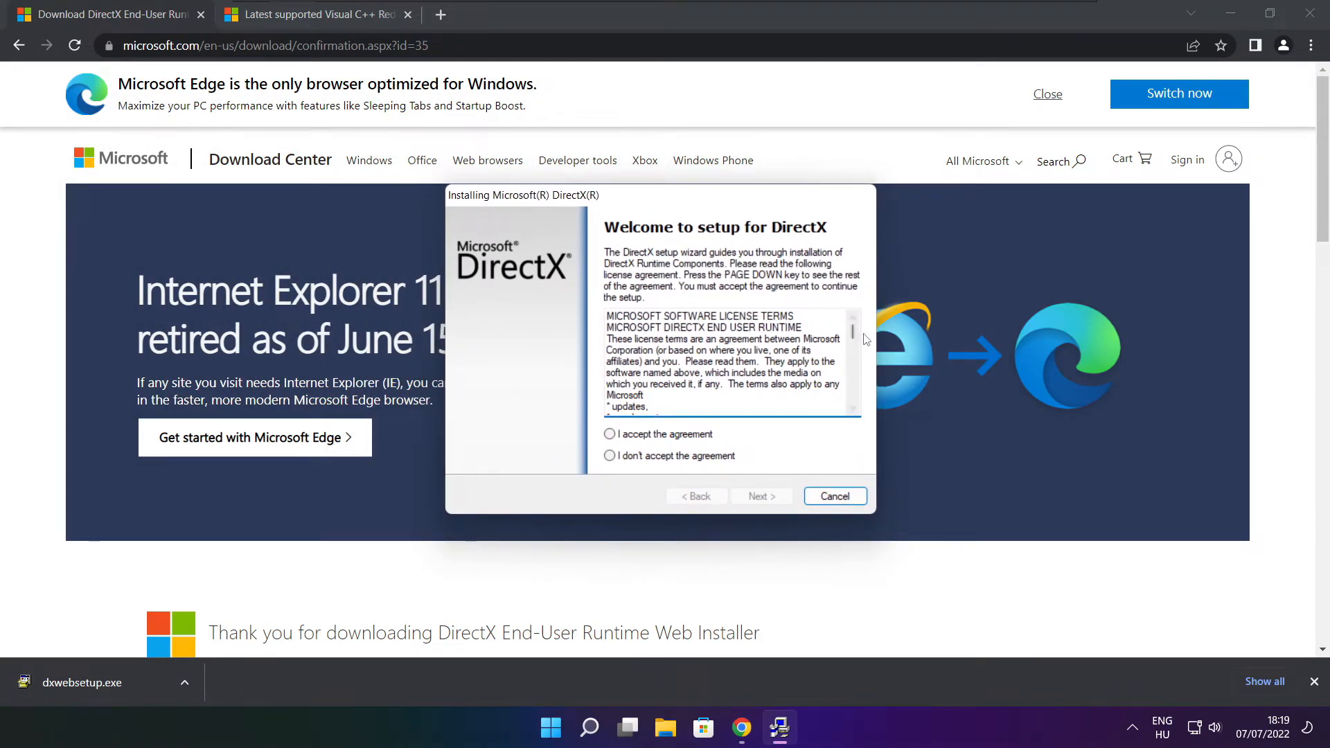
pyautogui.scroll(-3)
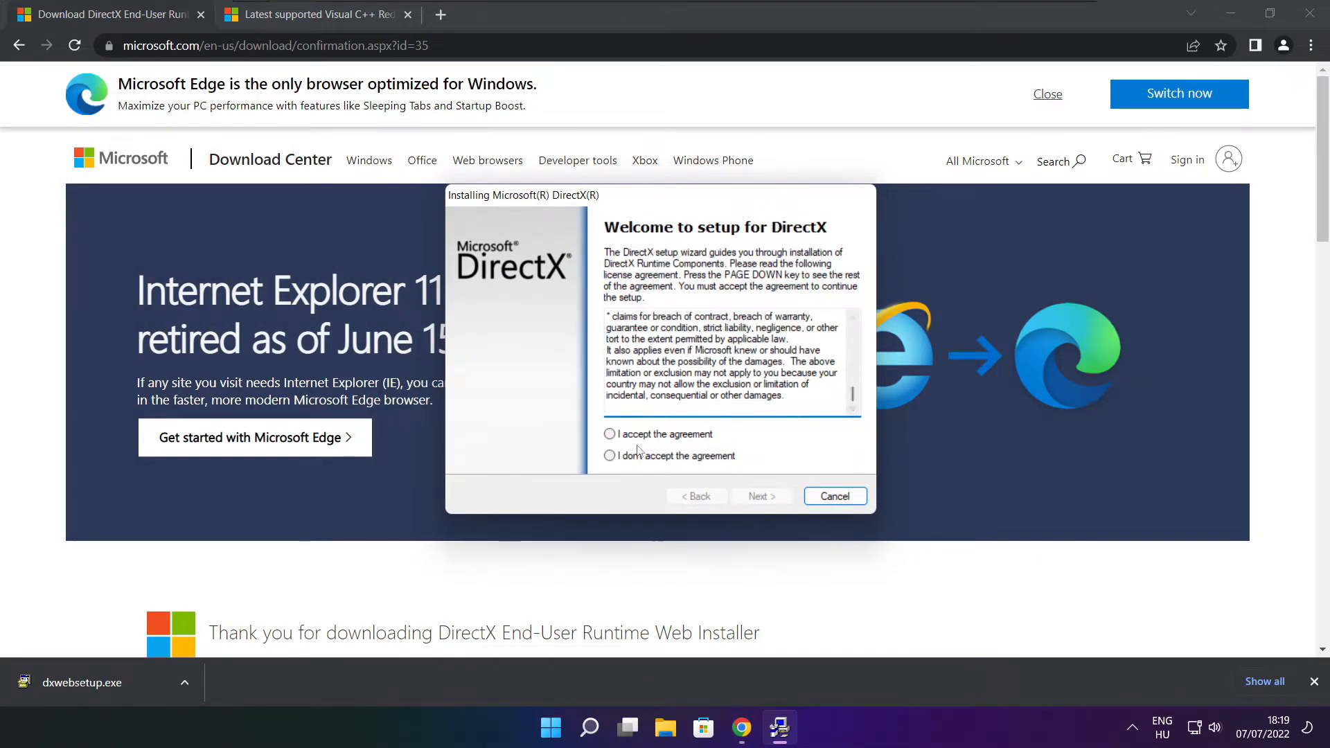
pyautogui.click(761, 496)
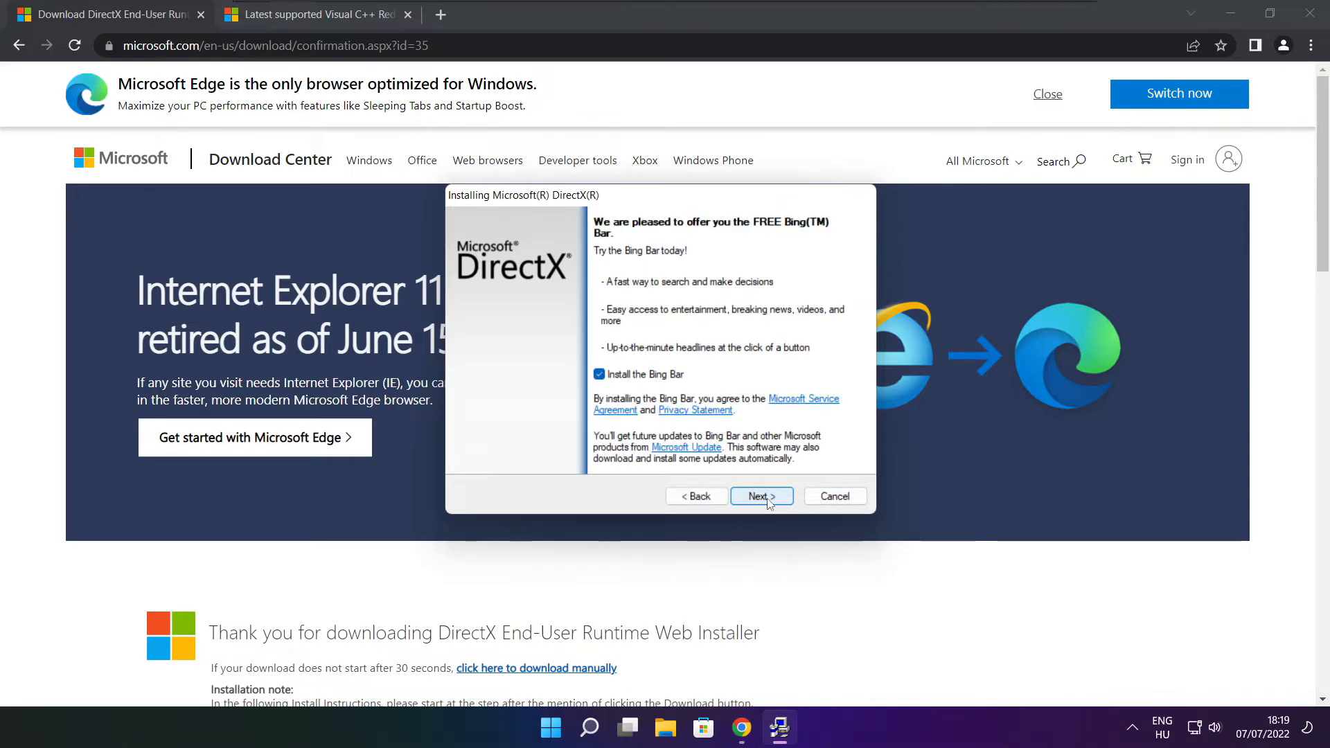
# Step: Decline the Bing Bar, install the DirectX runtime components and finish the installer
pyautogui.click(599, 374)
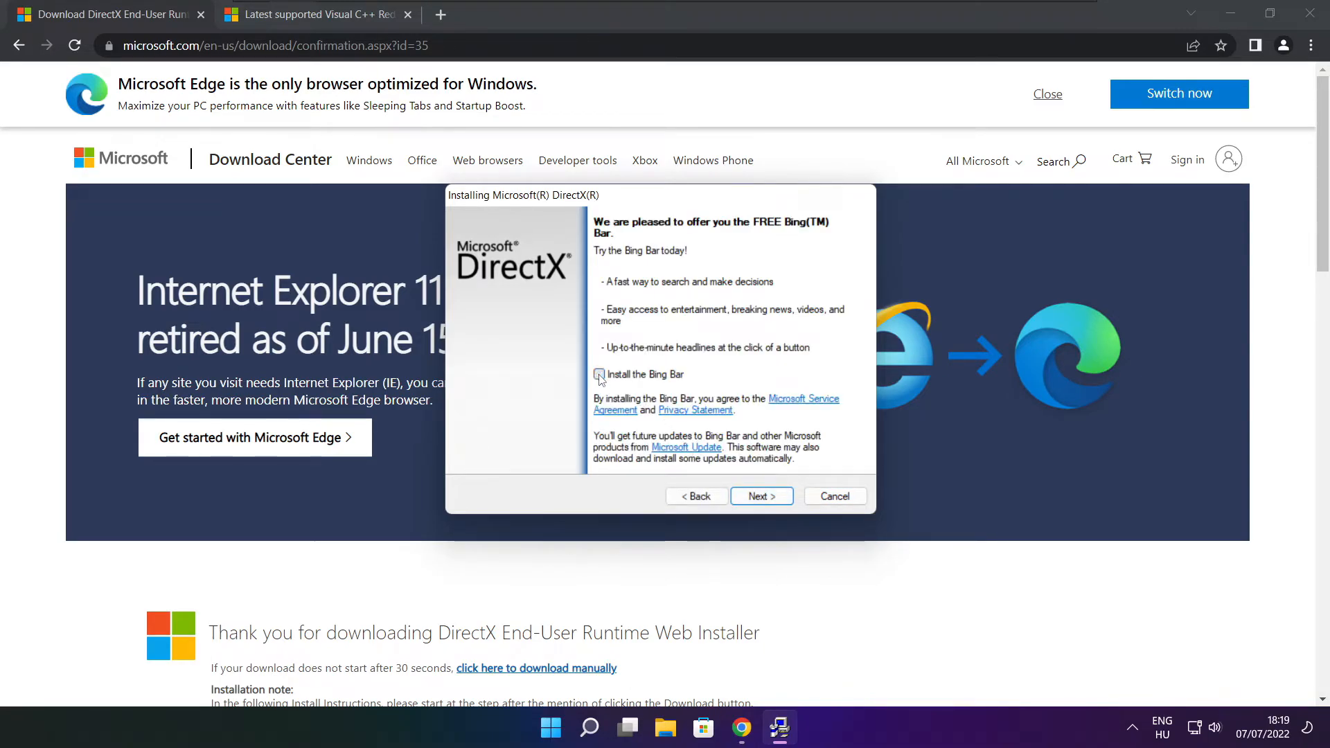
pyautogui.click(756, 496)
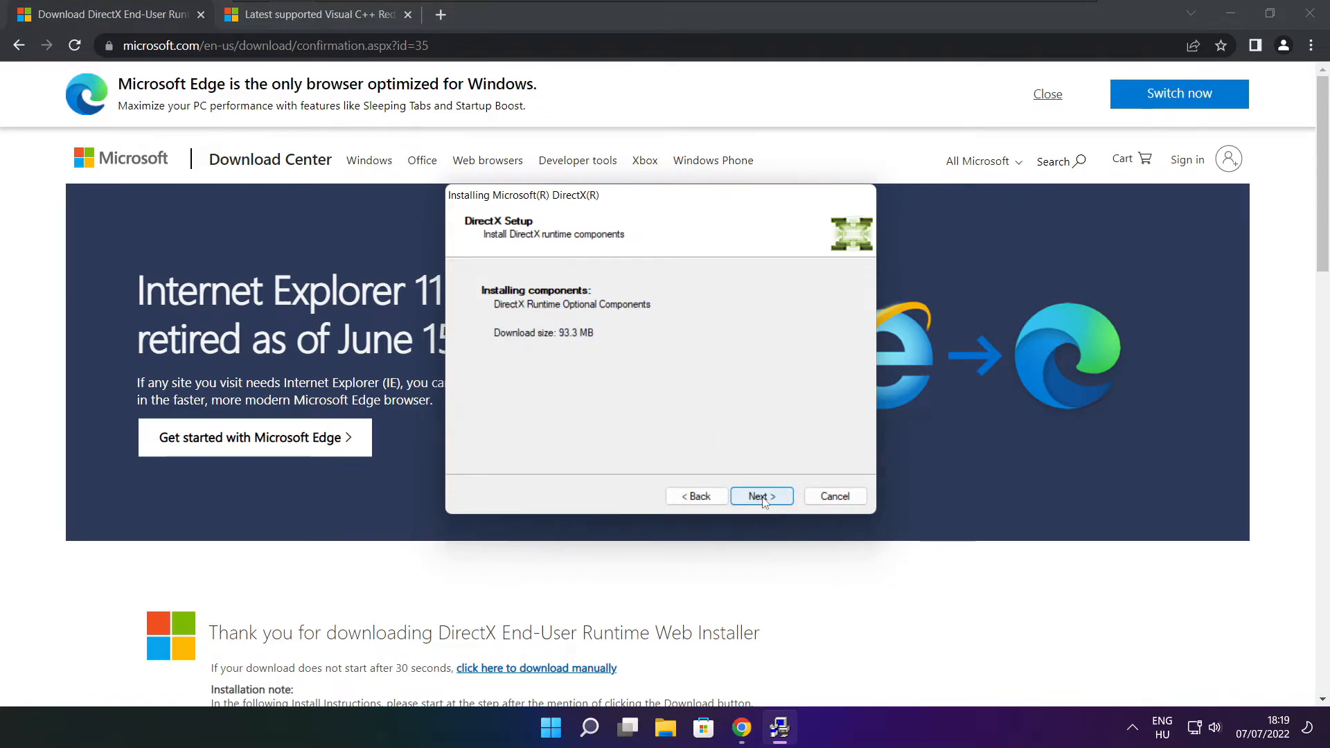
pyautogui.click(761, 496)
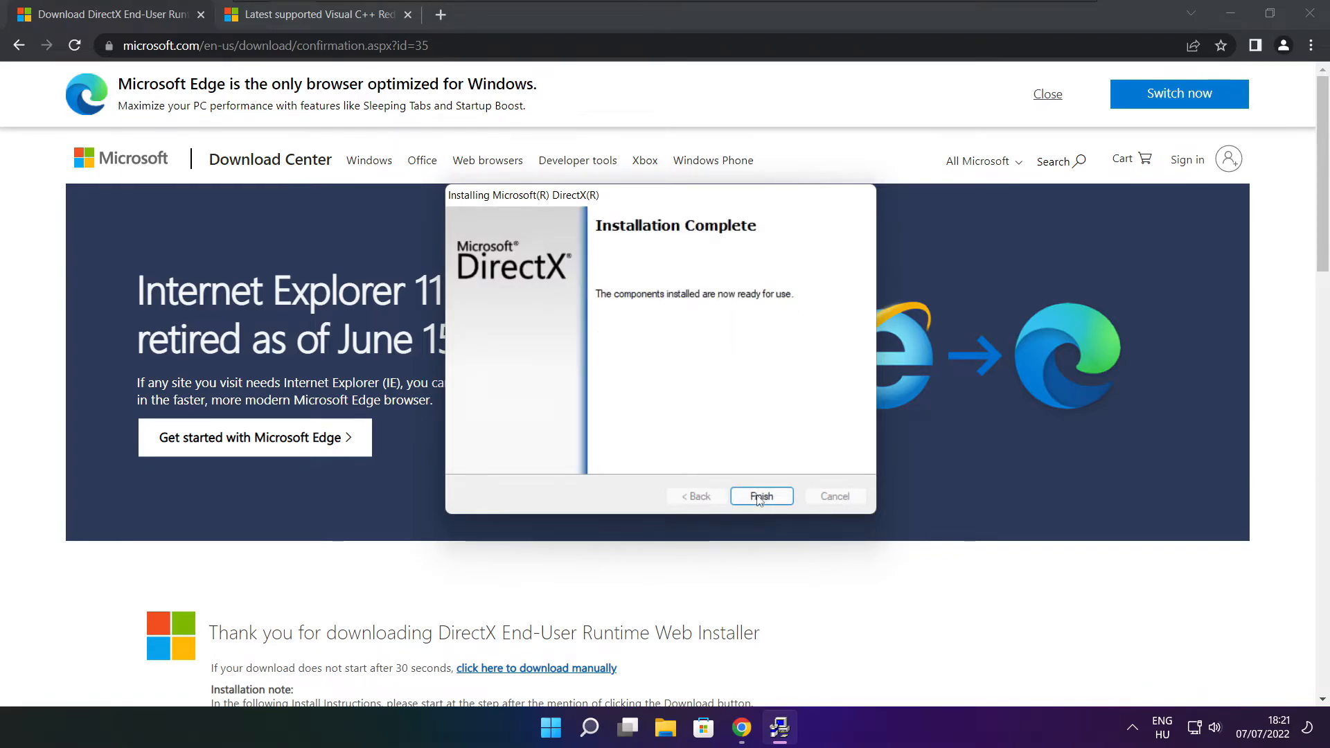
pyautogui.click(760, 496)
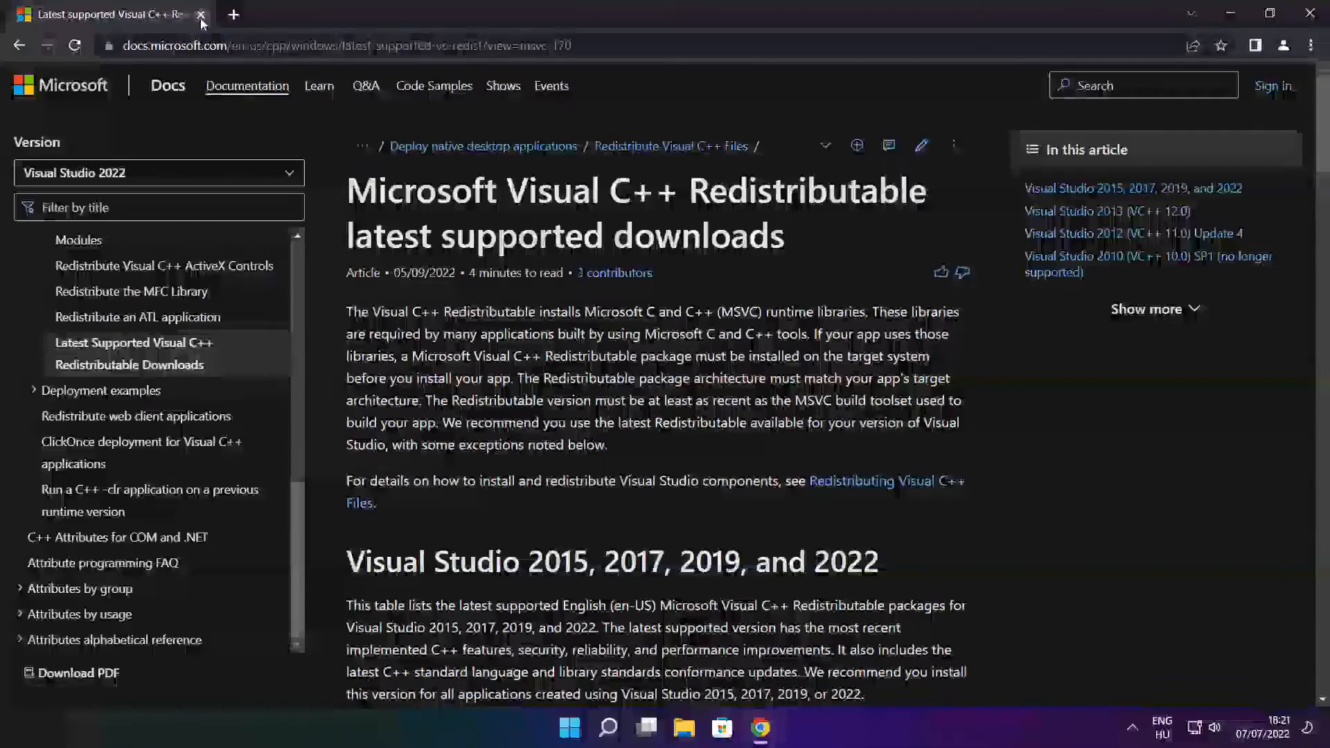
# Step: Close the DirectX tab and download the ARM64, x86 and x64 Visual C++ 2015-2022 redistributables
pyautogui.click(339, 46)
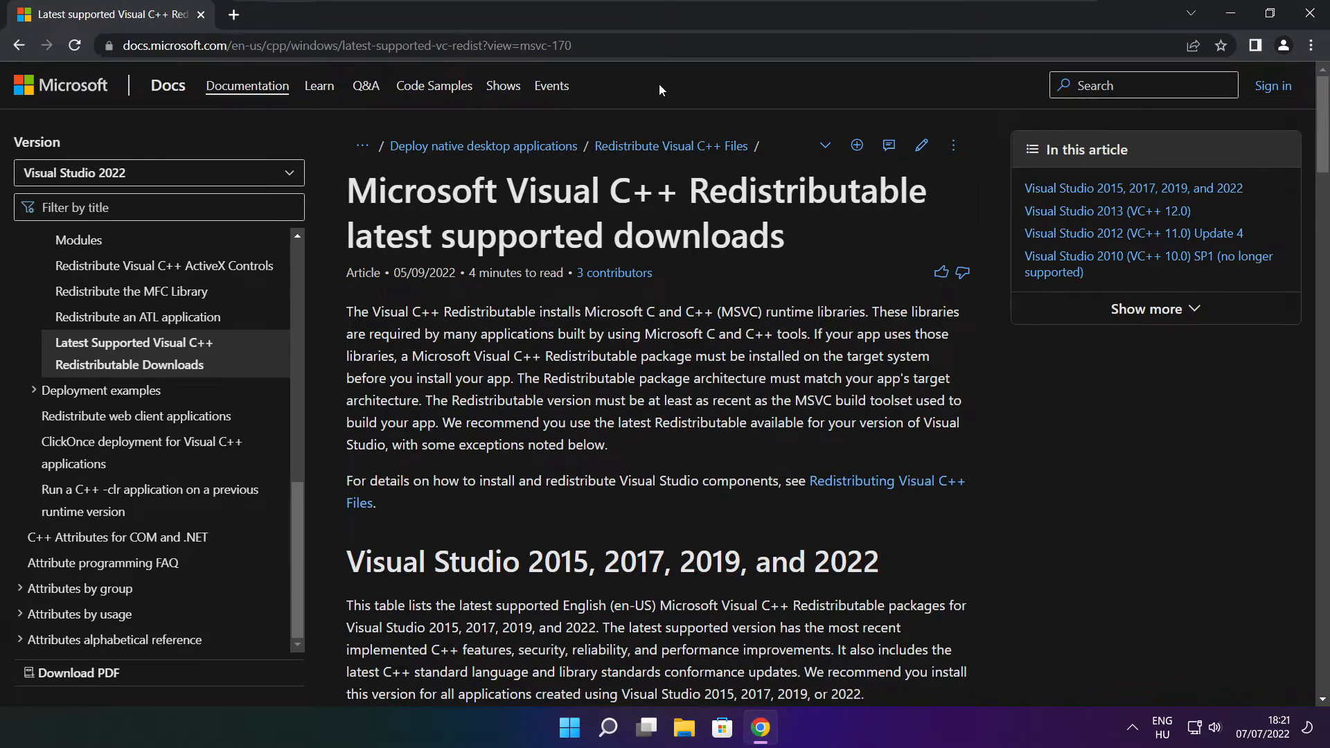
pyautogui.scroll(-3)
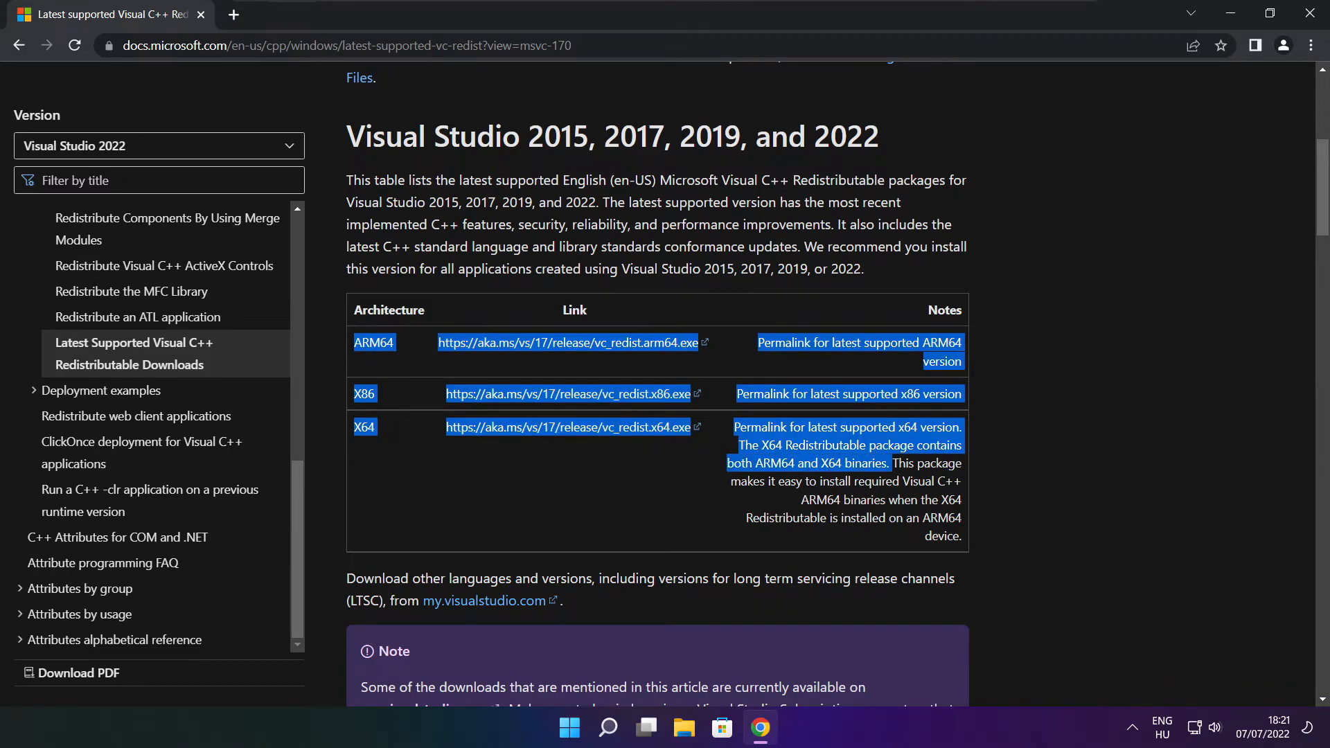
pyautogui.click(524, 345)
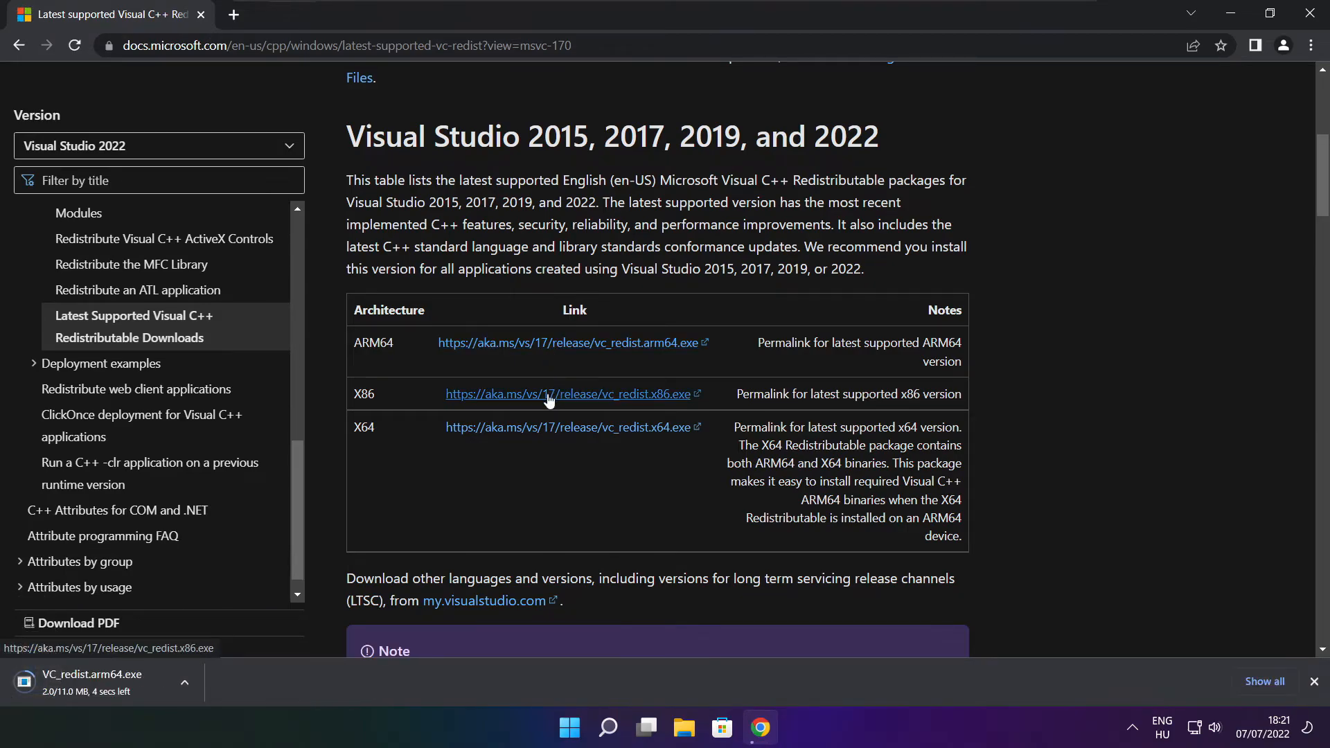
pyautogui.click(565, 393)
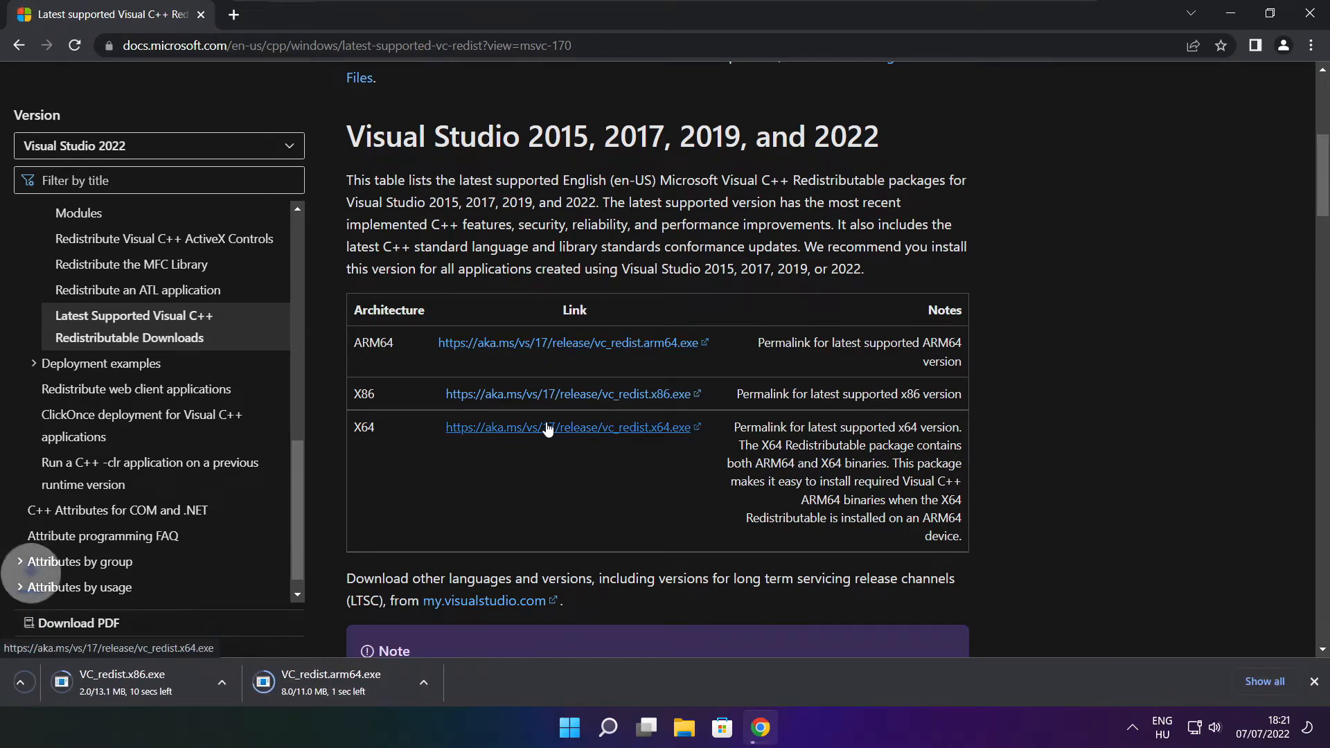
pyautogui.click(568, 427)
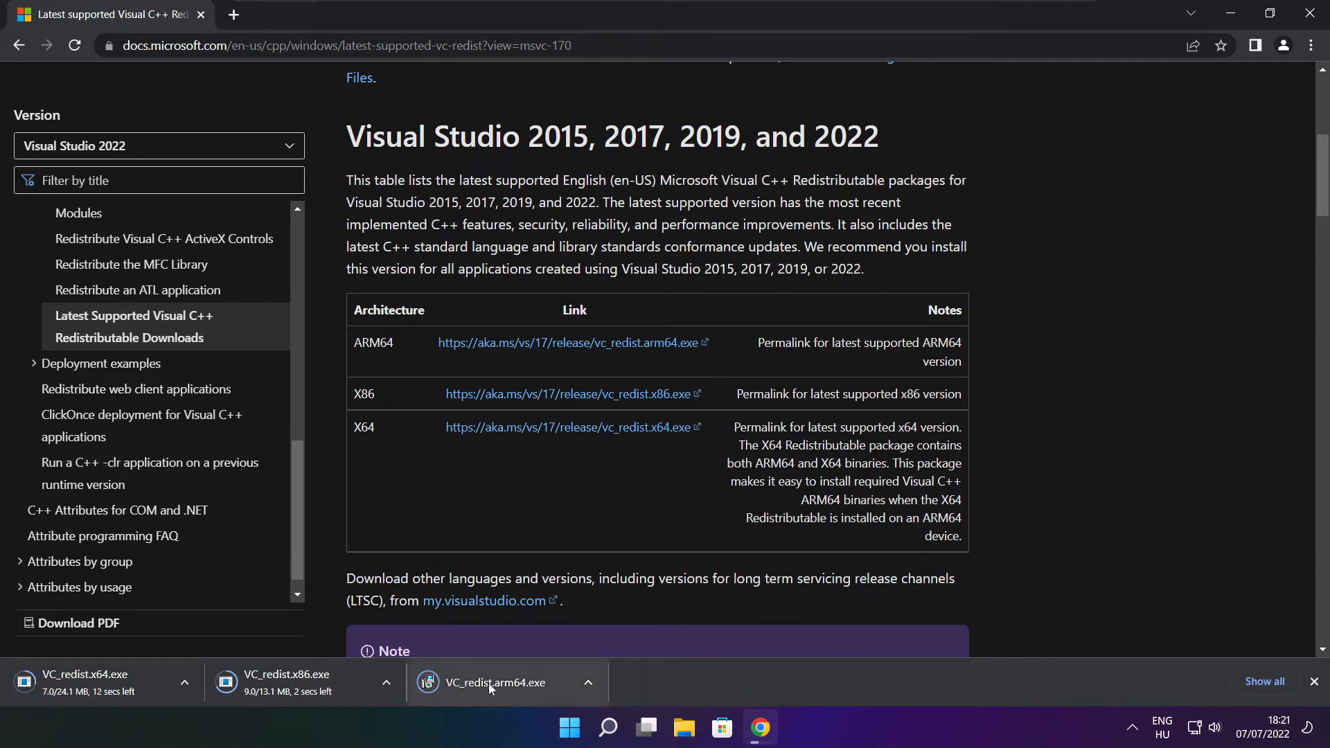
pyautogui.click(504, 681)
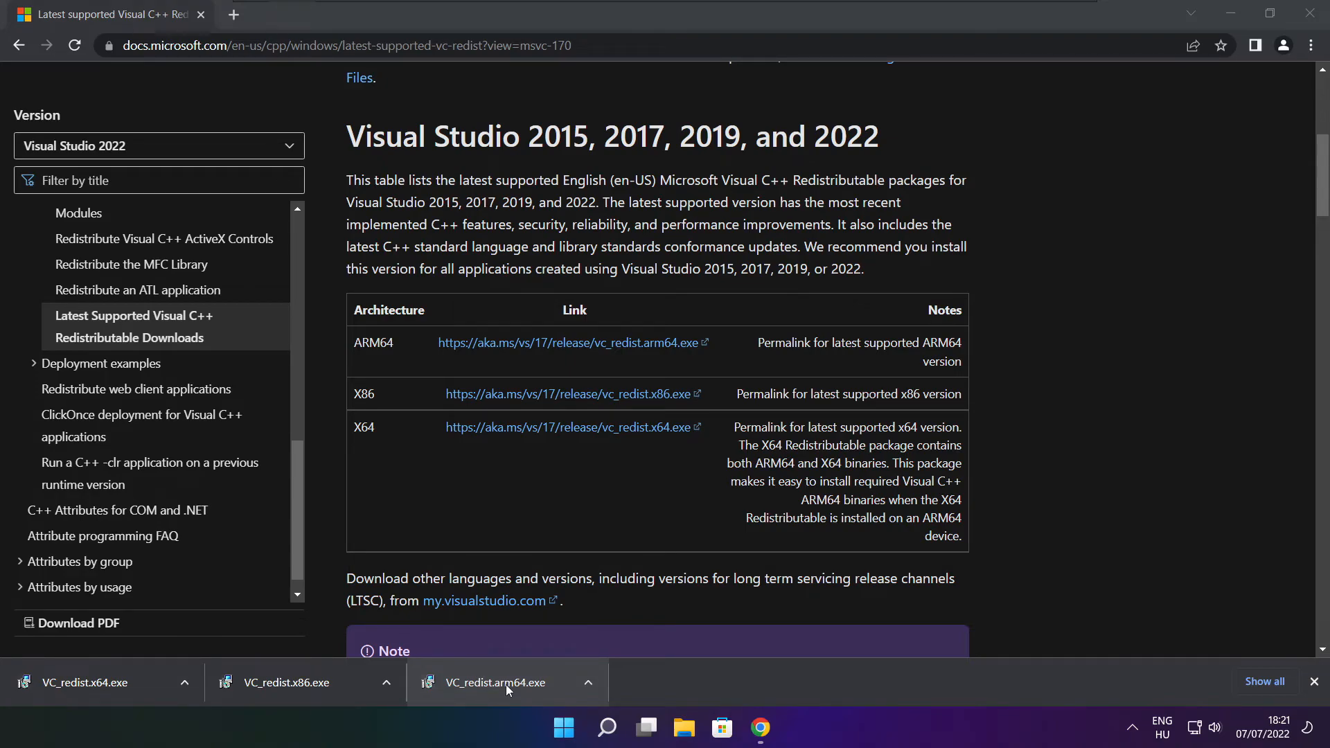
# Step: Run the ARM64 redistributable installer, agree to the license and start its install
pyautogui.click(495, 682)
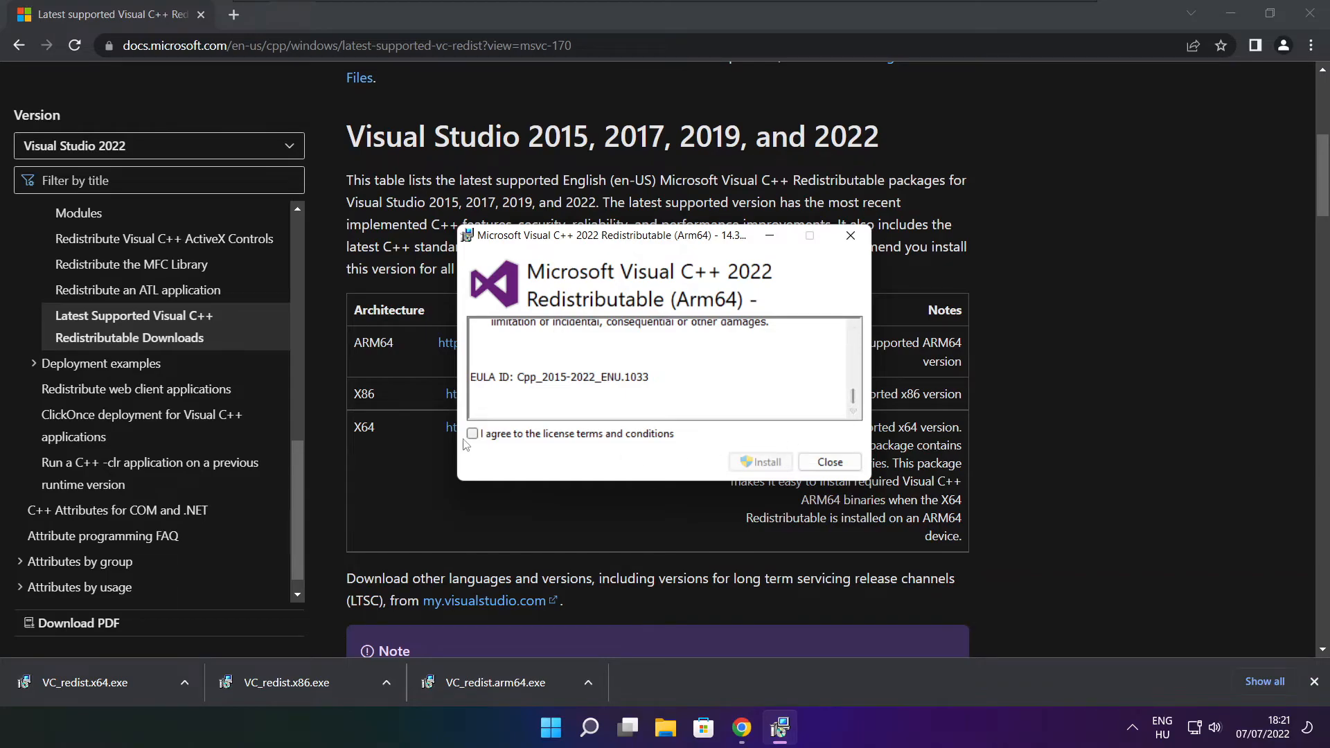
pyautogui.click(473, 434)
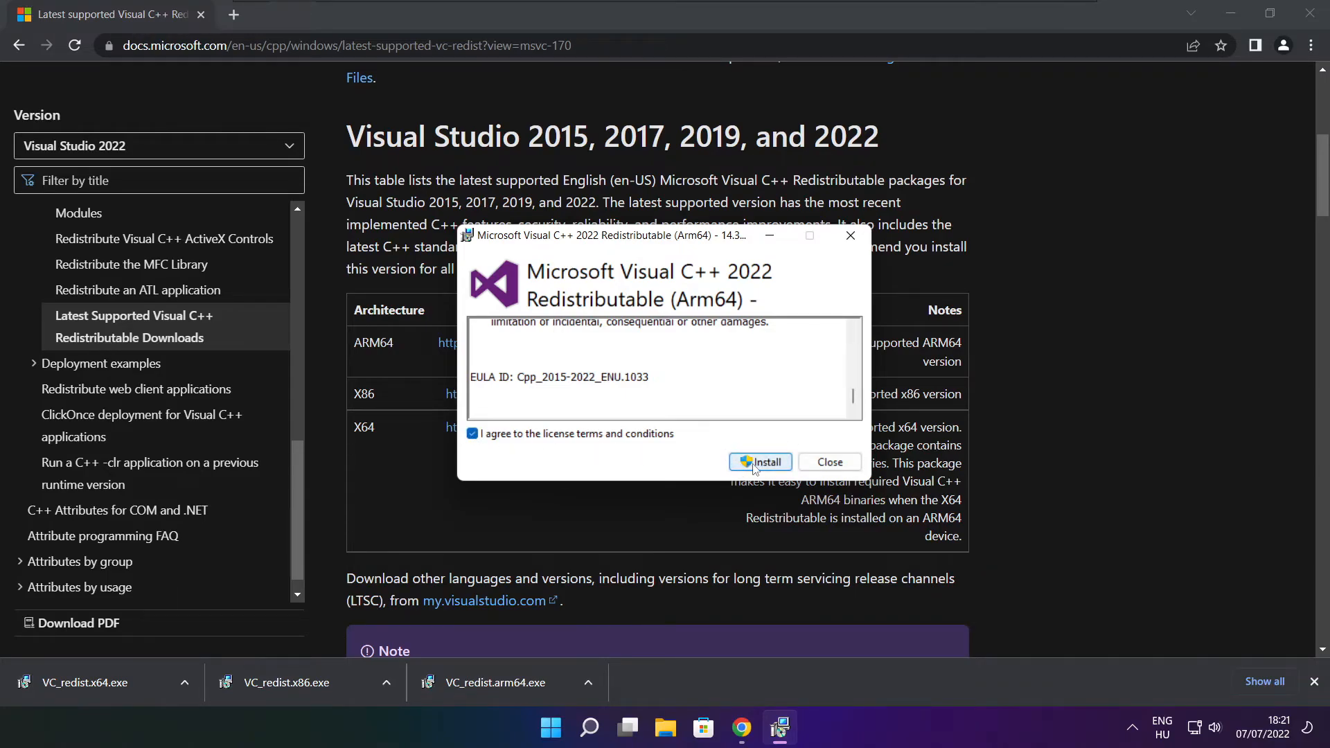
pyautogui.click(760, 461)
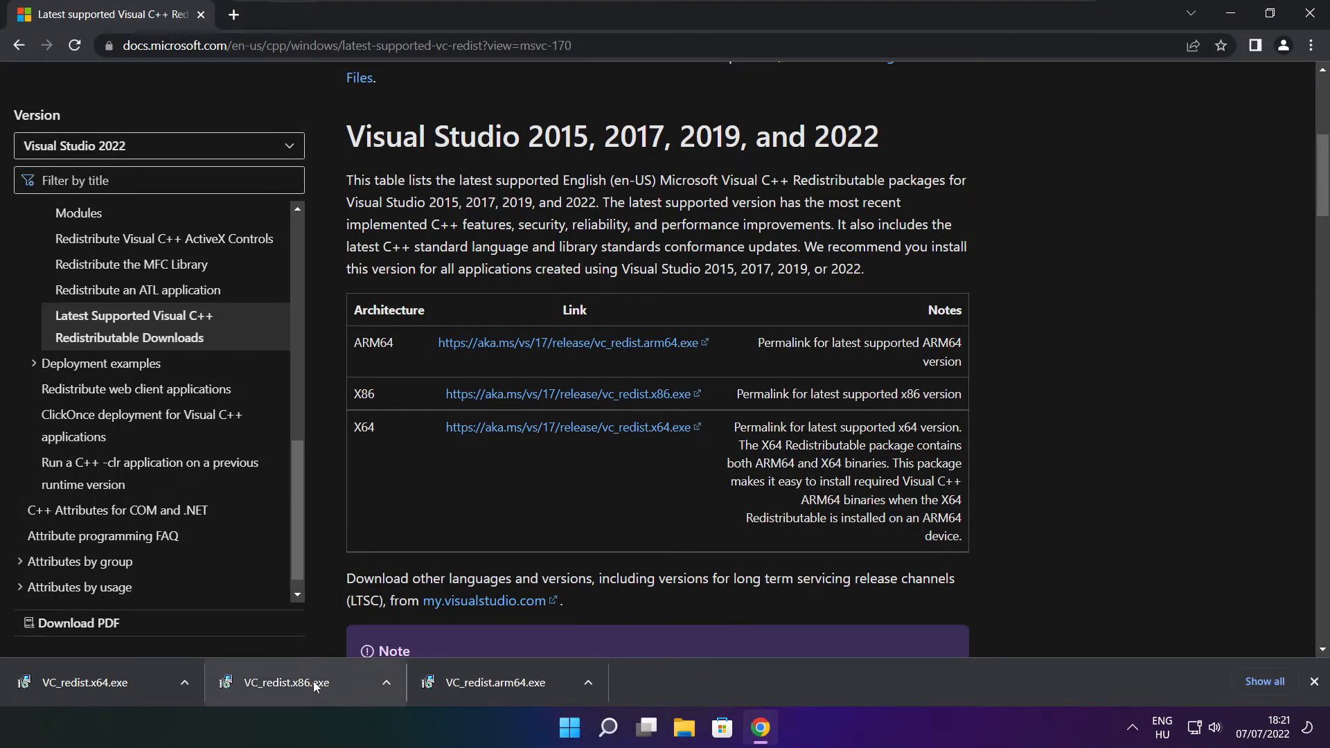
# Step: Install the x86 redistributable and close it after Setup Successful
pyautogui.click(286, 682)
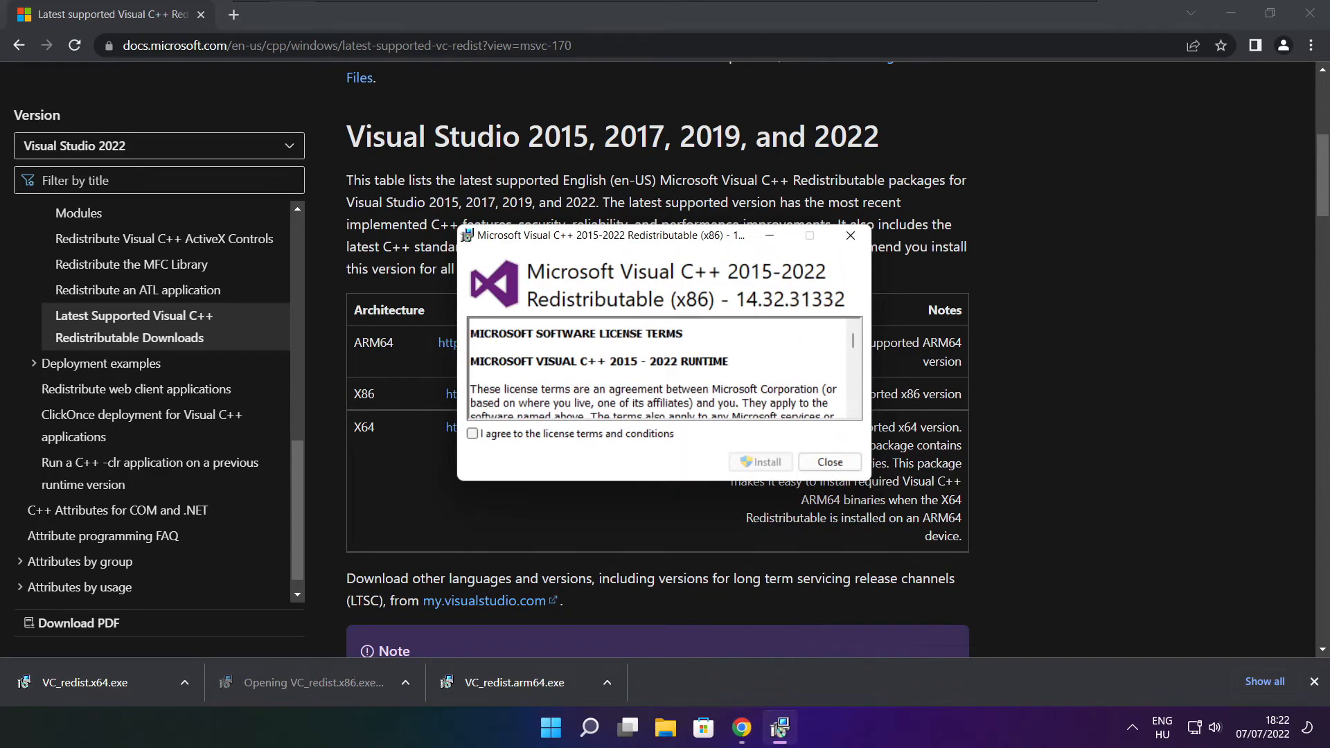
pyautogui.scroll(-3)
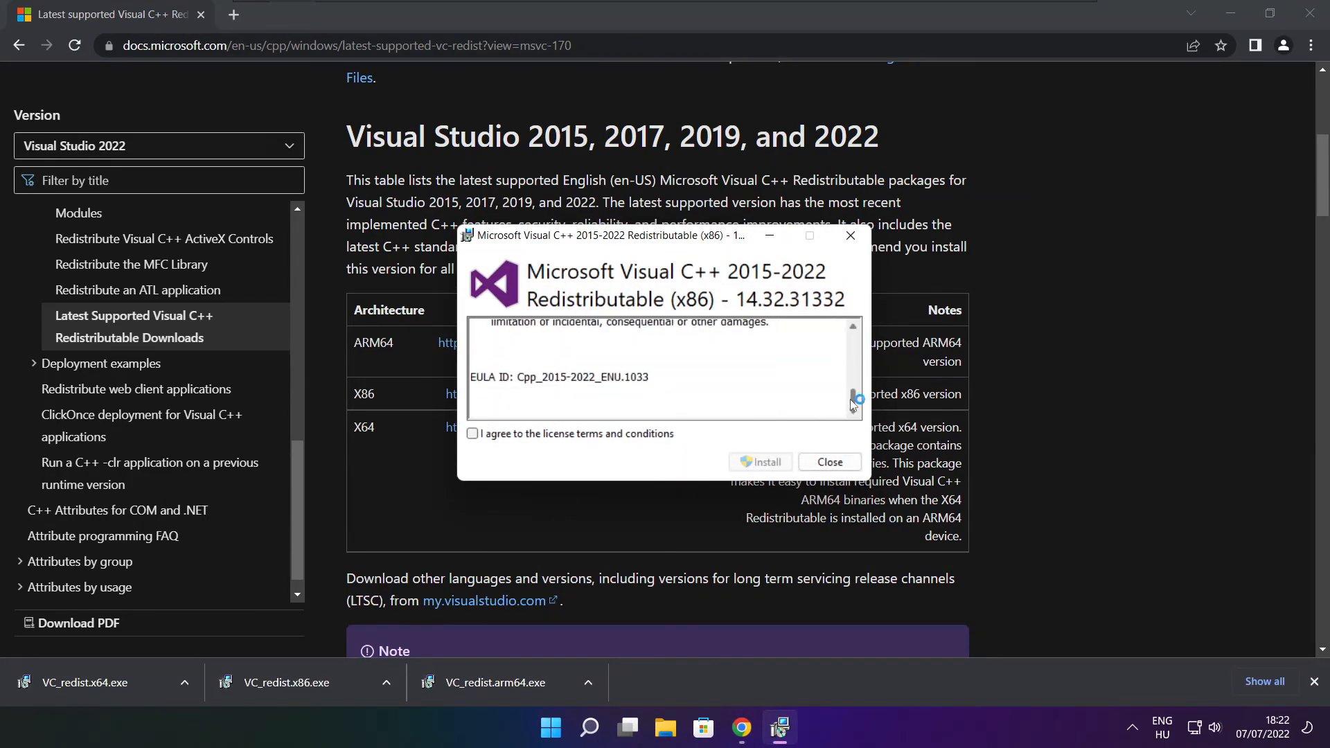
pyautogui.click(473, 434)
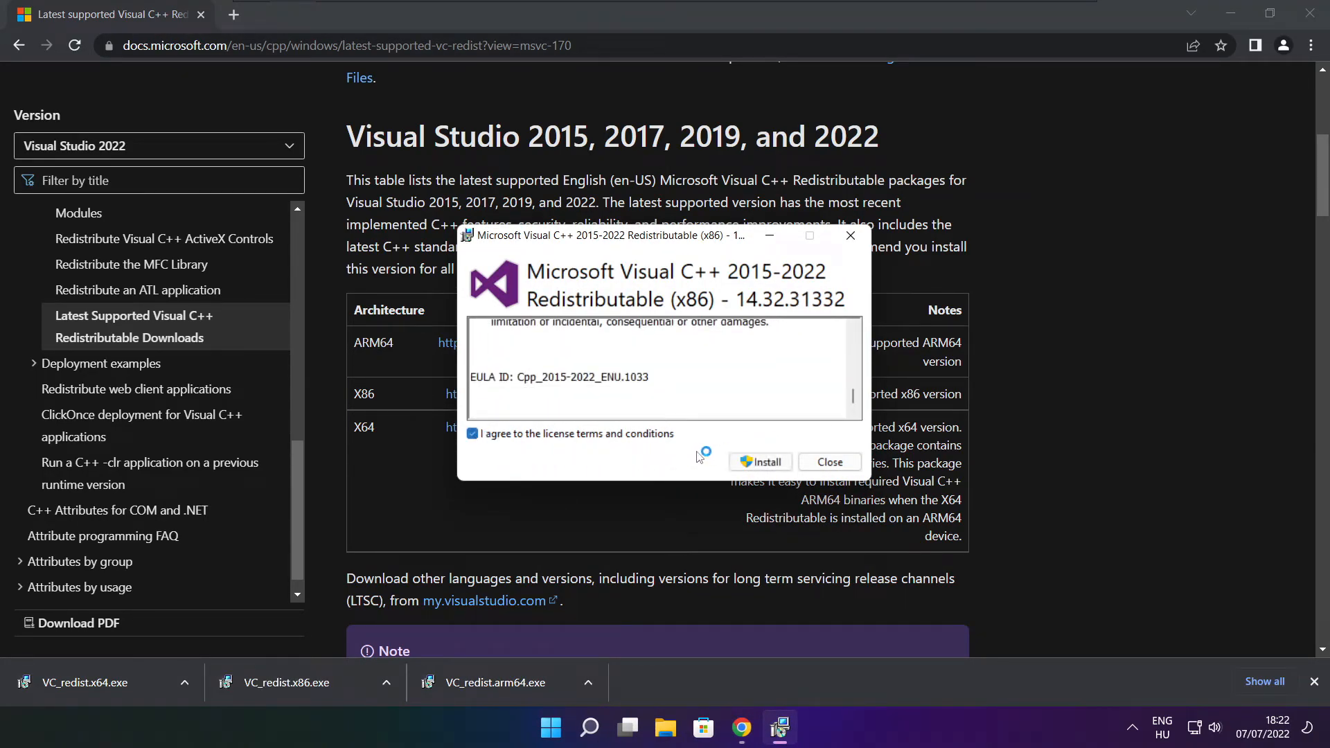
pyautogui.click(761, 462)
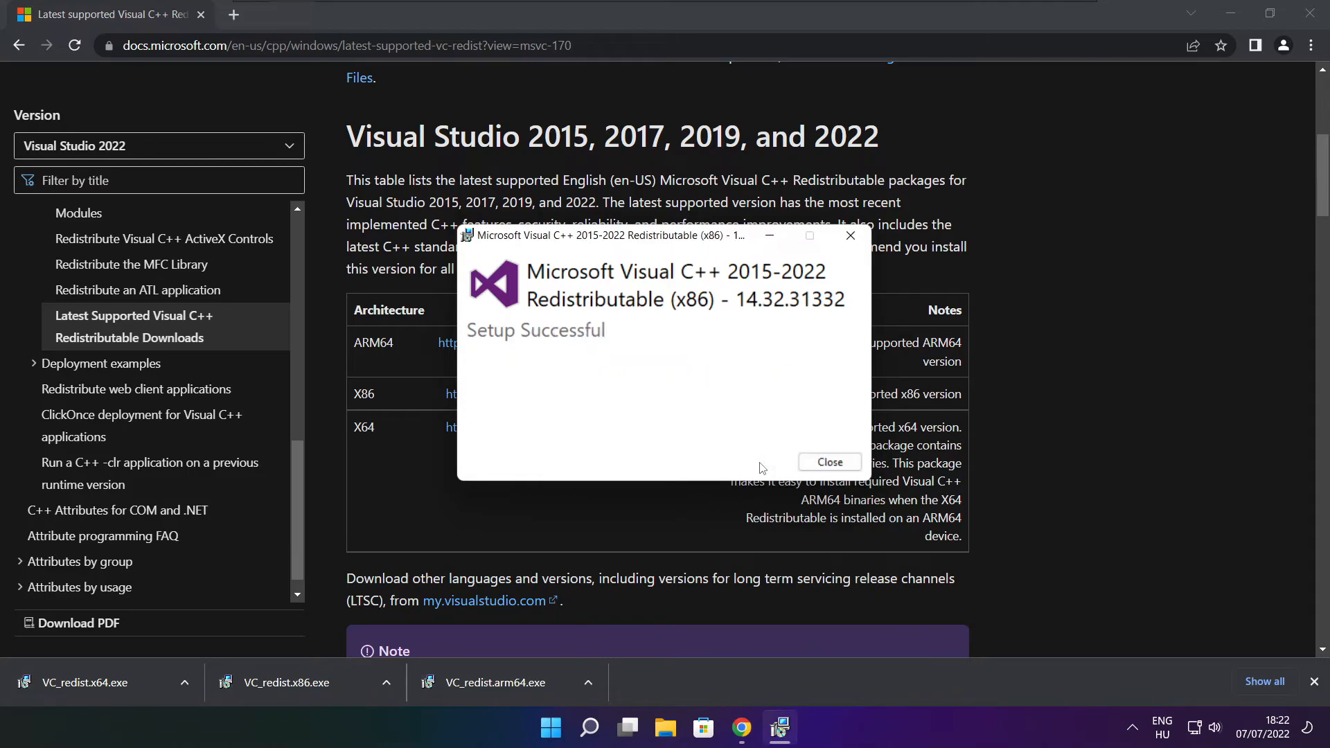
pyautogui.click(828, 462)
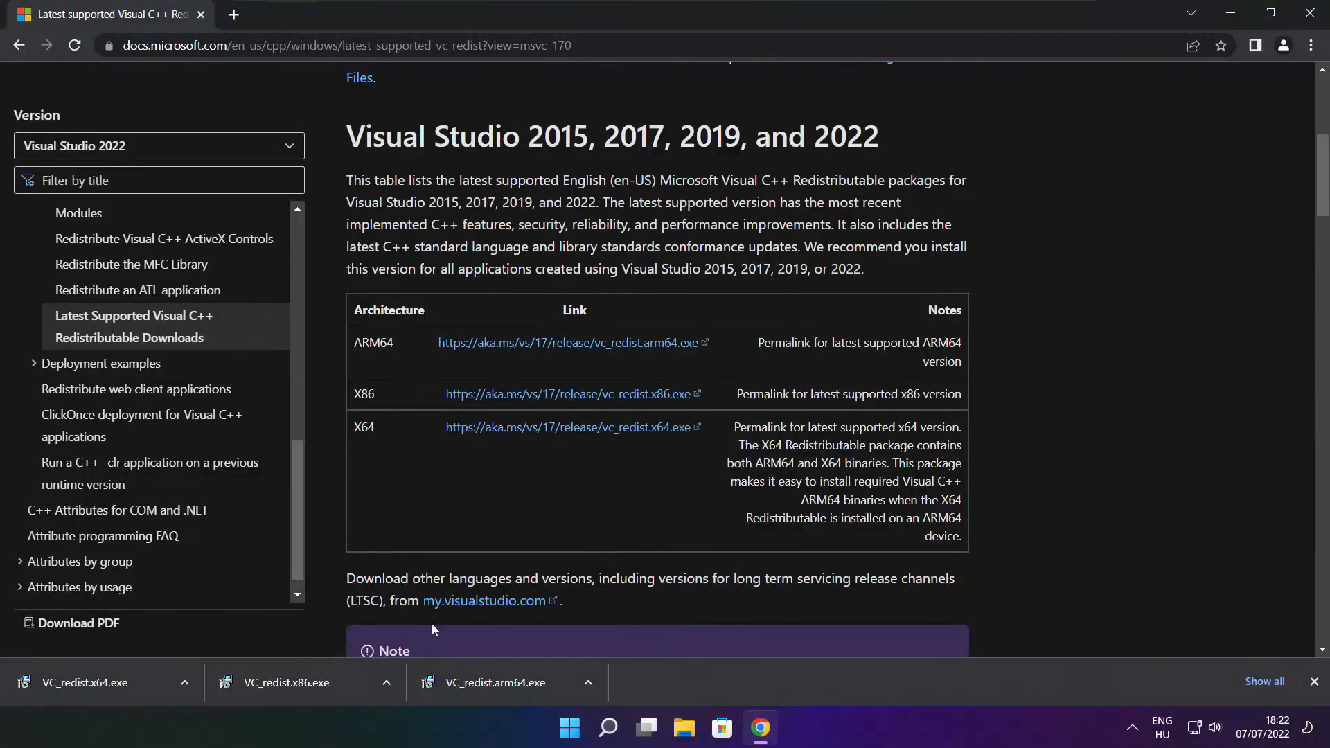
# Step: Install the x64 redistributable and close it after Setup Successful
pyautogui.click(101, 682)
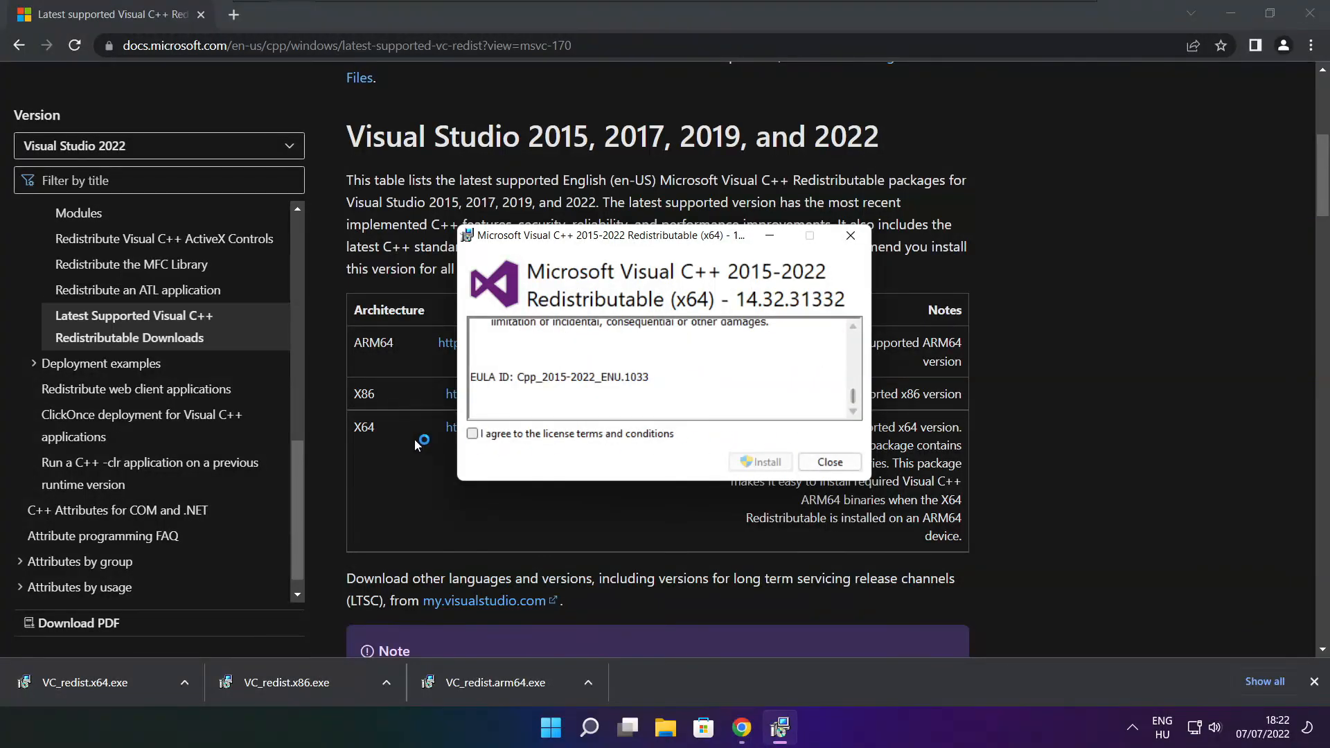
pyautogui.click(473, 433)
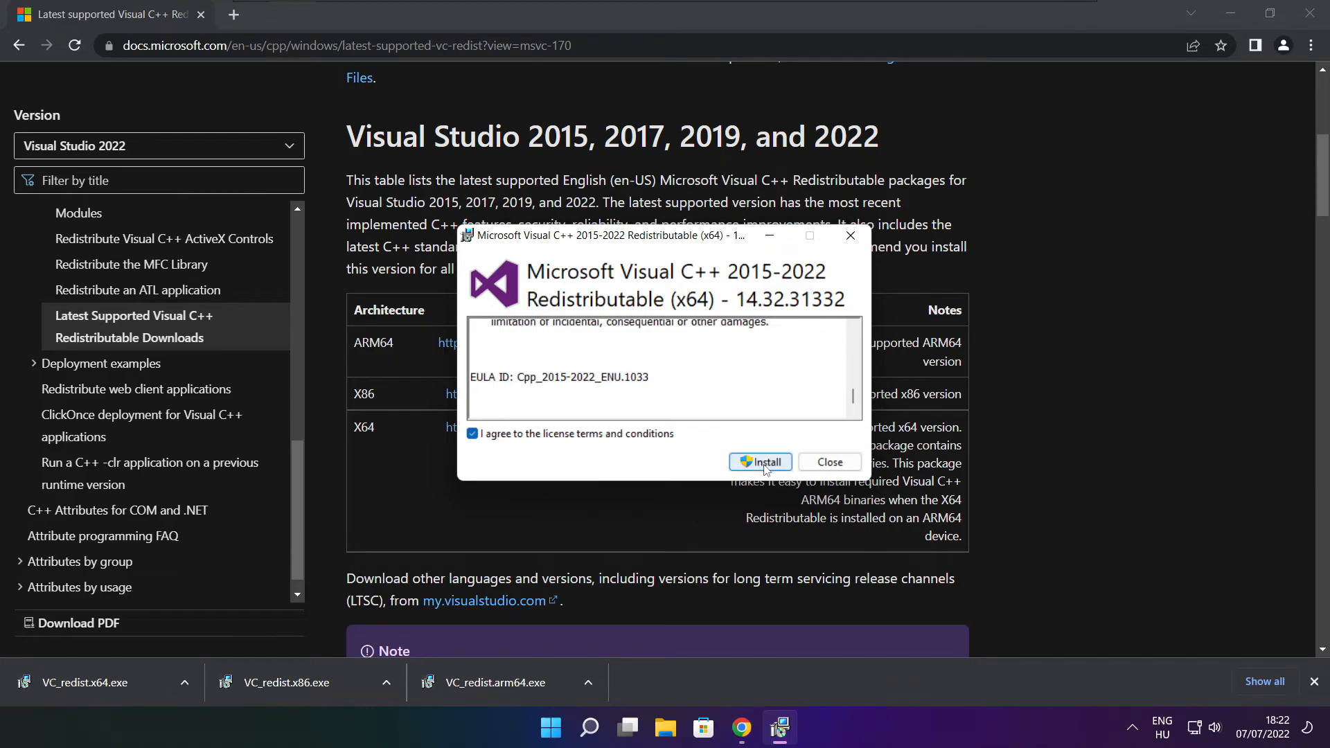
pyautogui.click(760, 462)
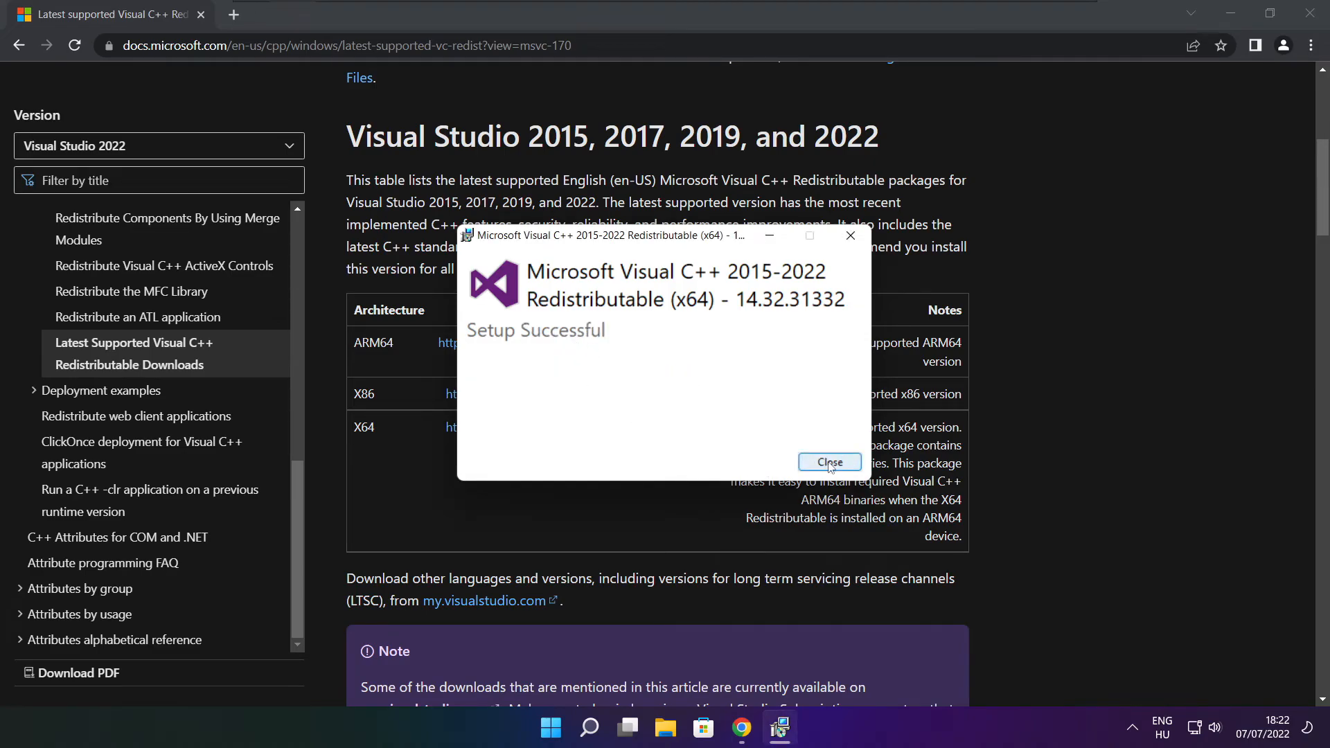
pyautogui.click(829, 462)
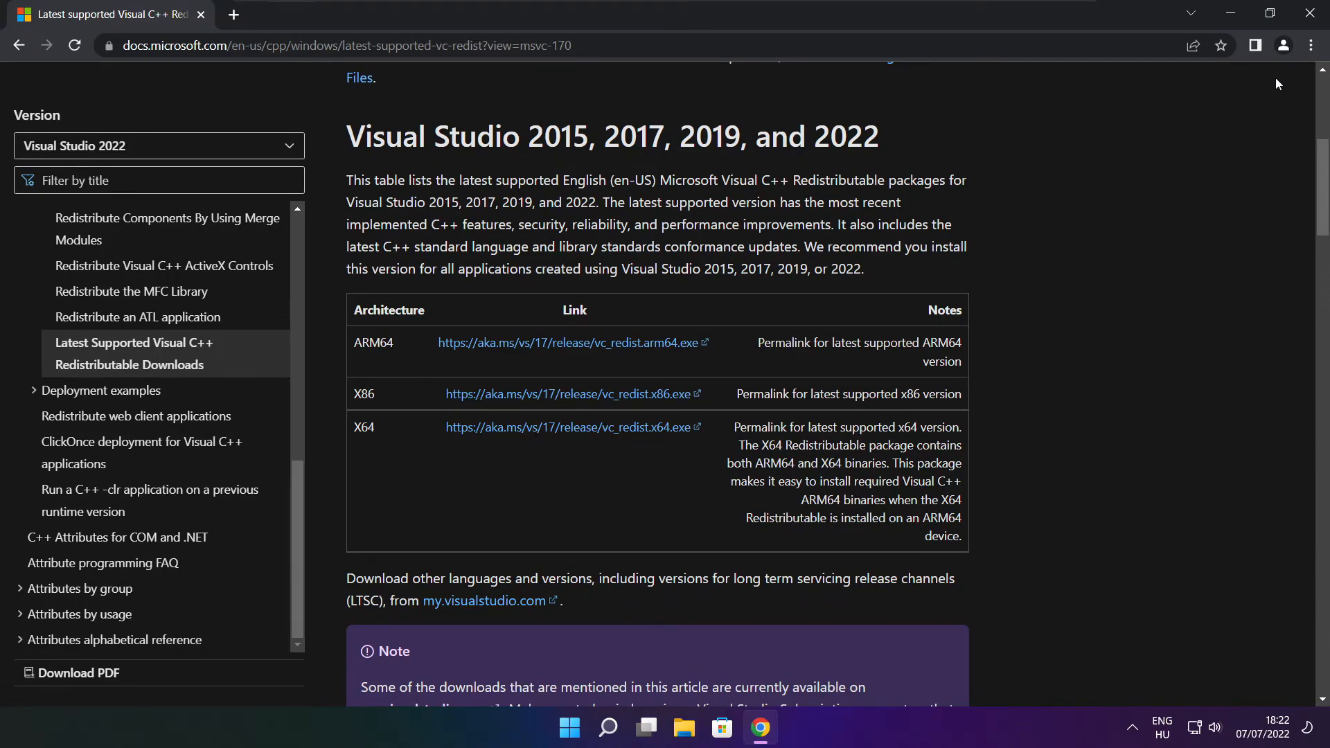
# Step: Close Chrome and bring up the Start menu power options to restart the PC
pyautogui.click(1309, 14)
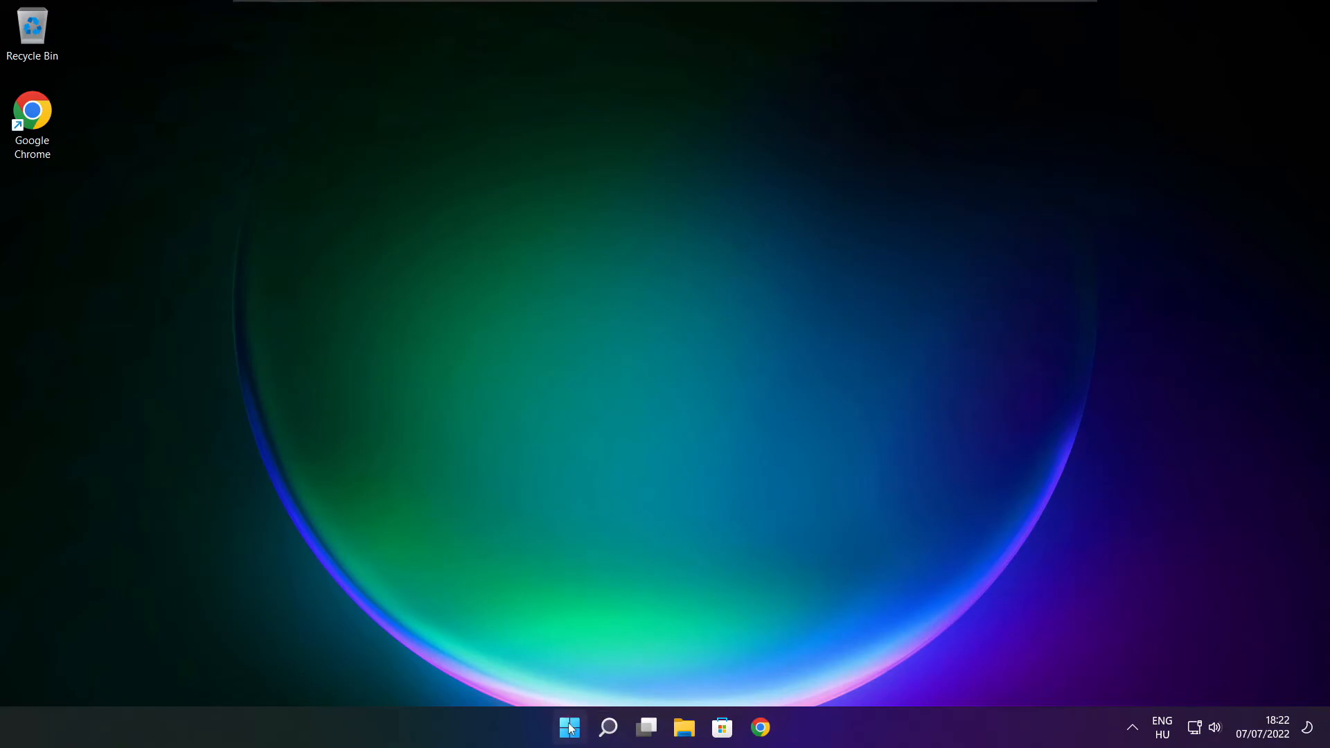
pyautogui.click(569, 728)
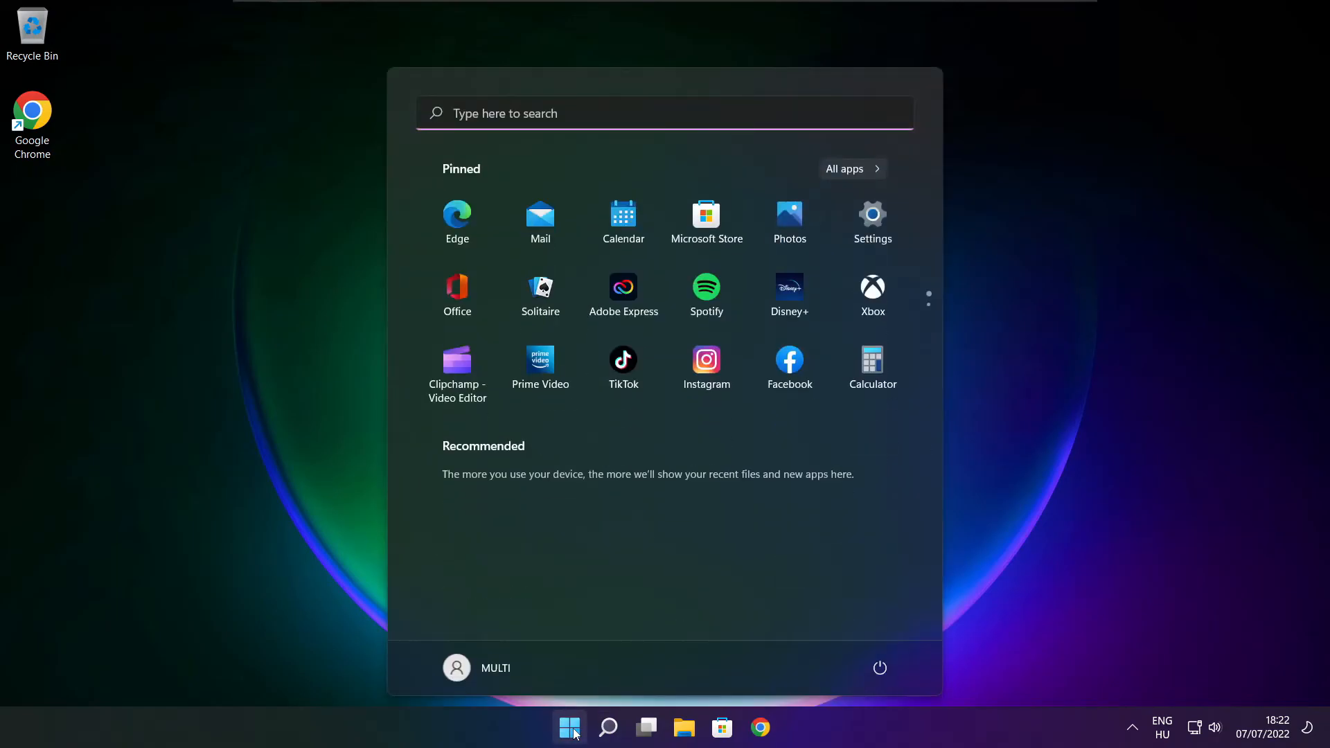
pyautogui.moveTo(880, 667)
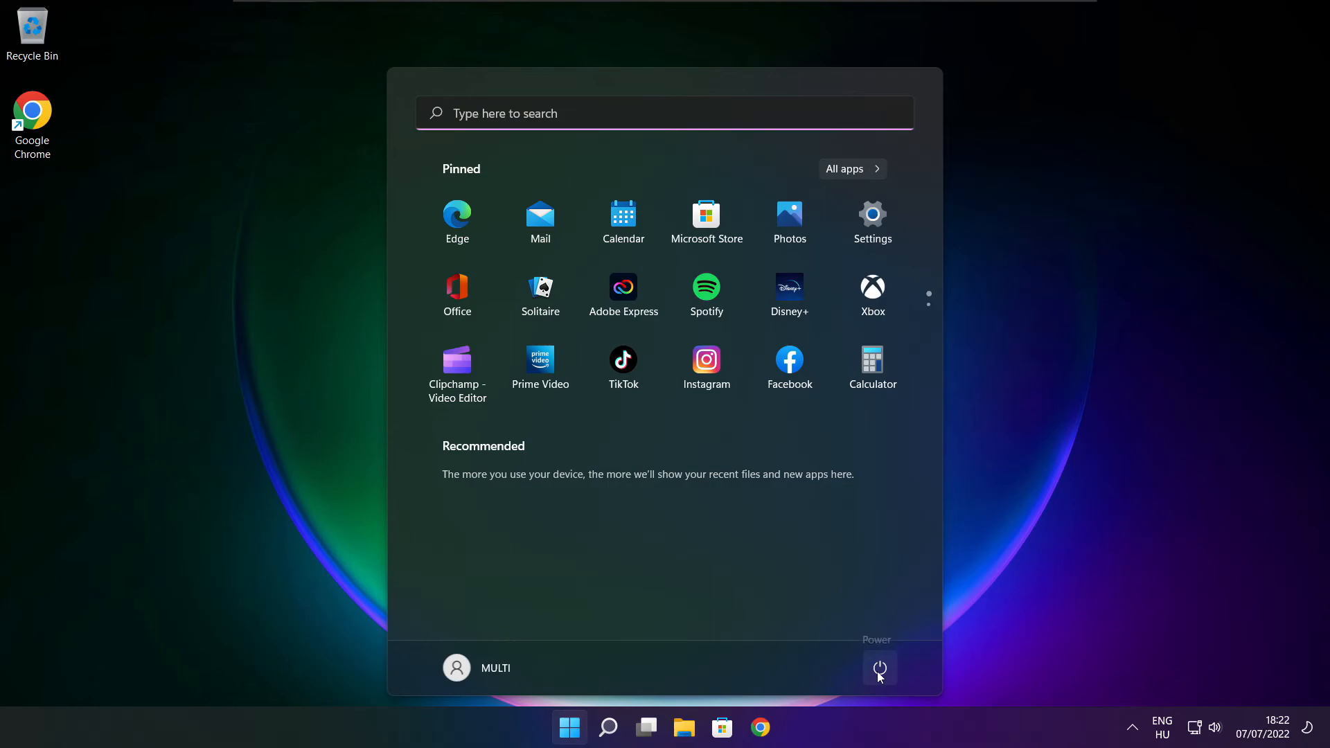
pyautogui.click(880, 668)
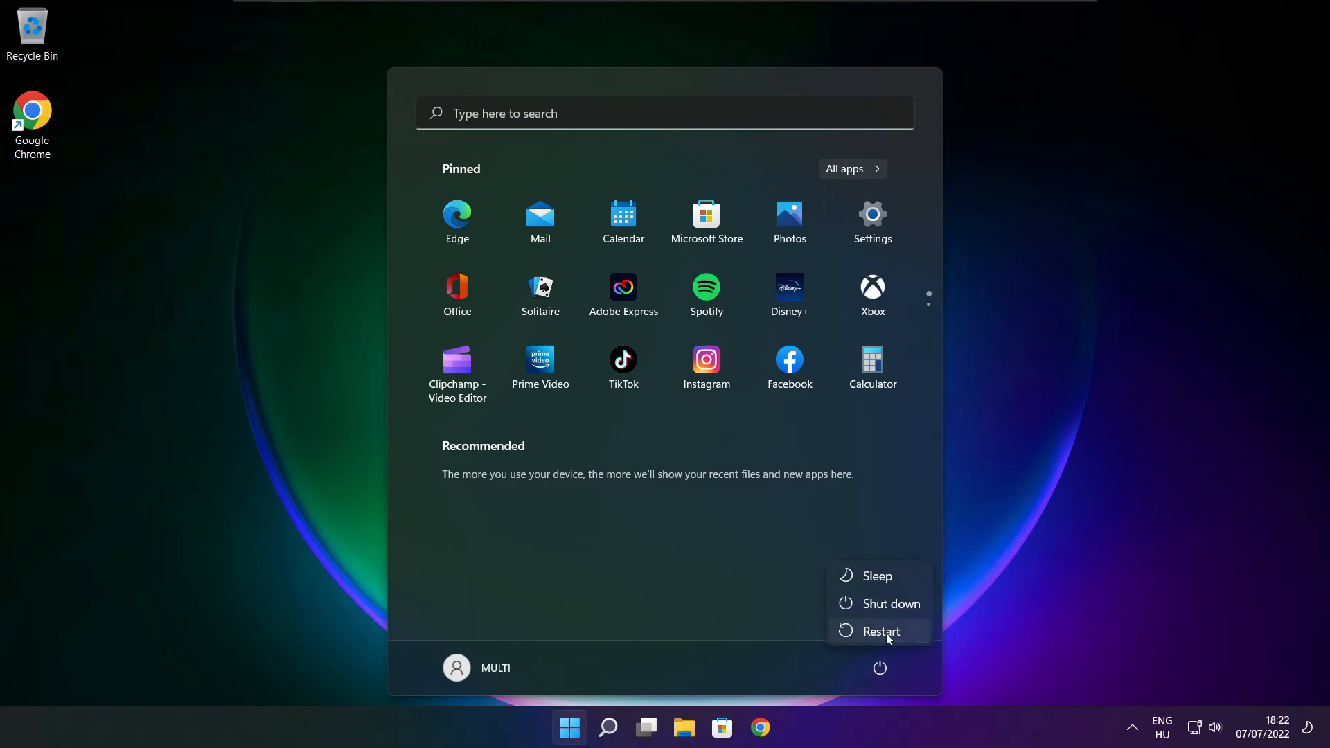